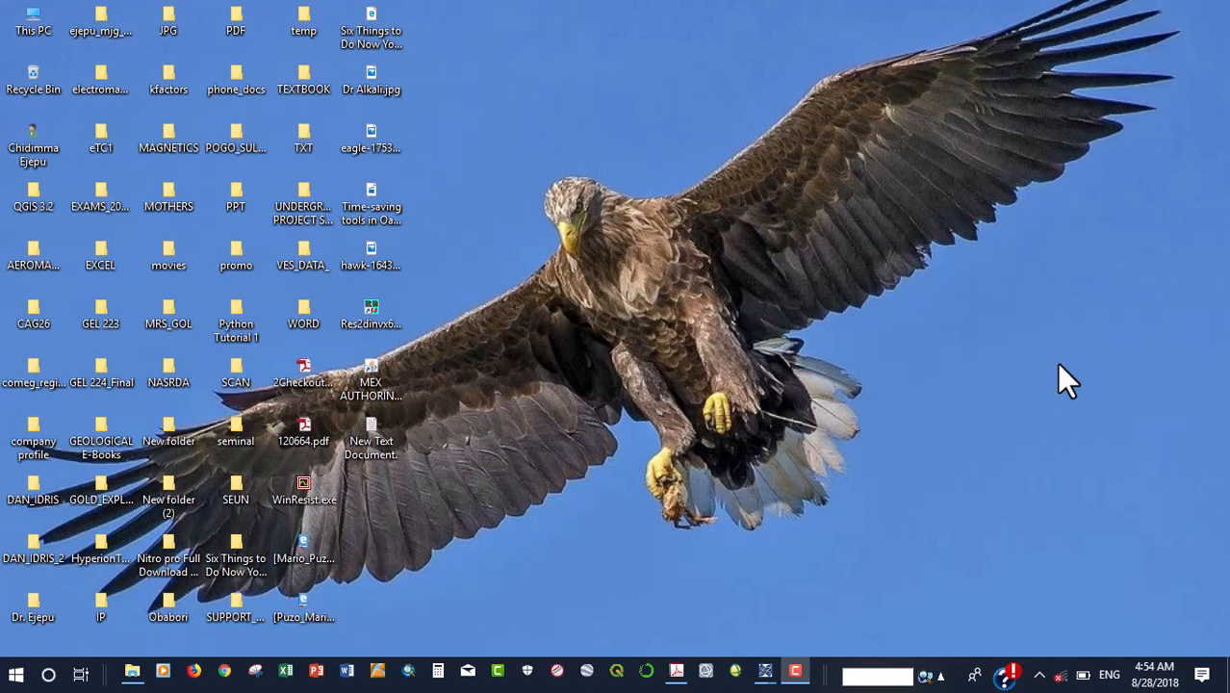
mouse_move(1032, 427)
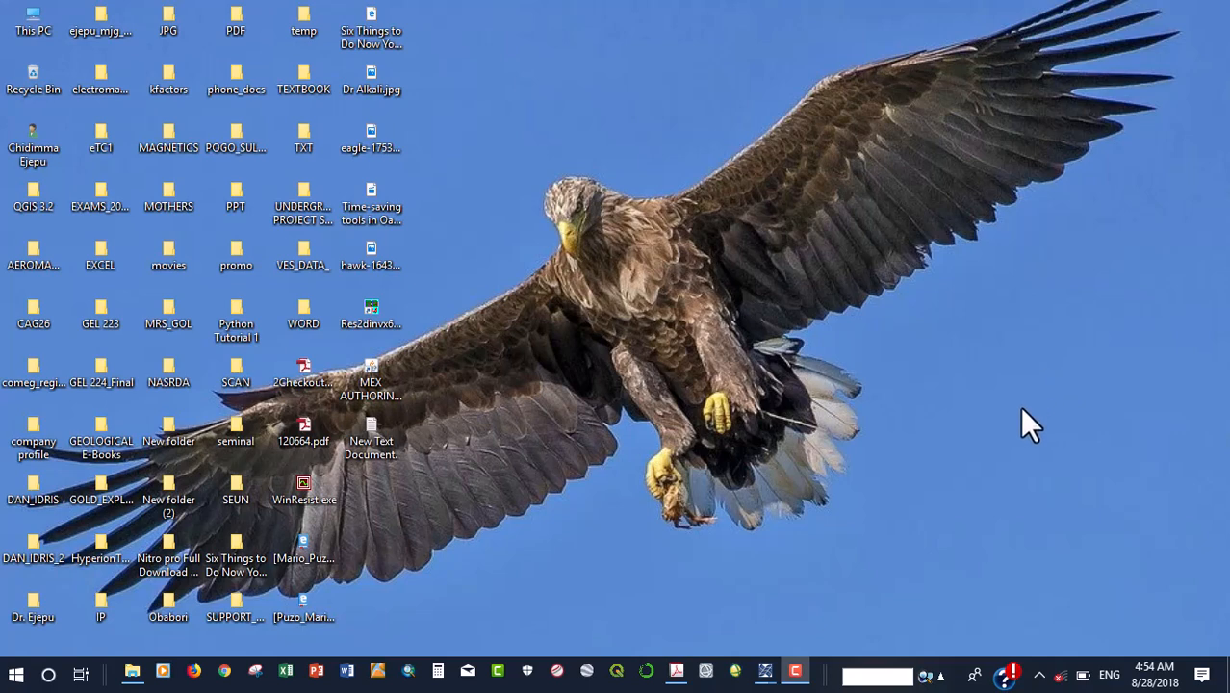
mouse_move(939, 531)
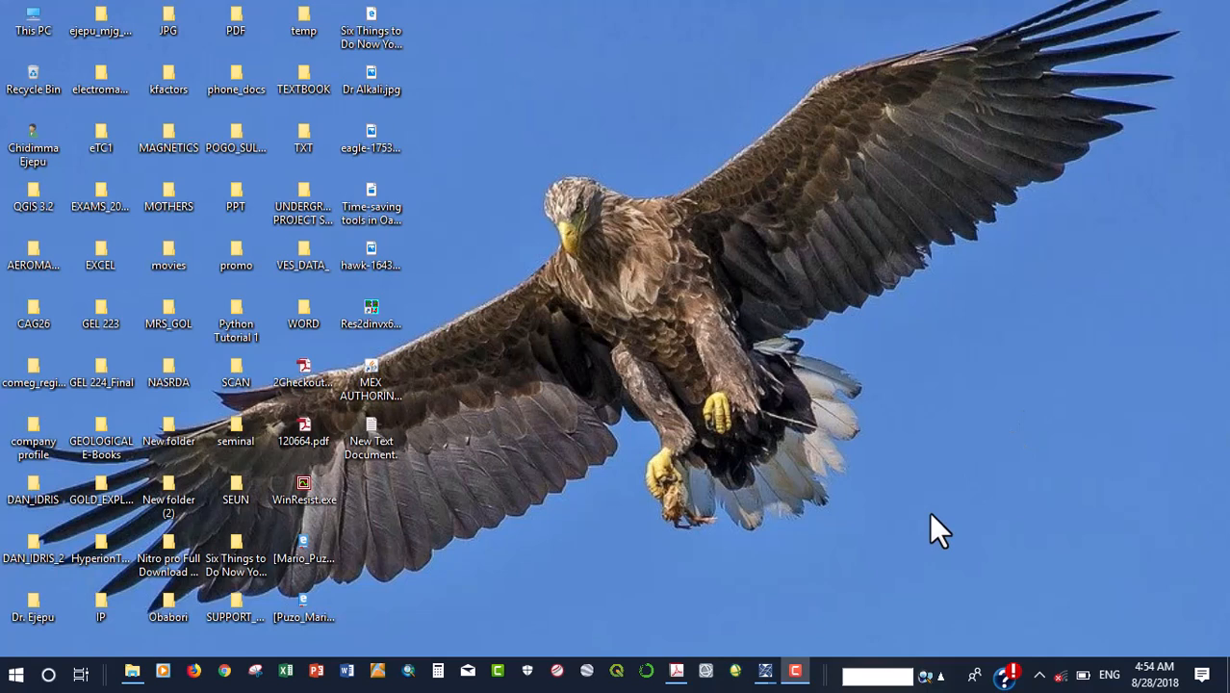
mouse_move(928, 535)
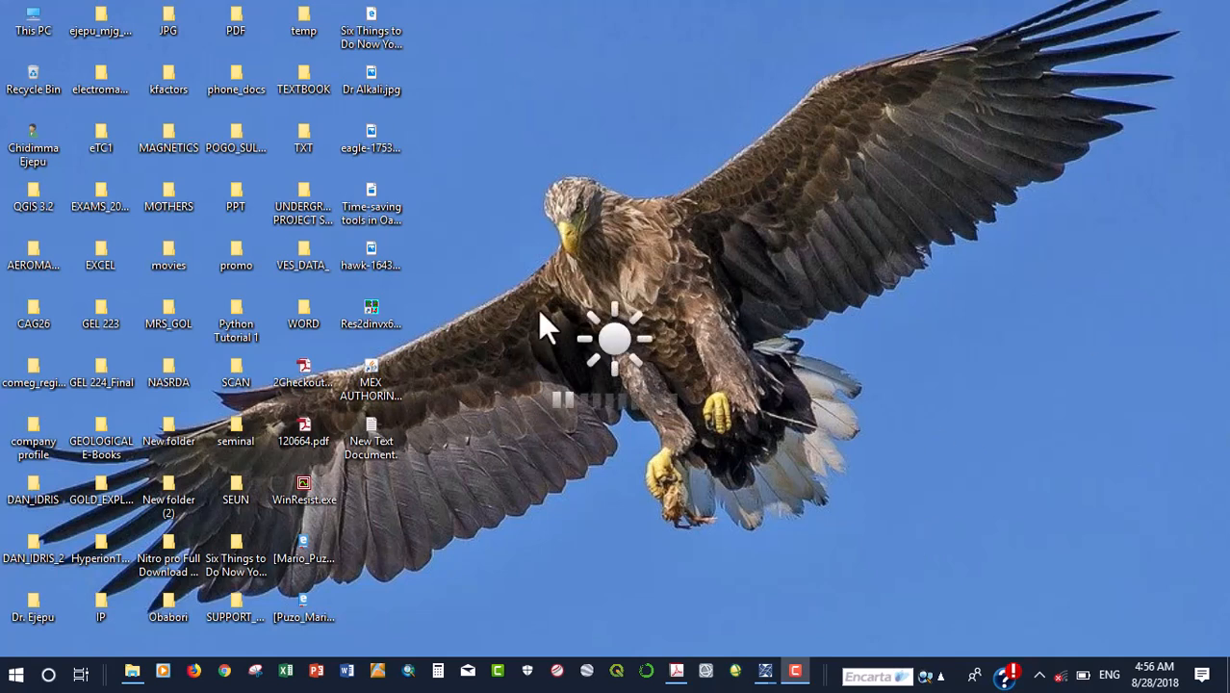
mouse_move(577, 356)
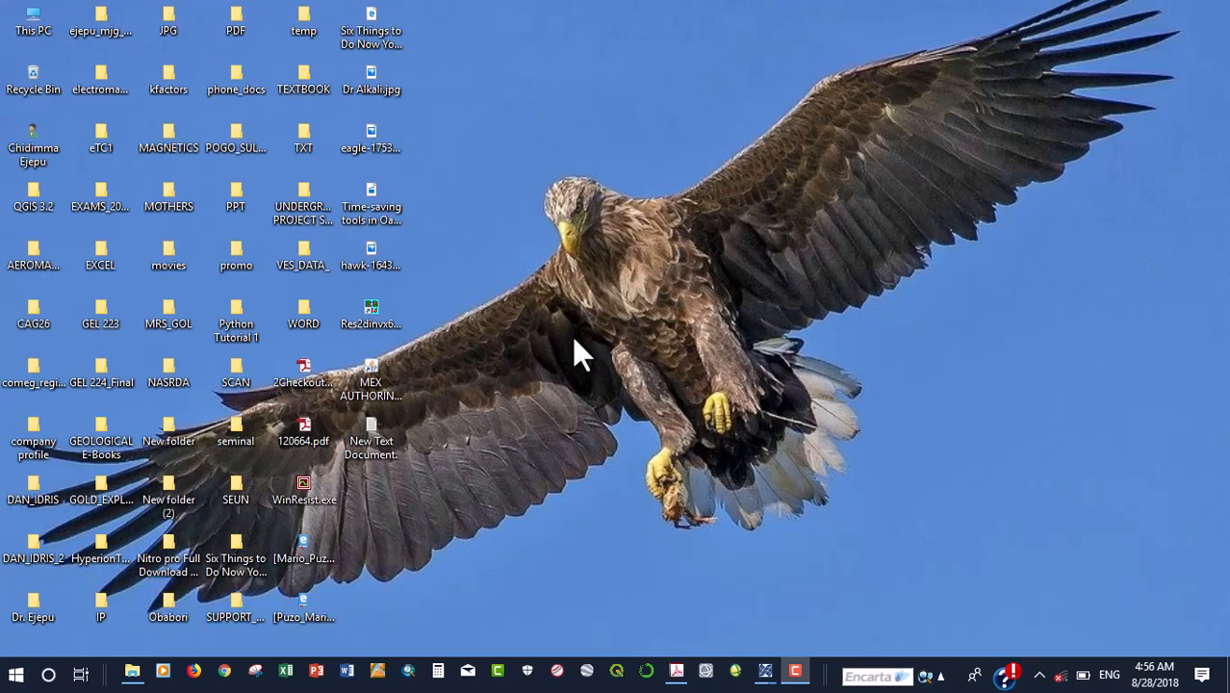
mouse_move(693, 337)
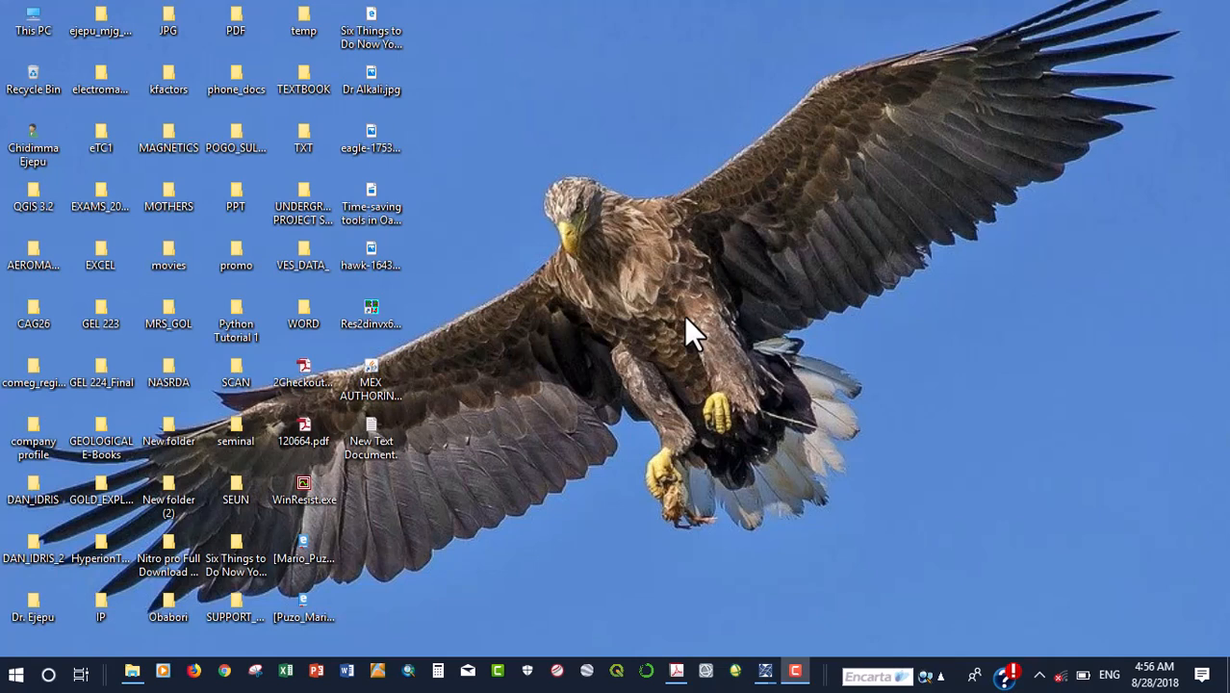
mouse_move(753, 362)
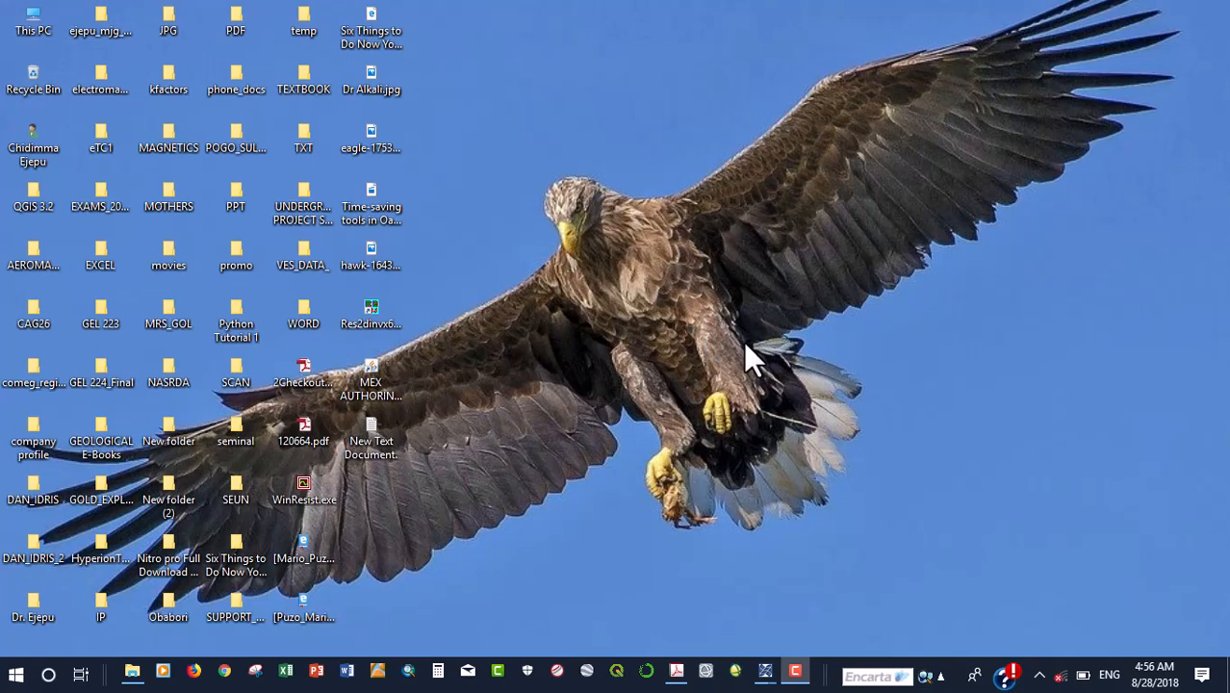
mouse_move(728, 404)
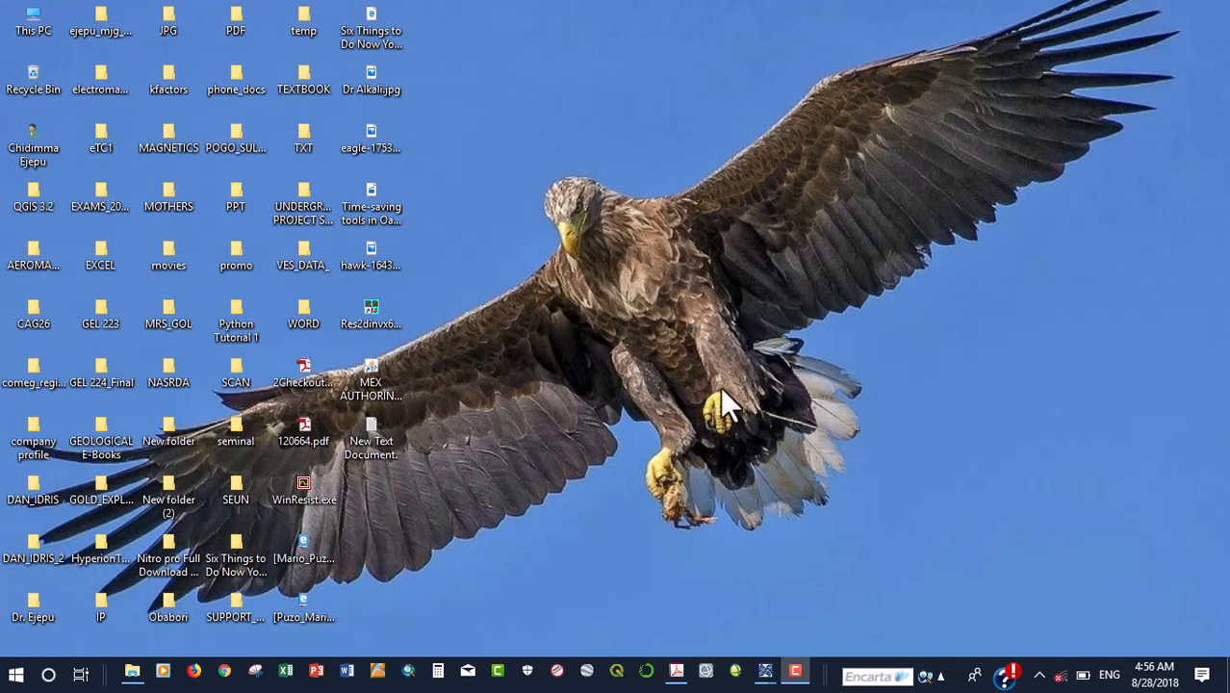
mouse_move(716, 399)
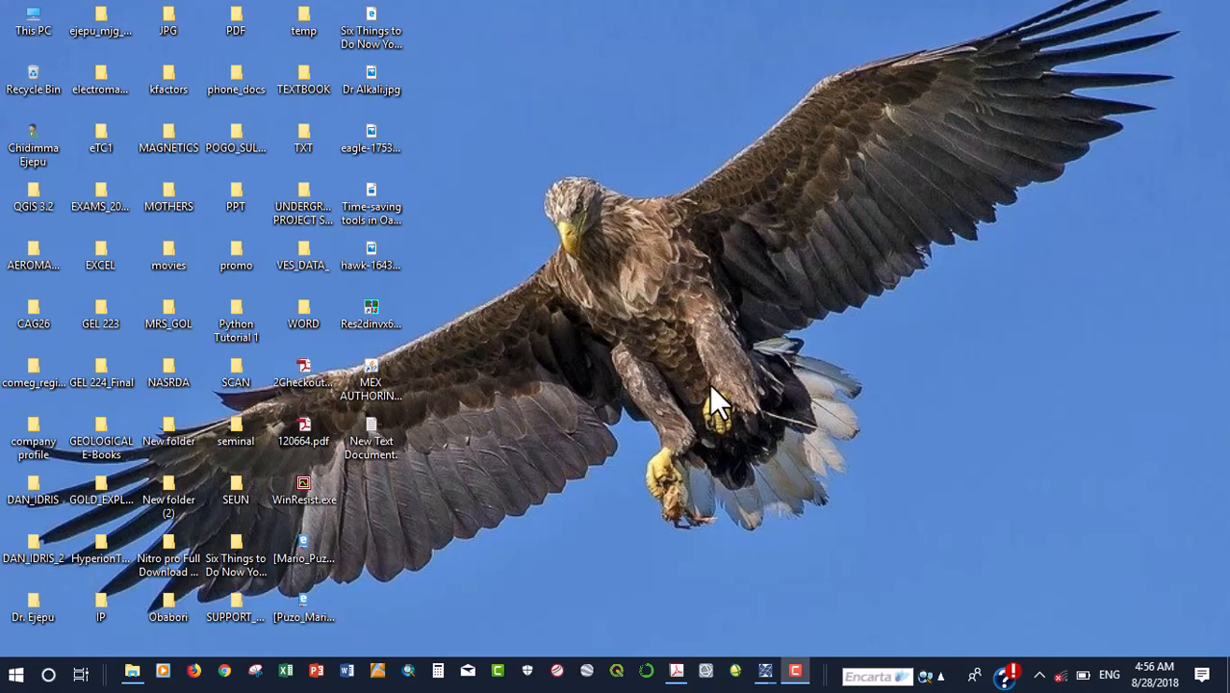
mouse_move(720, 404)
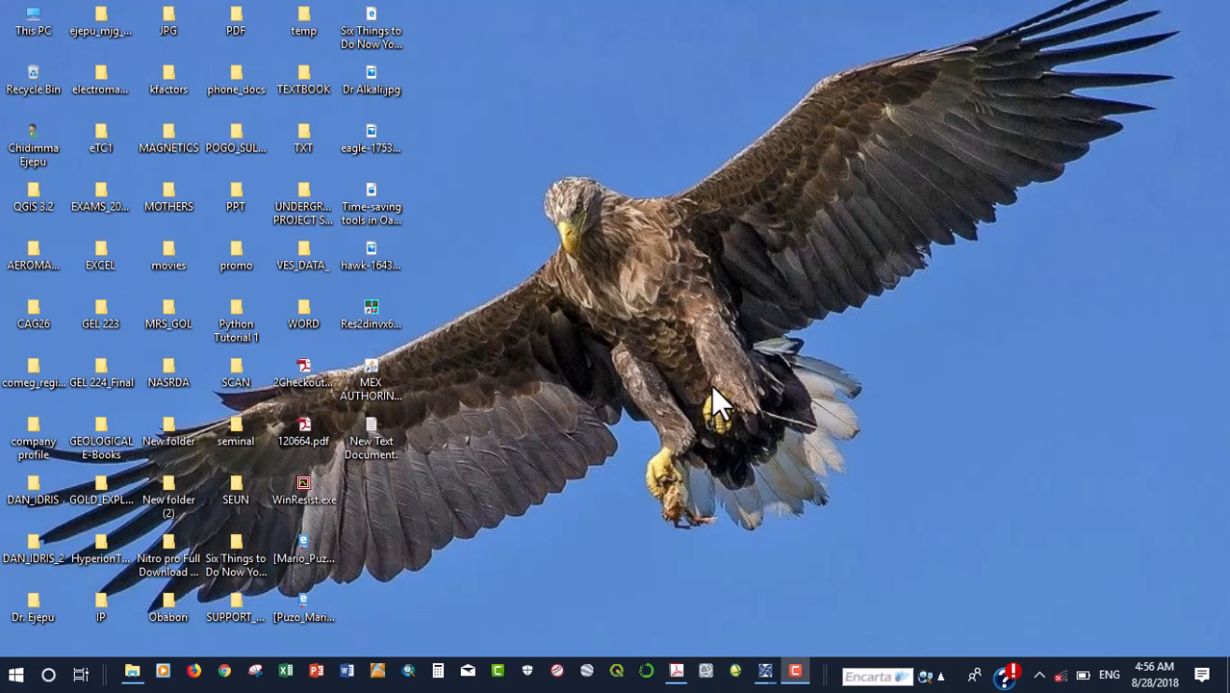
mouse_move(793, 520)
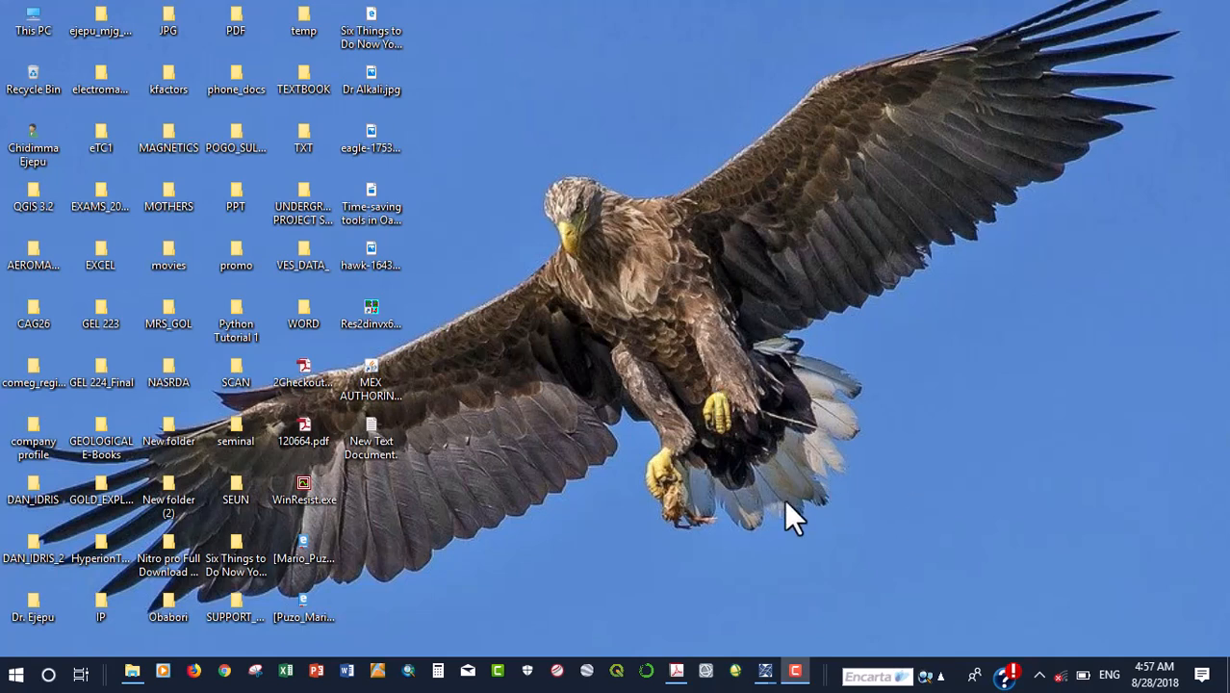
mouse_move(165, 666)
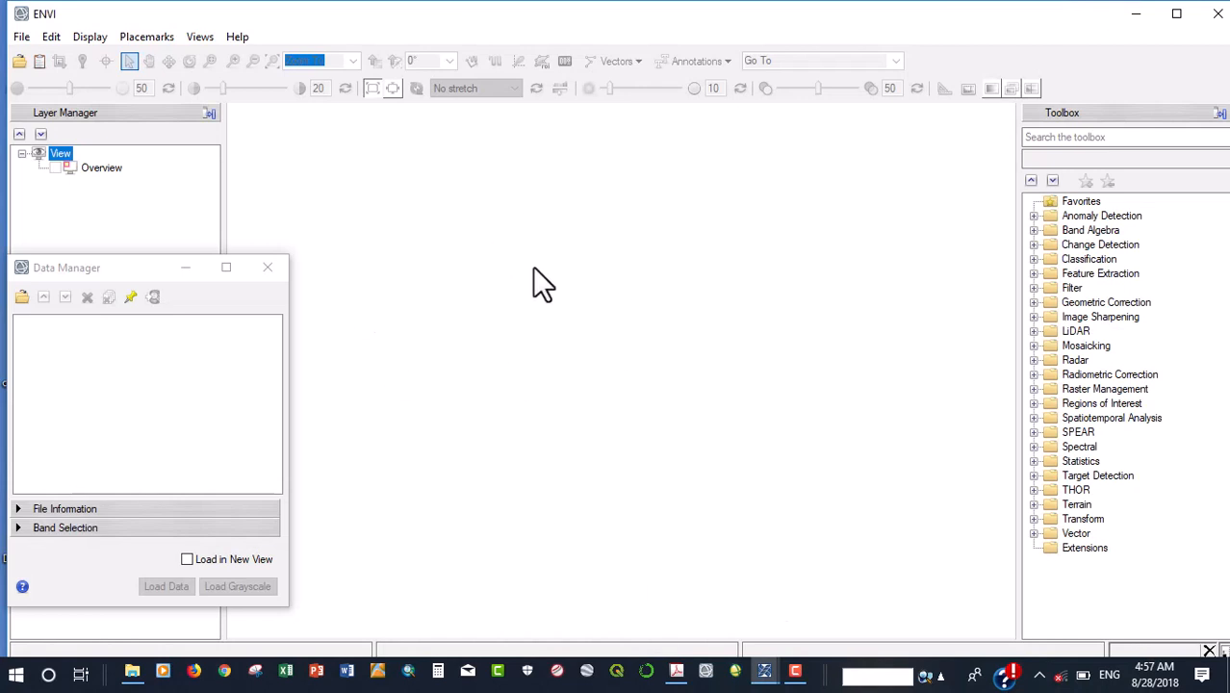
mouse_move(474, 539)
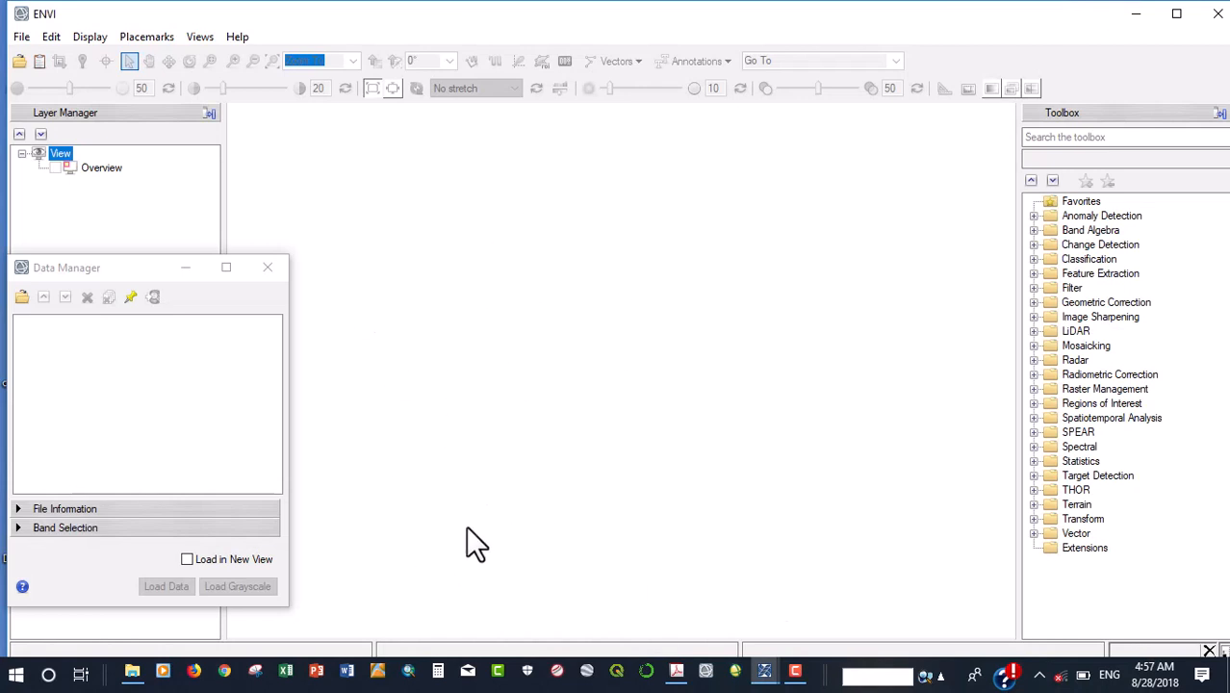
mouse_move(613, 441)
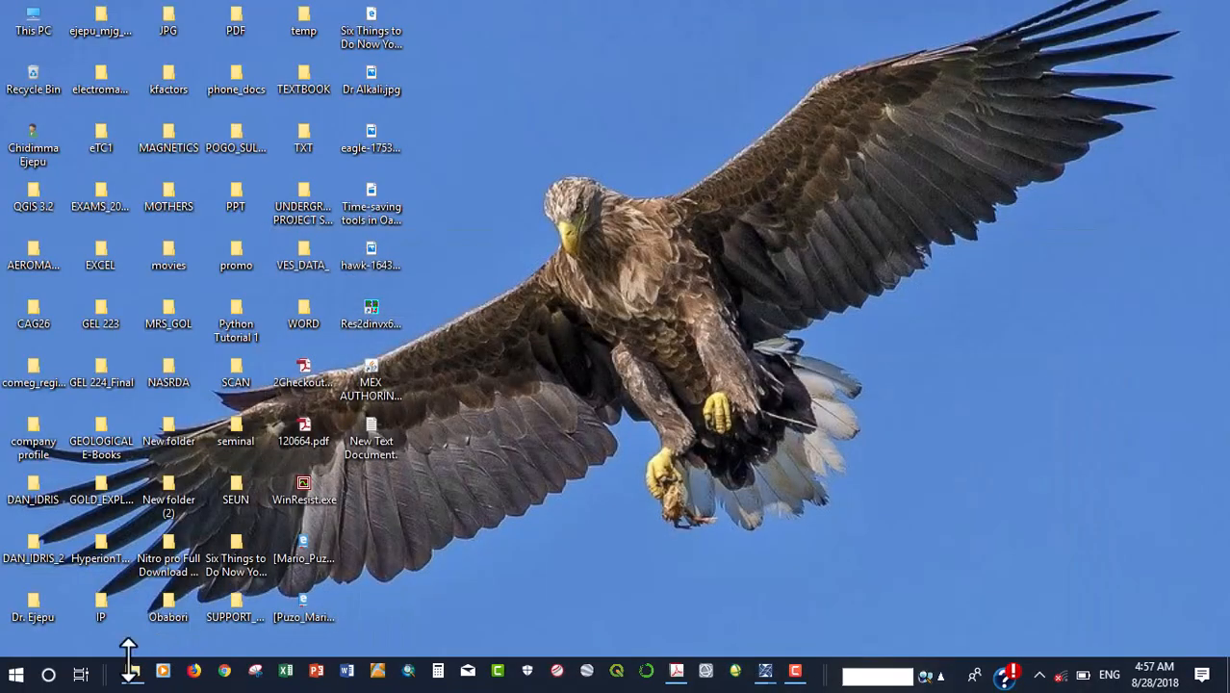
Go into the landsat folder and open the LC08 Landsat scene .gz archive.
click(131, 672)
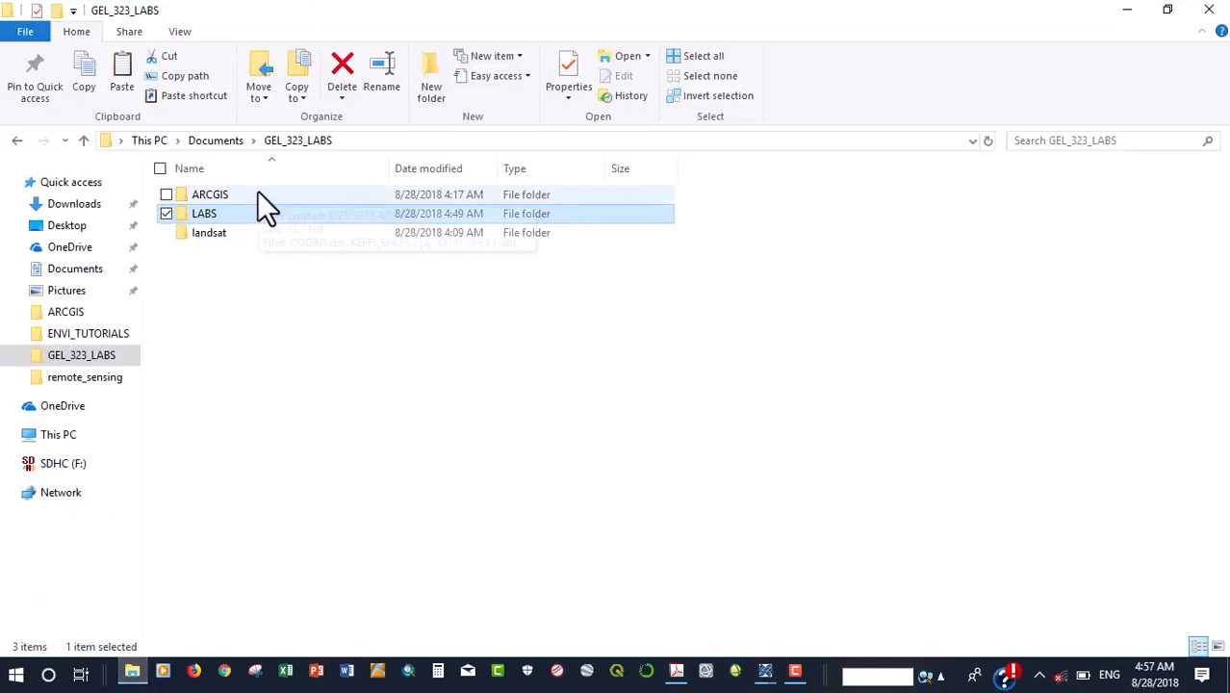
double_click(208, 231)
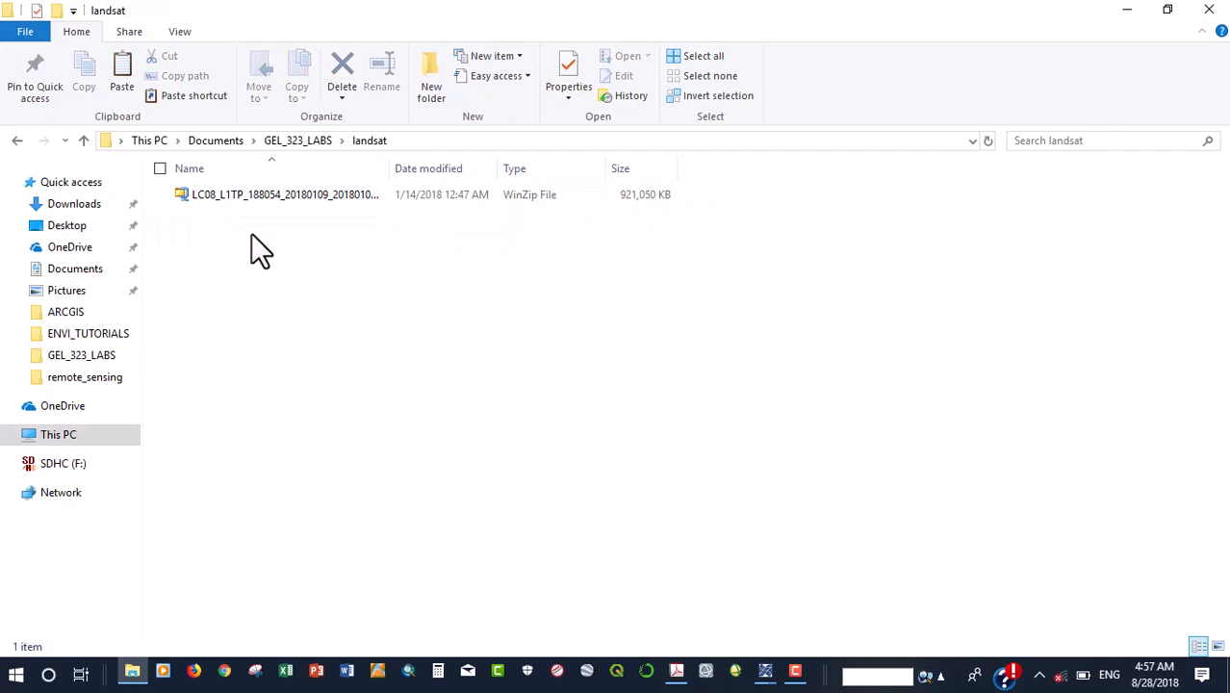
click(285, 194)
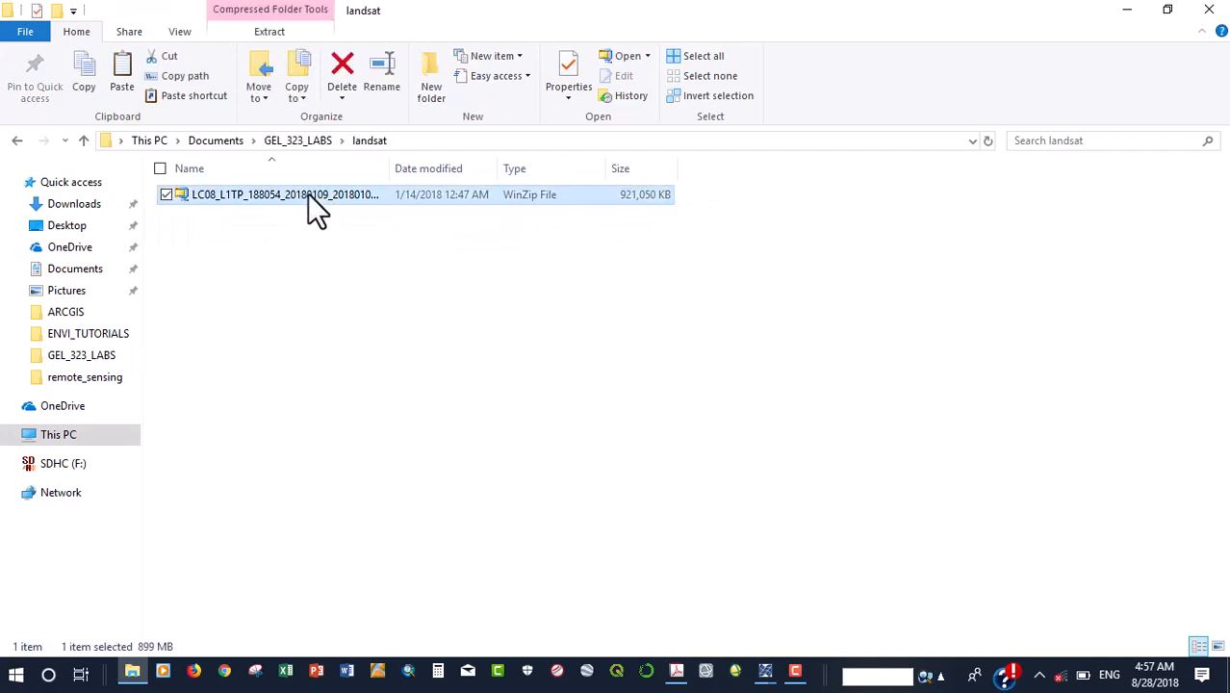
double_click(285, 194)
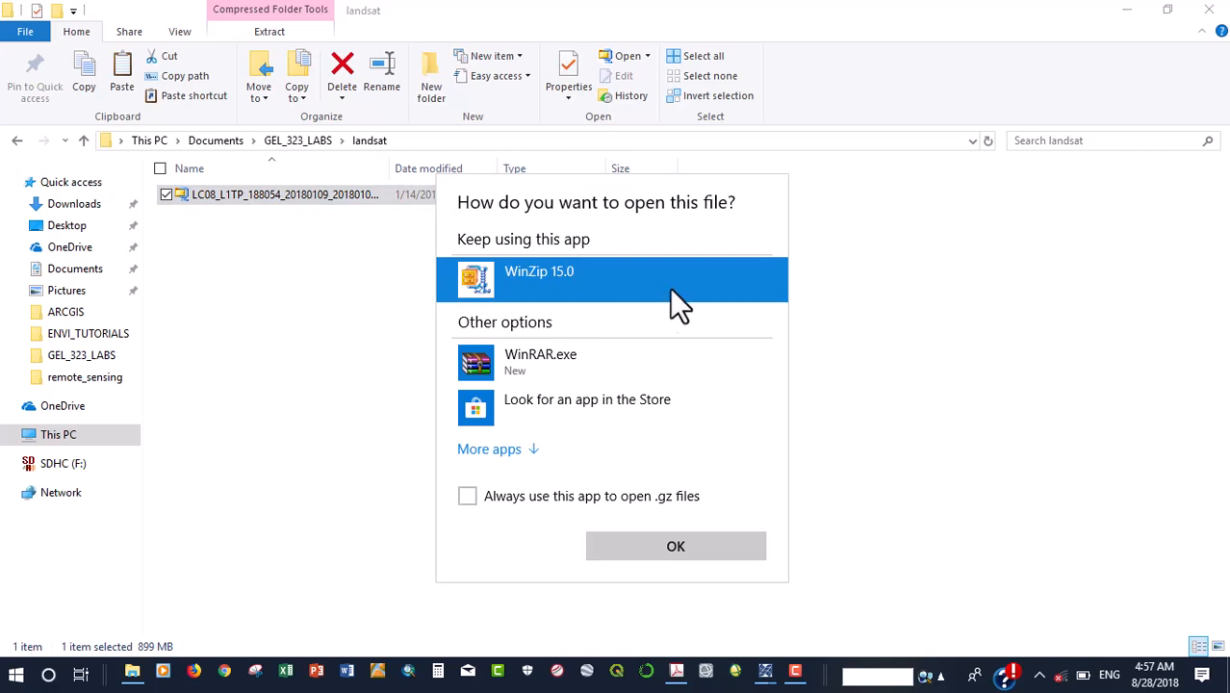
mouse_move(676, 547)
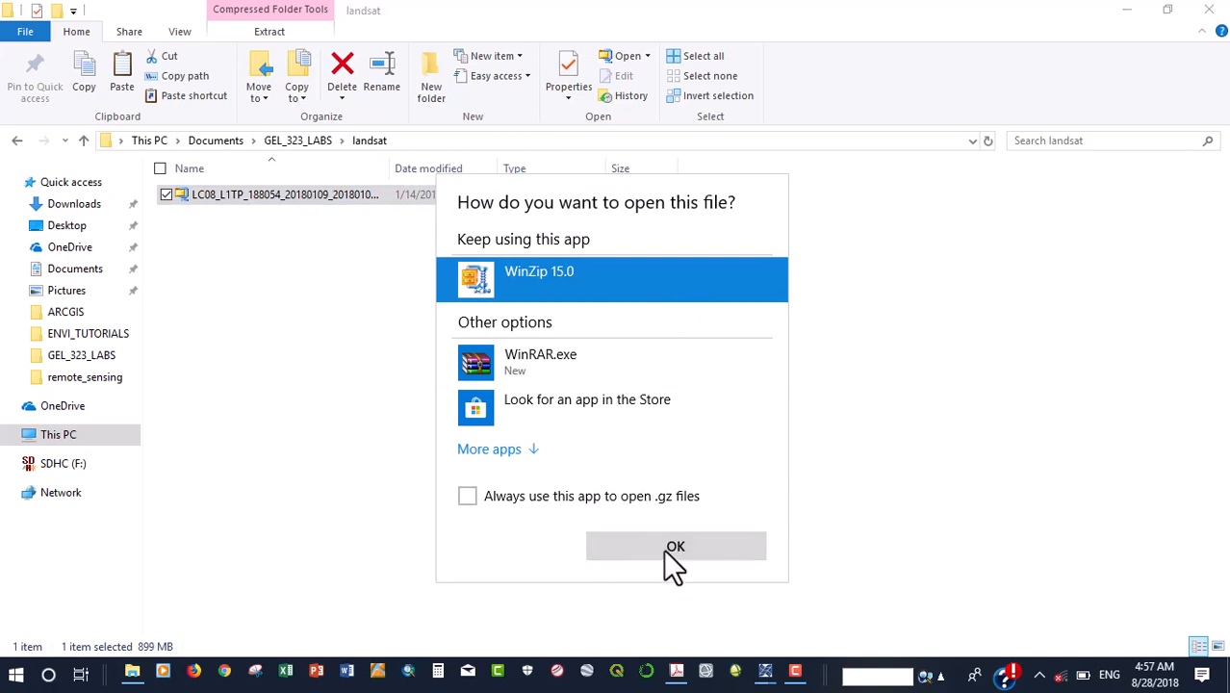
Decompress the archive with WinZip, creating the LC08_L1TP_188054 scene folder beside it.
click(673, 546)
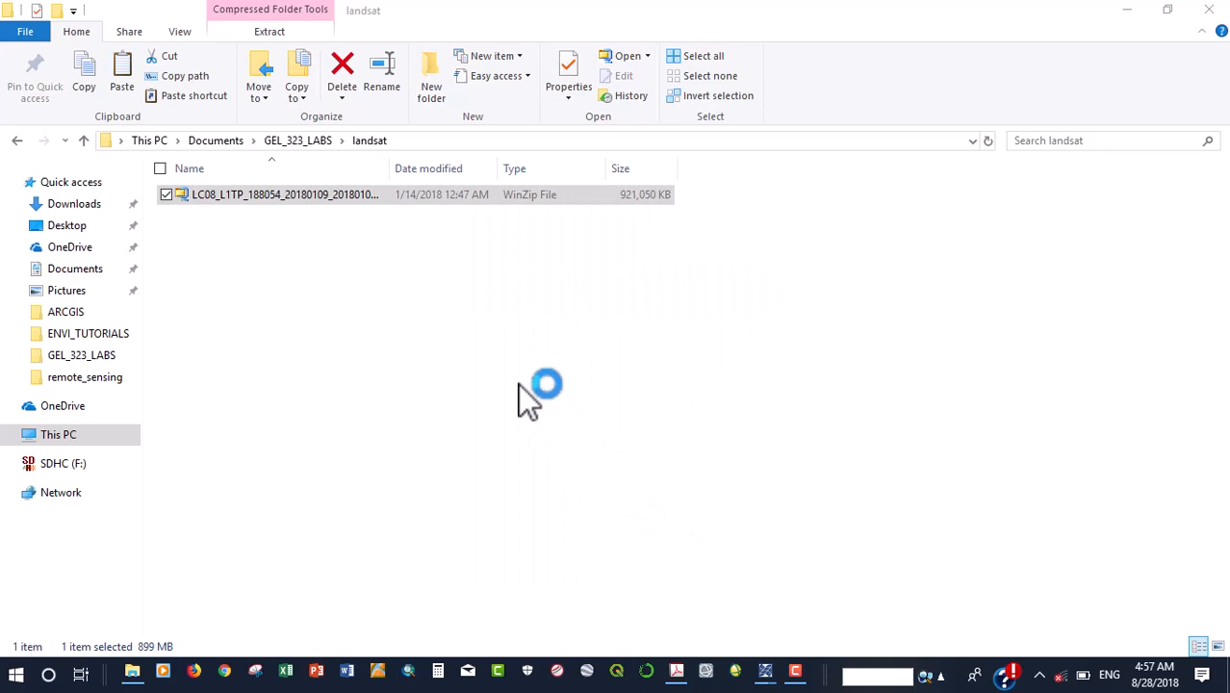
double_click(285, 195)
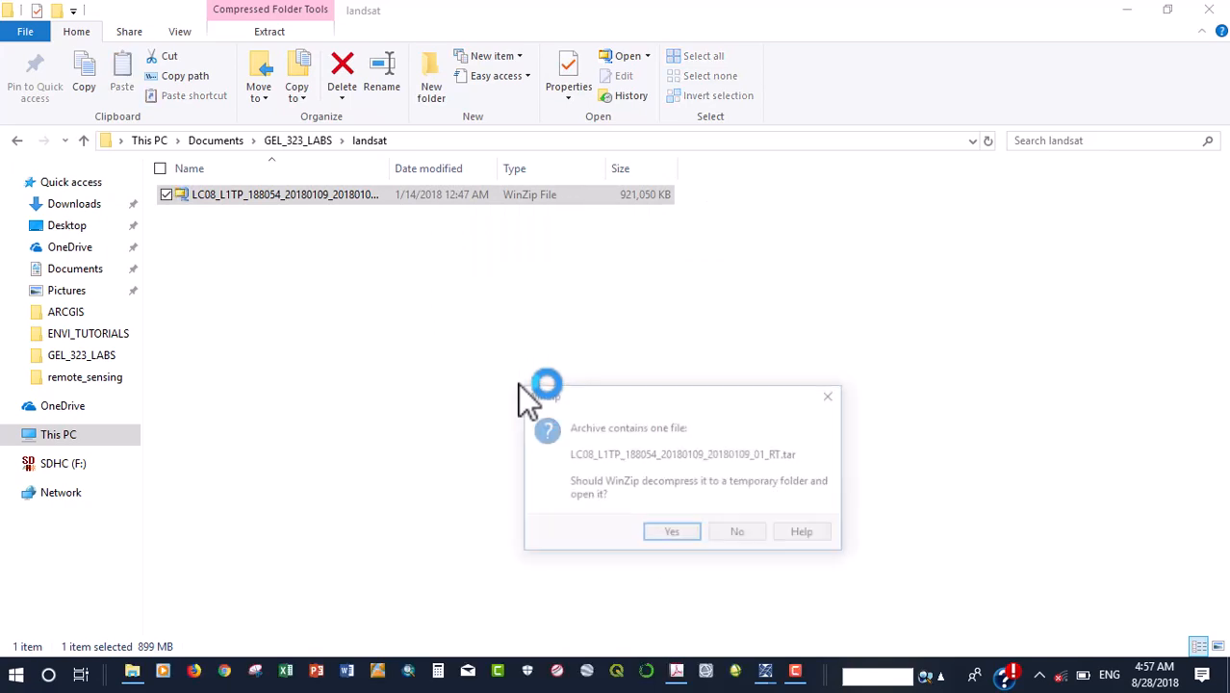
click(736, 531)
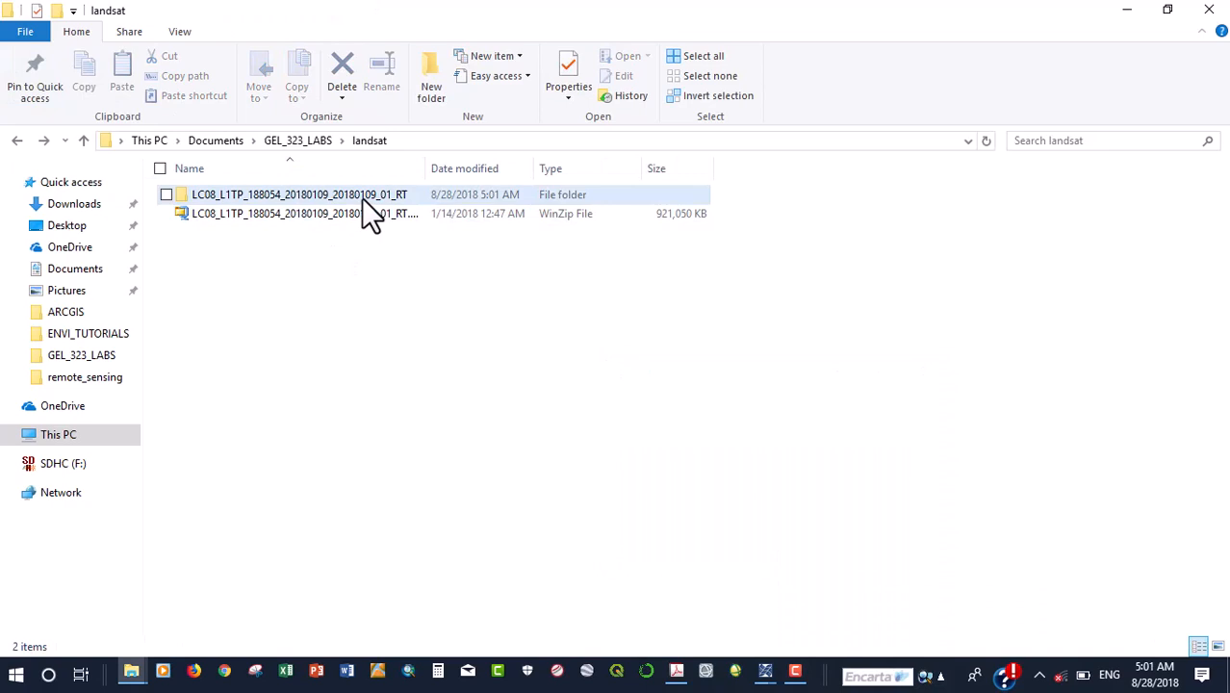
mouse_move(369, 194)
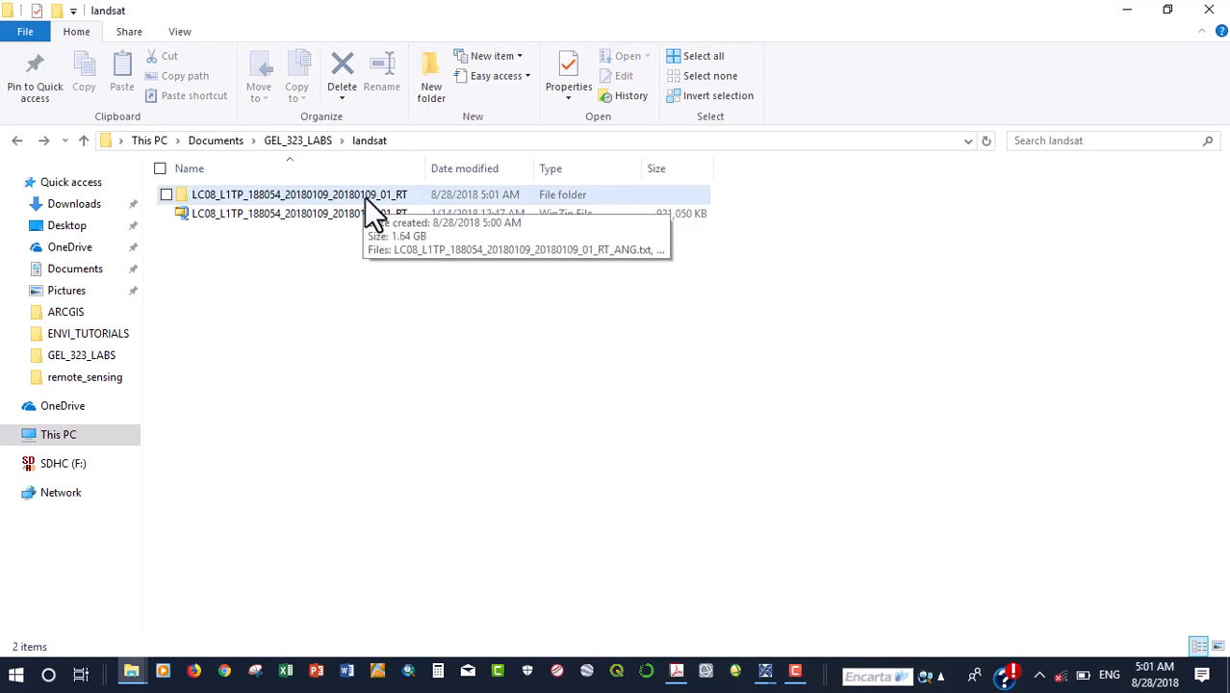
double_click(300, 194)
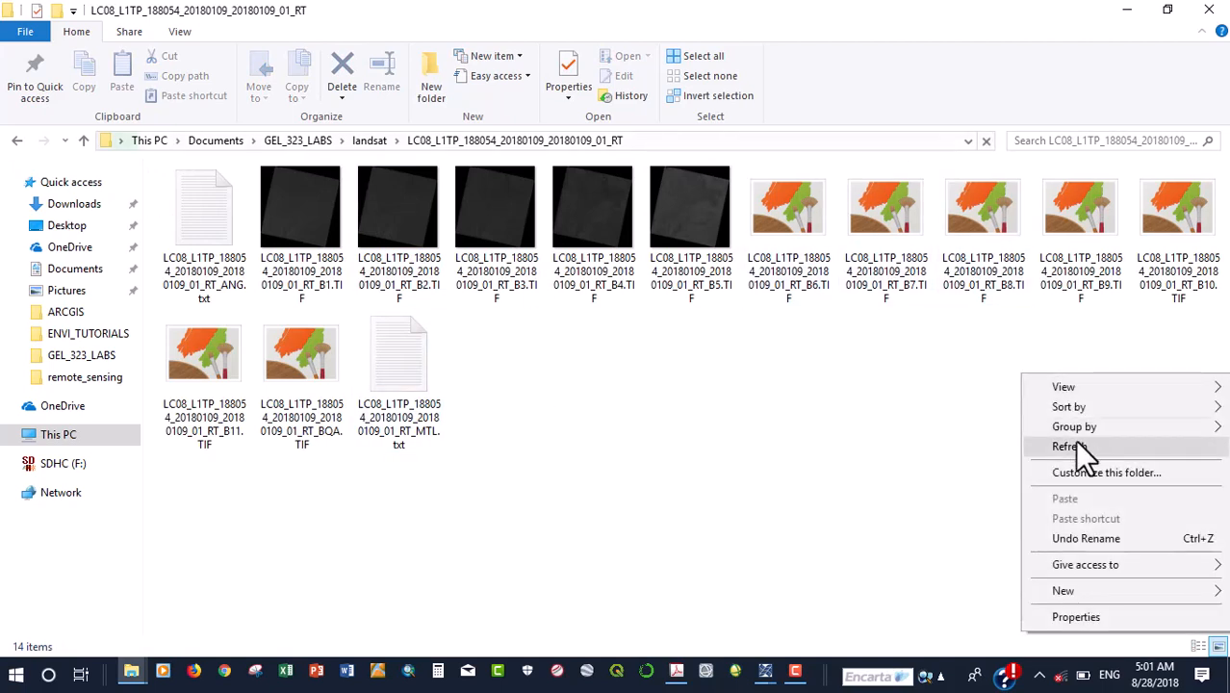
click(1063, 385)
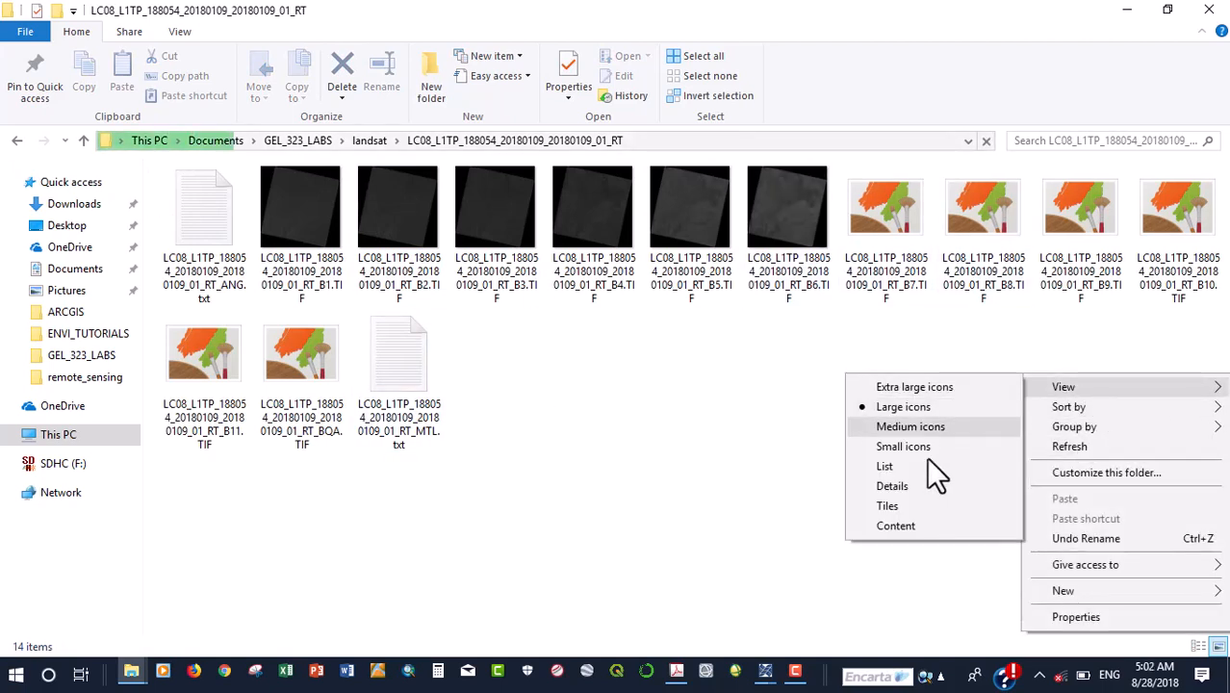
click(891, 485)
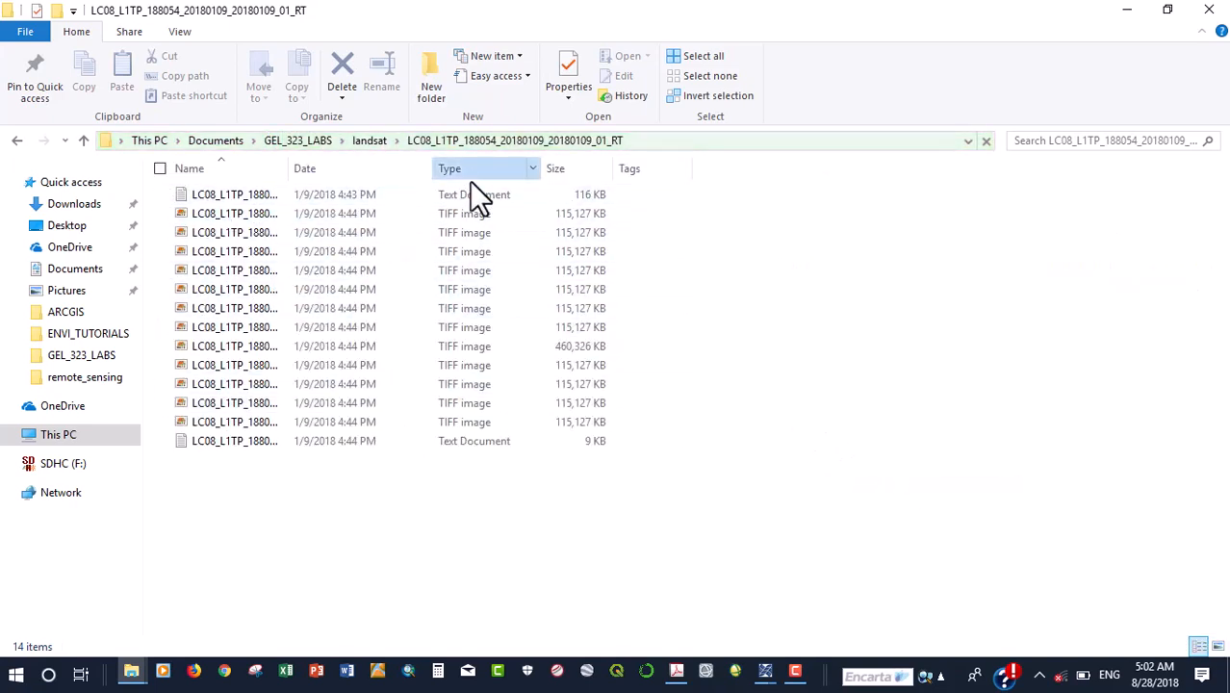
click(451, 169)
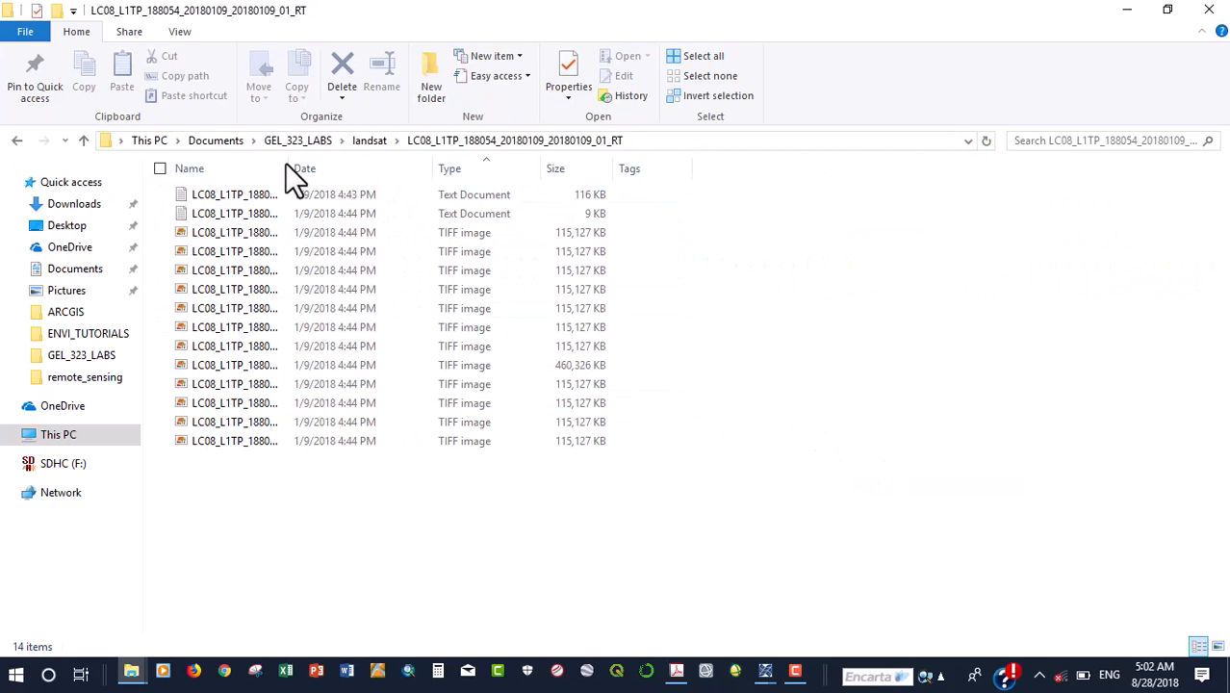
drag(285, 169, 459, 169)
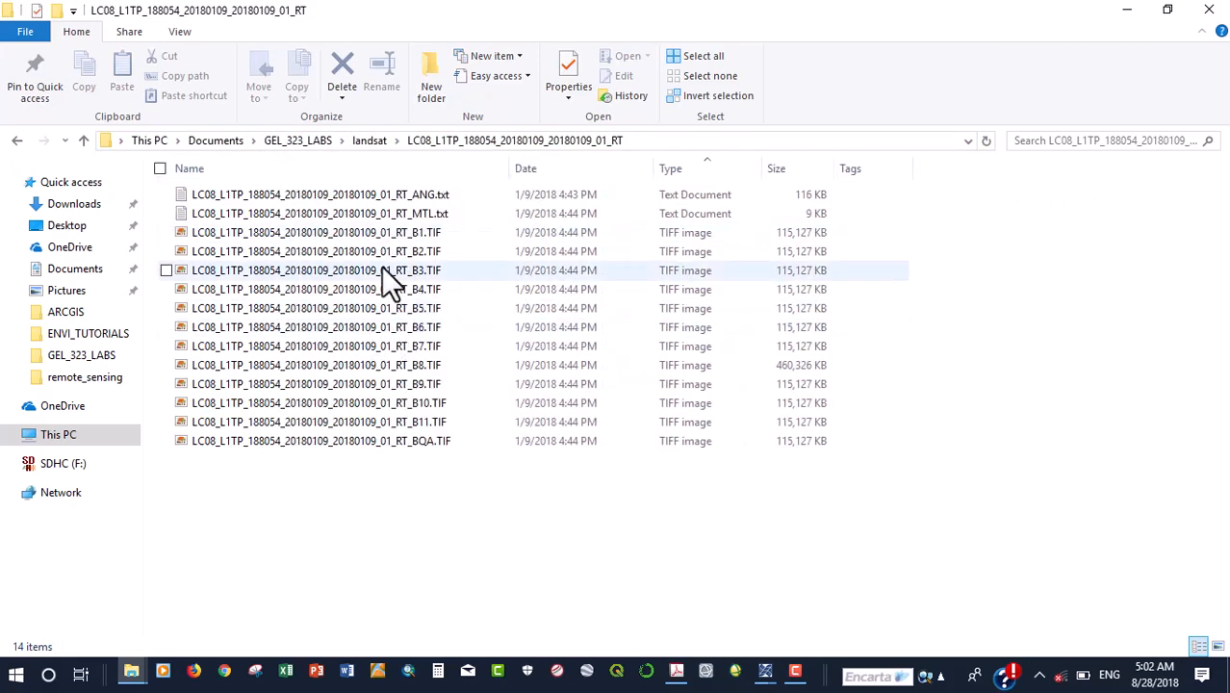
mouse_move(404, 412)
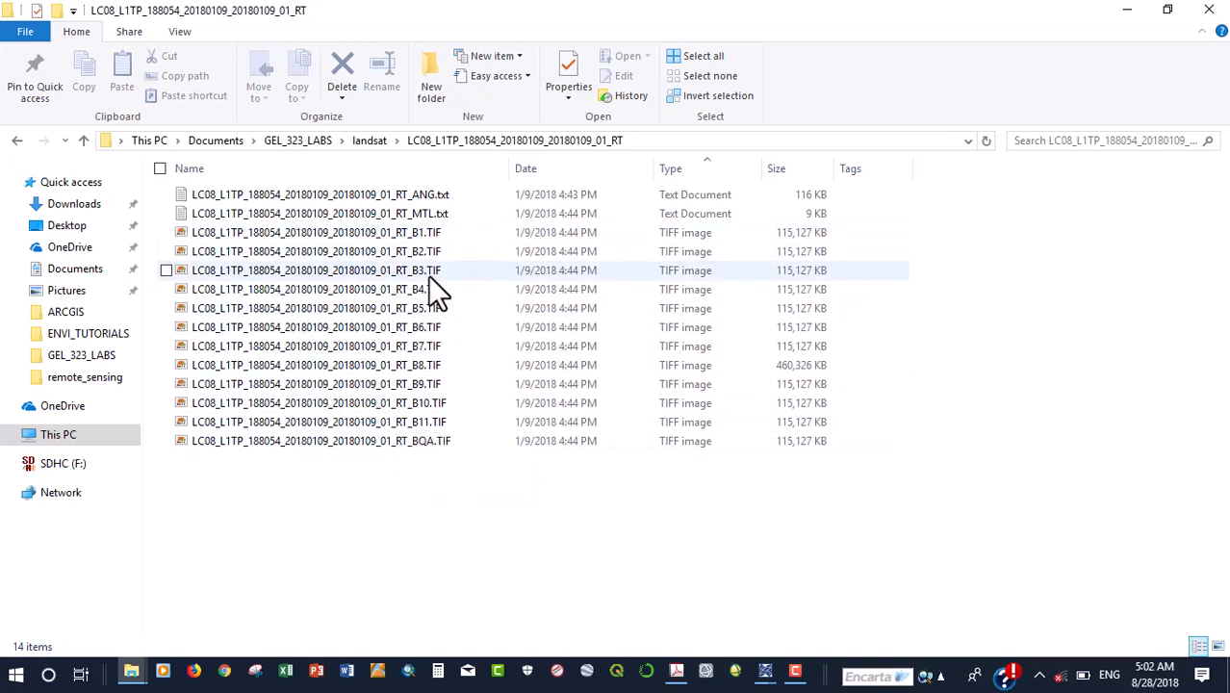
mouse_move(443, 337)
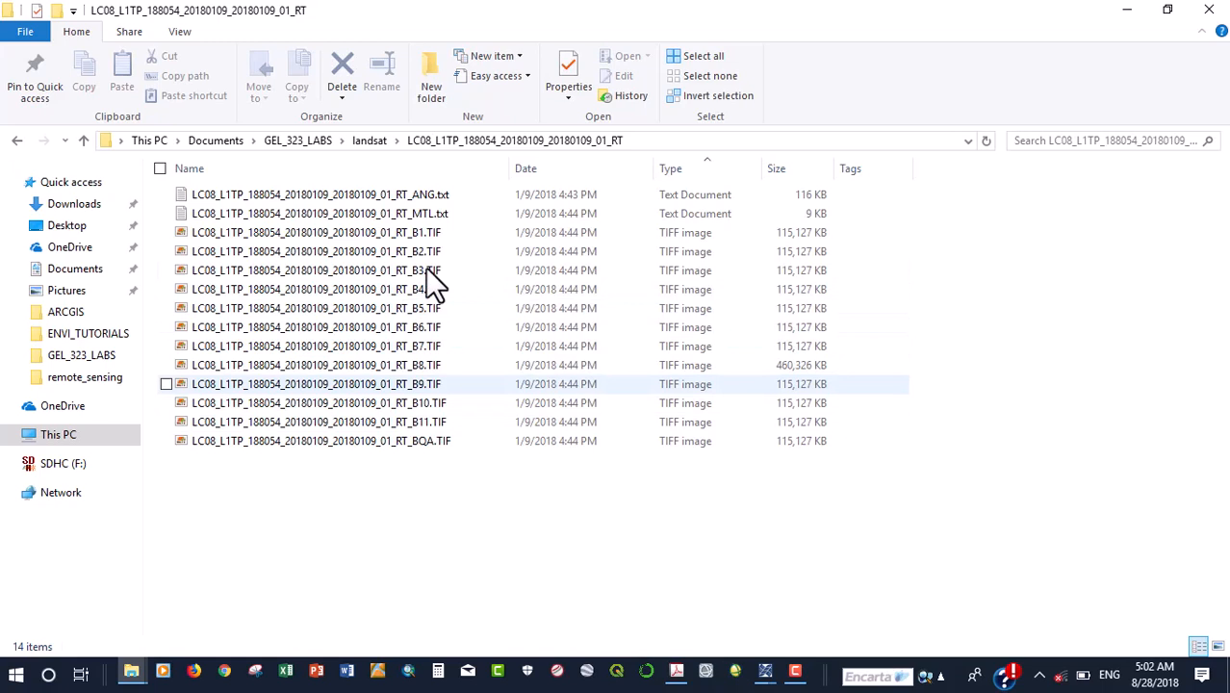
mouse_move(433, 308)
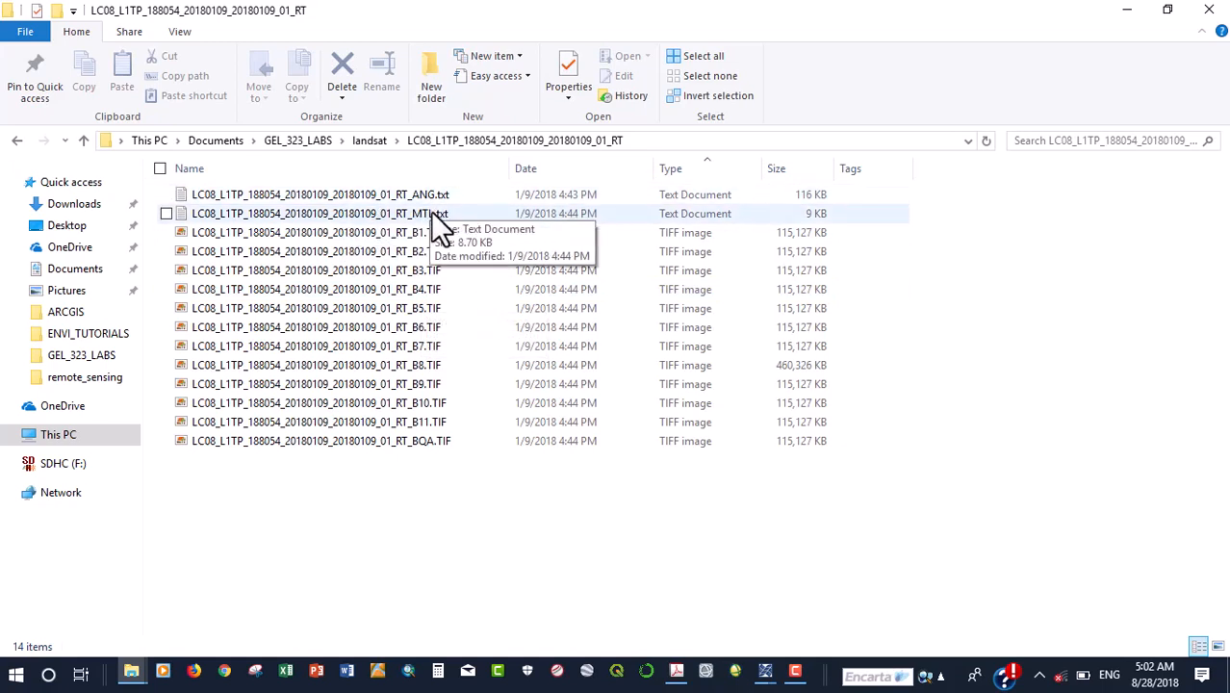
mouse_move(462, 235)
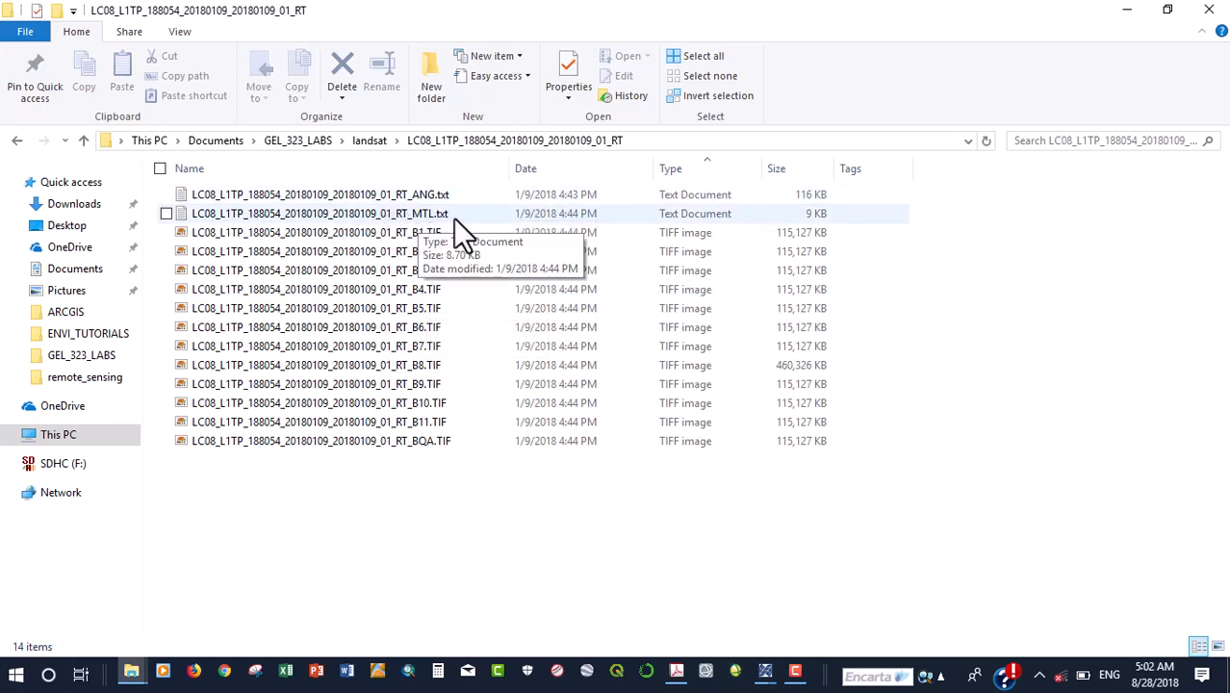
mouse_move(422, 224)
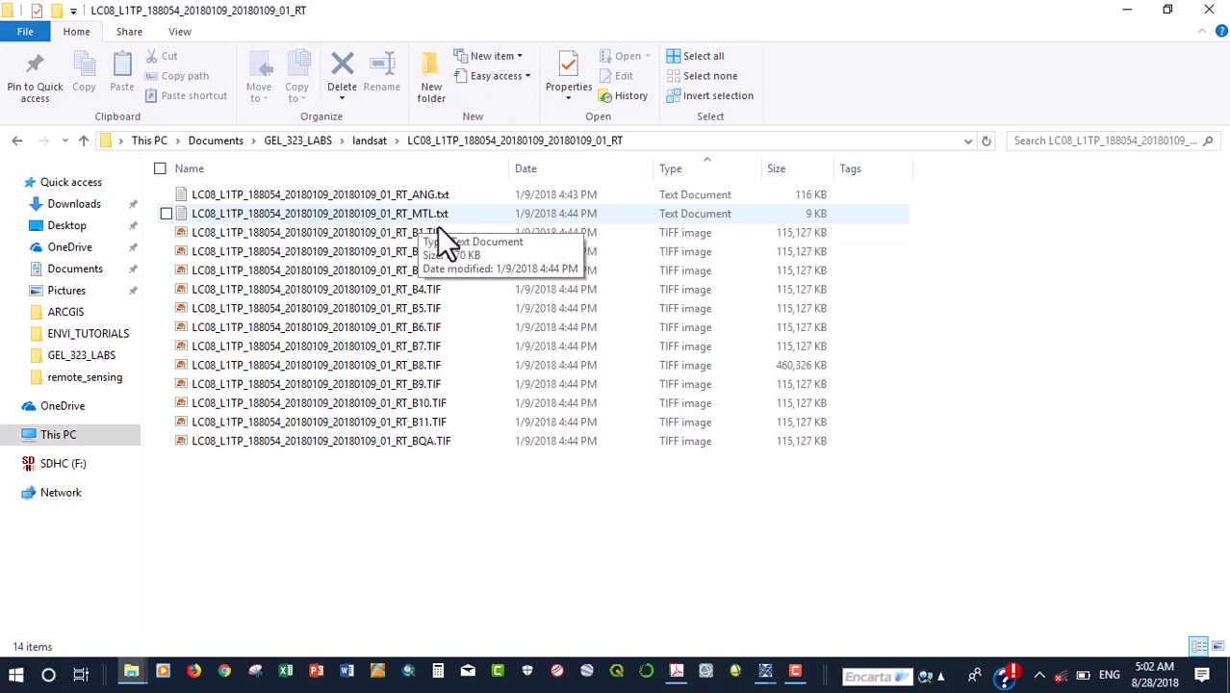
mouse_move(1132, 27)
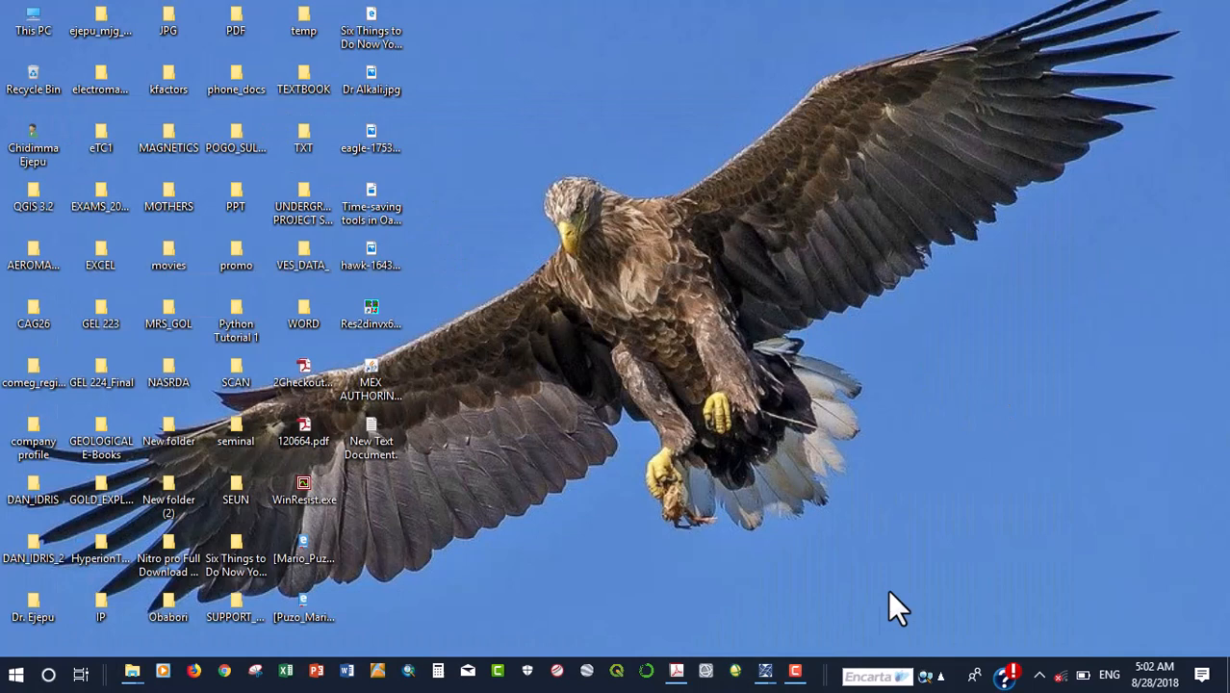
mouse_move(774, 684)
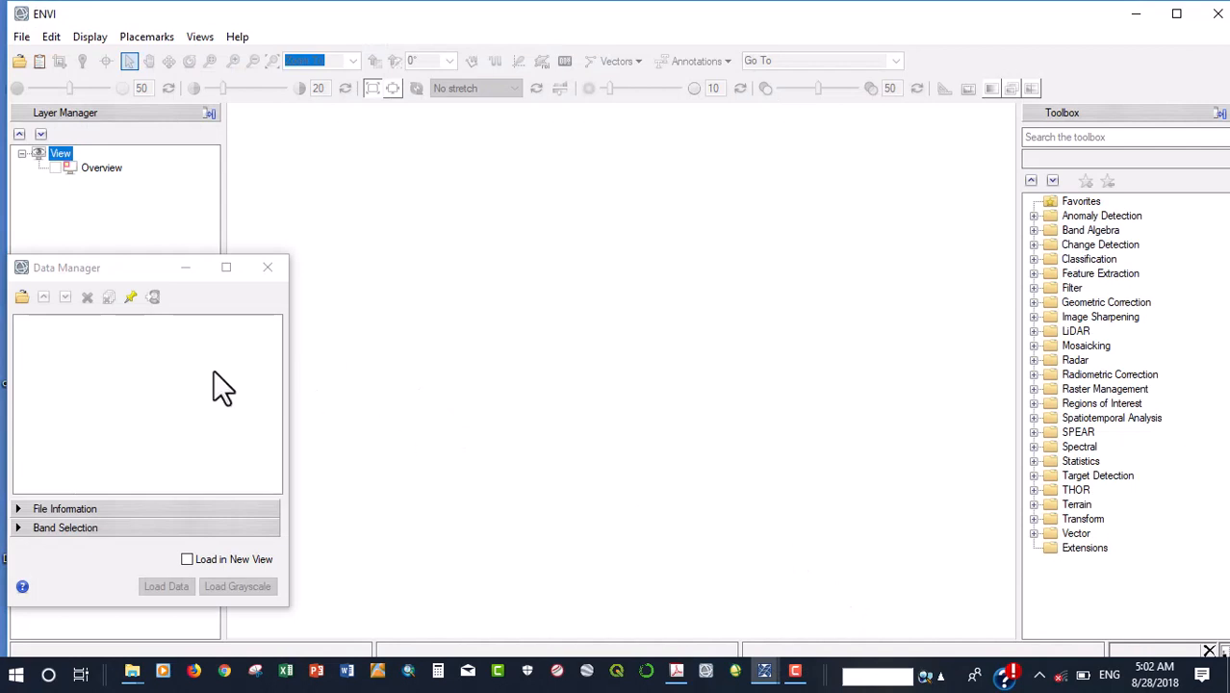
mouse_move(689, 265)
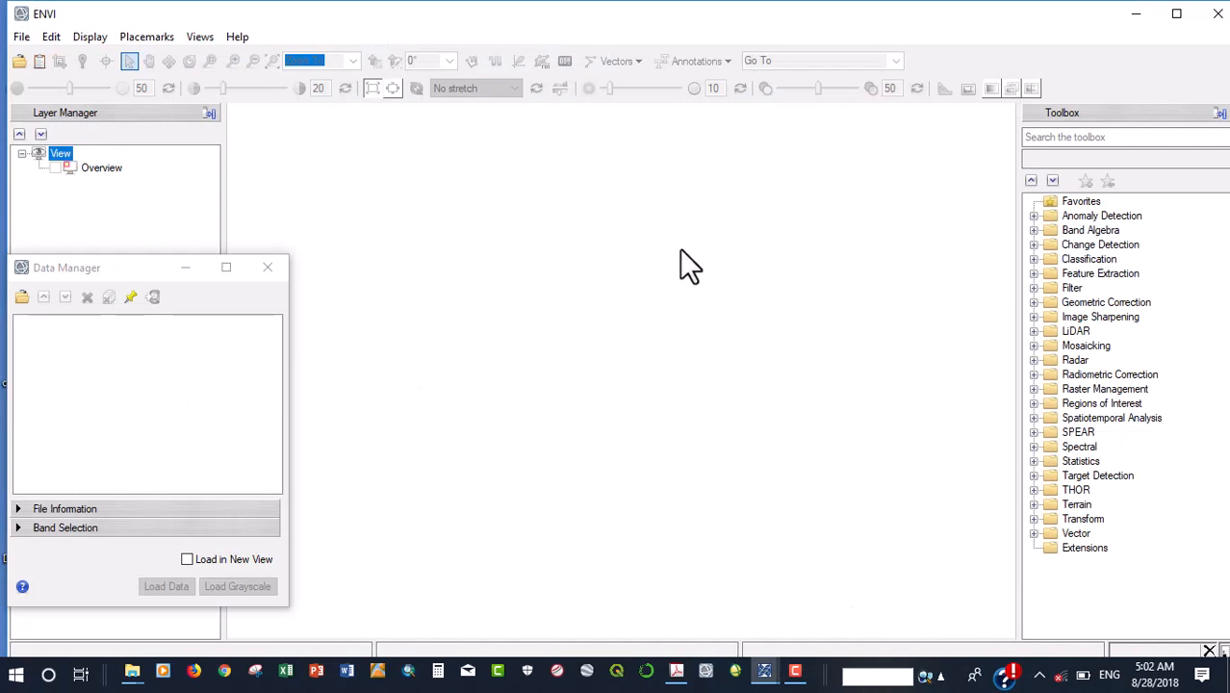
mouse_move(23, 323)
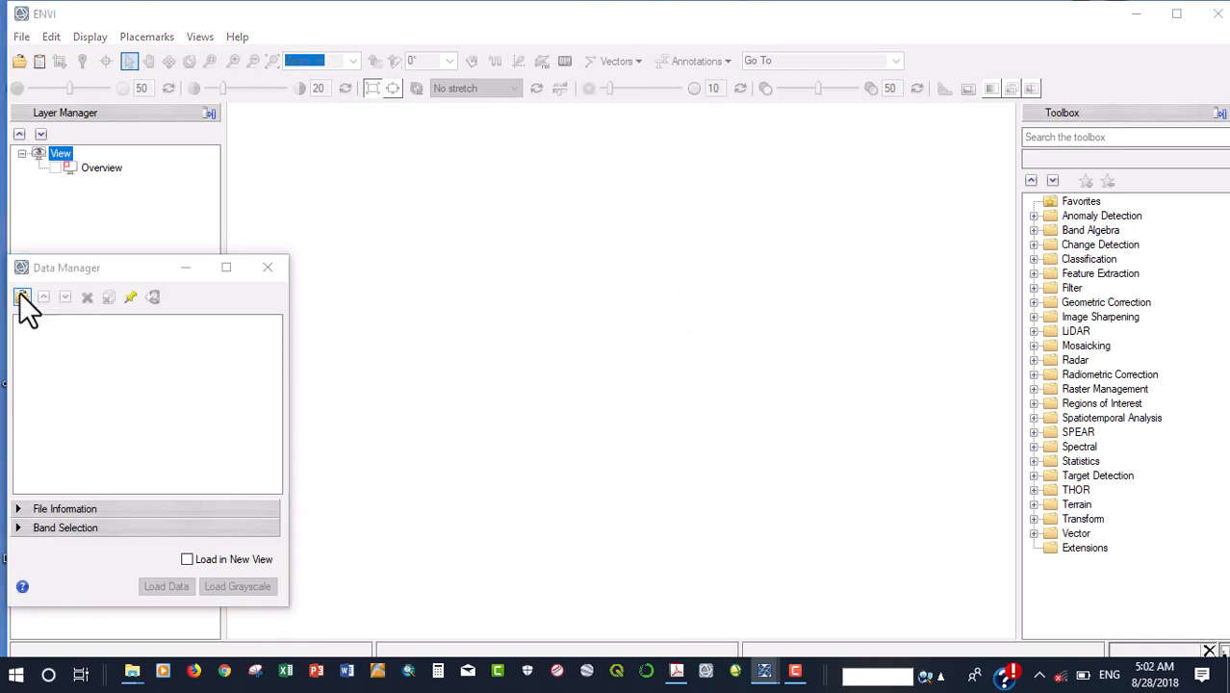
Load the scene's MTL.txt metadata file from the Landsat scene folder via Data Manager Open.
click(23, 296)
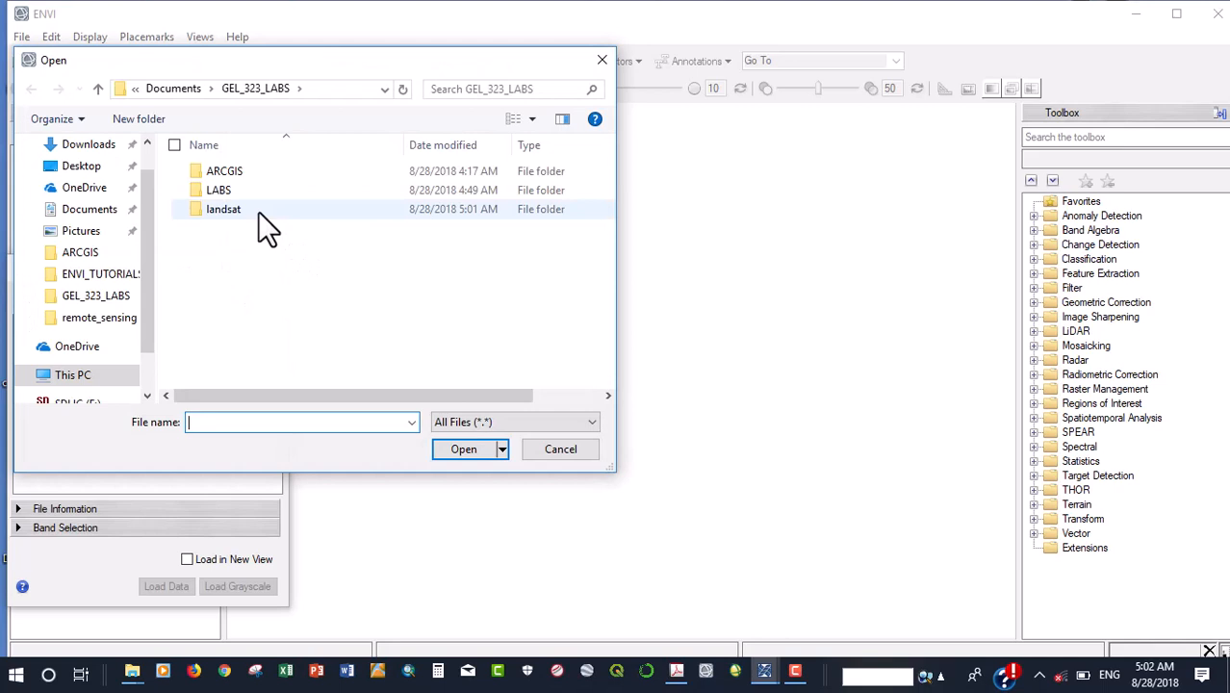
double_click(224, 208)
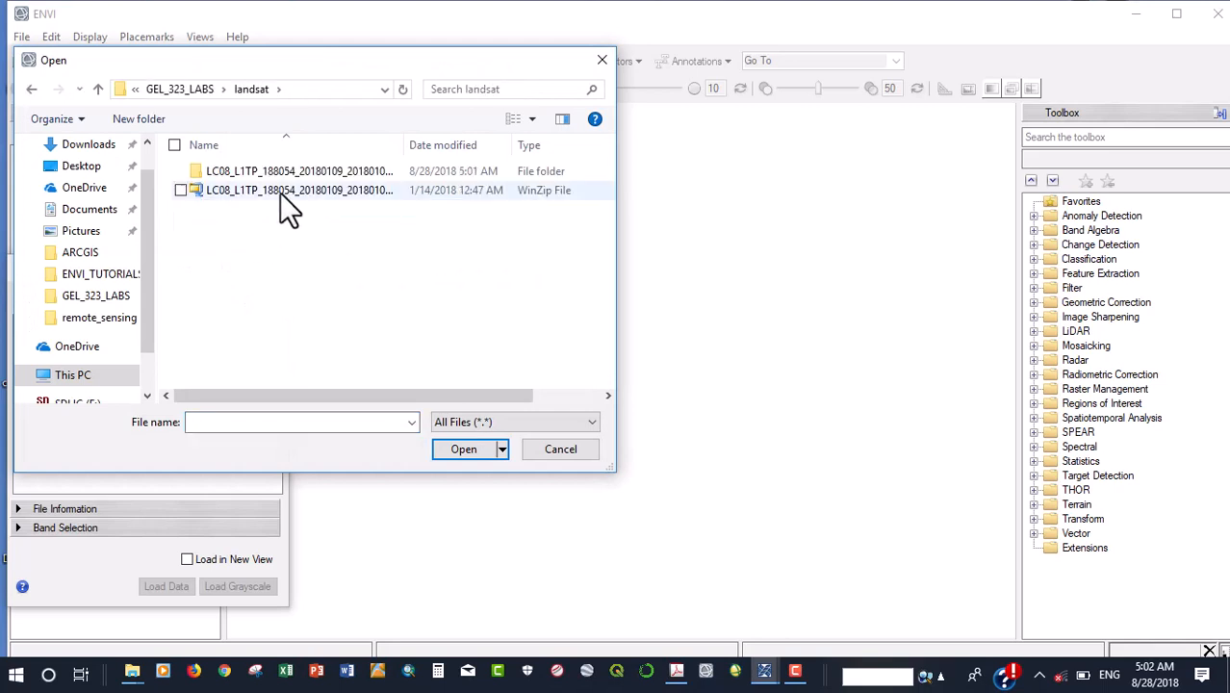
double_click(299, 191)
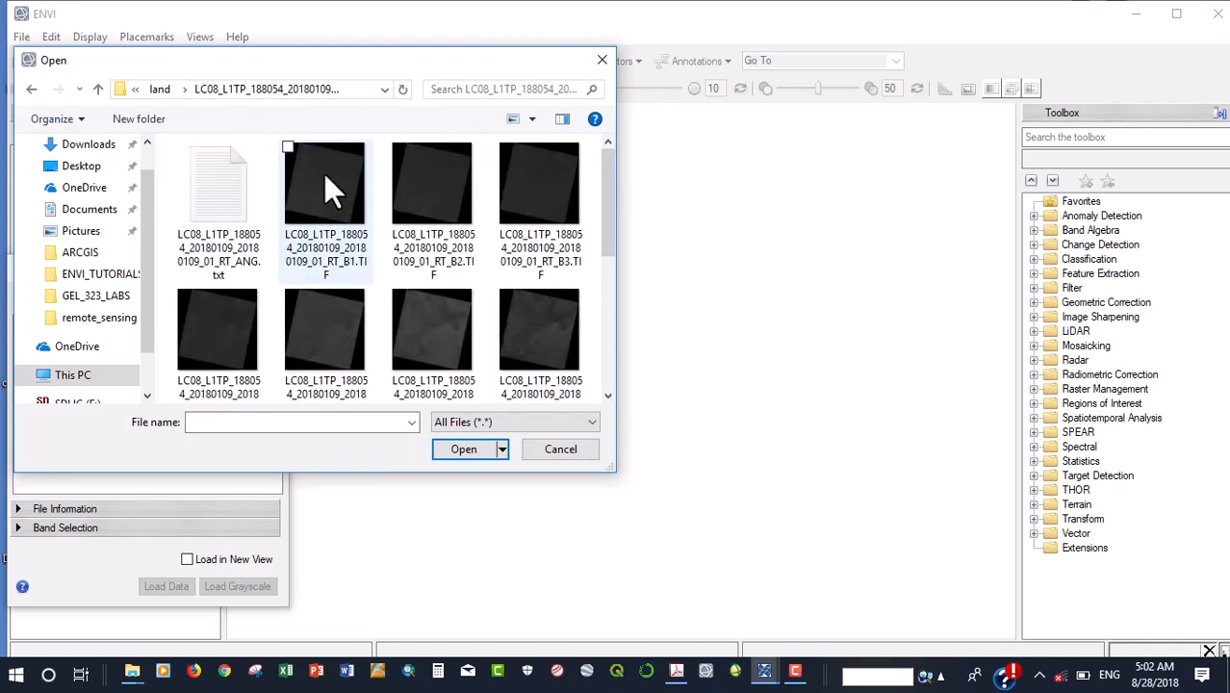
scroll(down, 3)
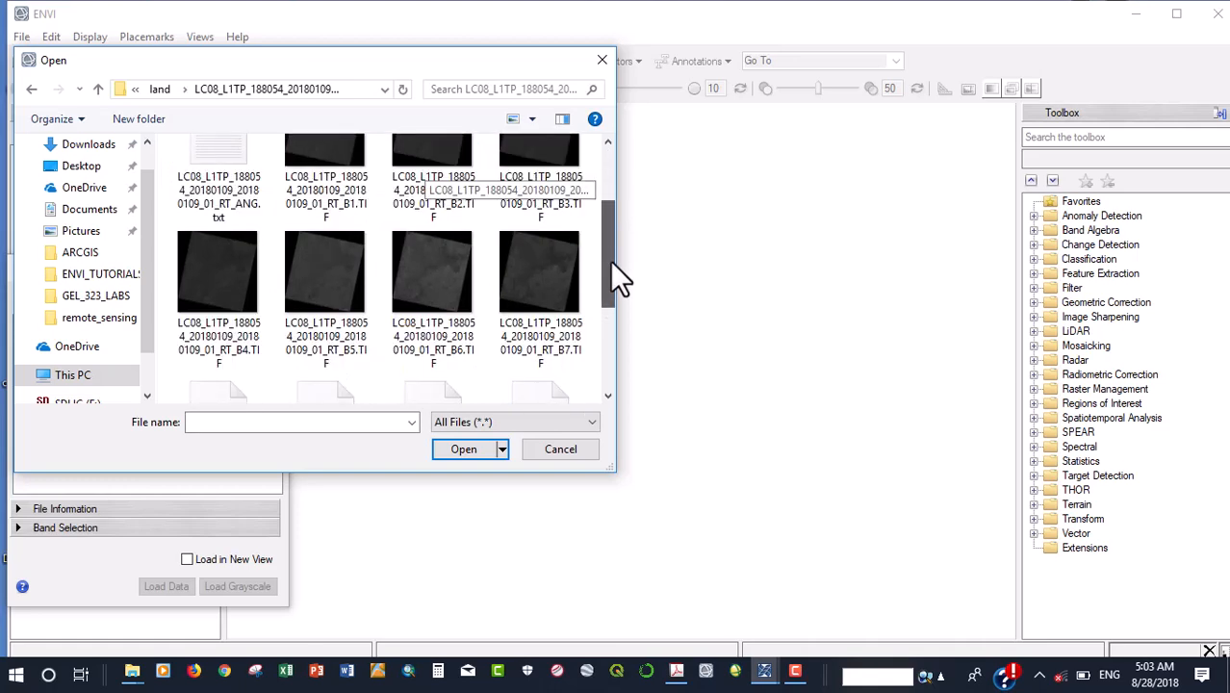
scroll(down, 3)
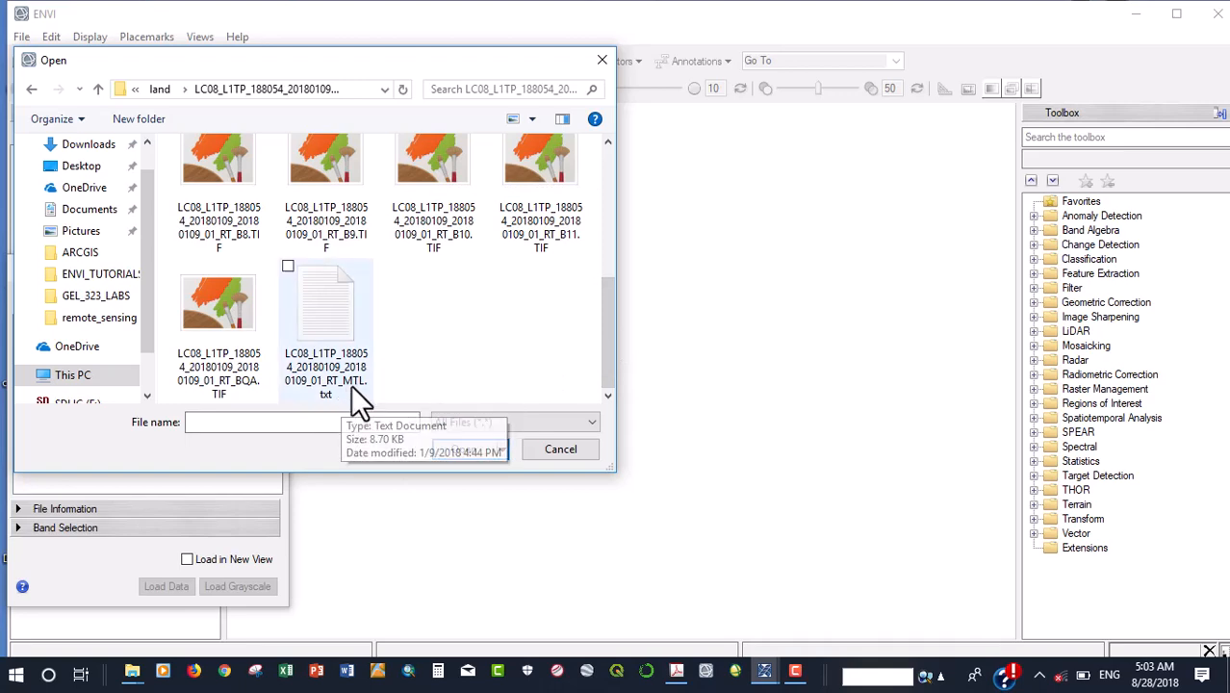
click(325, 328)
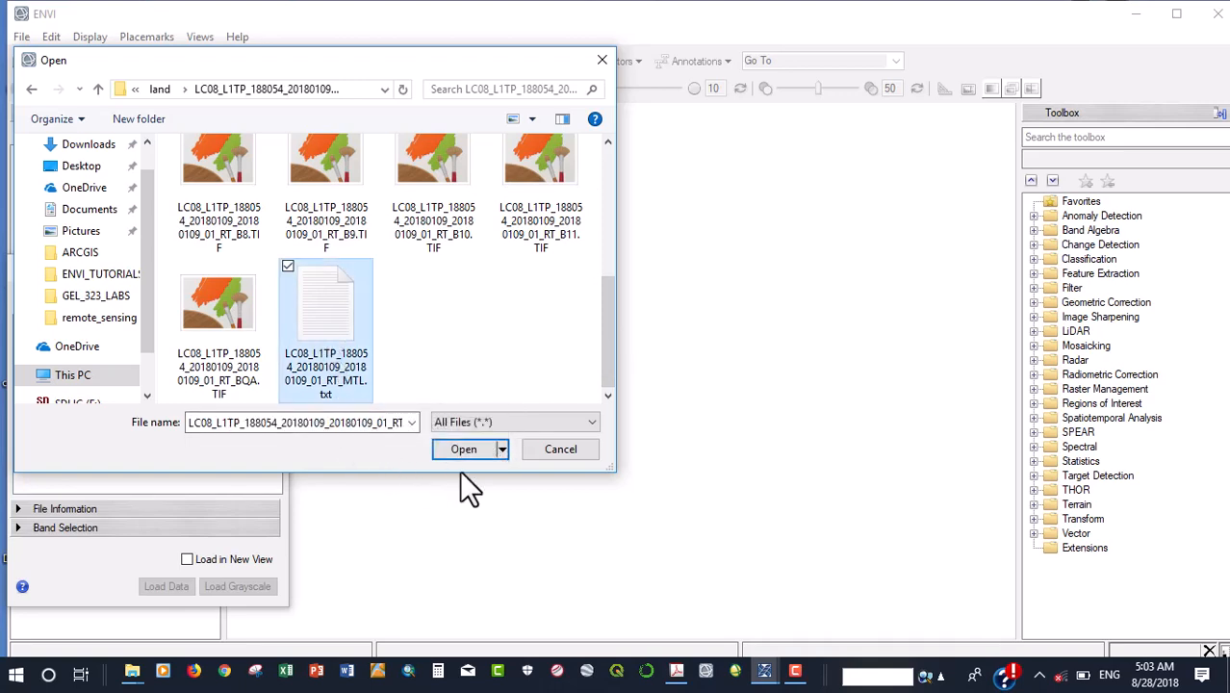
click(462, 448)
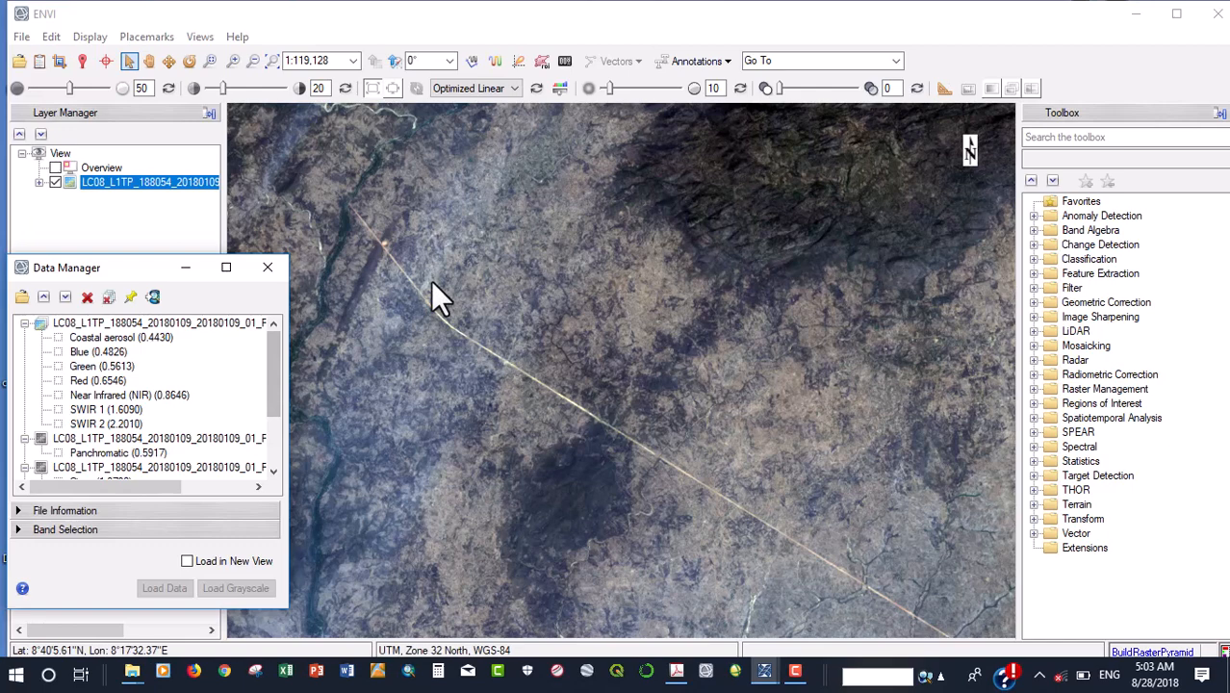
mouse_move(306, 189)
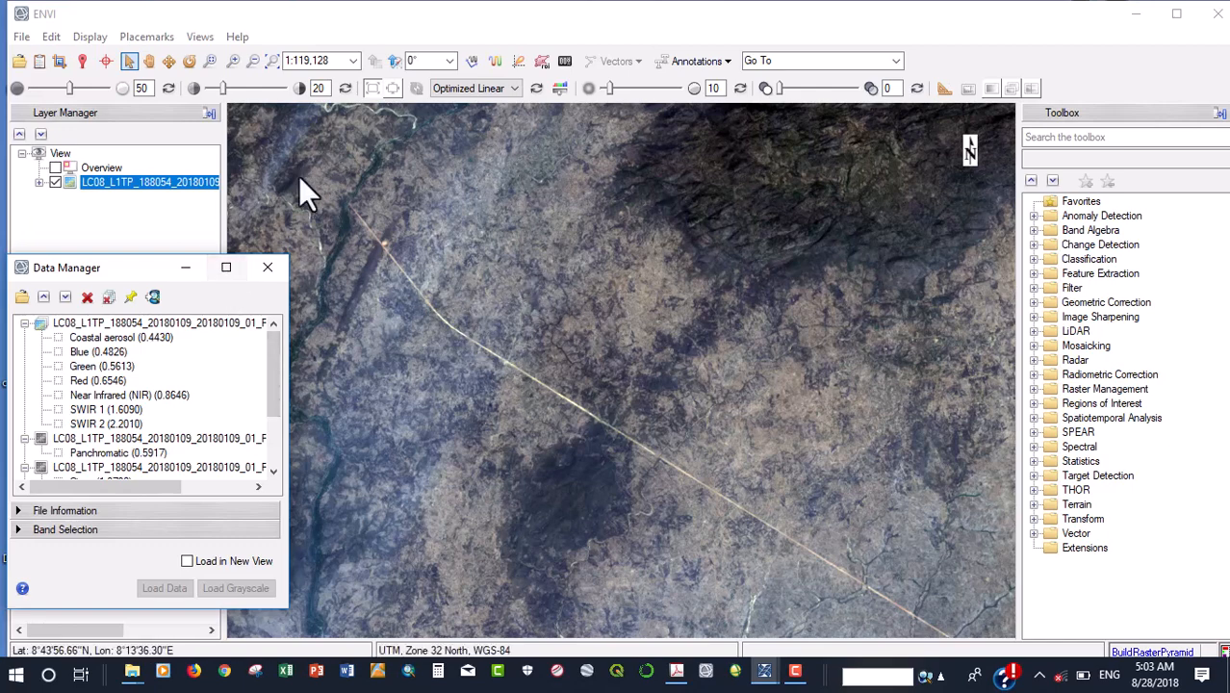
mouse_move(516, 246)
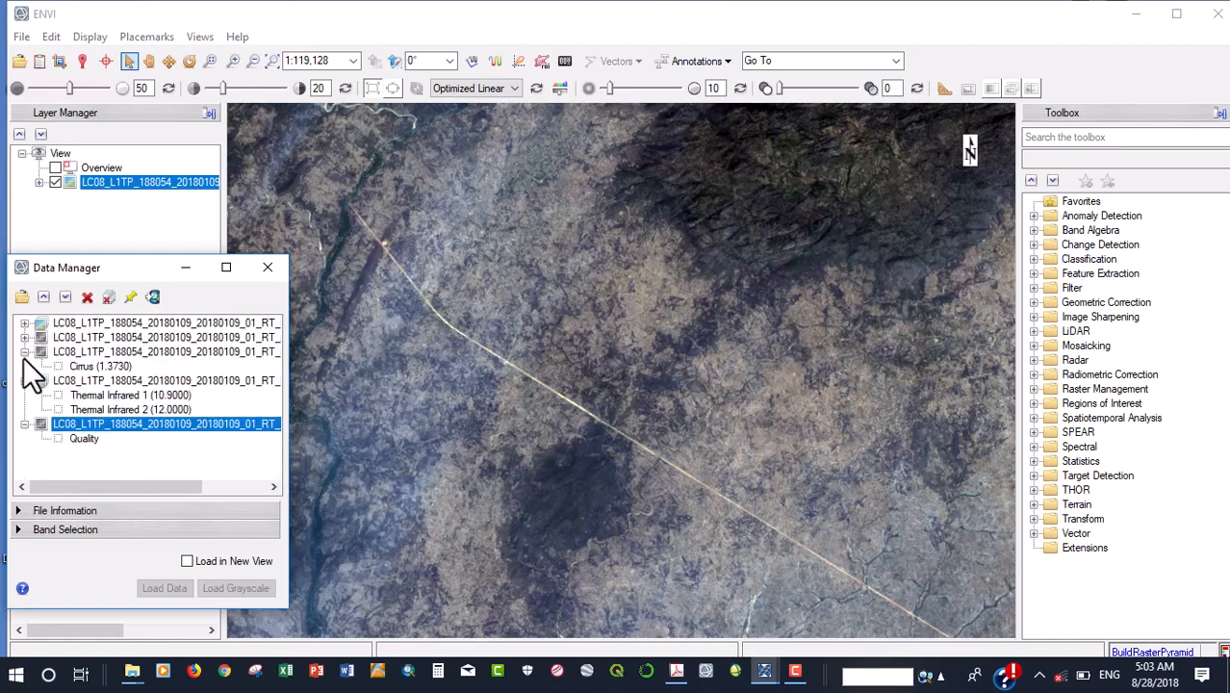
Collapse the expanded band lists so the Data Manager shows the five dataset groups.
click(25, 350)
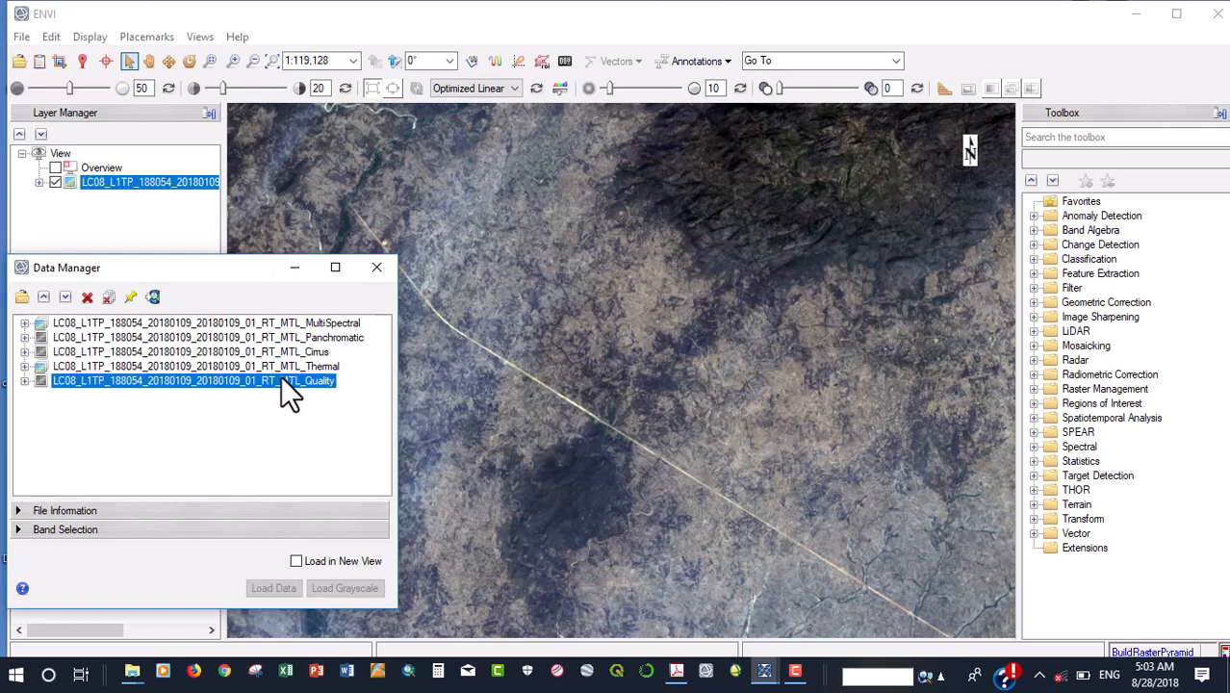
mouse_move(164, 336)
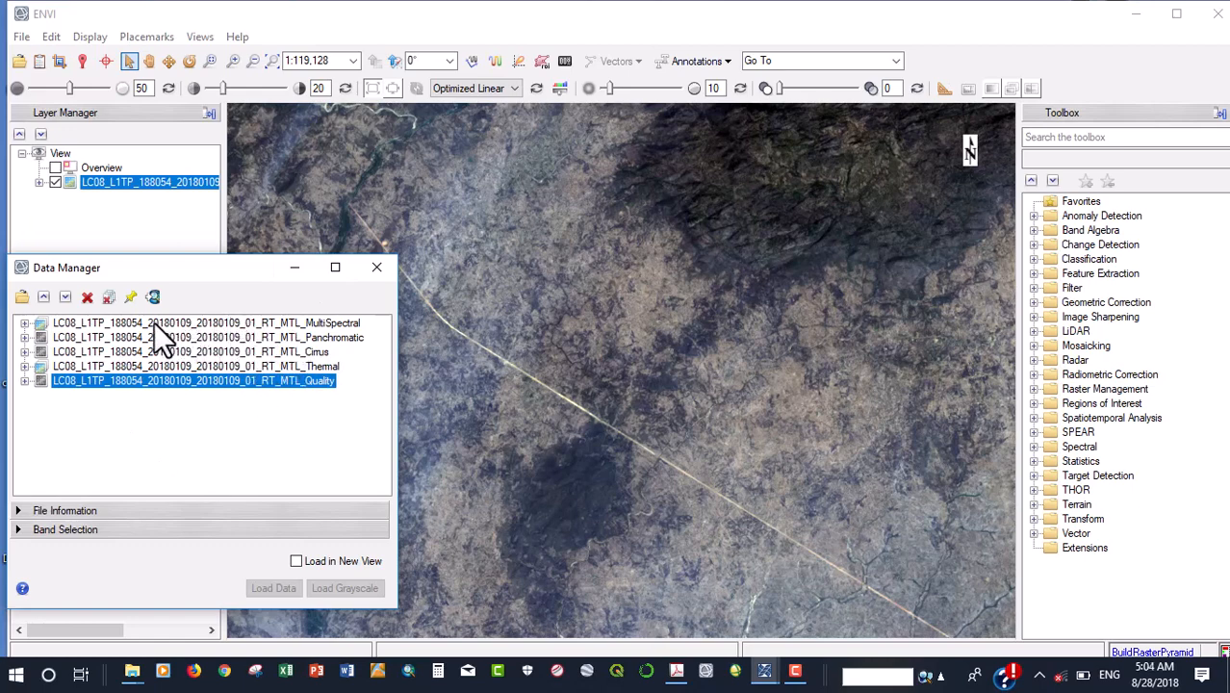
mouse_move(356, 338)
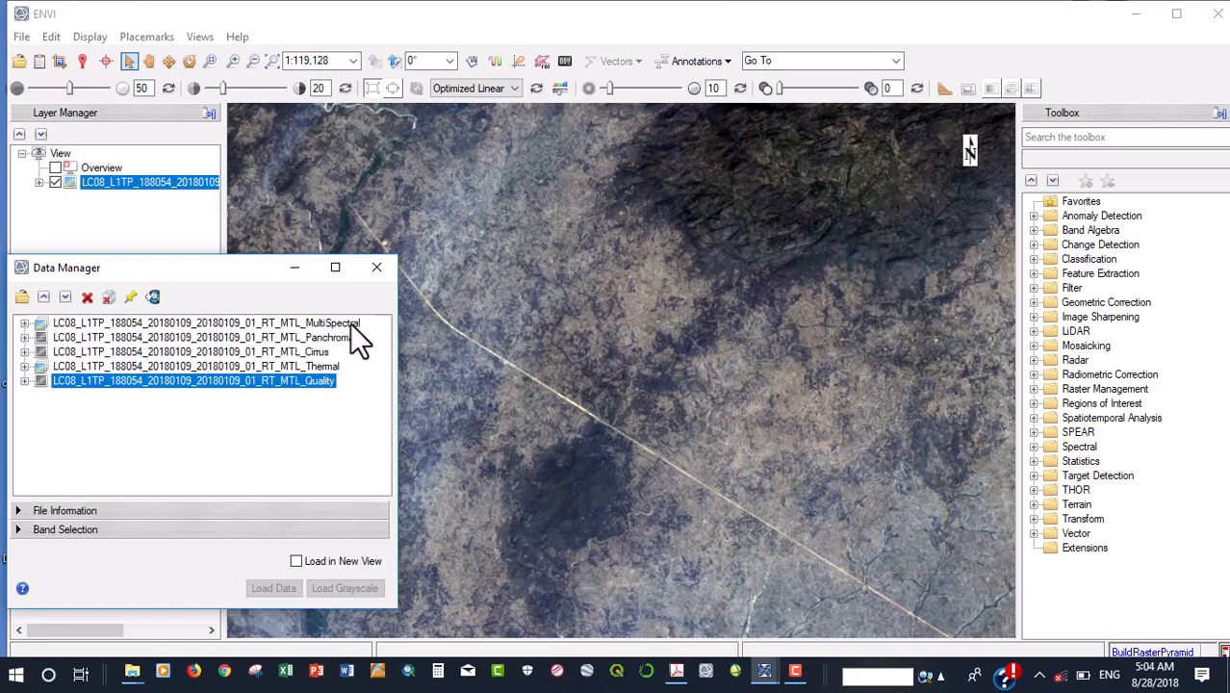
mouse_move(138, 343)
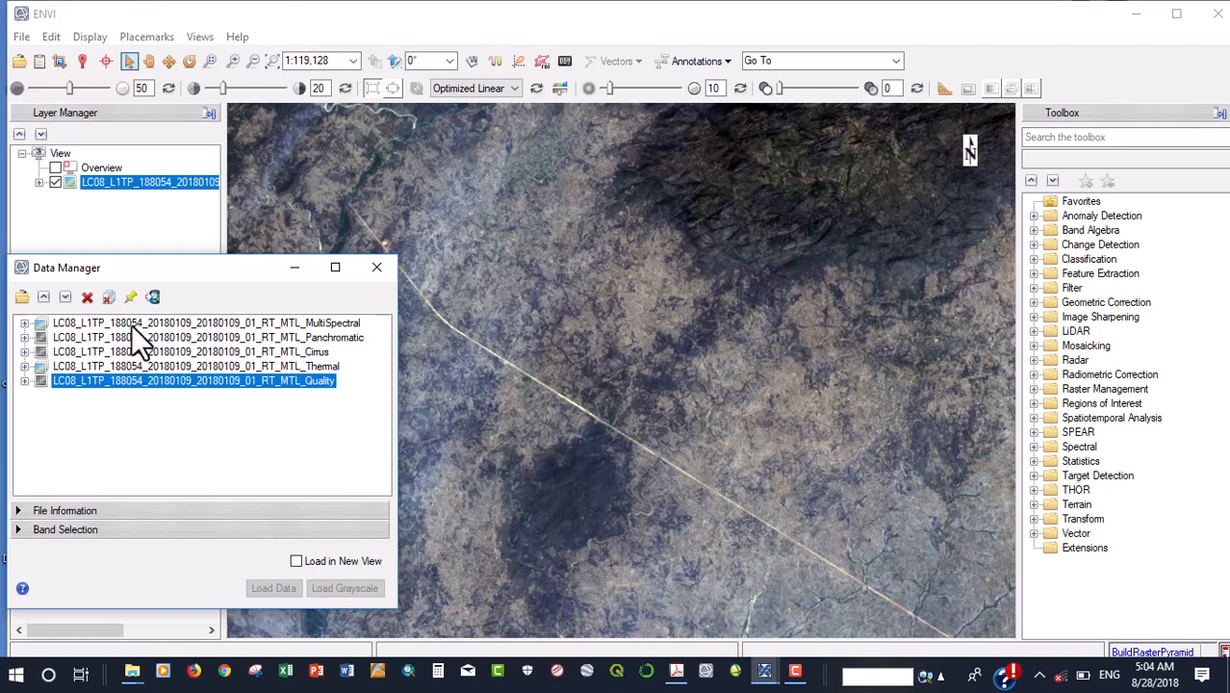
click(25, 323)
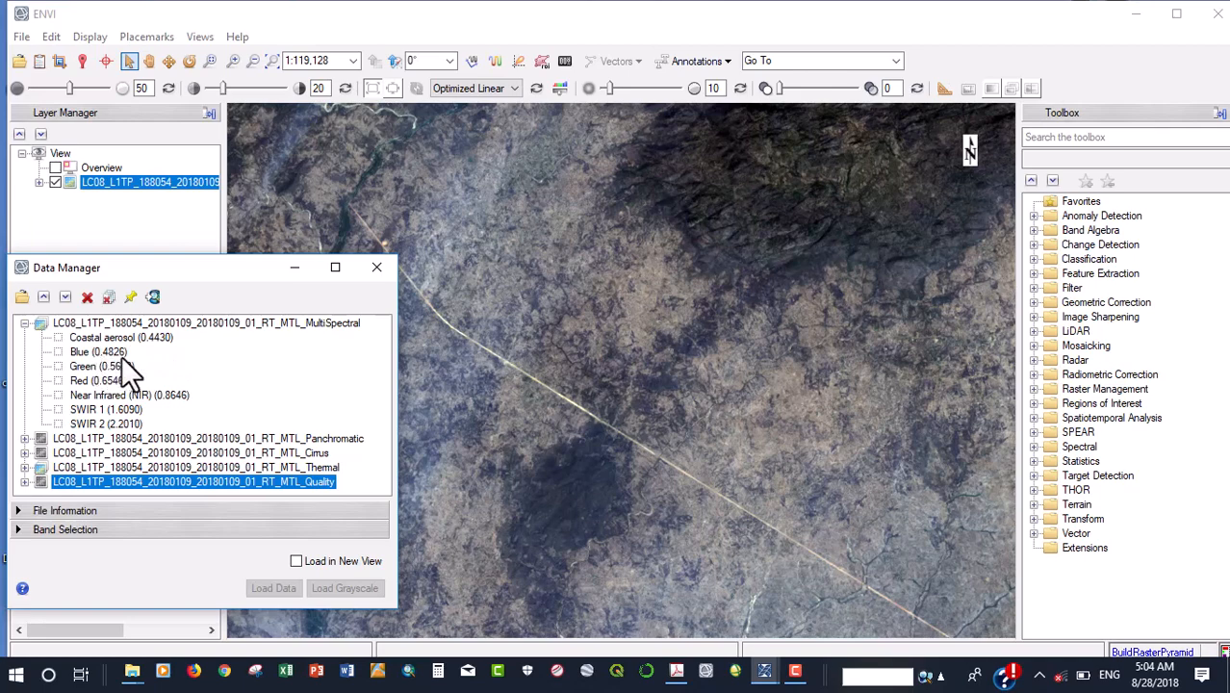
mouse_move(104, 394)
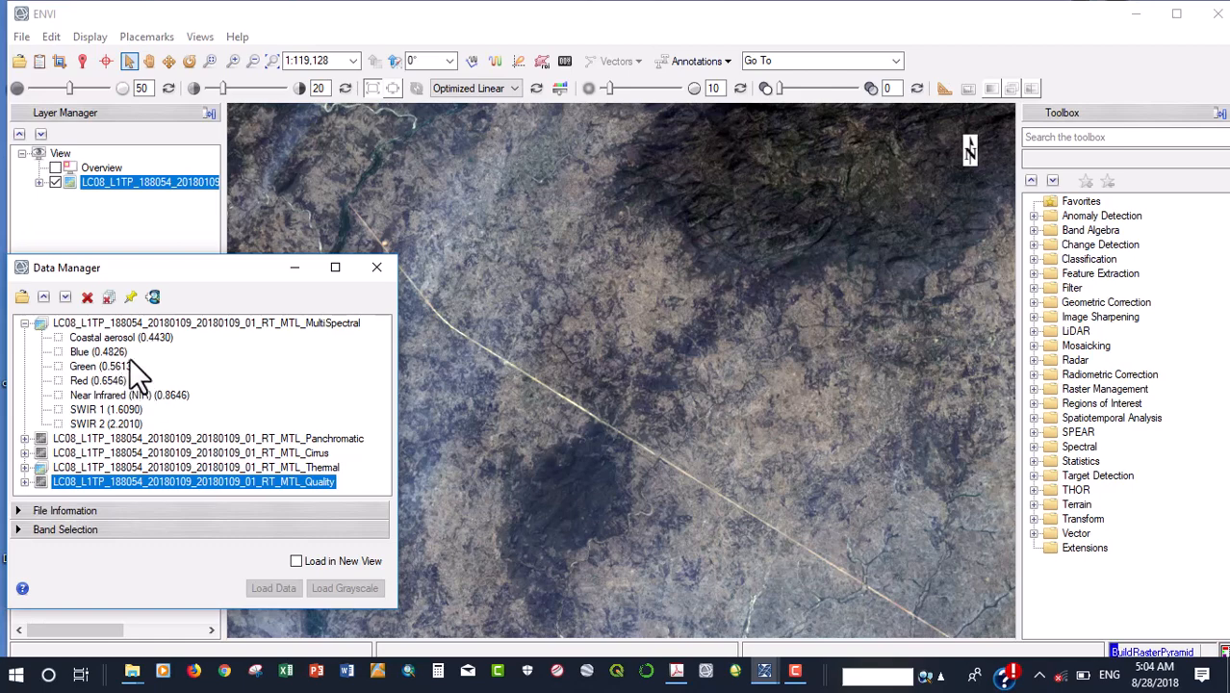
mouse_move(137, 394)
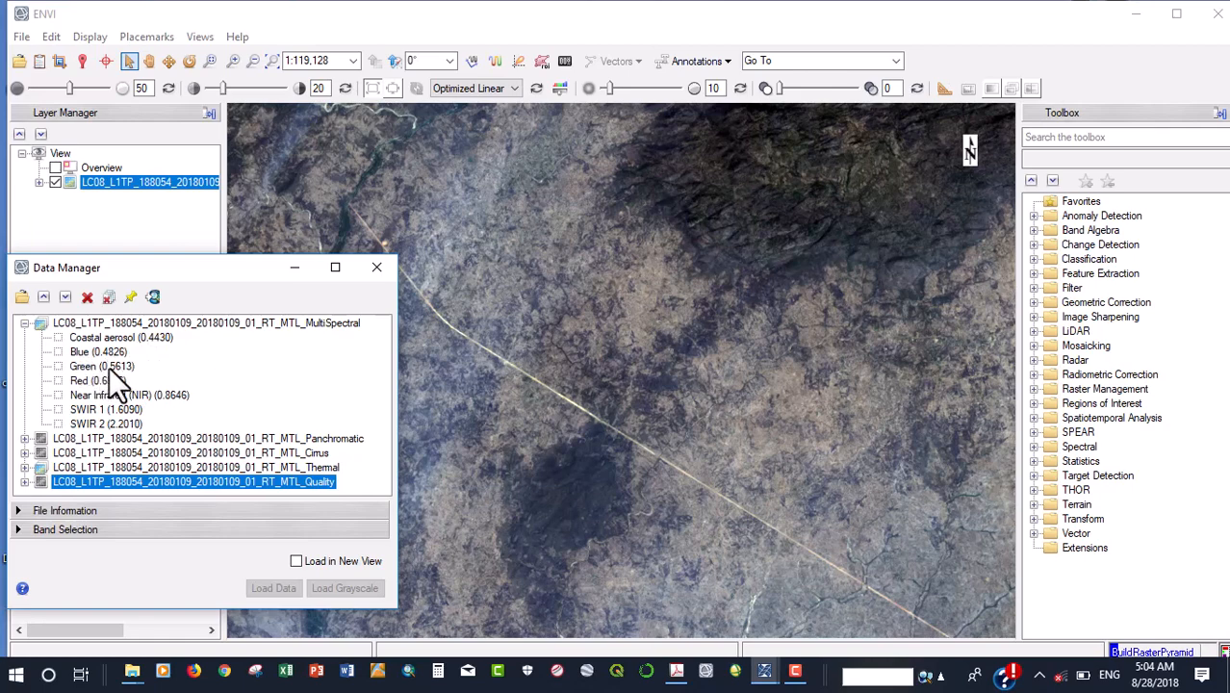
mouse_move(108, 412)
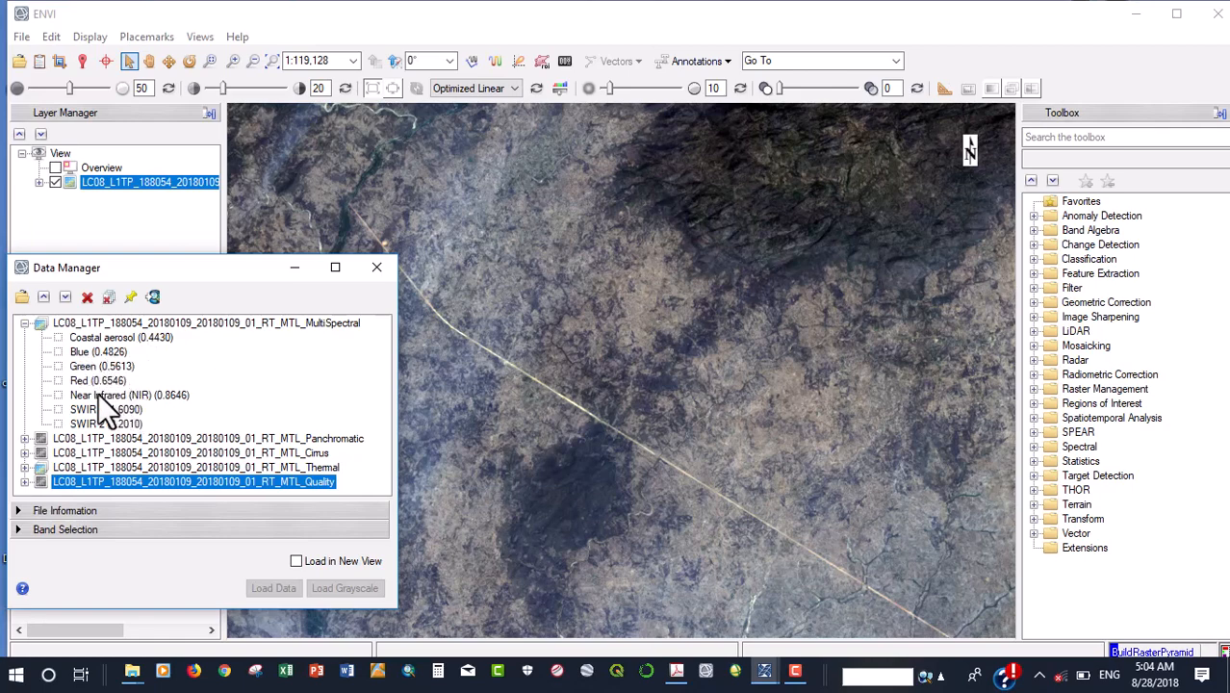
mouse_move(134, 420)
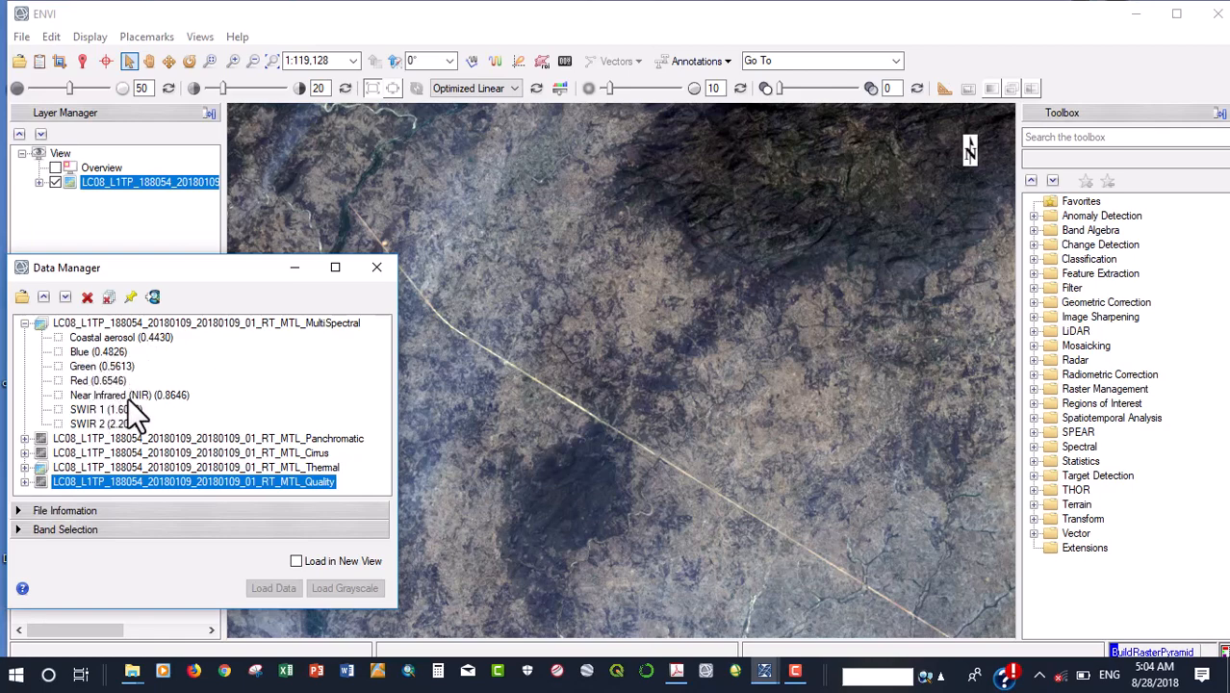
mouse_move(162, 414)
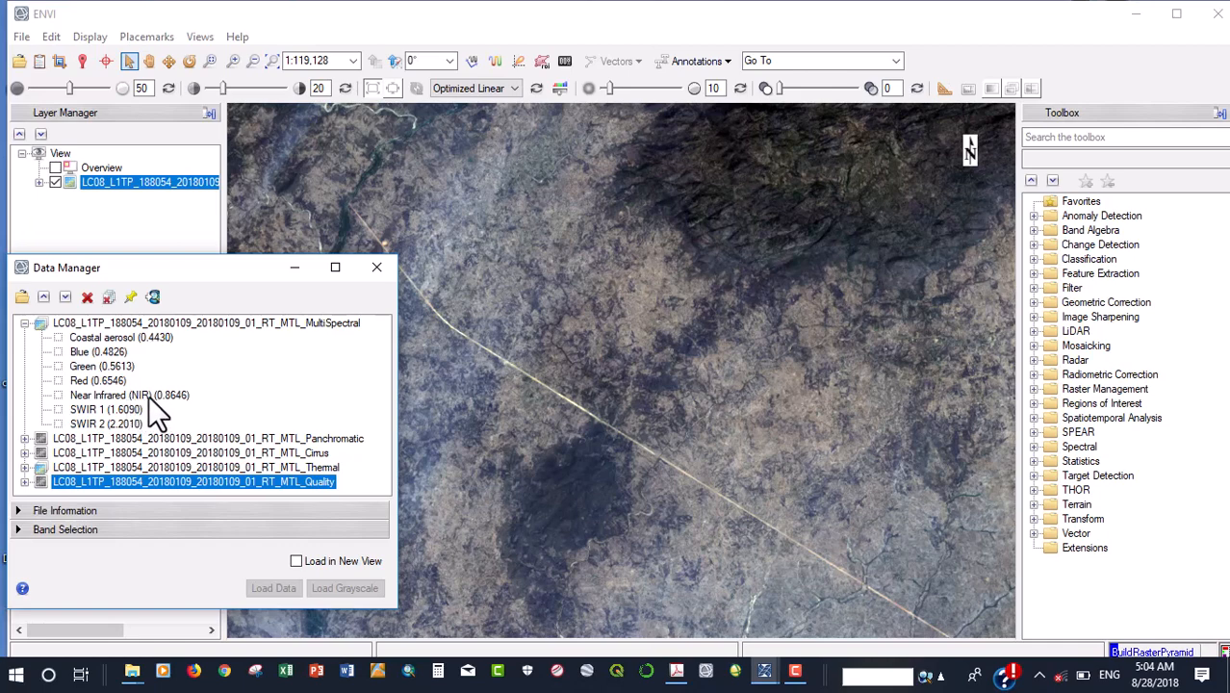
mouse_move(144, 424)
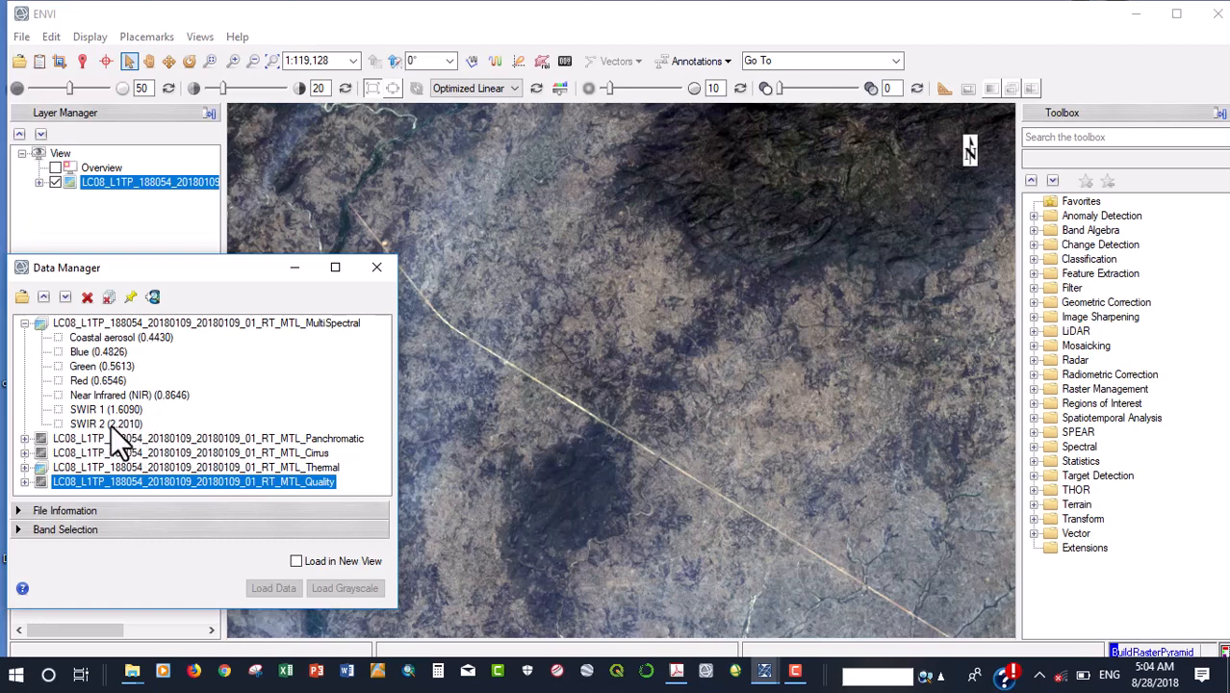
mouse_move(144, 443)
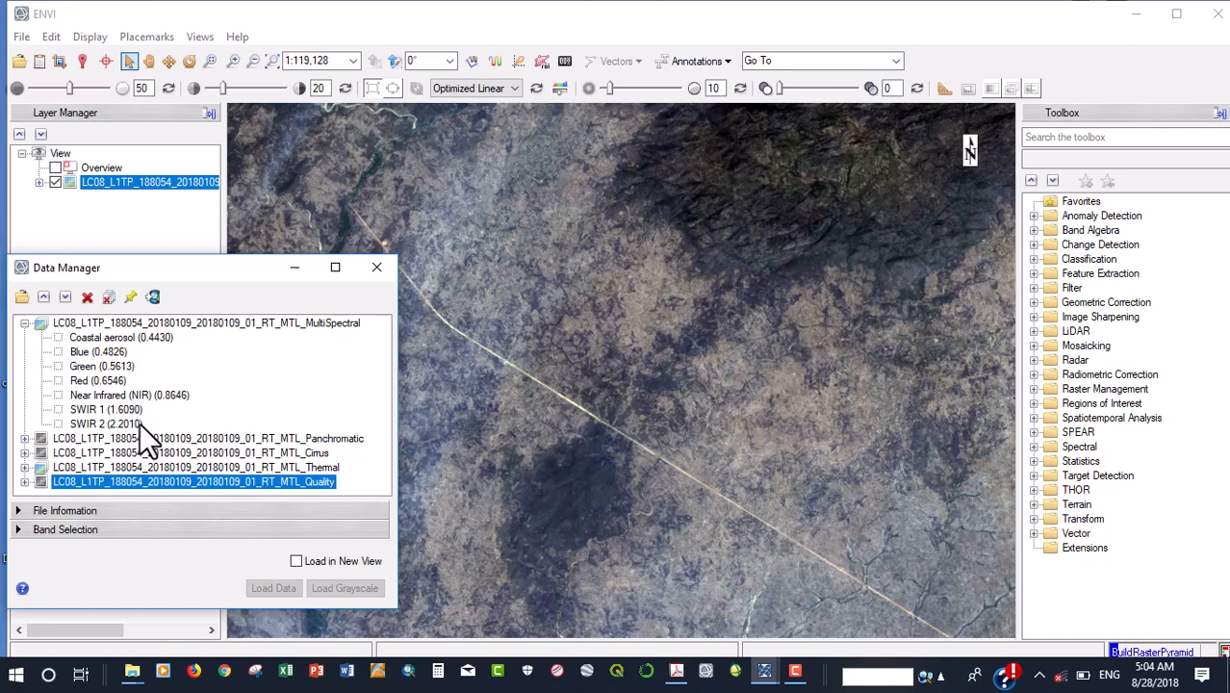
mouse_move(131, 376)
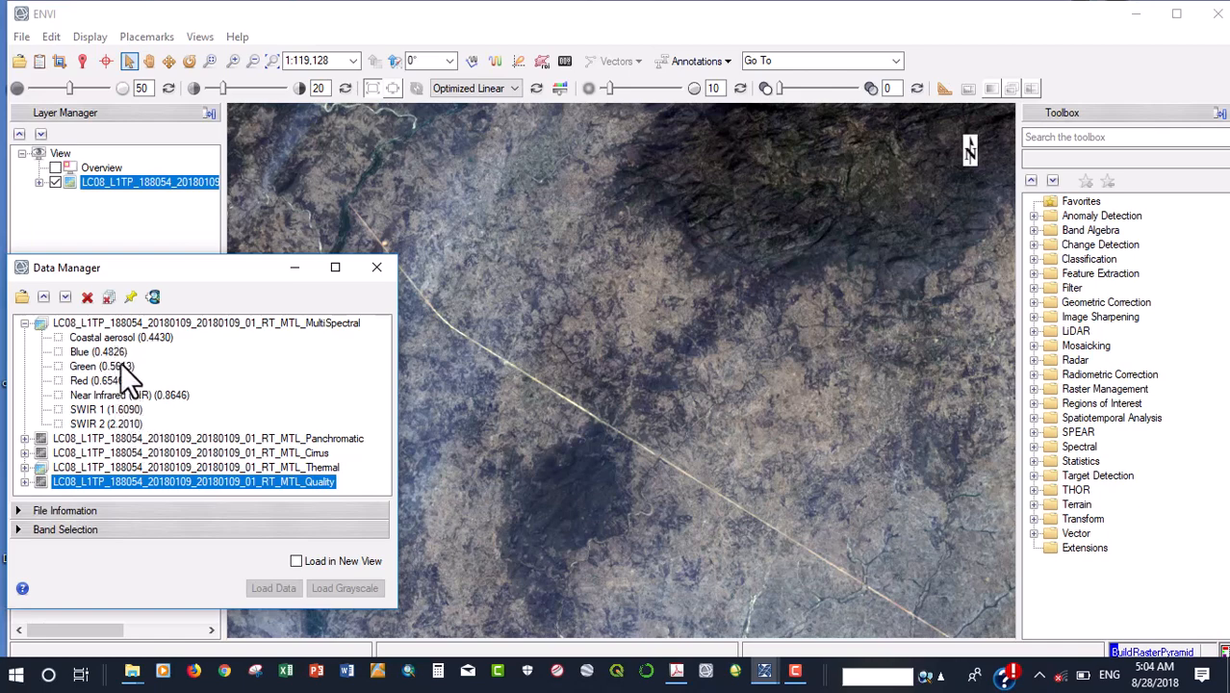
mouse_move(119, 376)
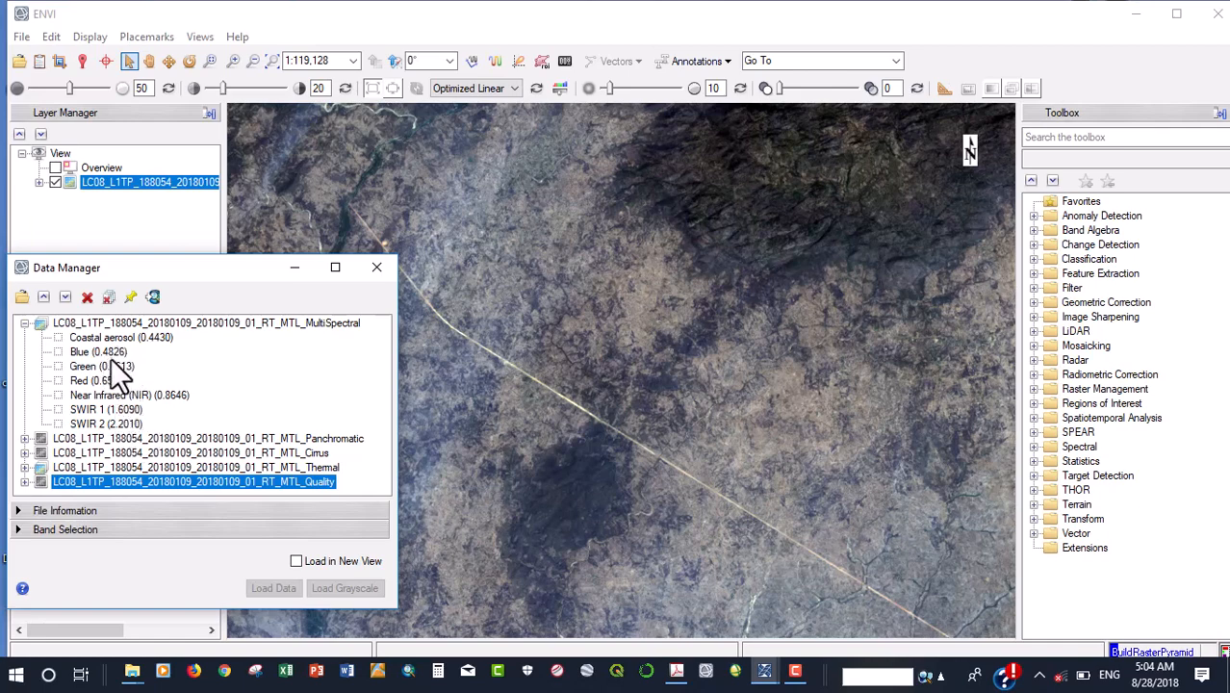
mouse_move(118, 370)
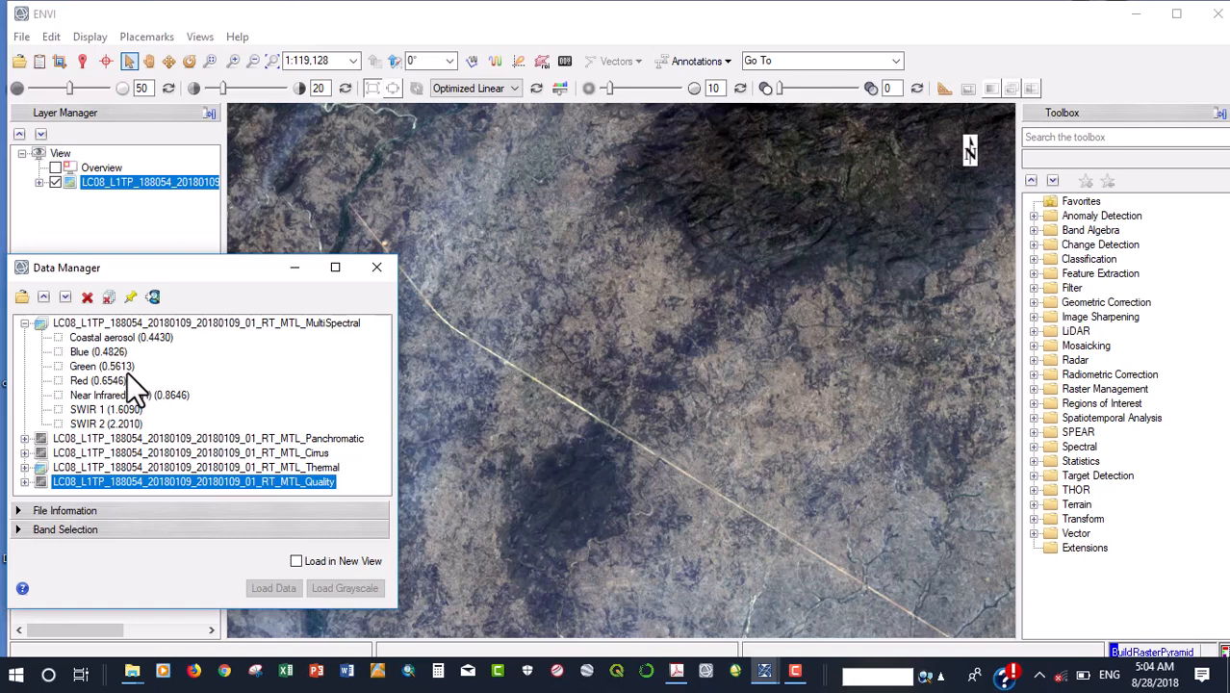
mouse_move(138, 389)
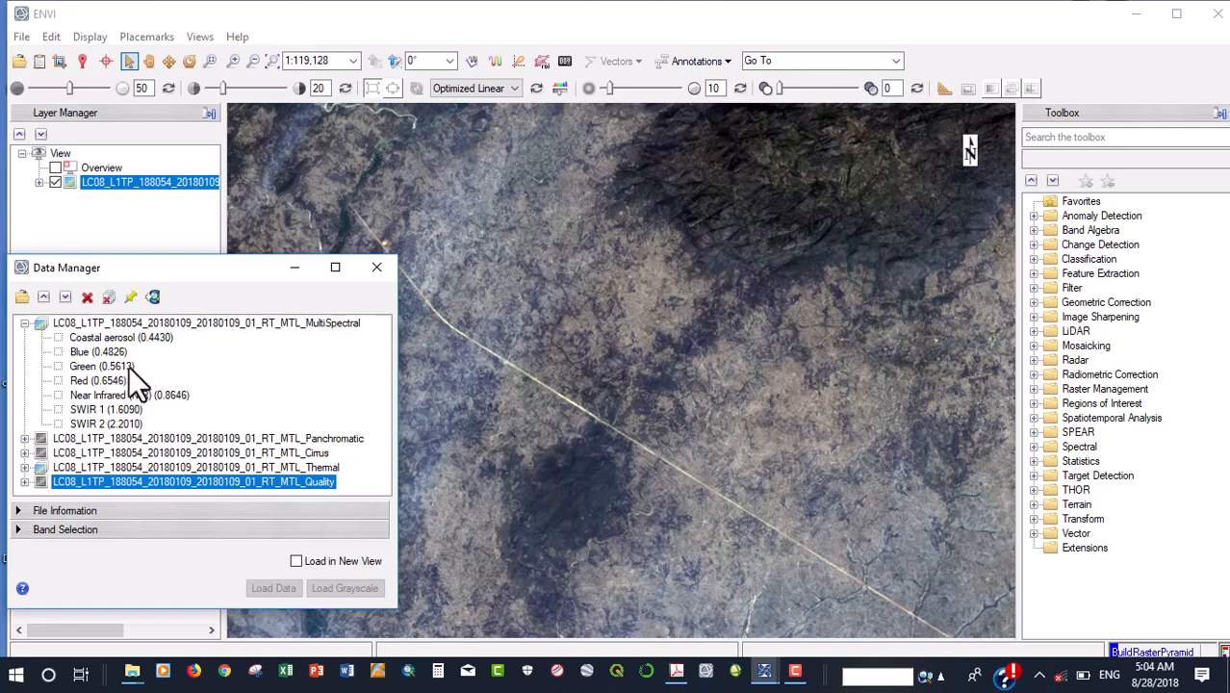
mouse_move(127, 385)
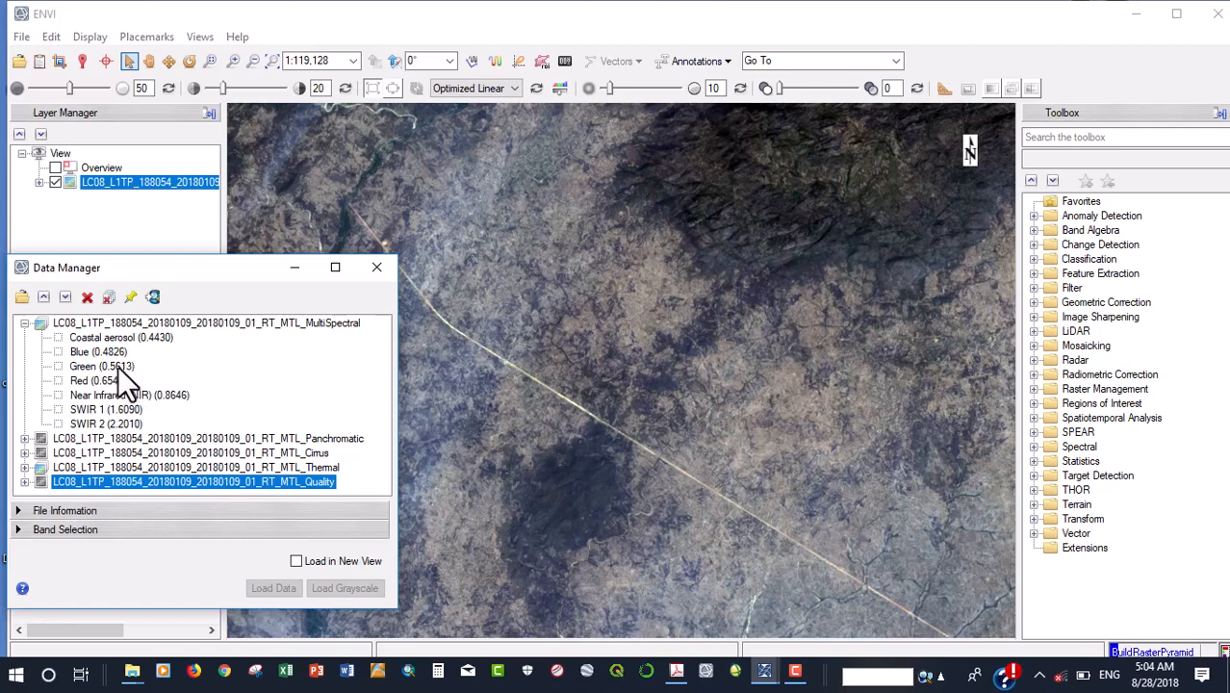
mouse_move(110, 375)
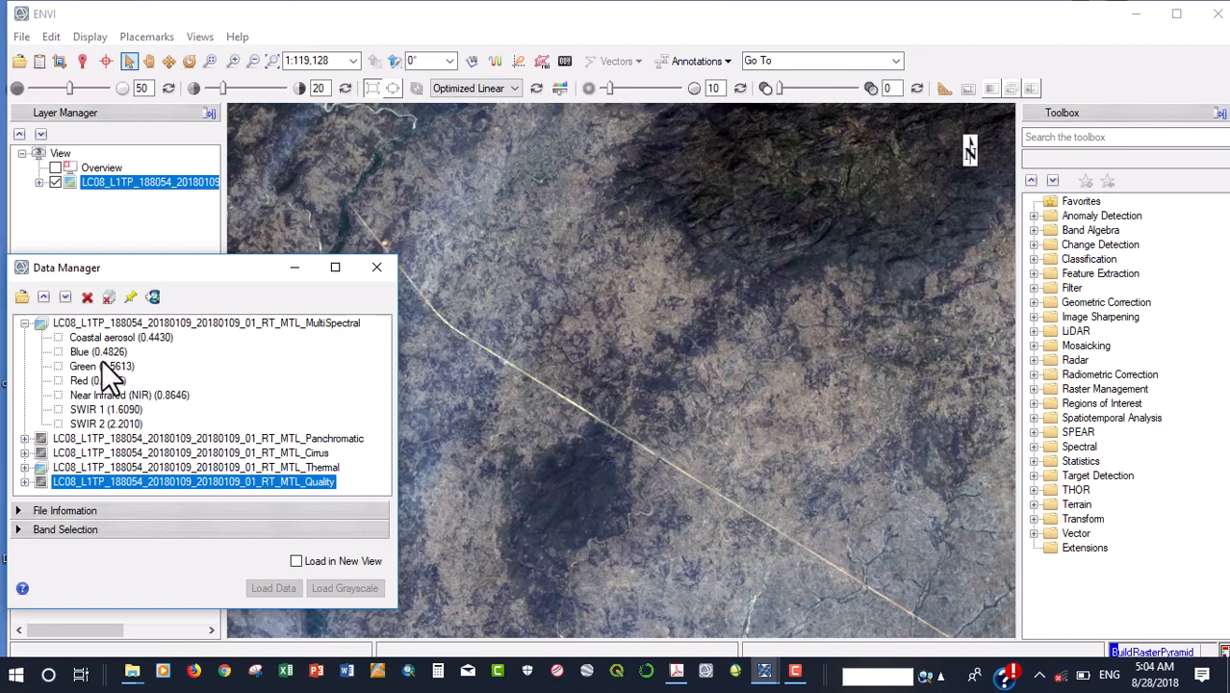
mouse_move(120, 374)
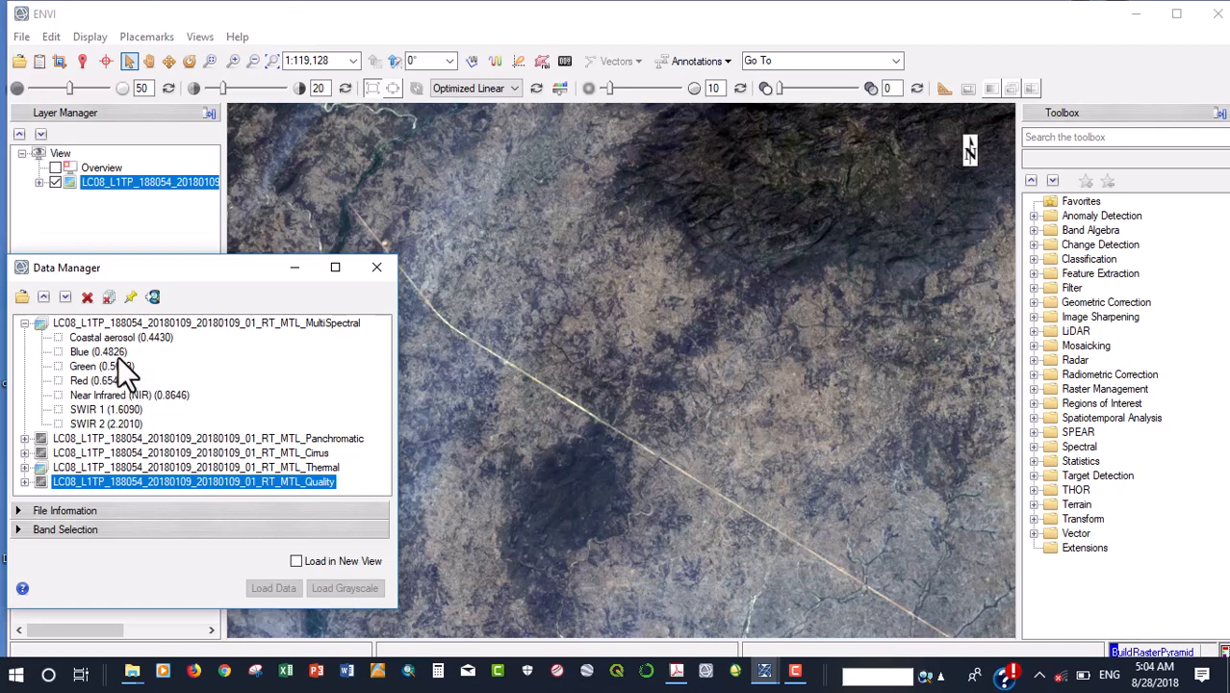
mouse_move(142, 387)
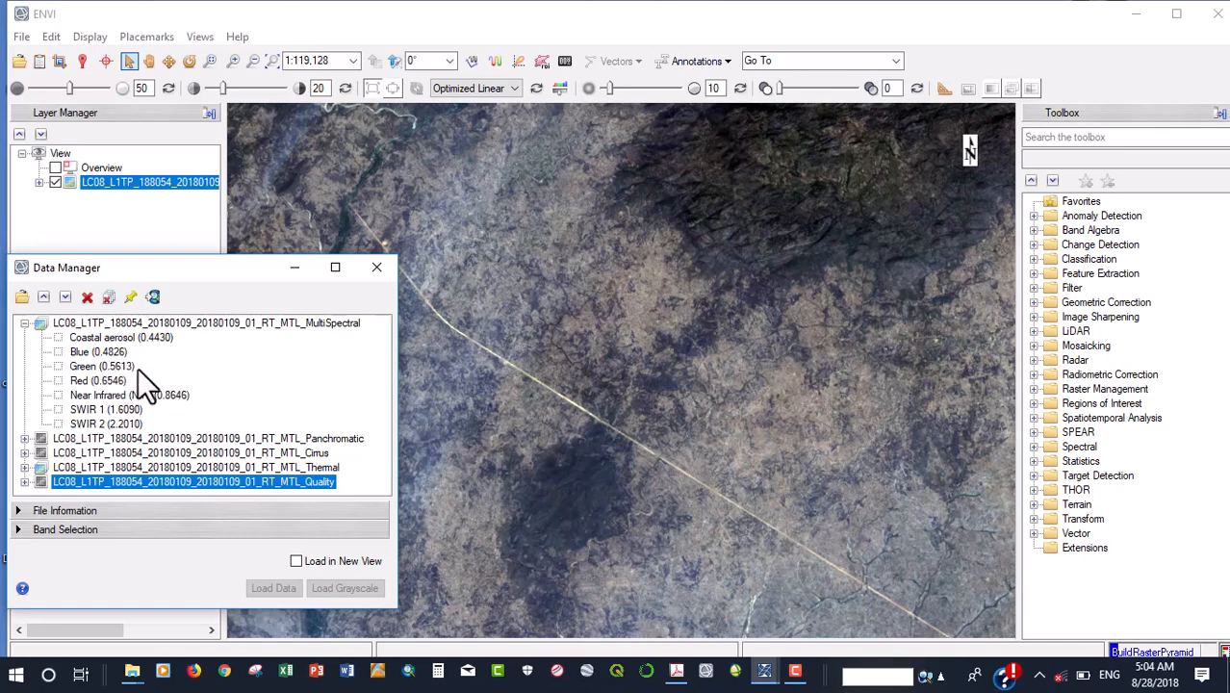
mouse_move(113, 373)
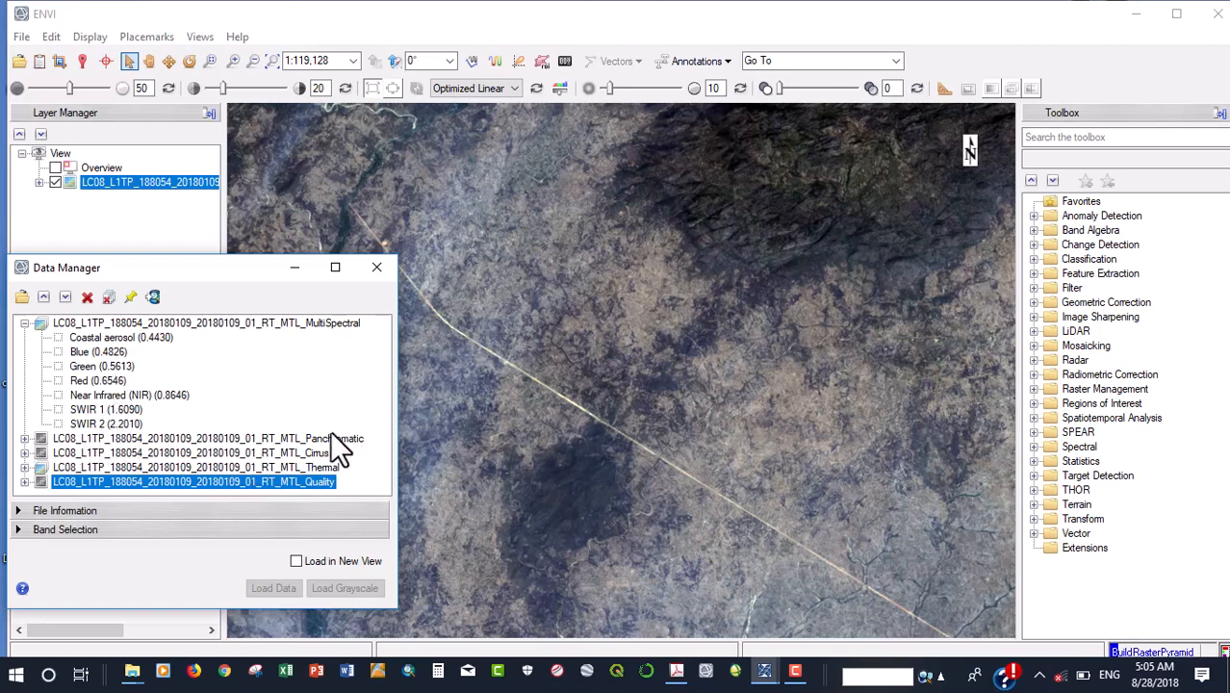
mouse_move(29, 452)
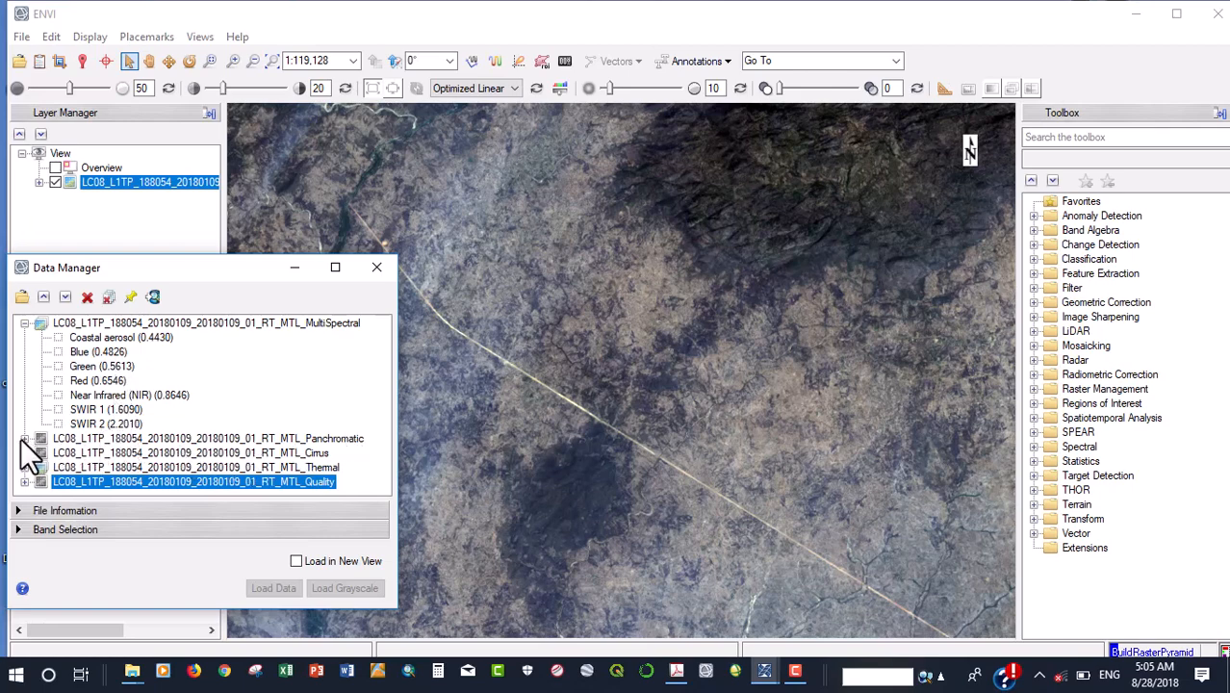
Expand the Panchromatic and Cirrus datasets to show their band wavelengths.
click(27, 439)
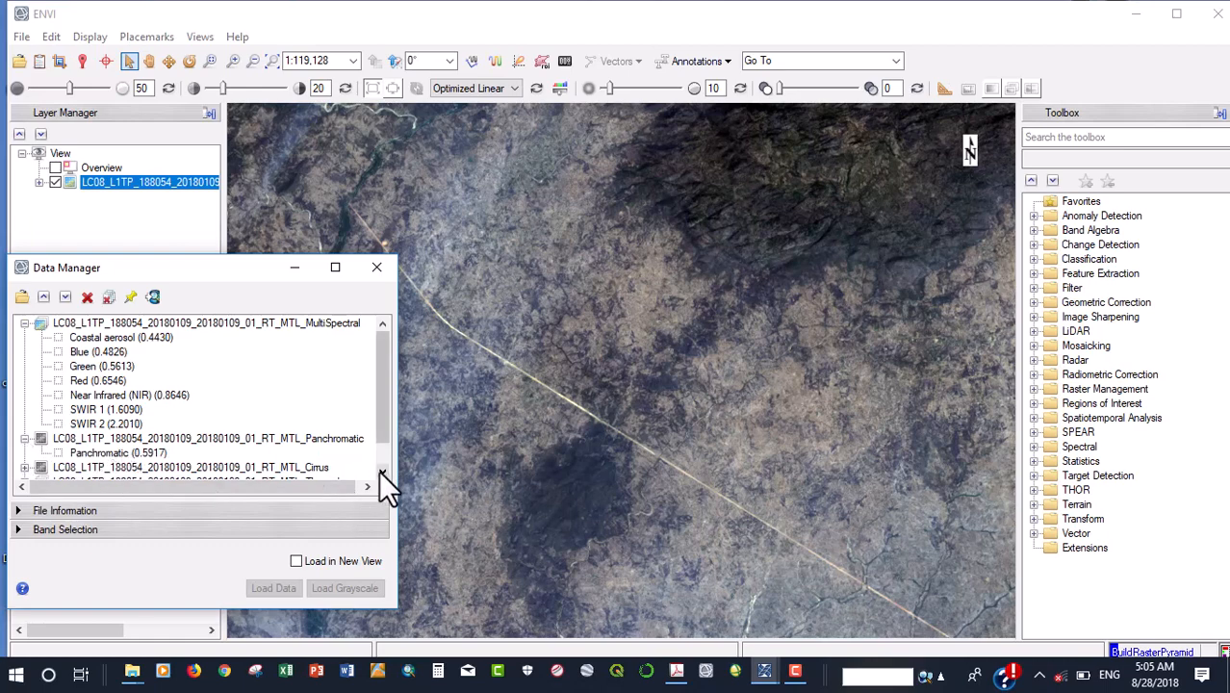
scroll(down, 3)
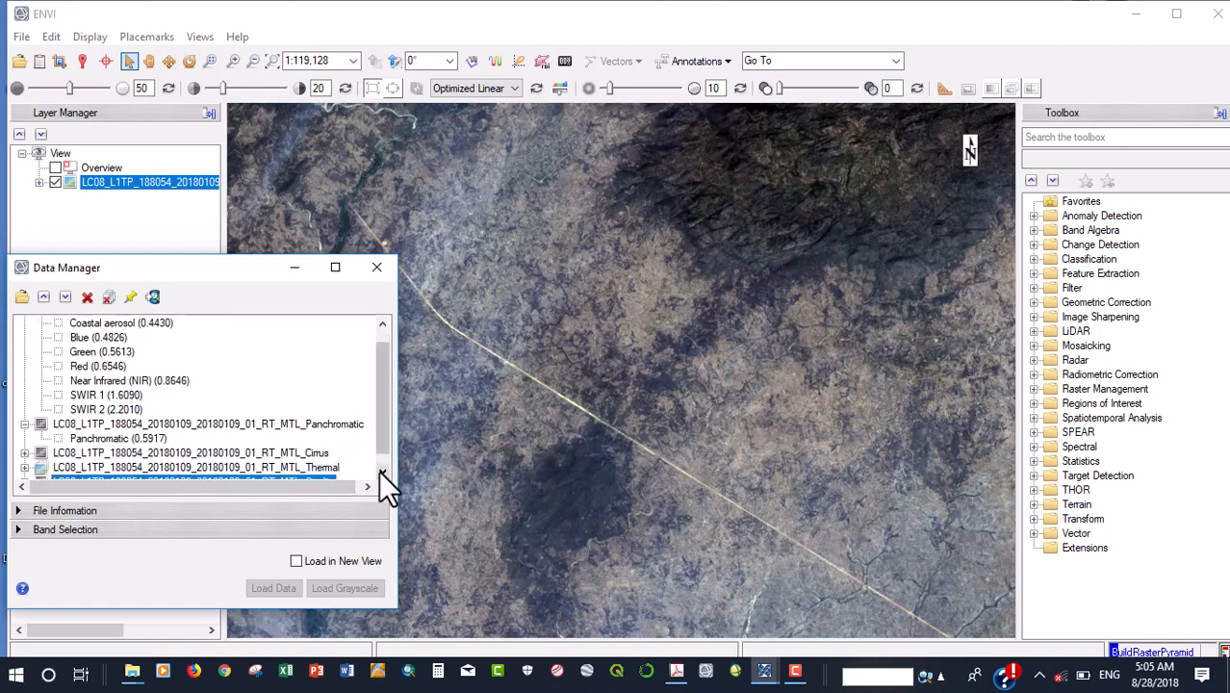
click(27, 452)
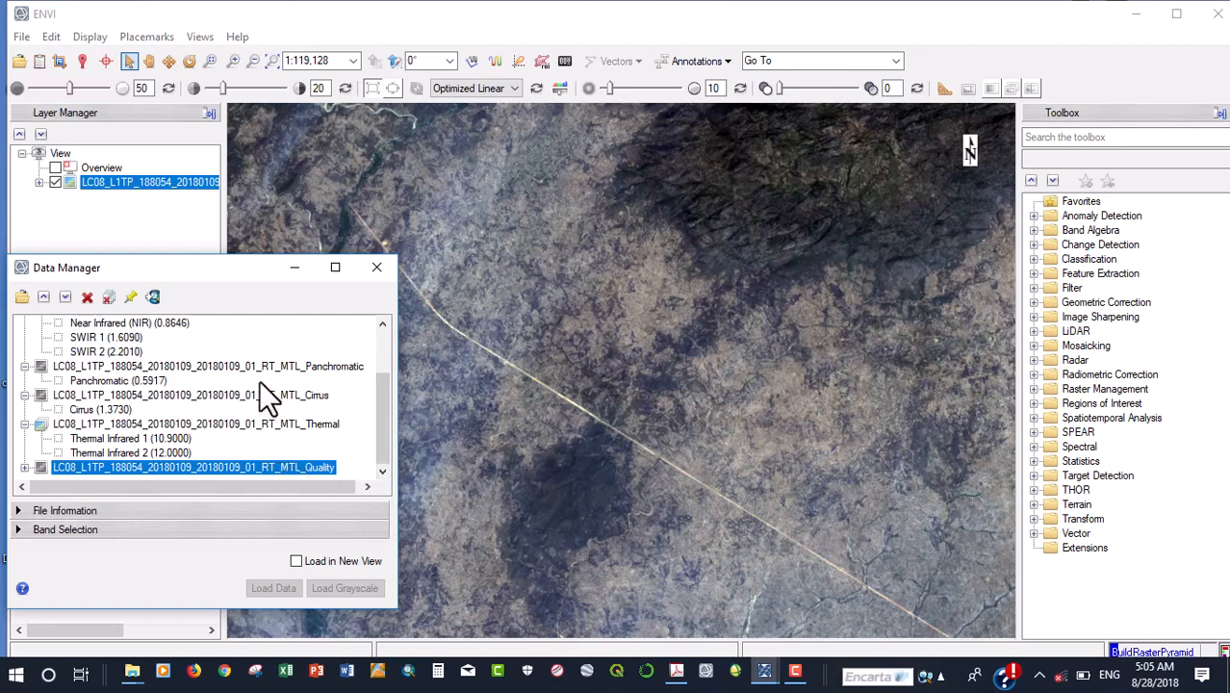
mouse_move(277, 399)
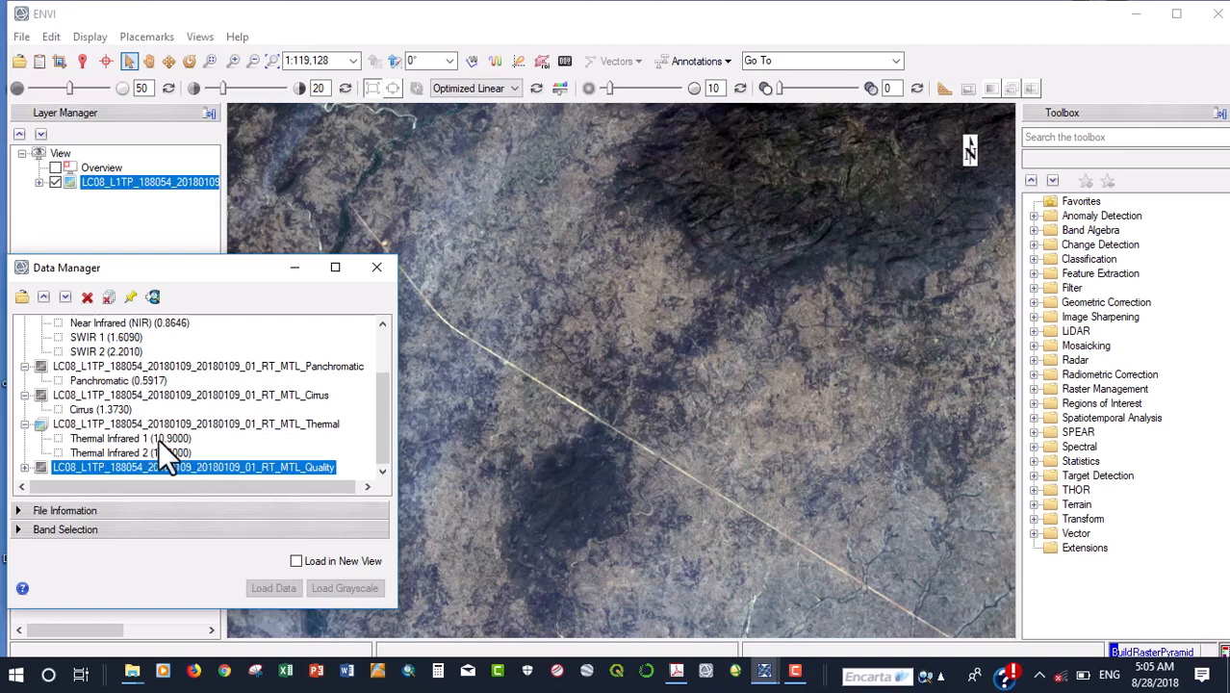
mouse_move(172, 468)
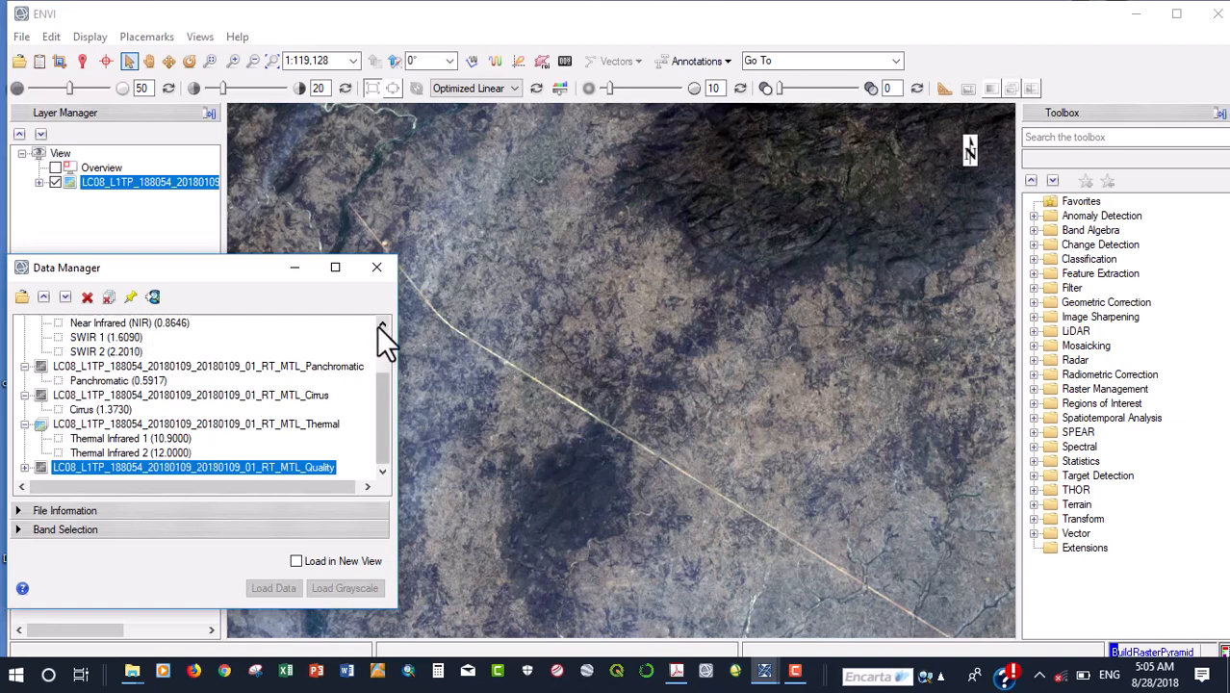
scroll(up, 3)
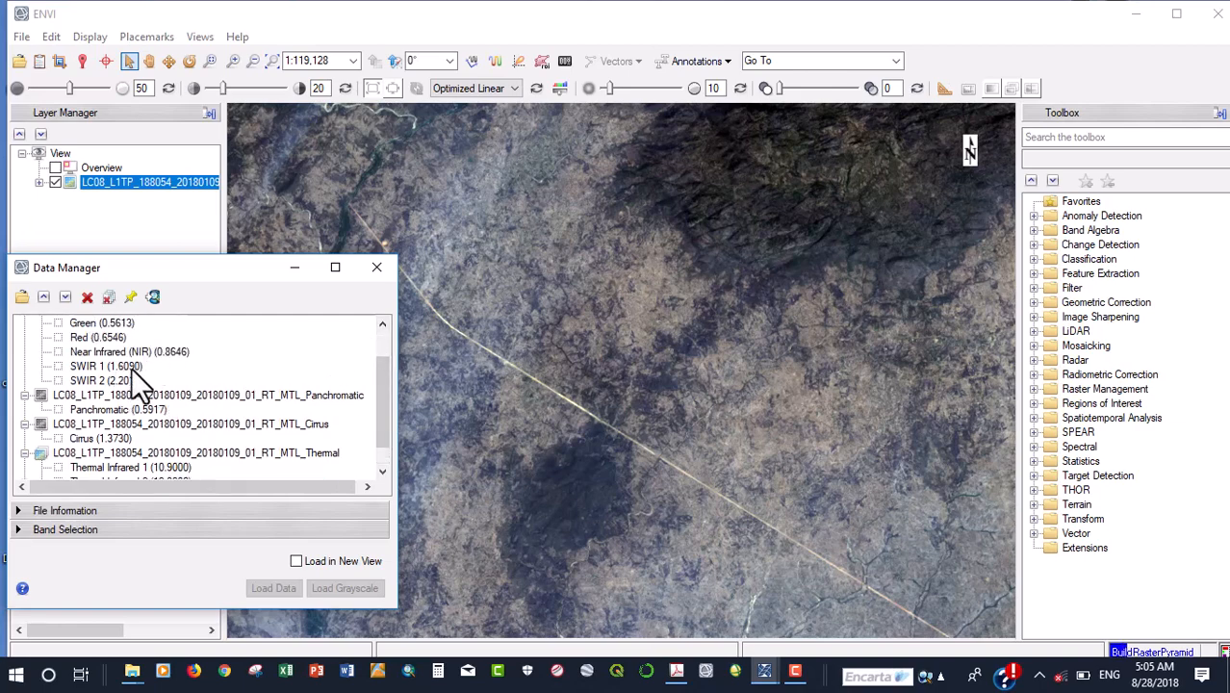
mouse_move(131, 350)
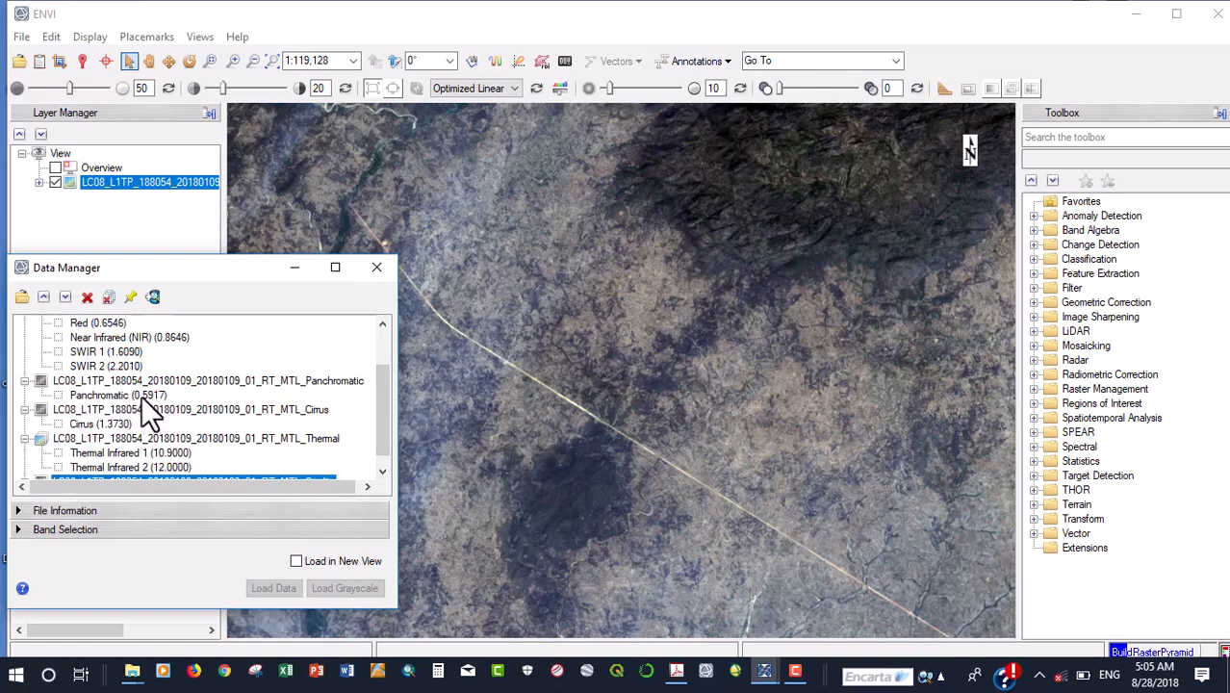
mouse_move(162, 420)
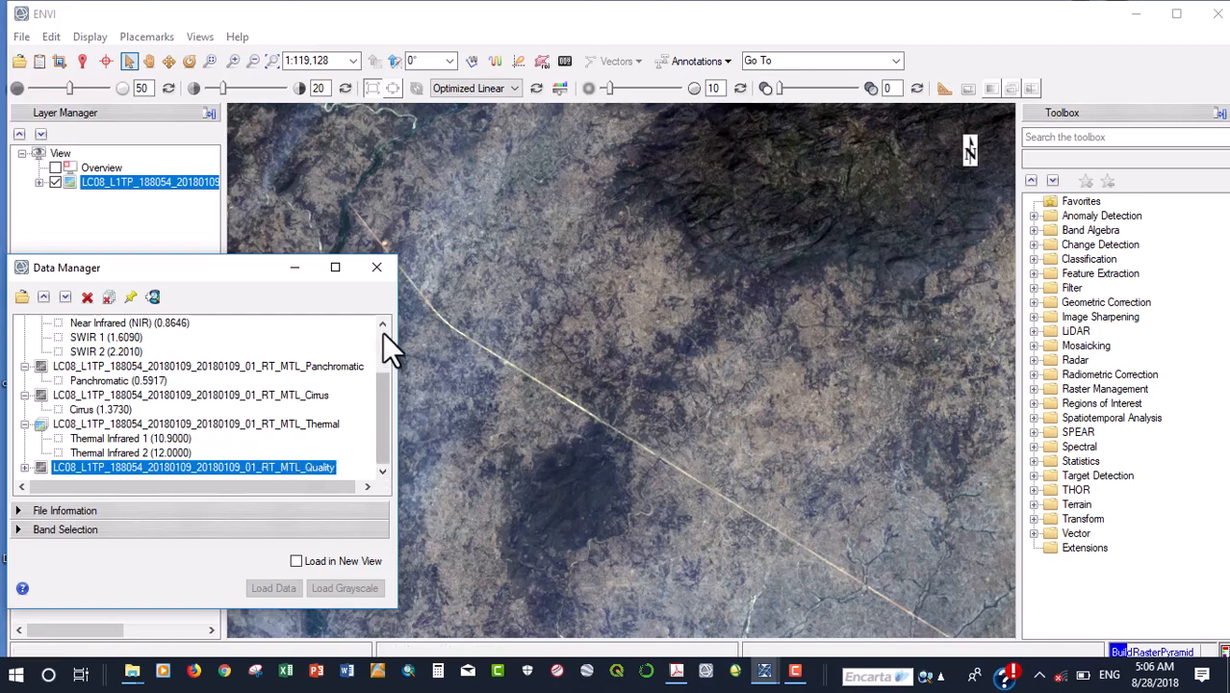
scroll(up, 3)
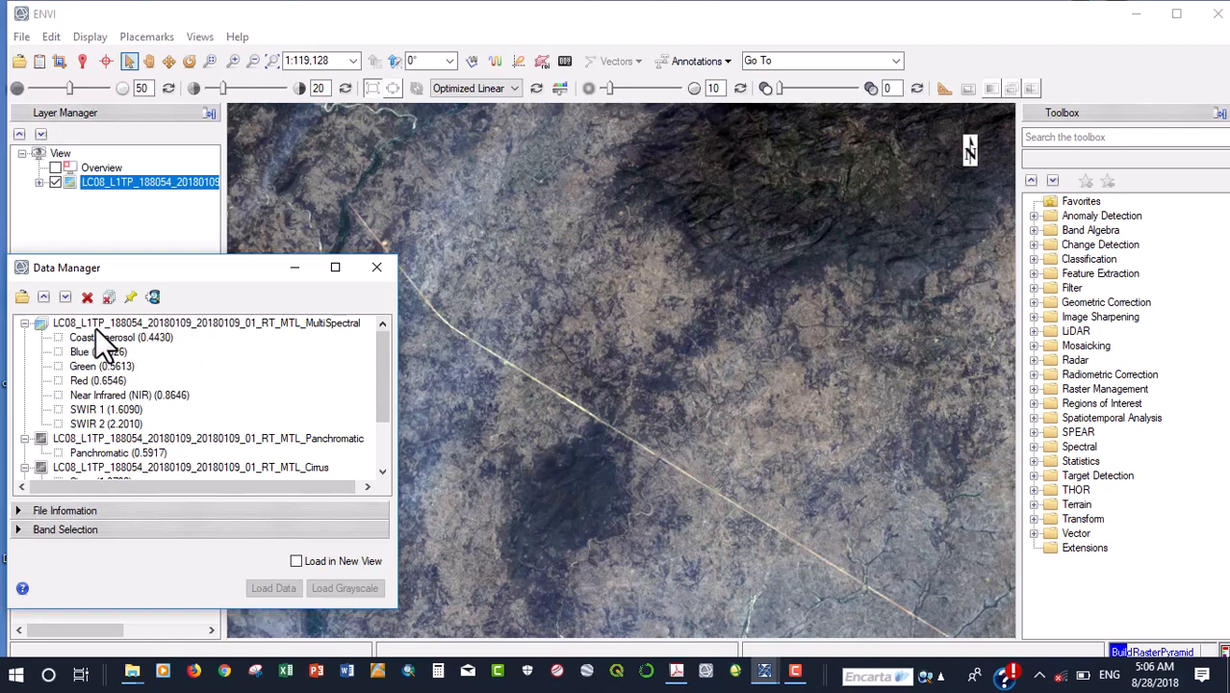
mouse_move(125, 362)
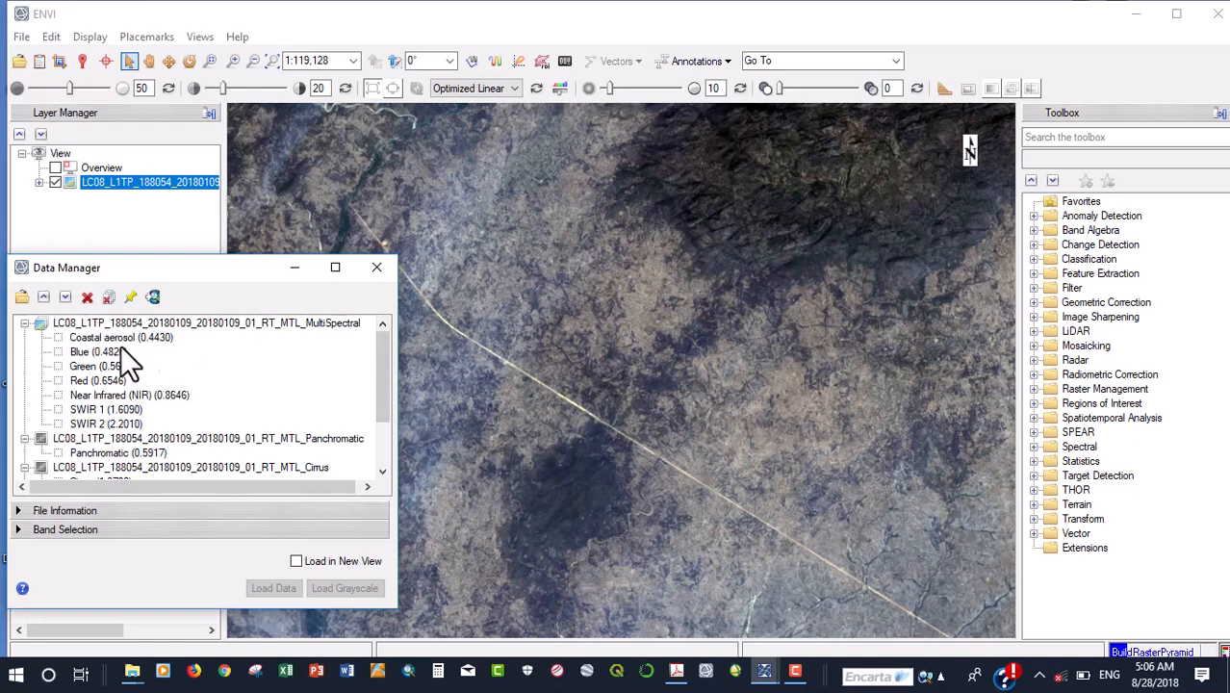
mouse_move(221, 377)
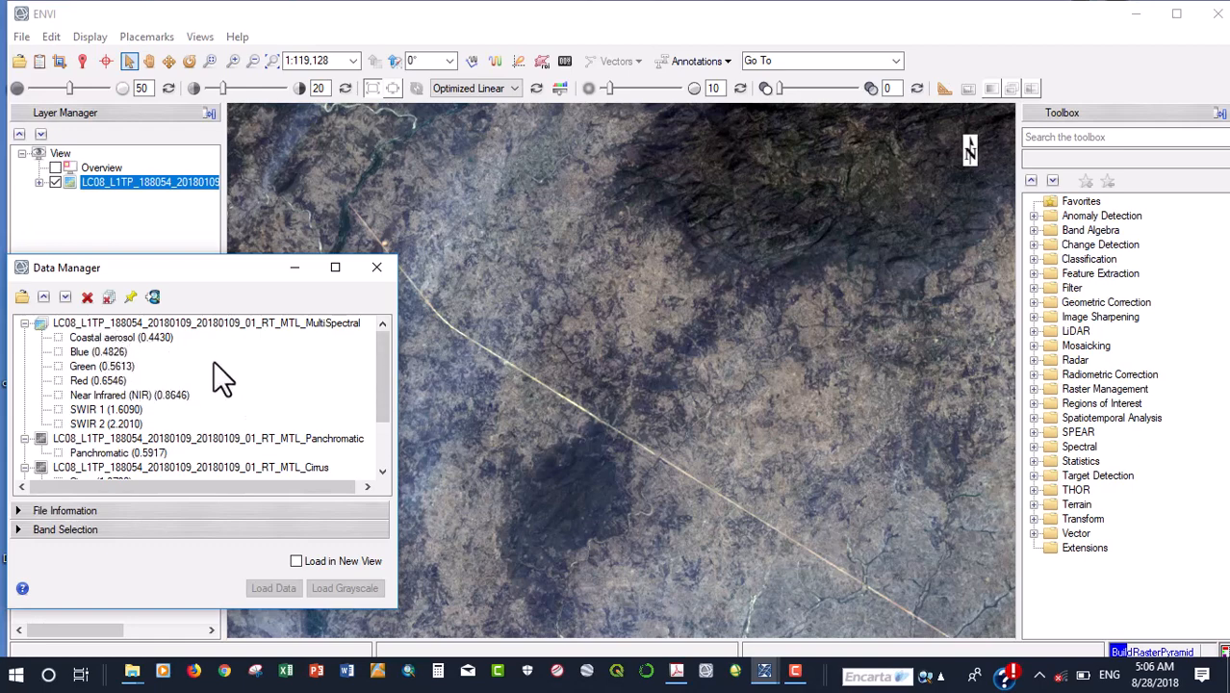
mouse_move(239, 445)
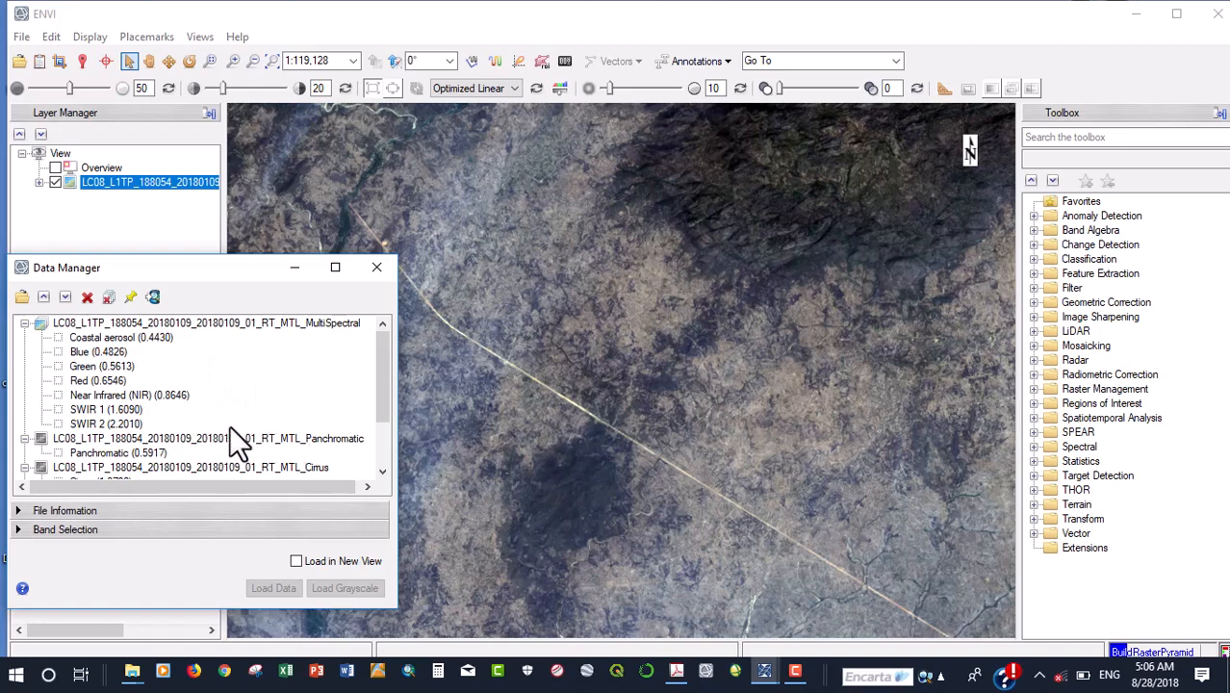
mouse_move(331, 472)
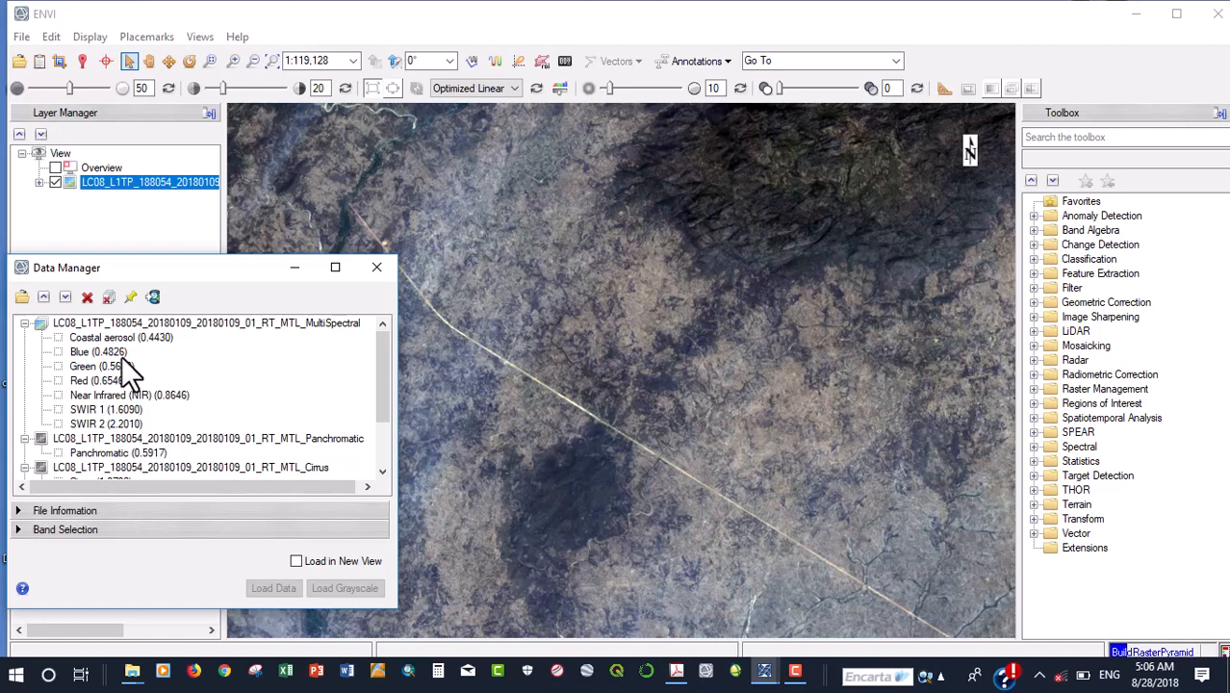
mouse_move(133, 383)
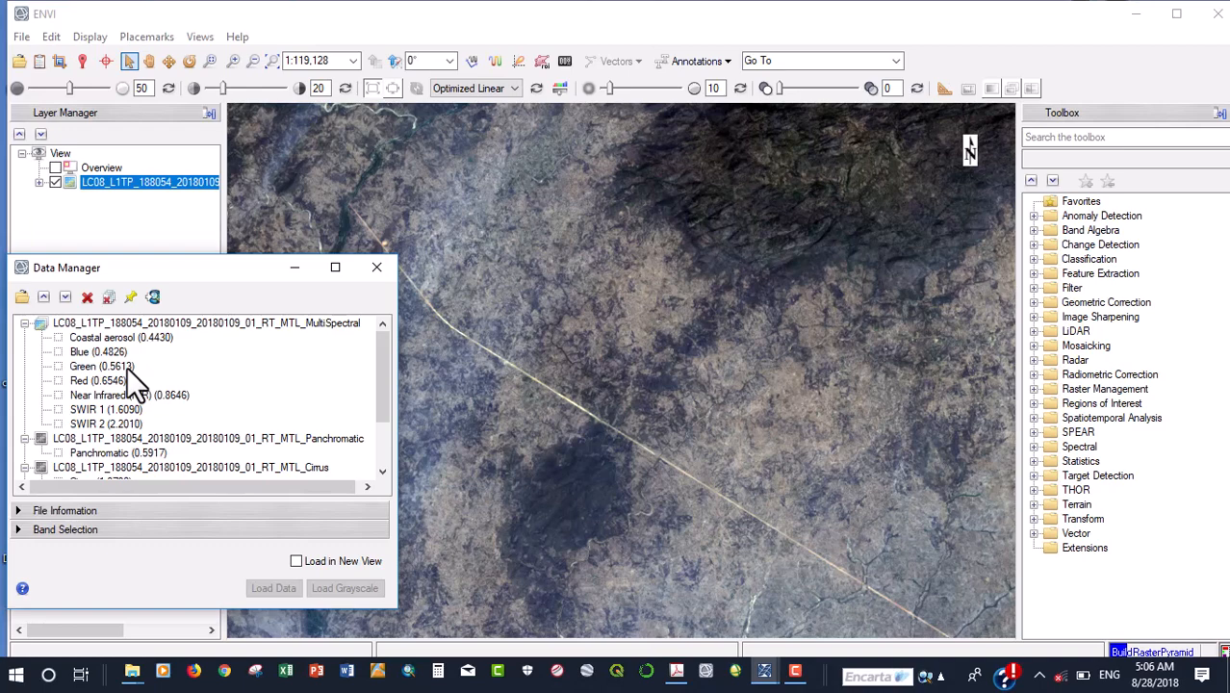
mouse_move(169, 404)
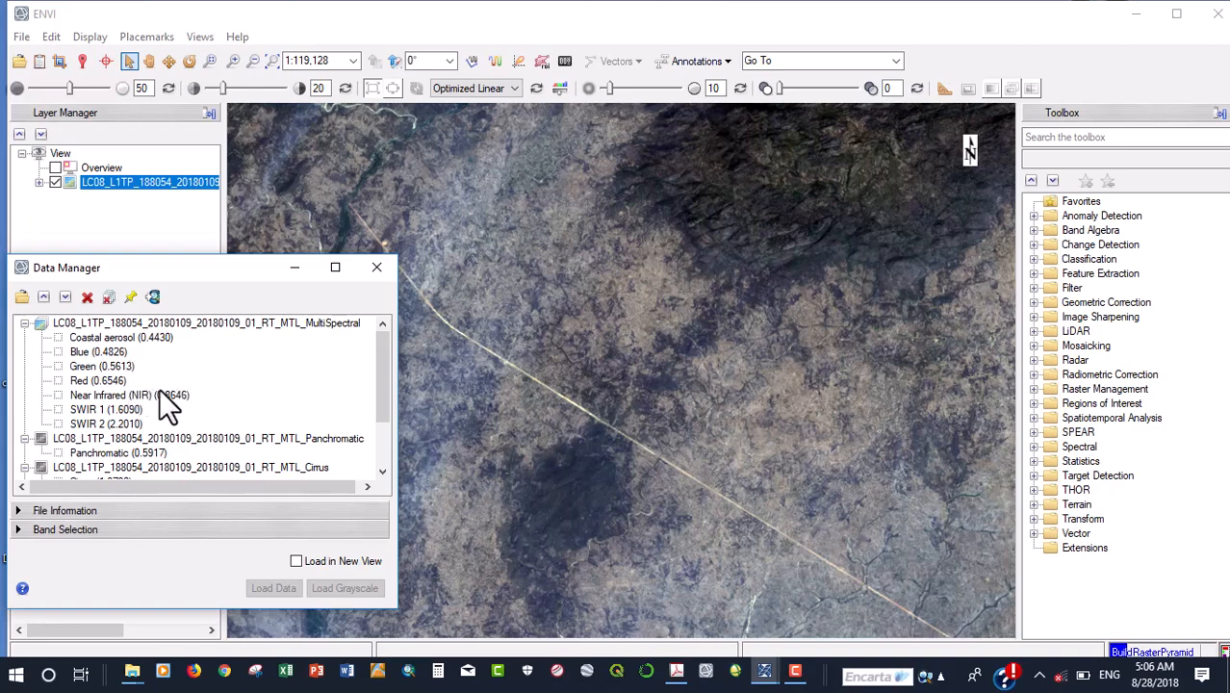
mouse_move(269, 443)
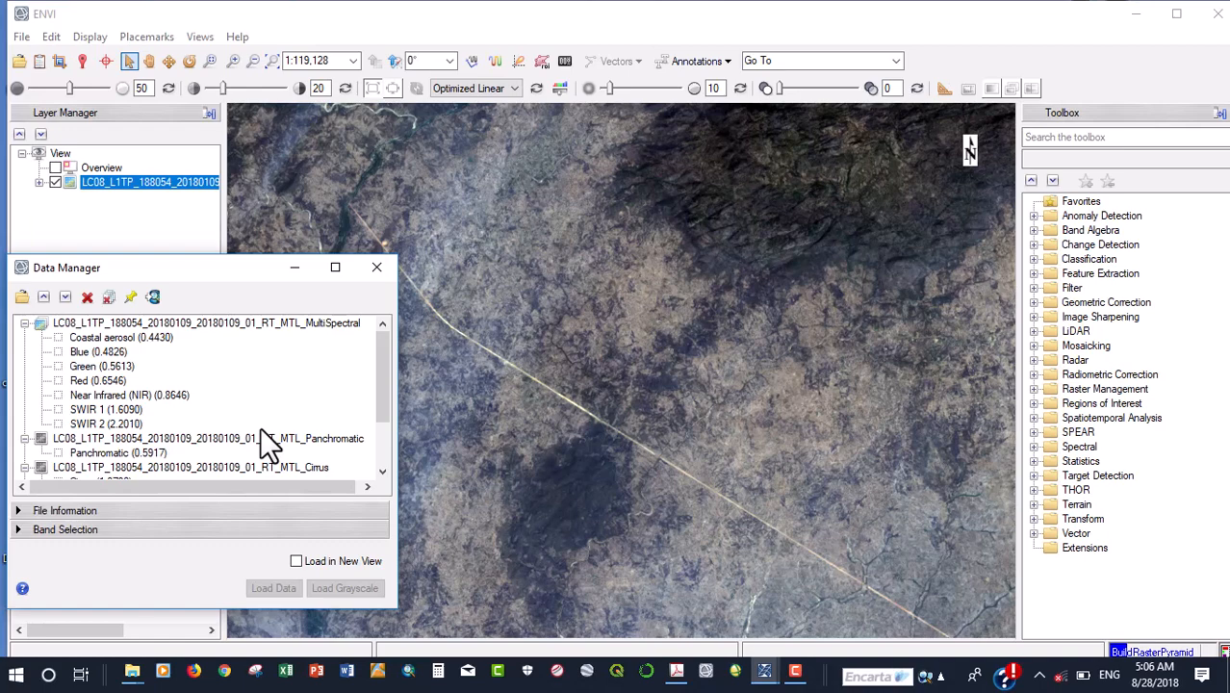
mouse_move(357, 478)
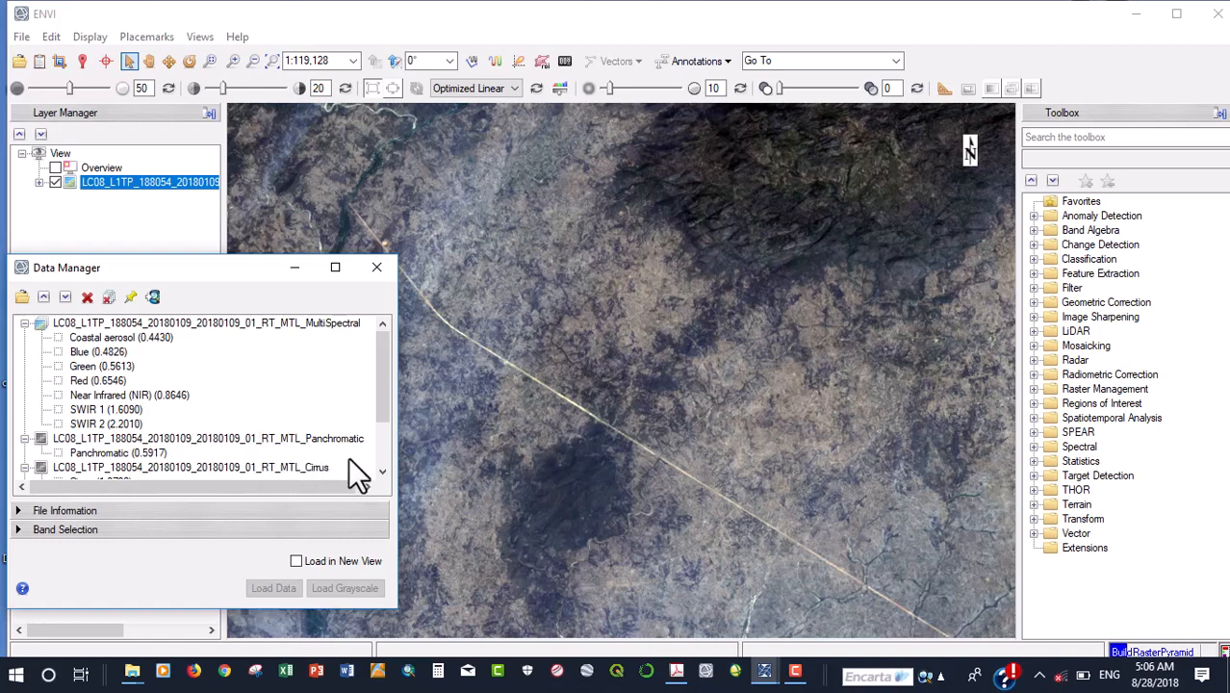
mouse_move(158, 354)
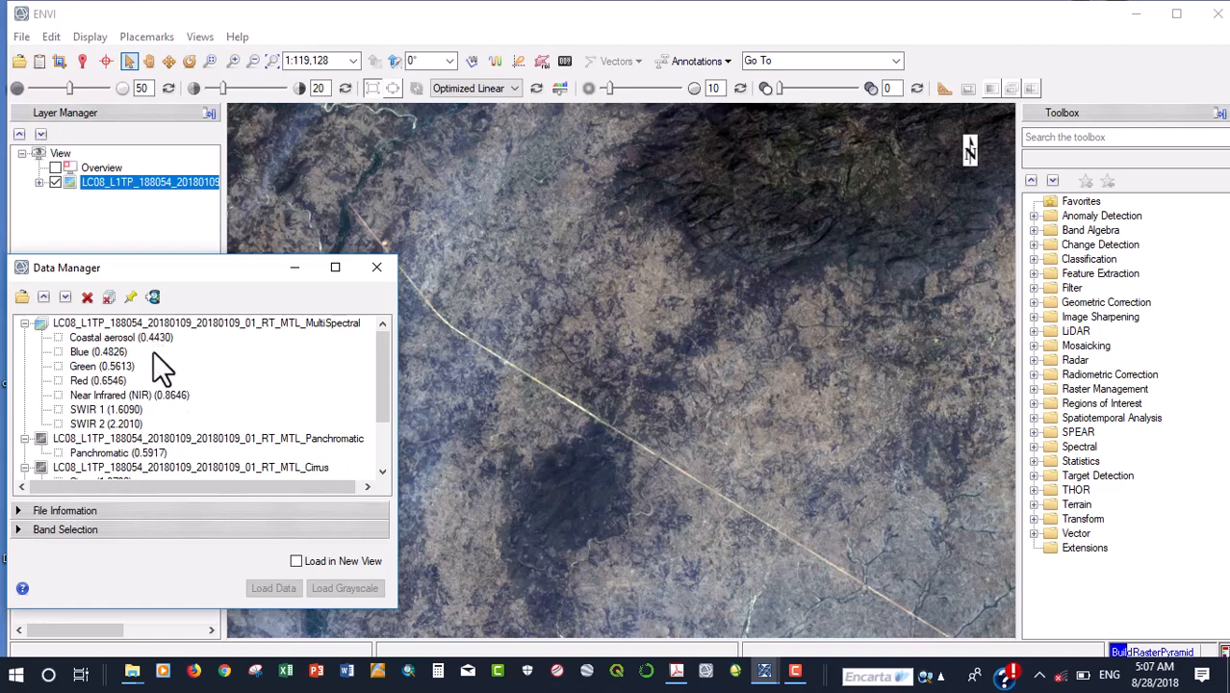
mouse_move(173, 375)
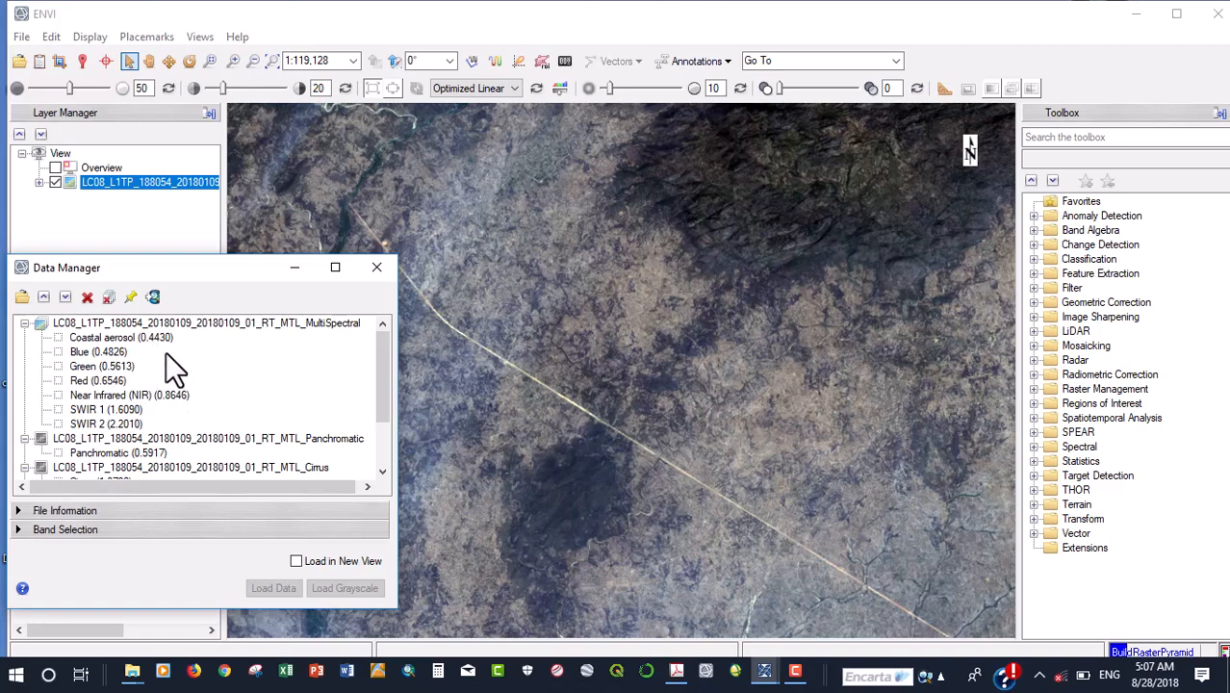
mouse_move(169, 361)
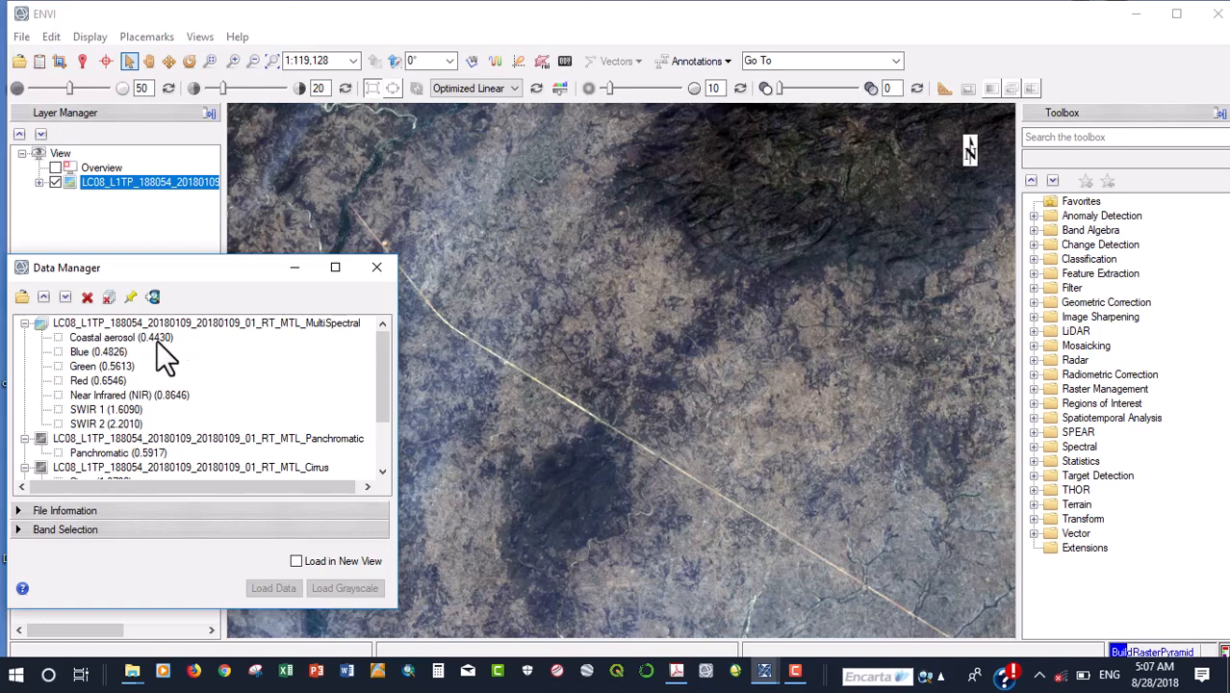
mouse_move(154, 361)
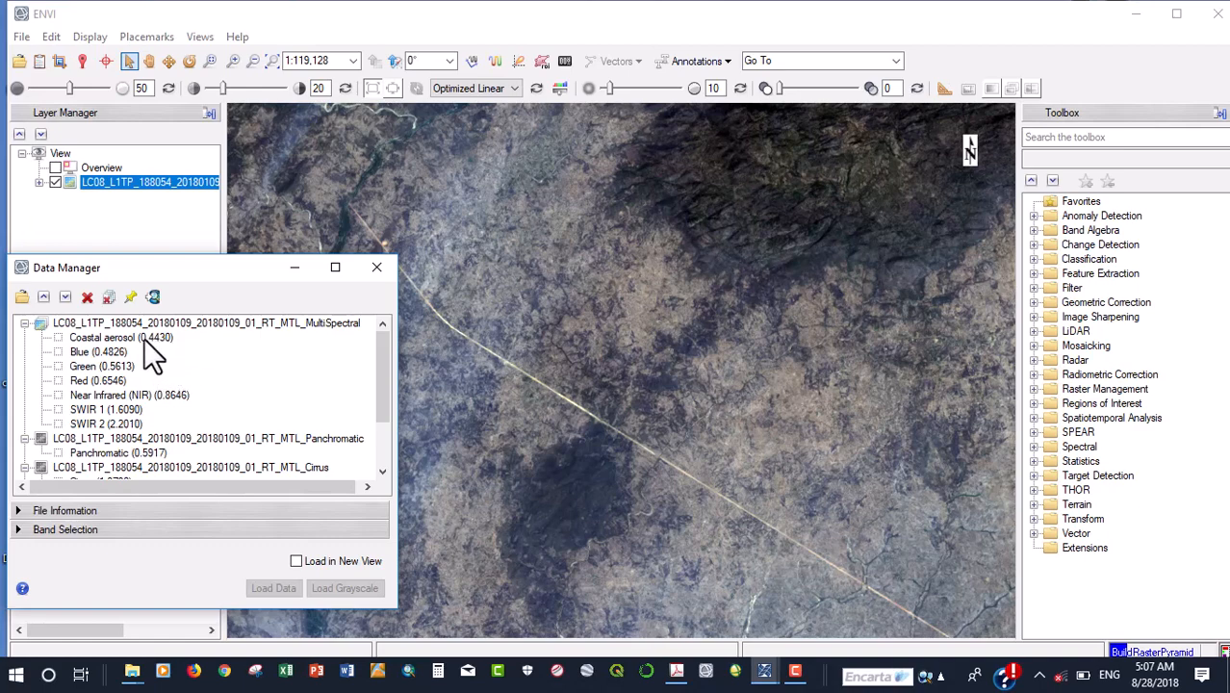
mouse_move(171, 373)
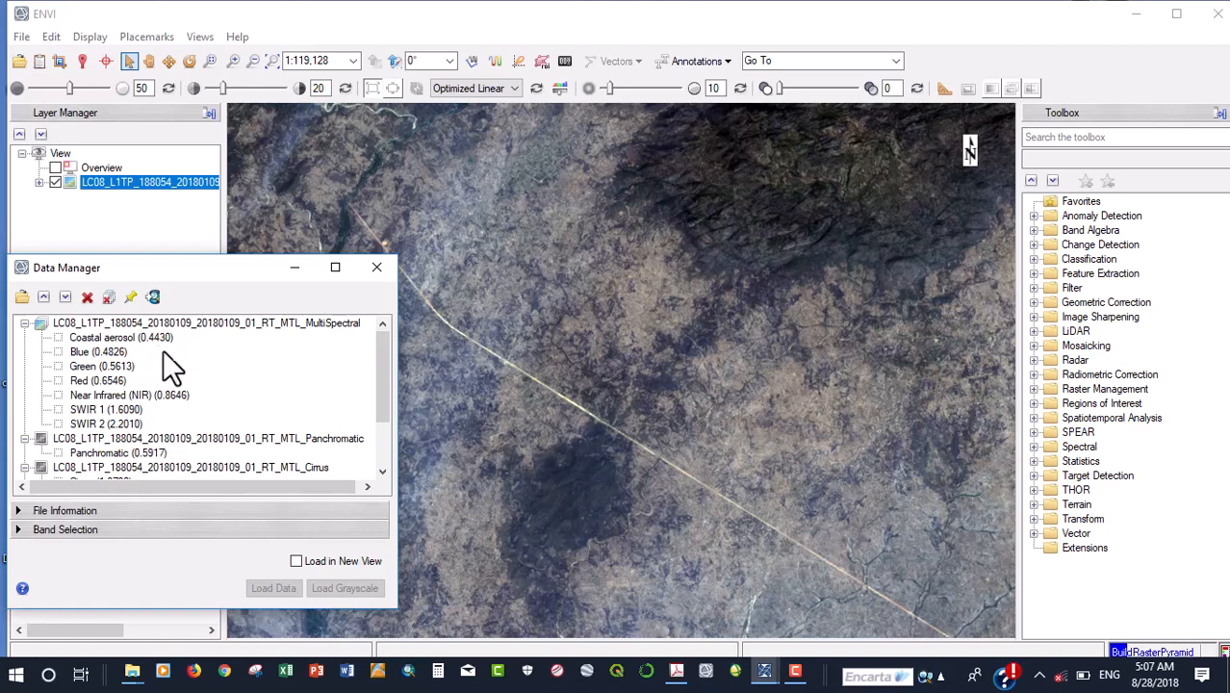
mouse_move(165, 364)
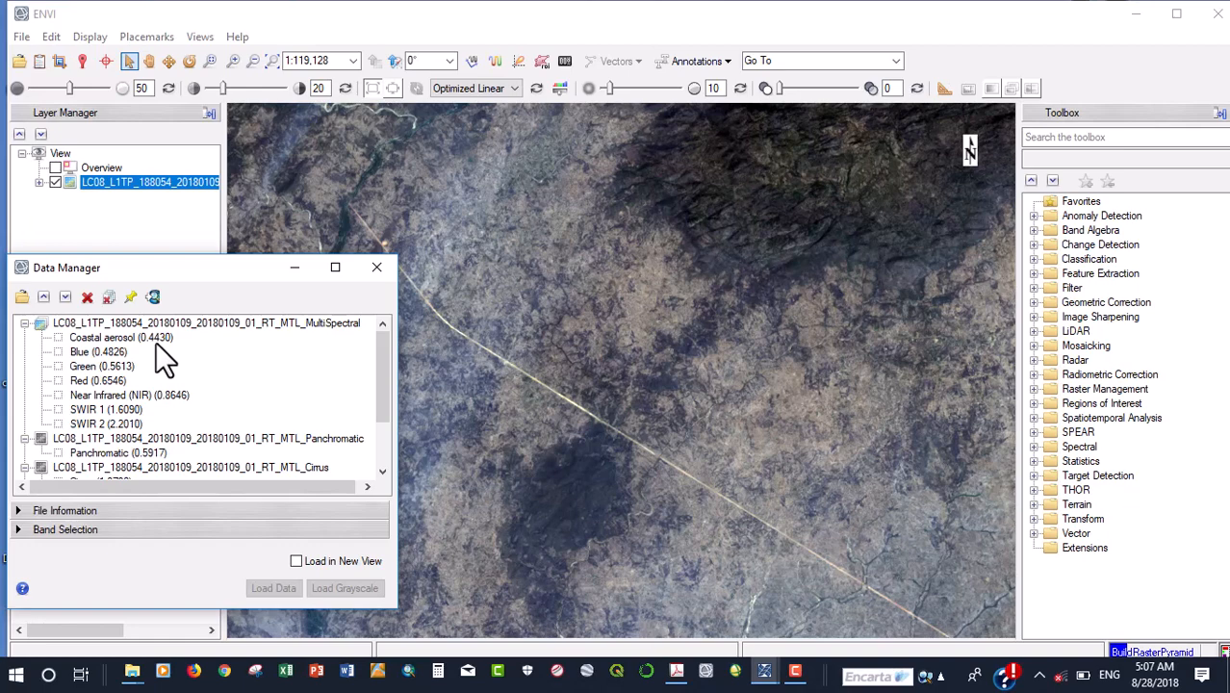
mouse_move(239, 383)
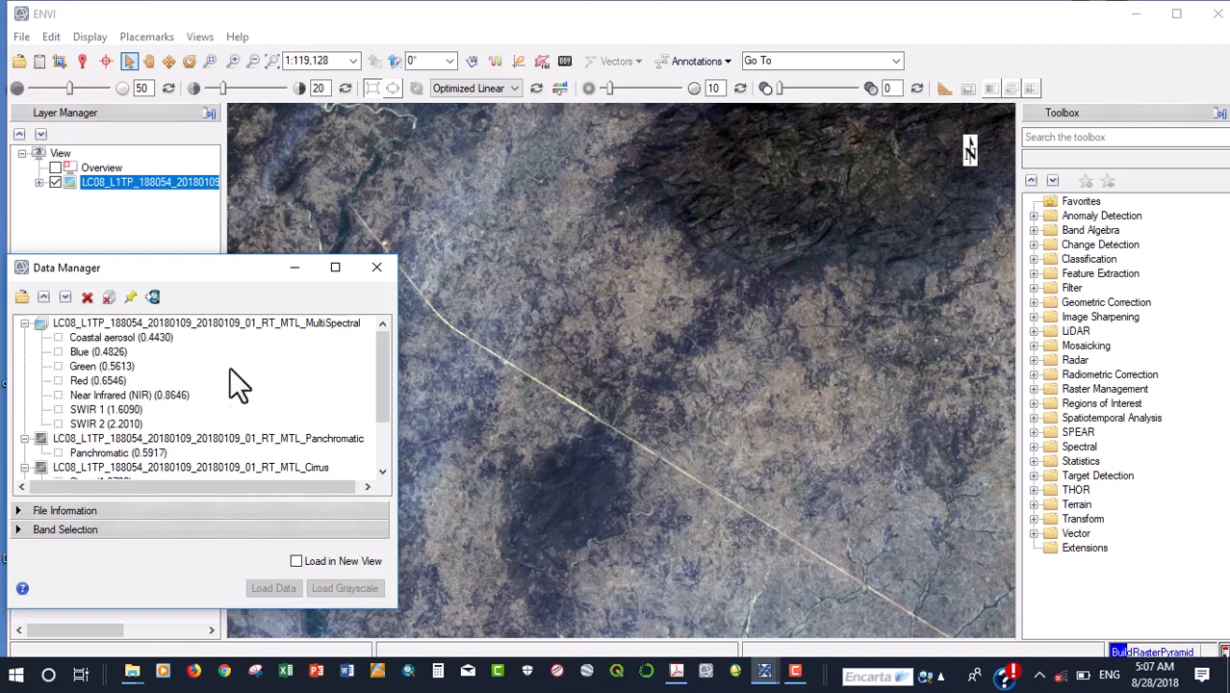
mouse_move(177, 364)
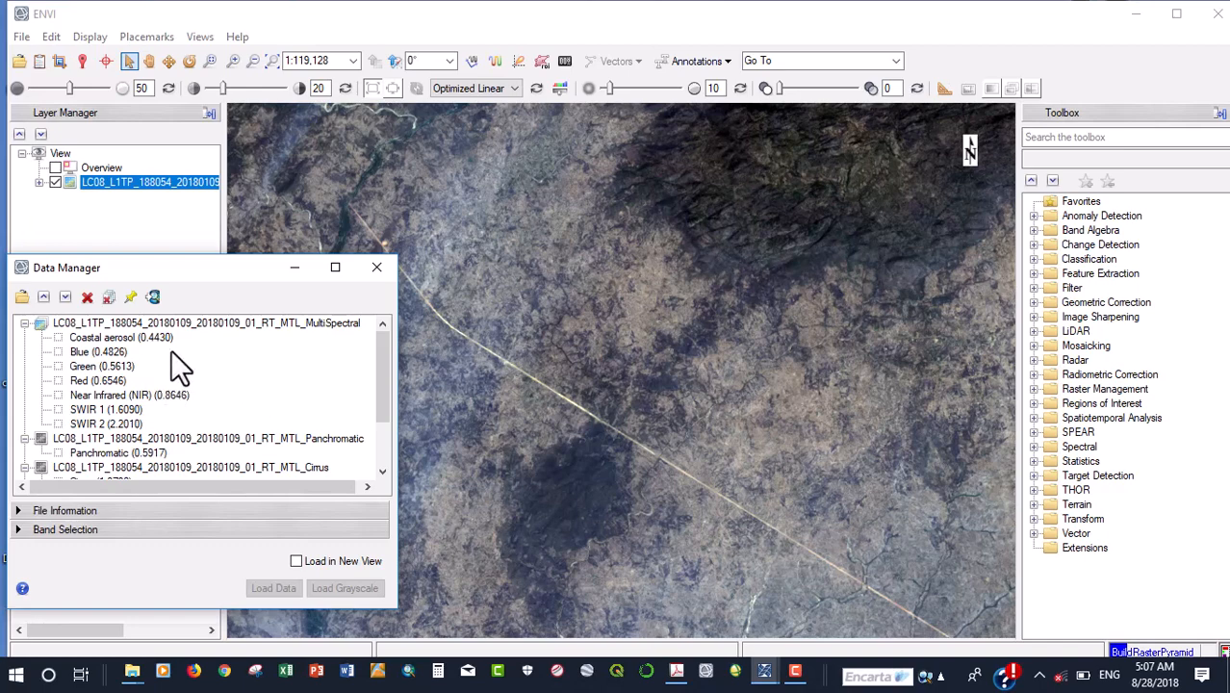
mouse_move(193, 395)
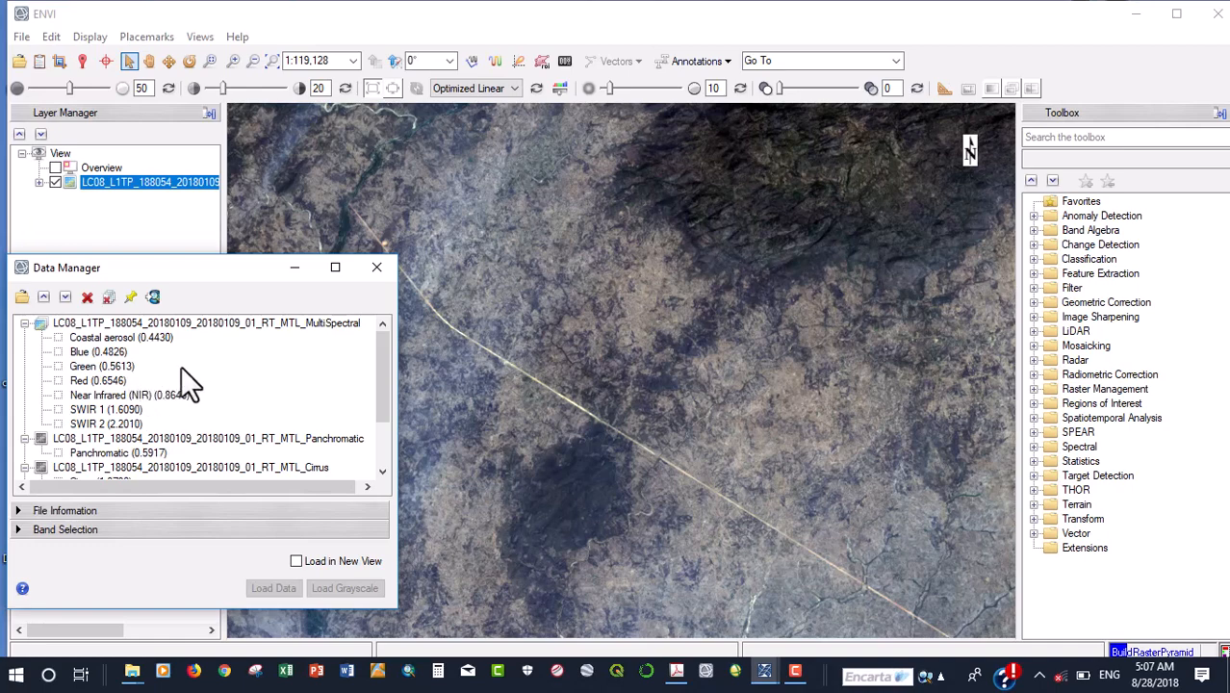
mouse_move(163, 395)
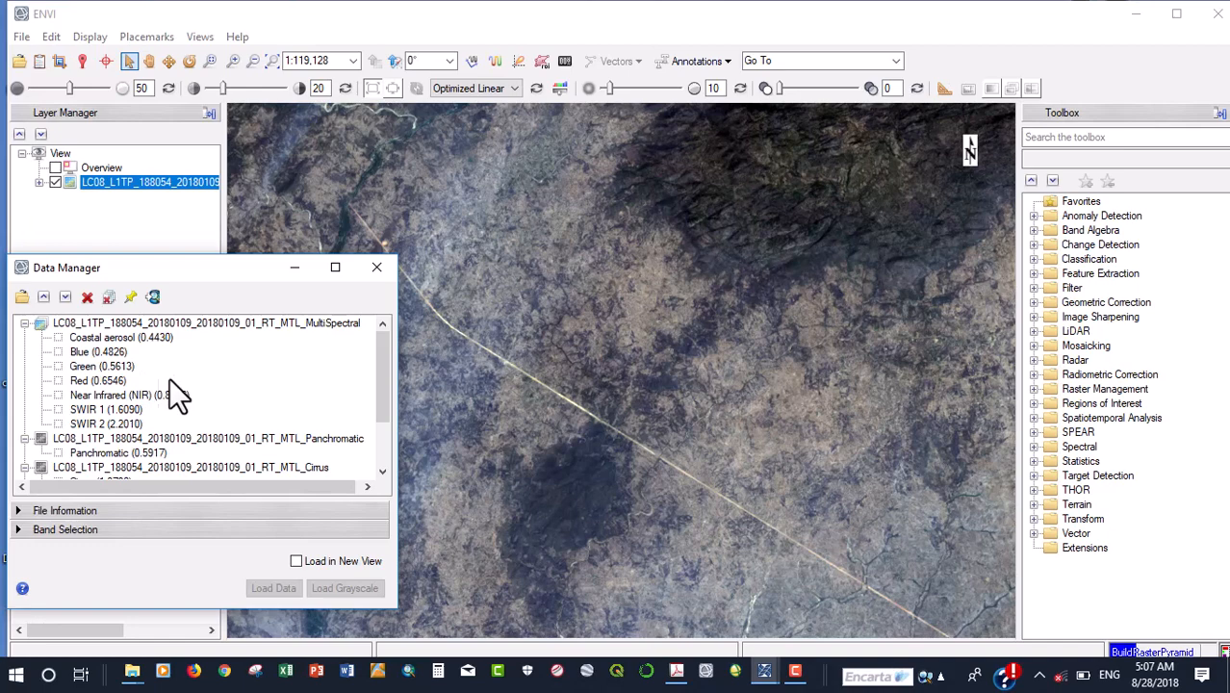
mouse_move(157, 370)
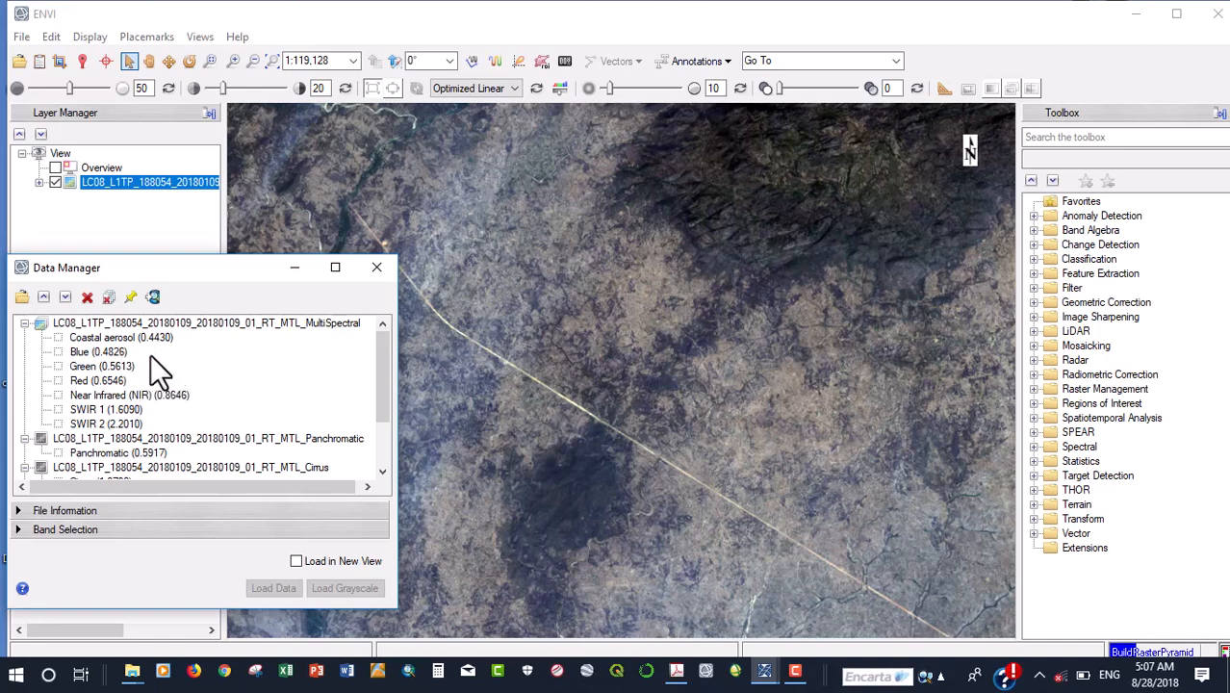
mouse_move(189, 381)
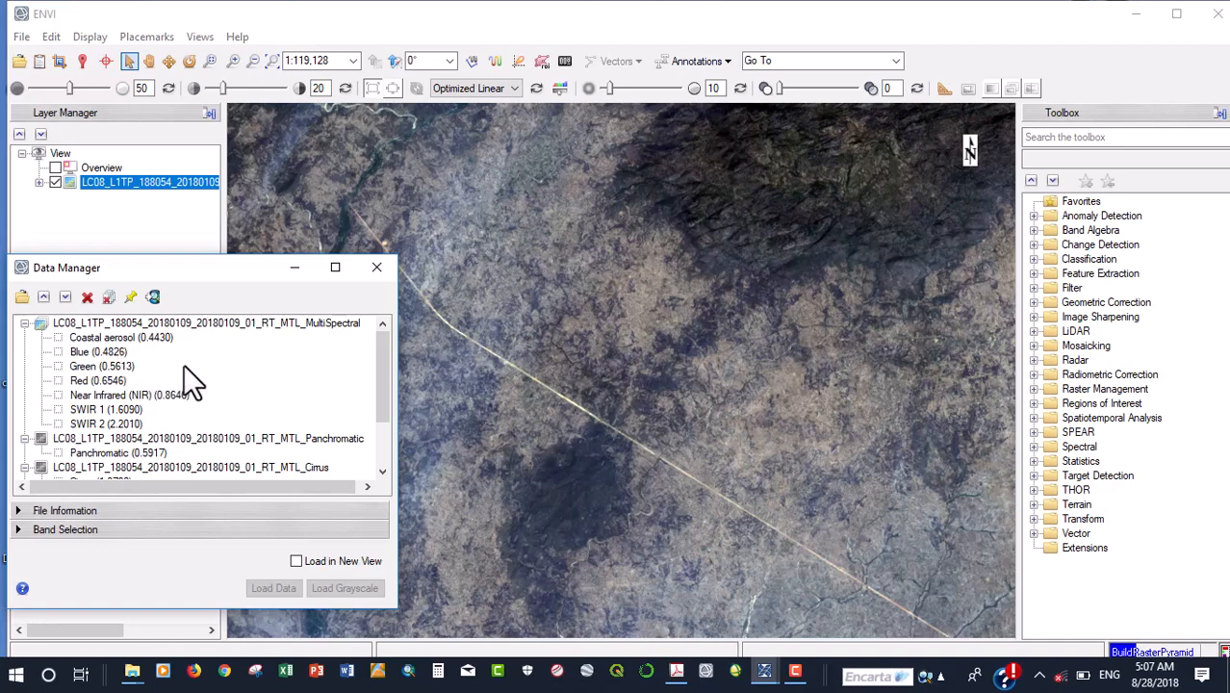
mouse_move(183, 392)
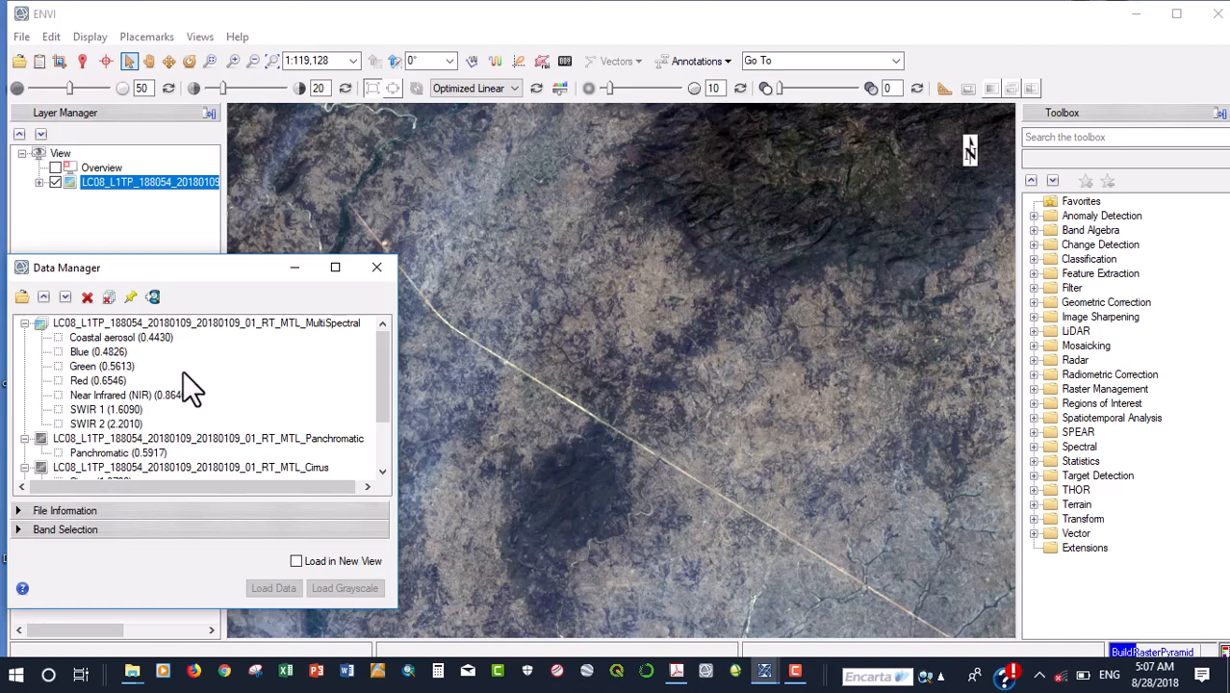
mouse_move(115, 381)
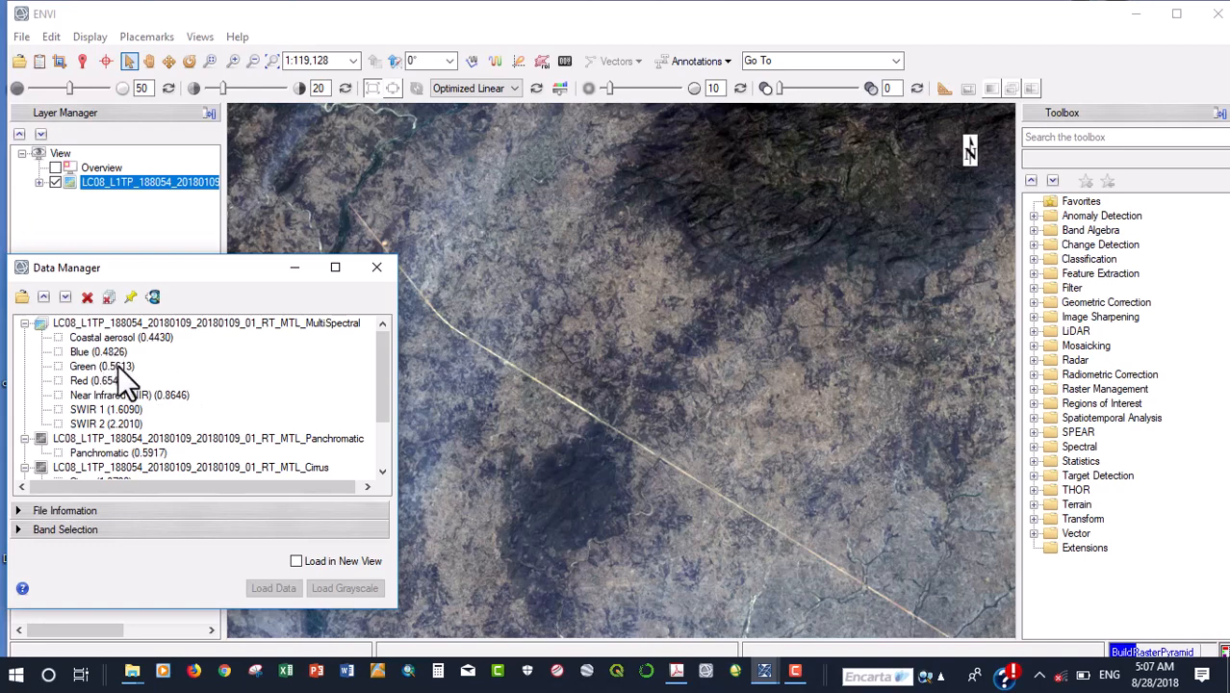
mouse_move(154, 370)
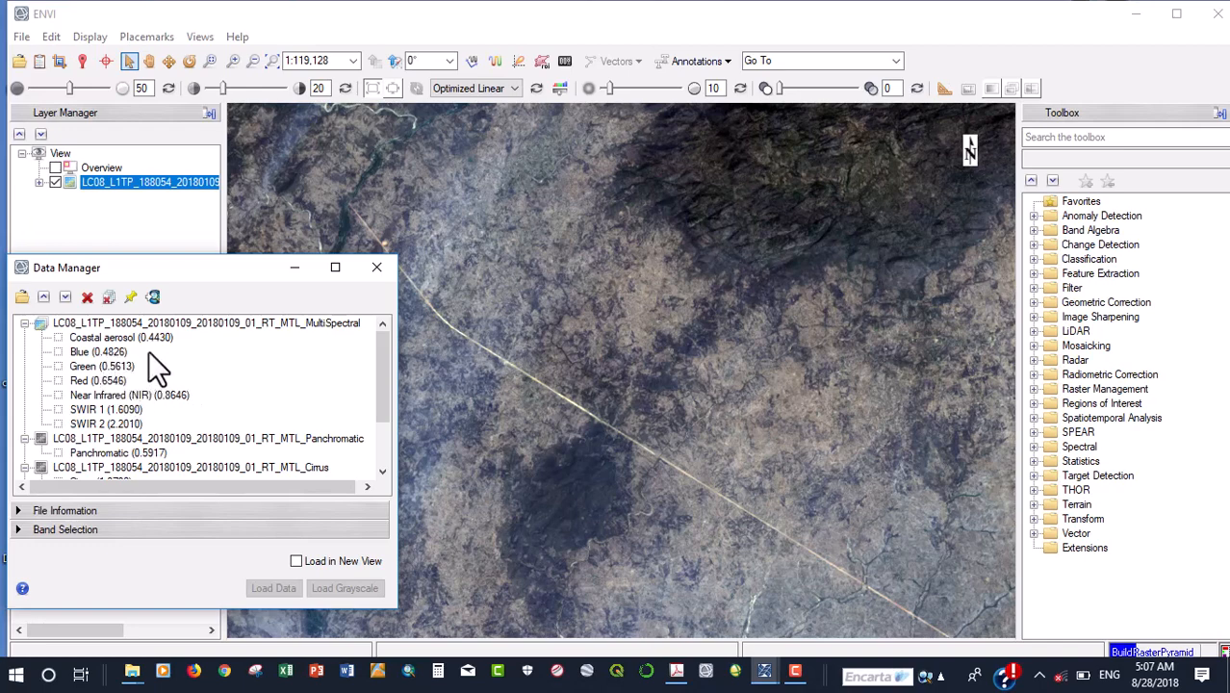
mouse_move(154, 362)
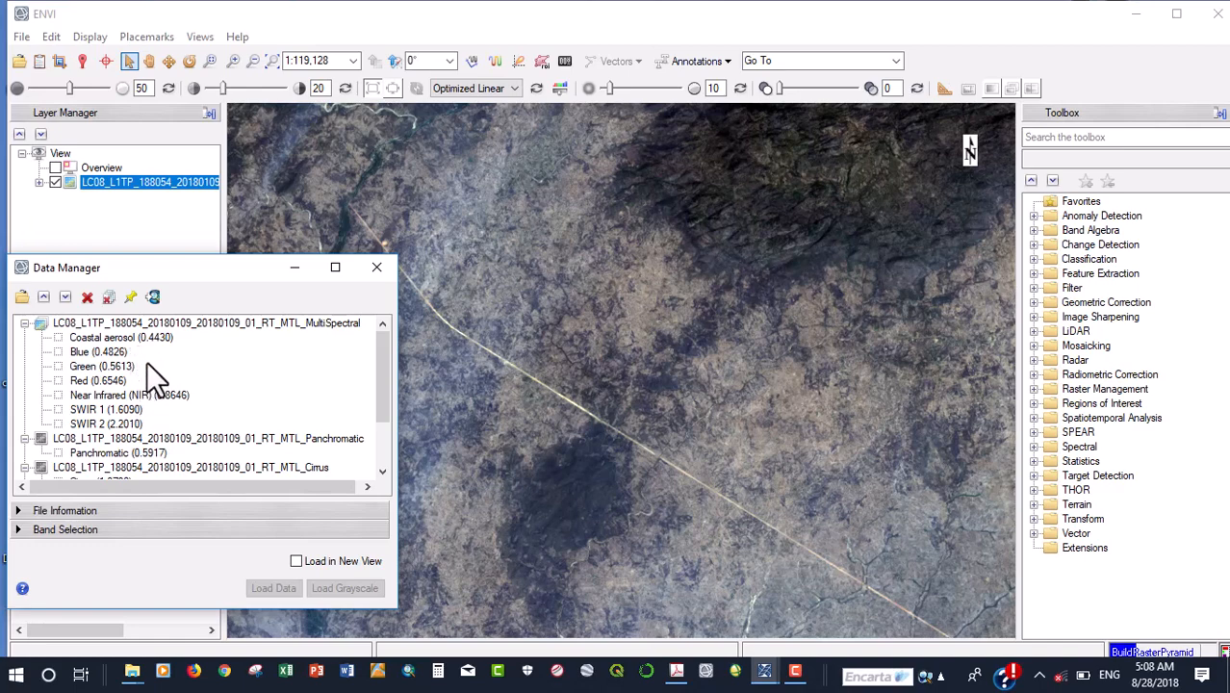
mouse_move(146, 385)
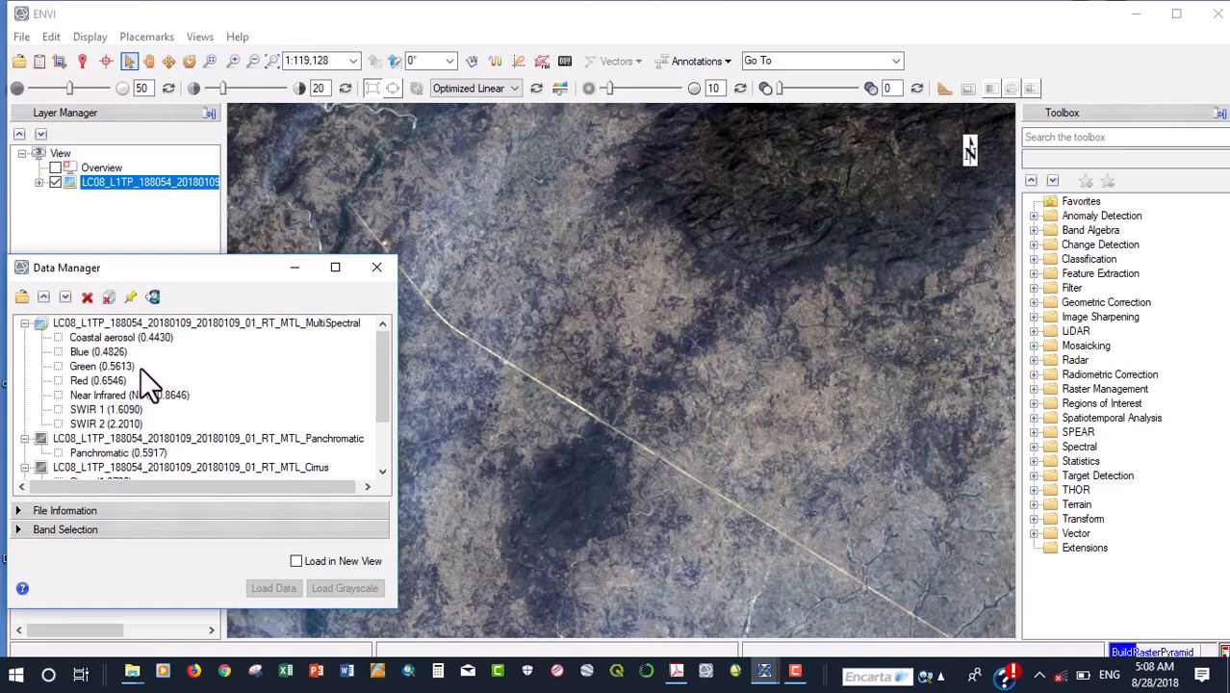
mouse_move(170, 385)
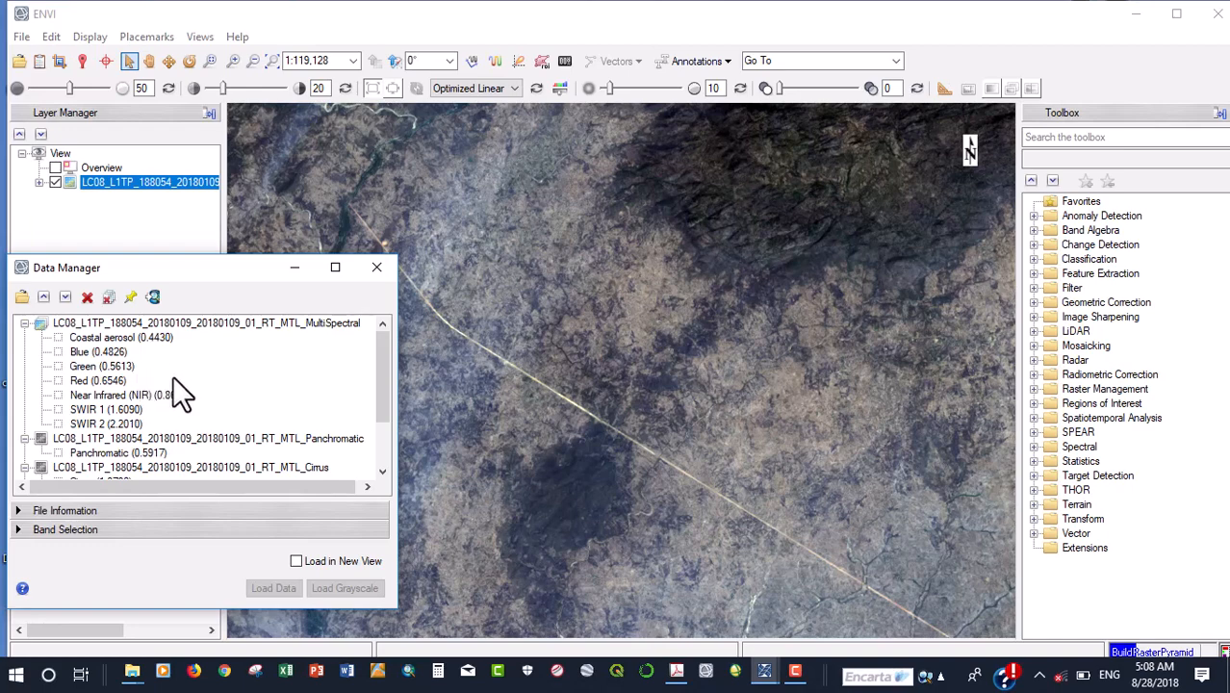
mouse_move(212, 399)
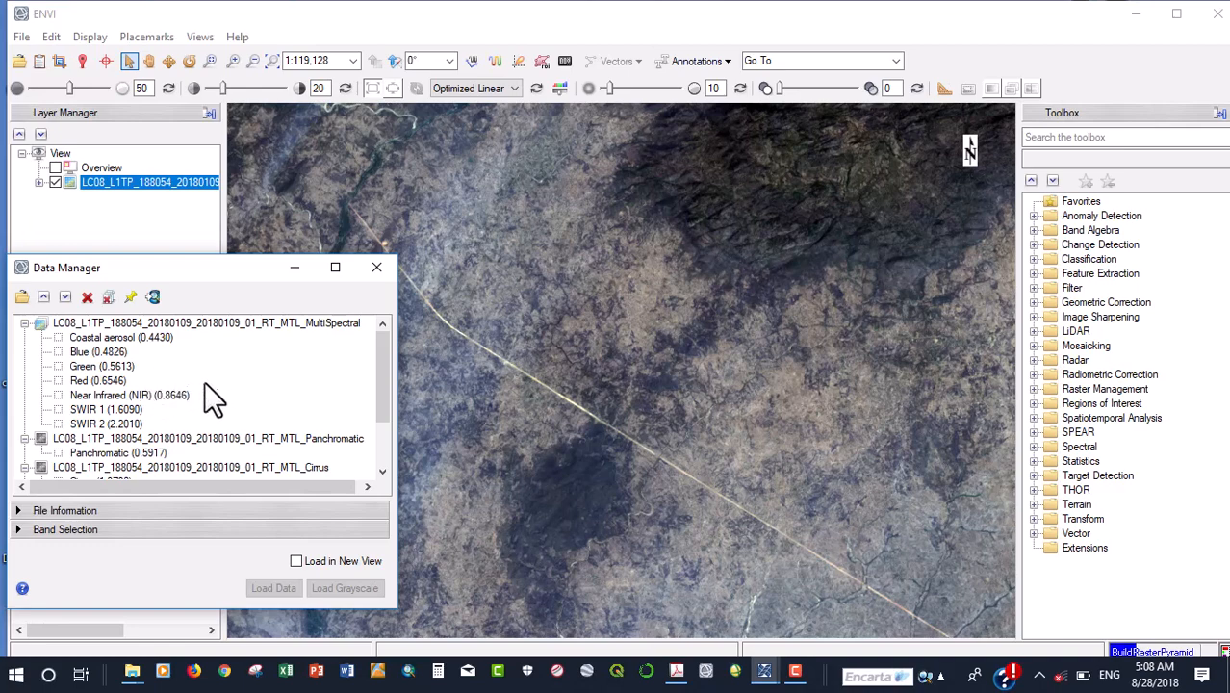
mouse_move(213, 389)
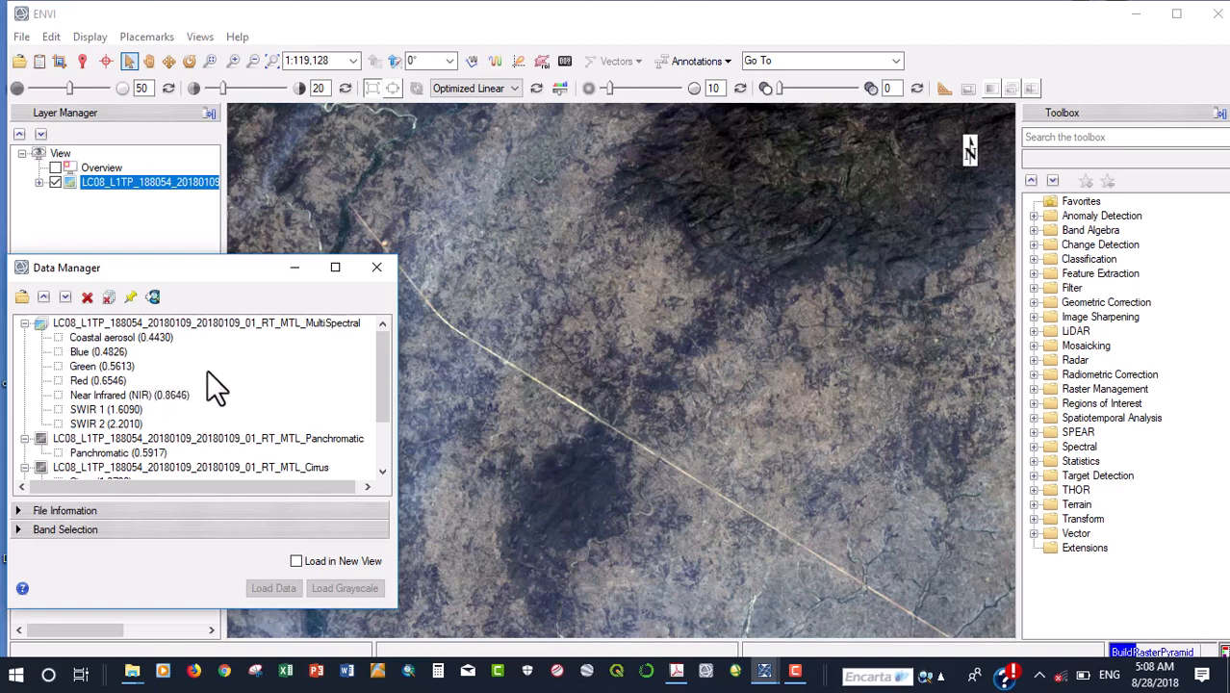
mouse_move(97, 398)
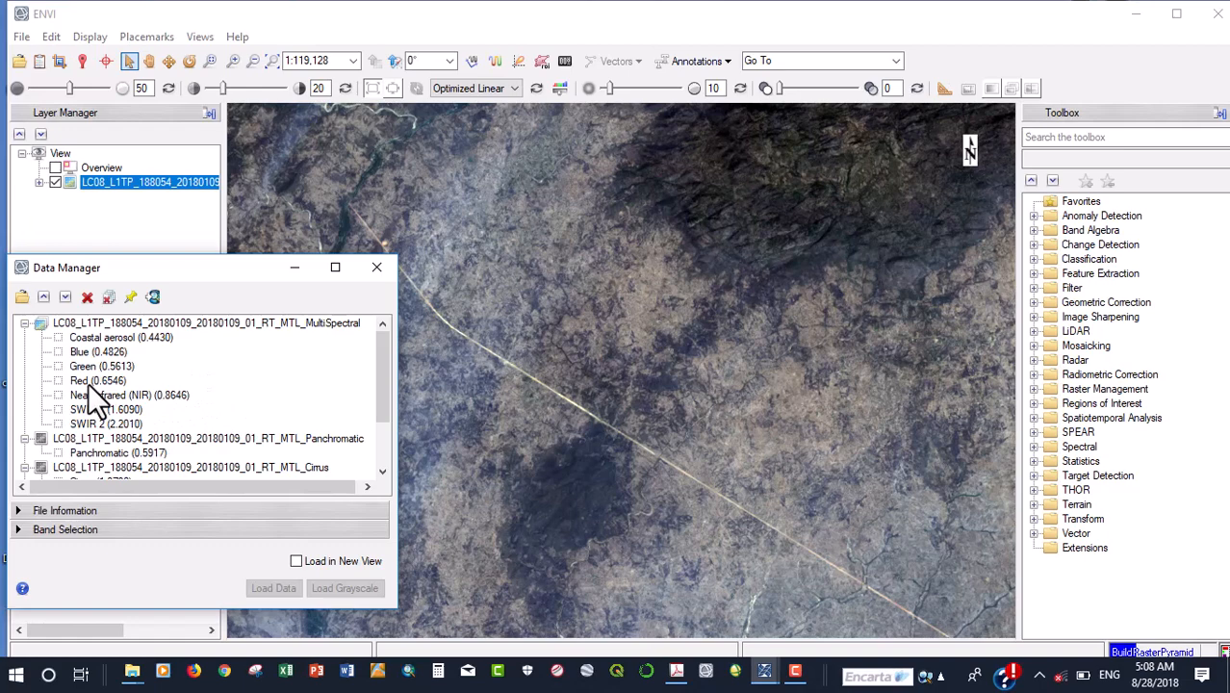
mouse_move(173, 420)
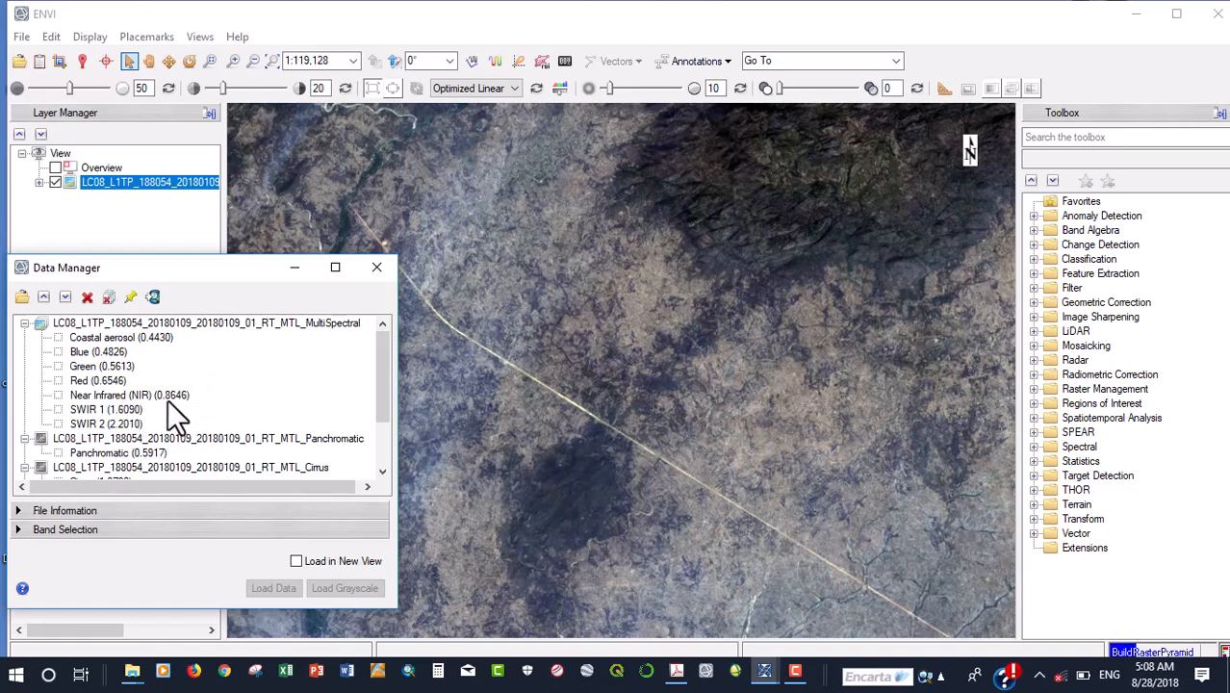
mouse_move(208, 439)
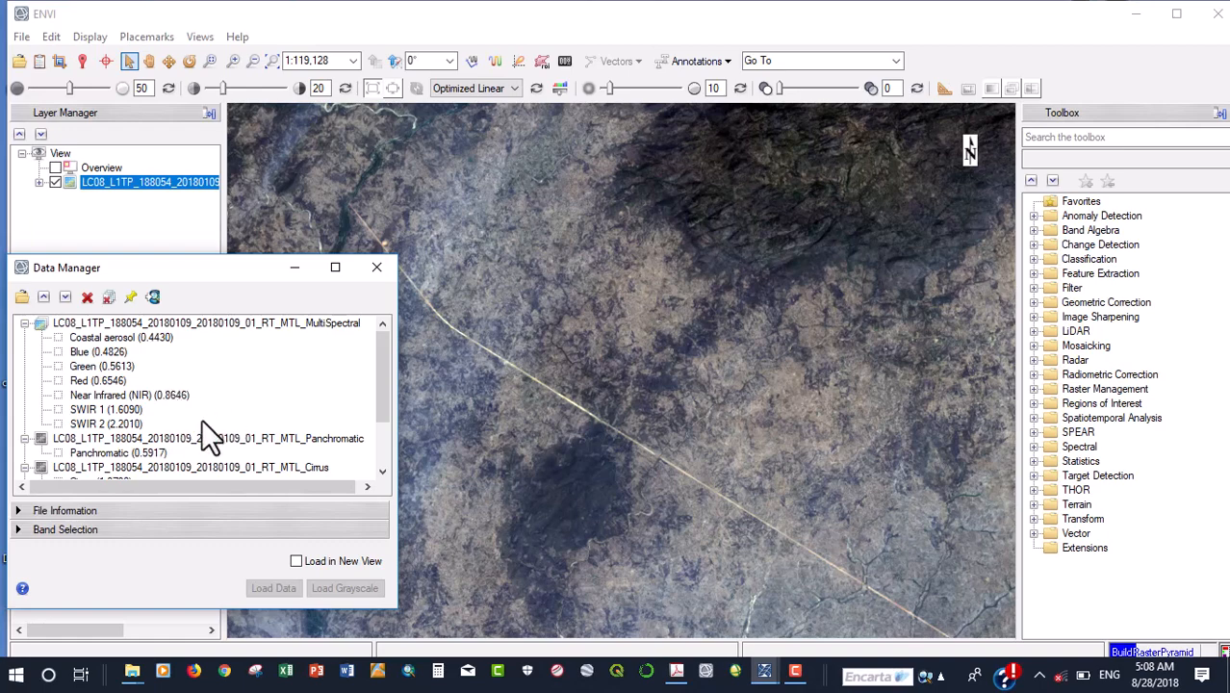
mouse_move(231, 468)
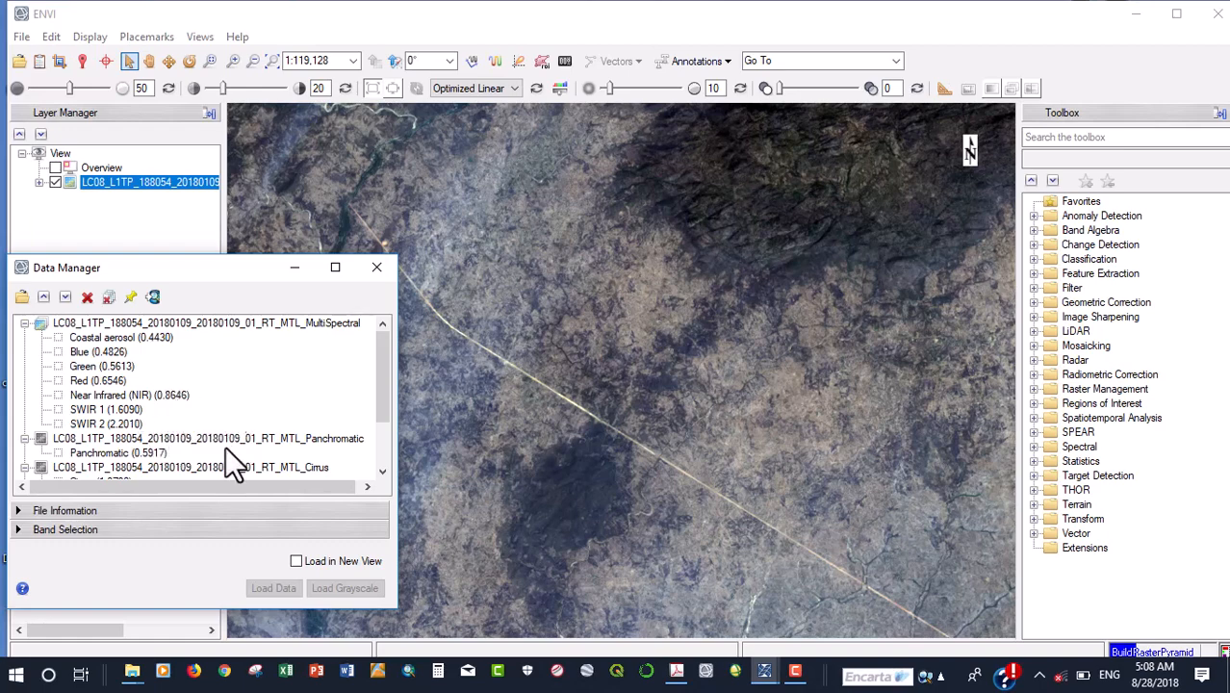
mouse_move(125, 404)
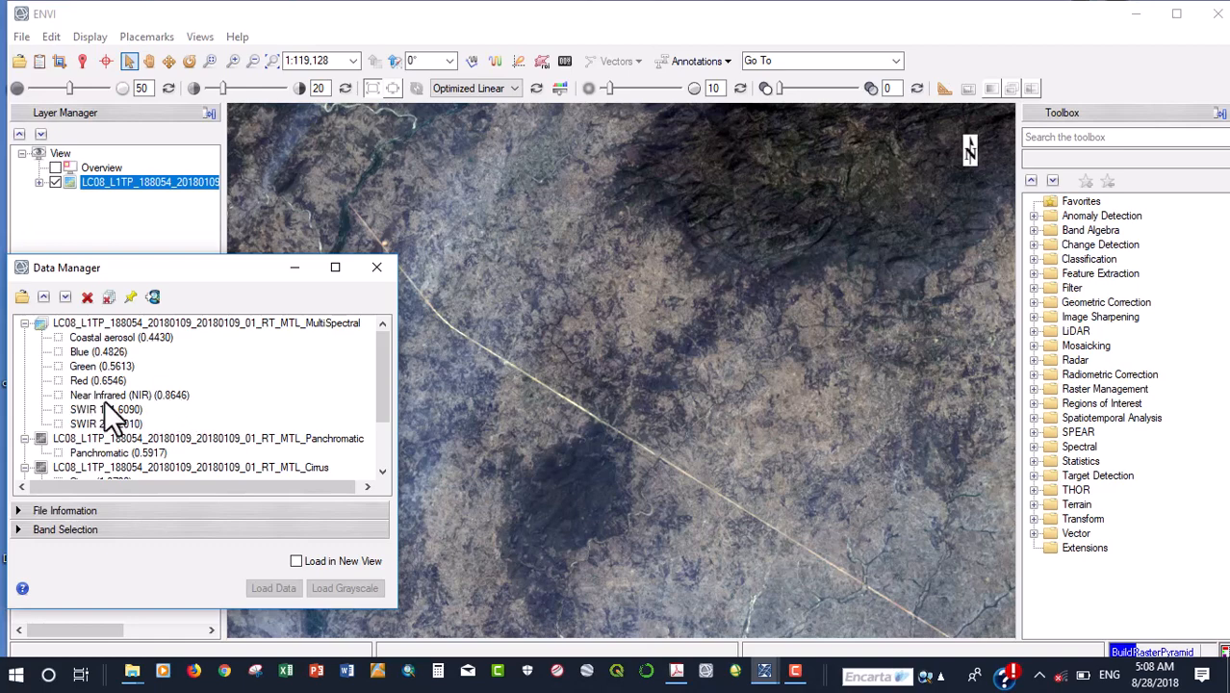
mouse_move(102, 420)
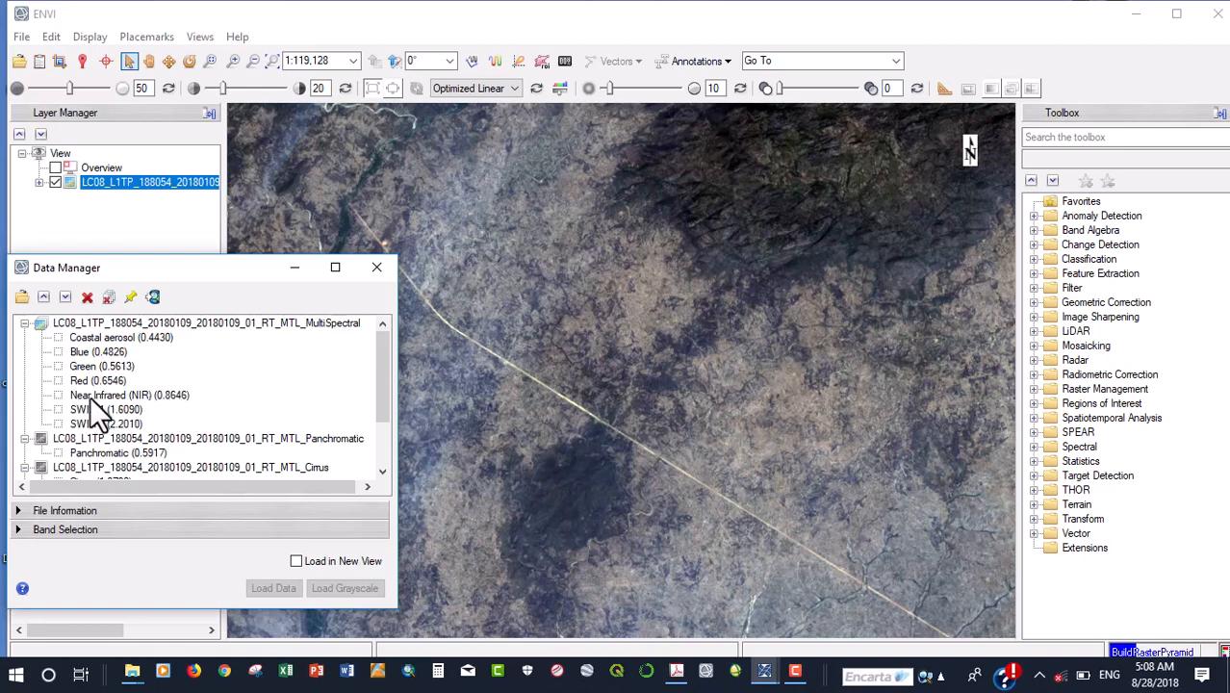
mouse_move(150, 412)
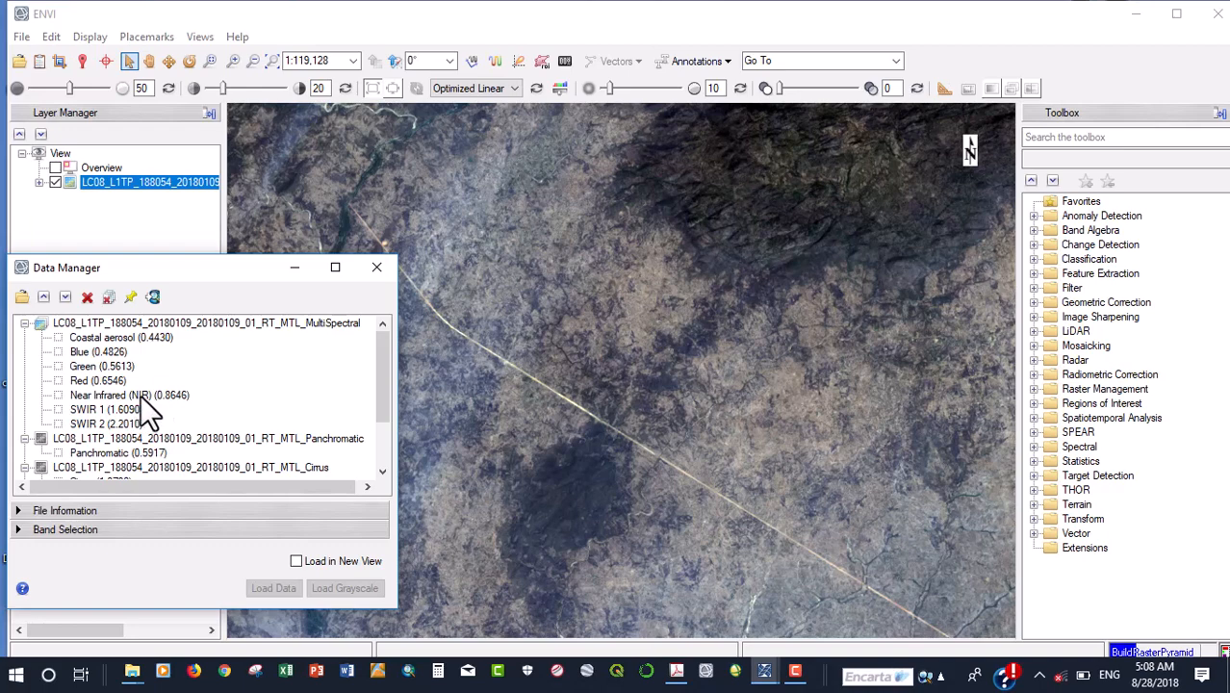
mouse_move(115, 399)
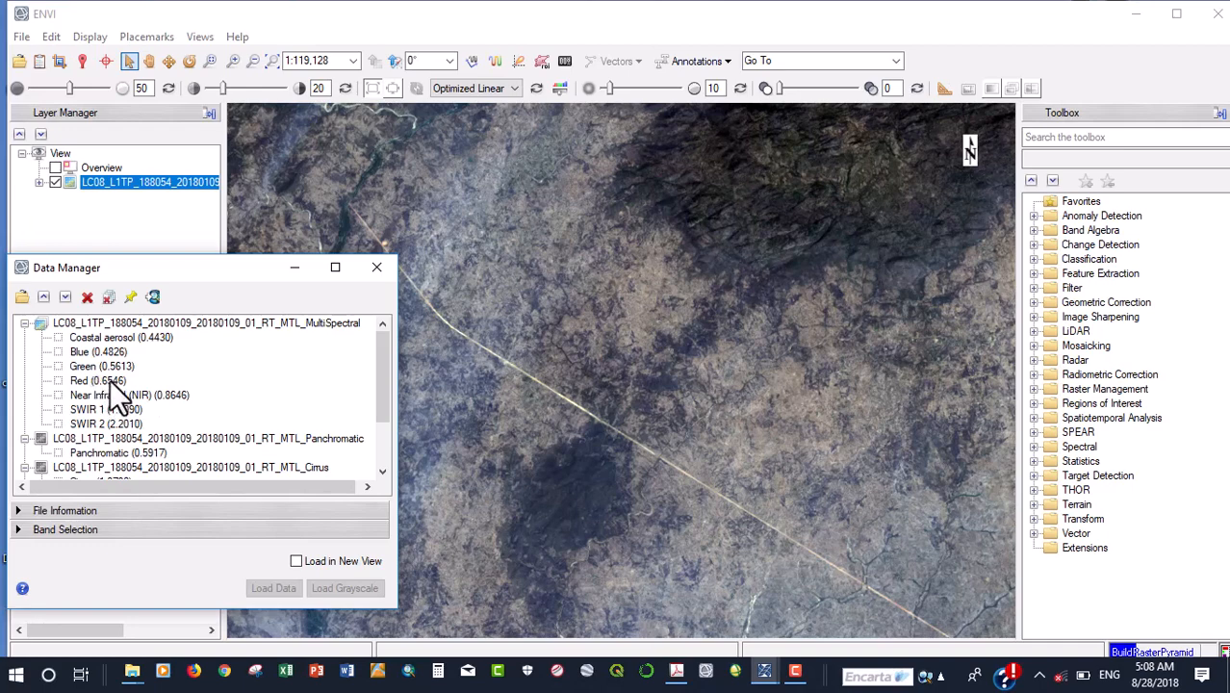
mouse_move(93, 399)
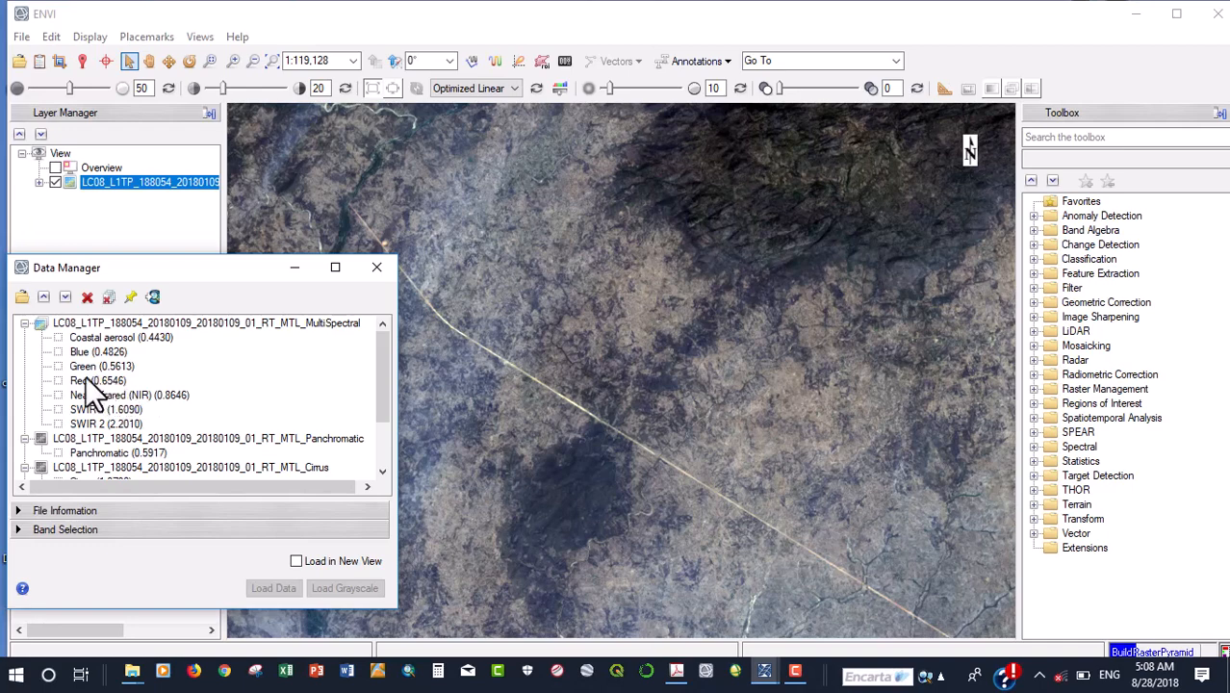
mouse_move(100, 370)
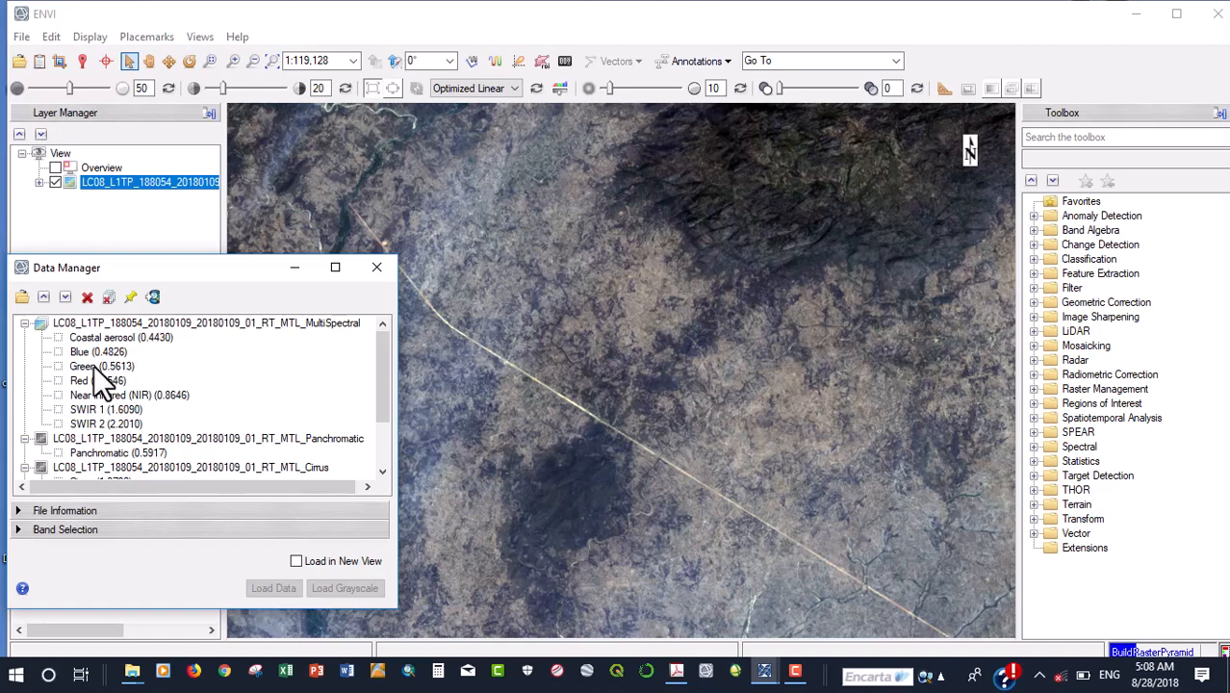
mouse_move(219, 408)
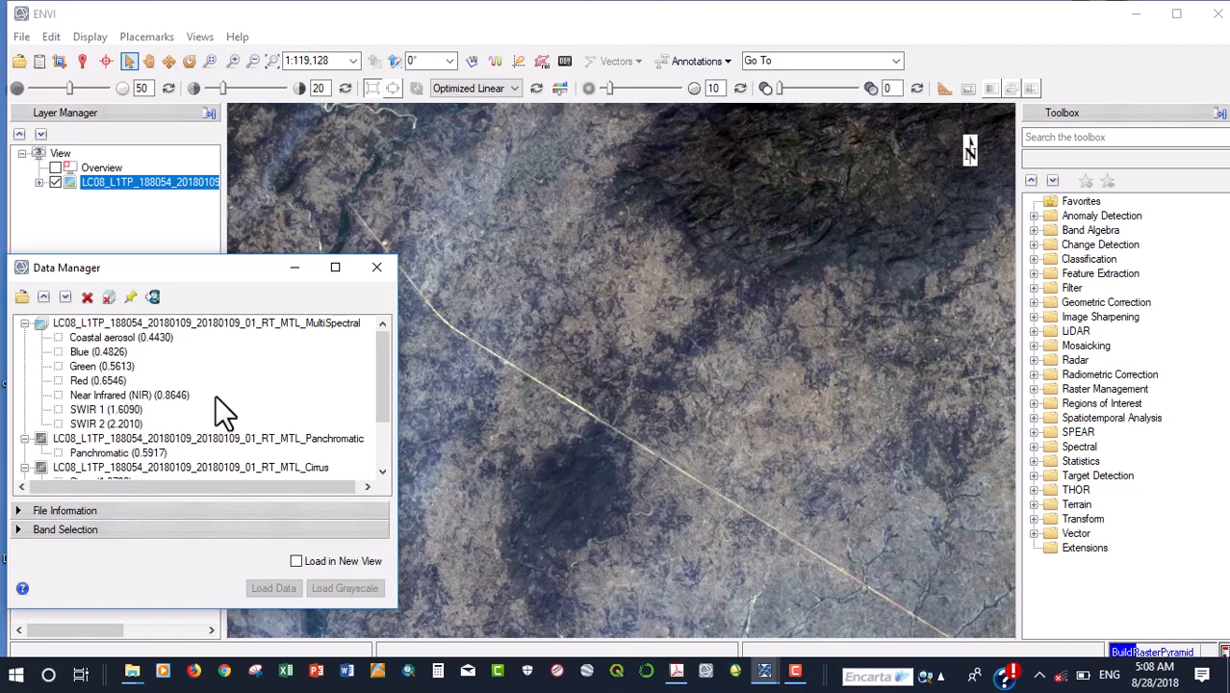
mouse_move(223, 408)
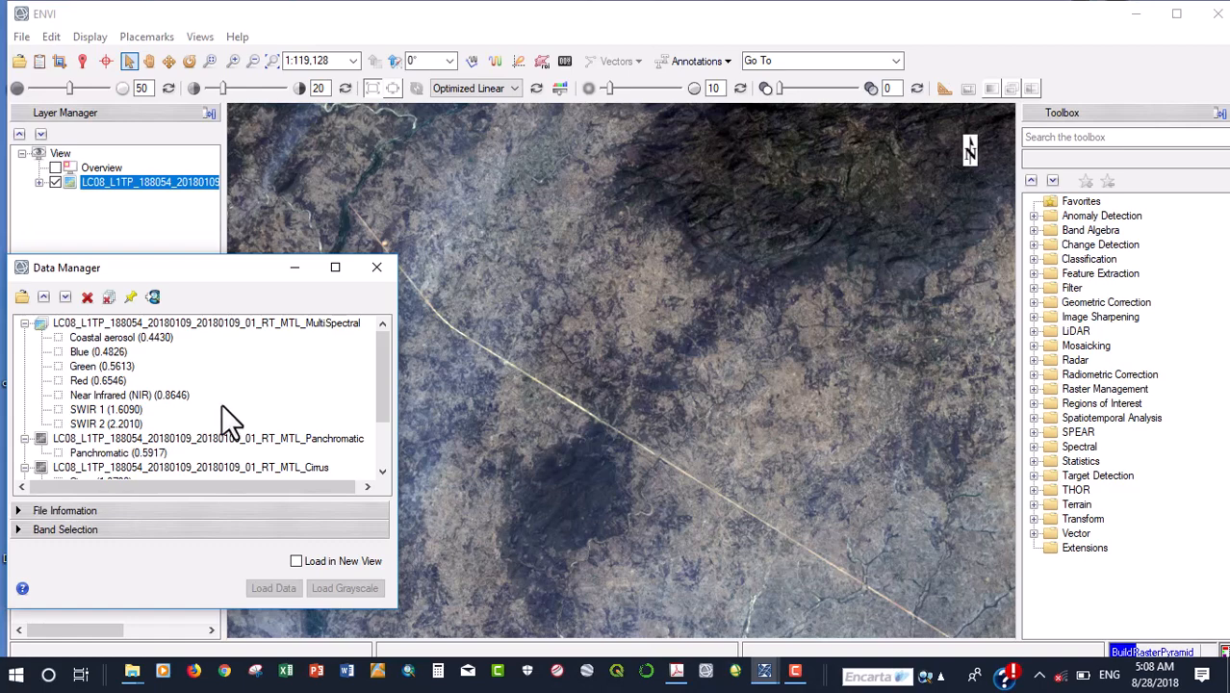
mouse_move(241, 423)
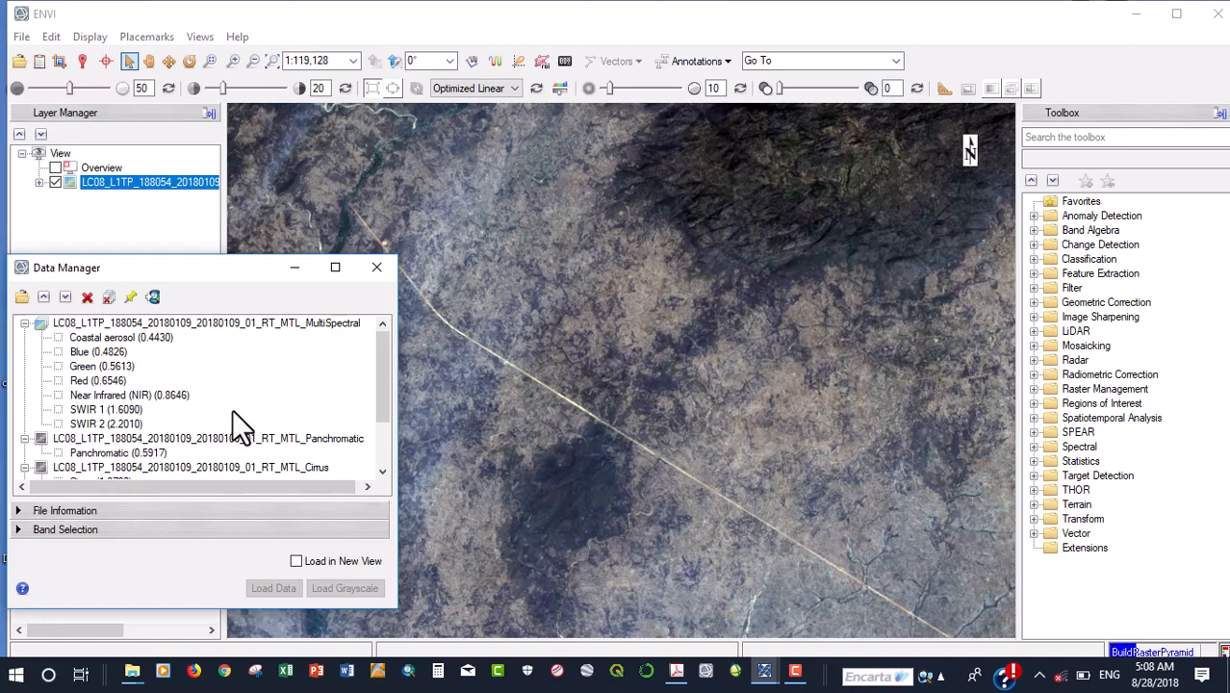
scroll(down, 3)
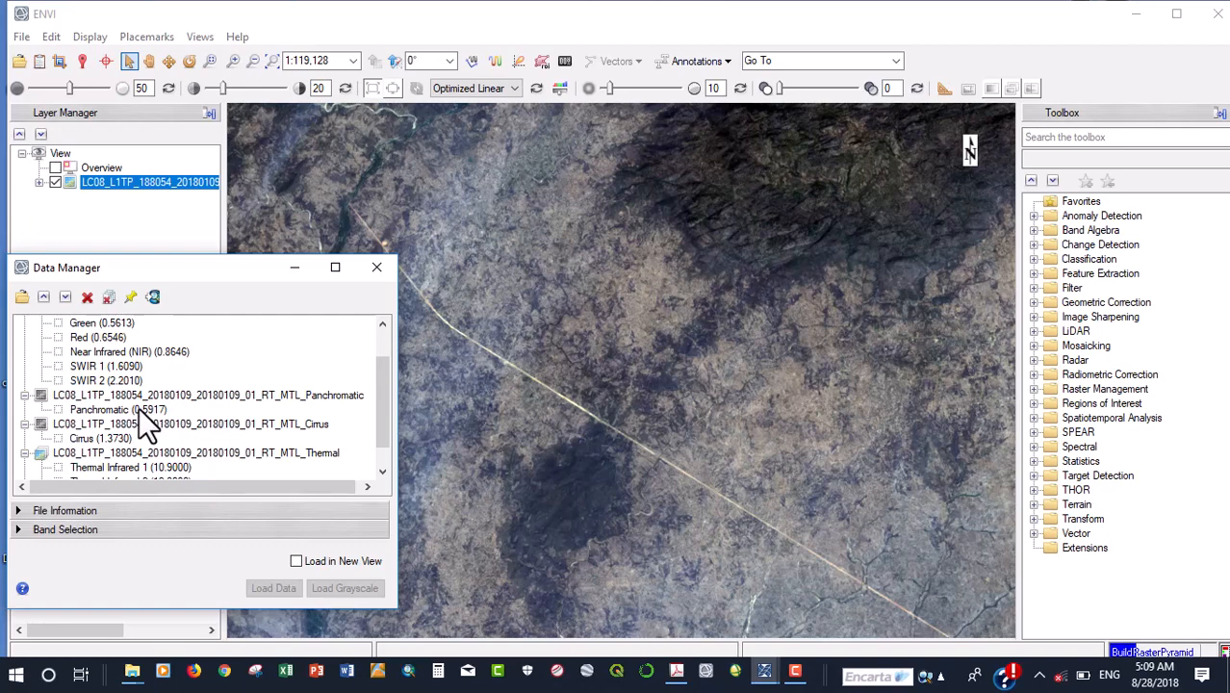
mouse_move(158, 427)
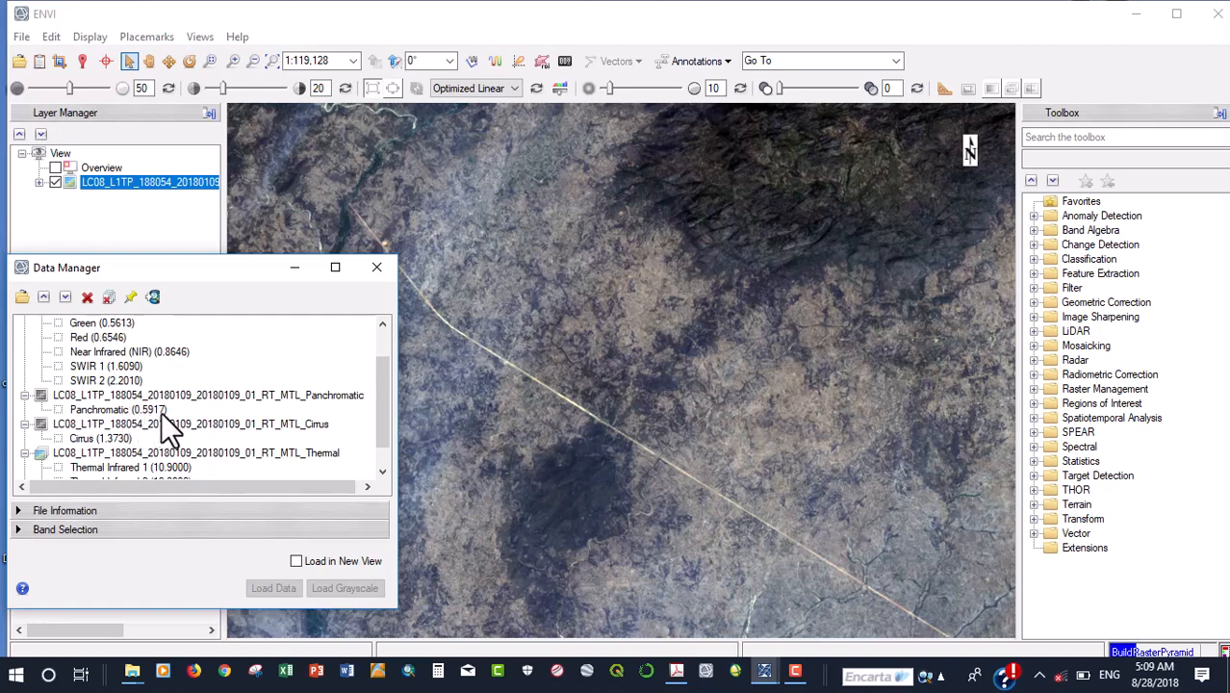
mouse_move(173, 408)
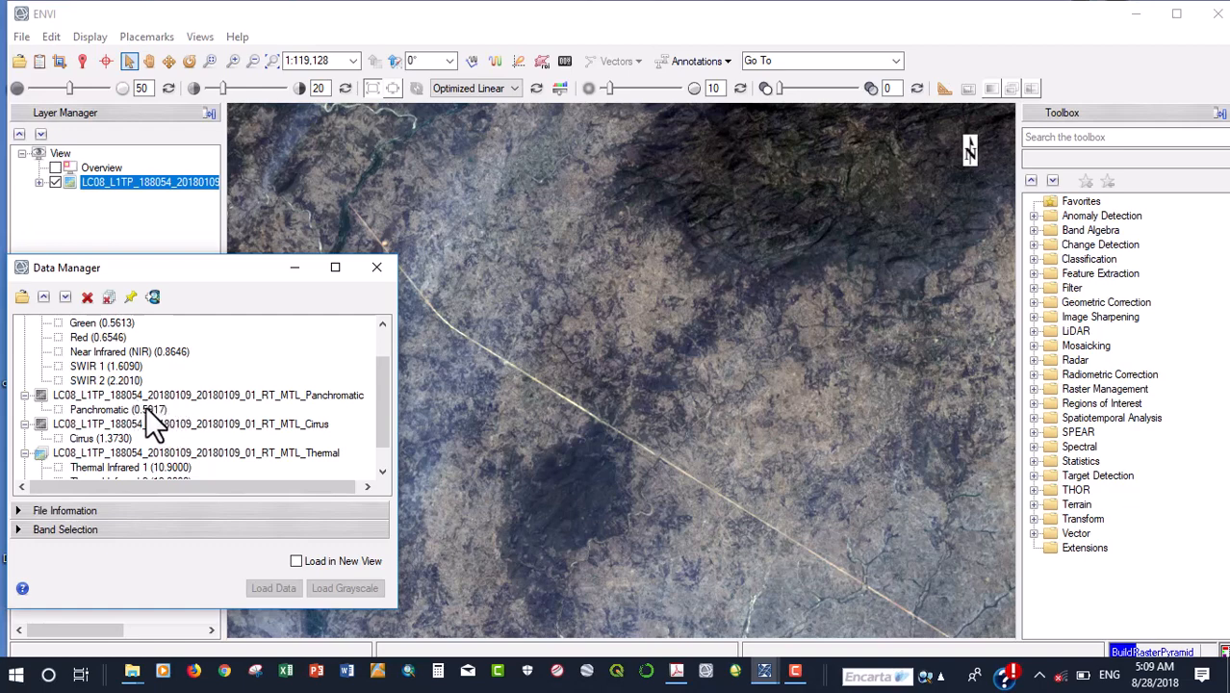
mouse_move(163, 427)
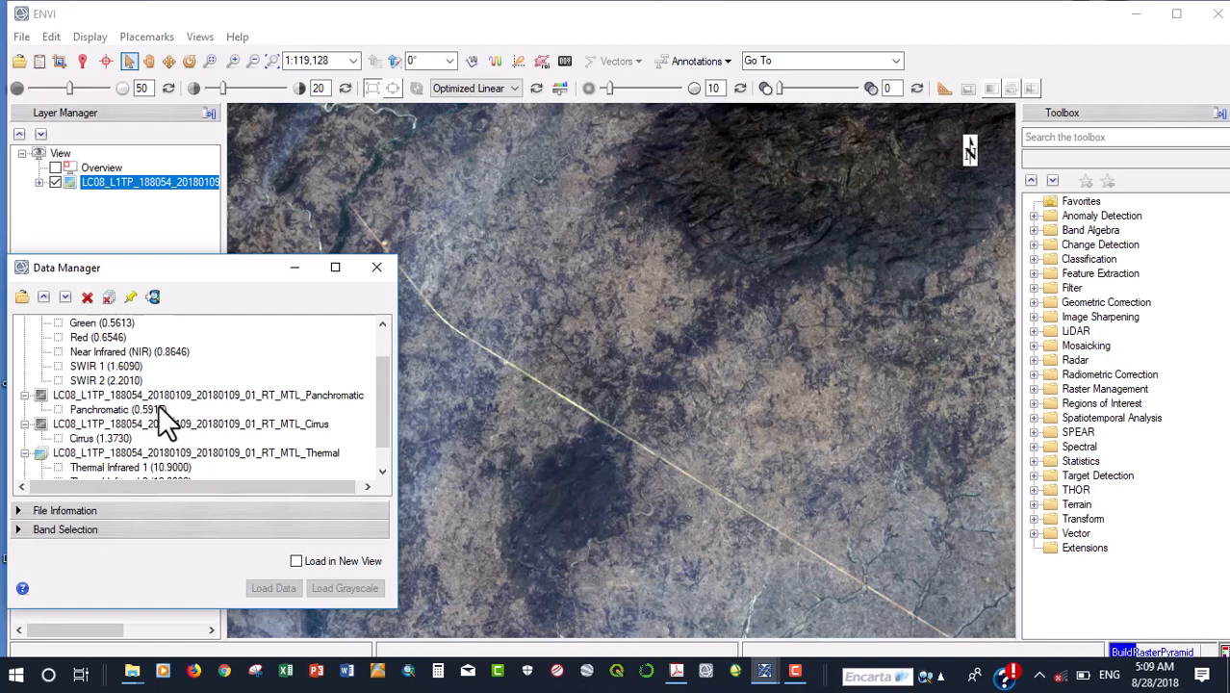
mouse_move(163, 419)
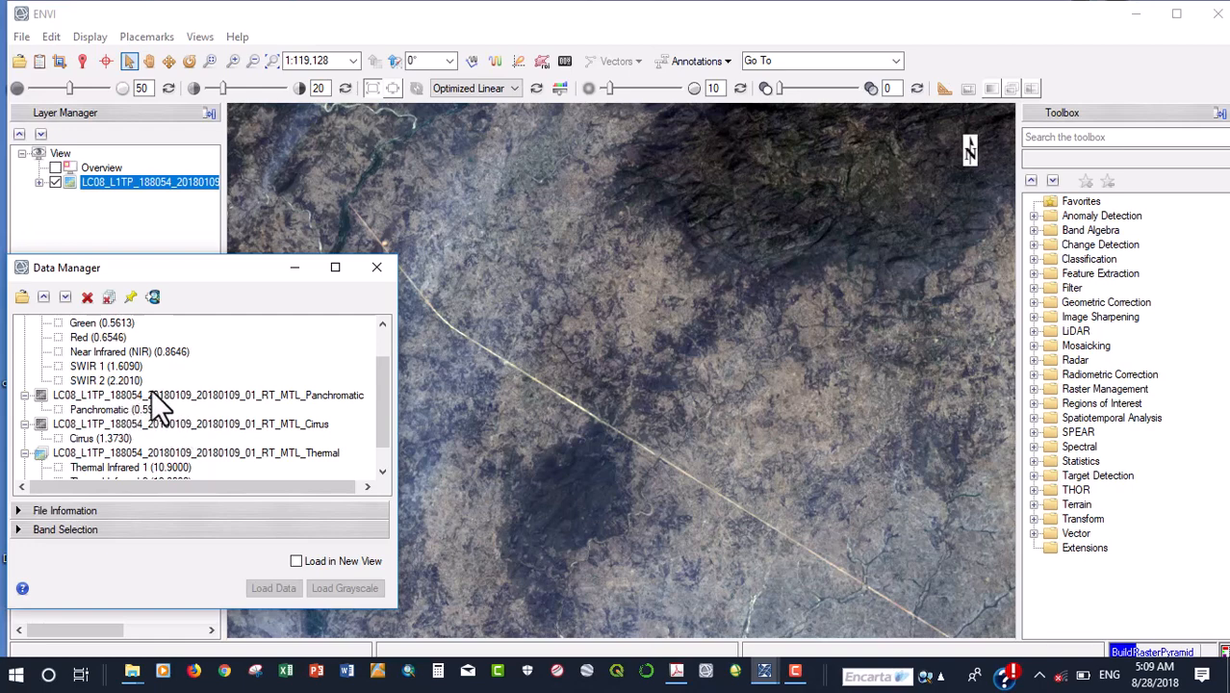
mouse_move(158, 414)
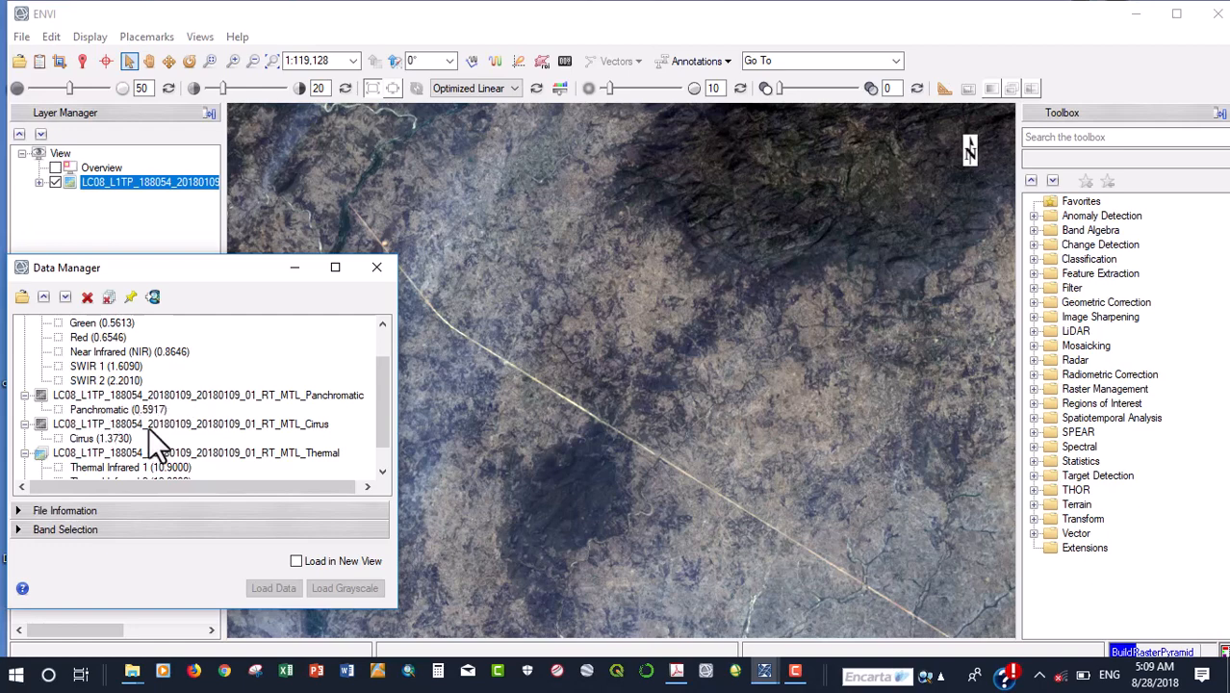
mouse_move(211, 427)
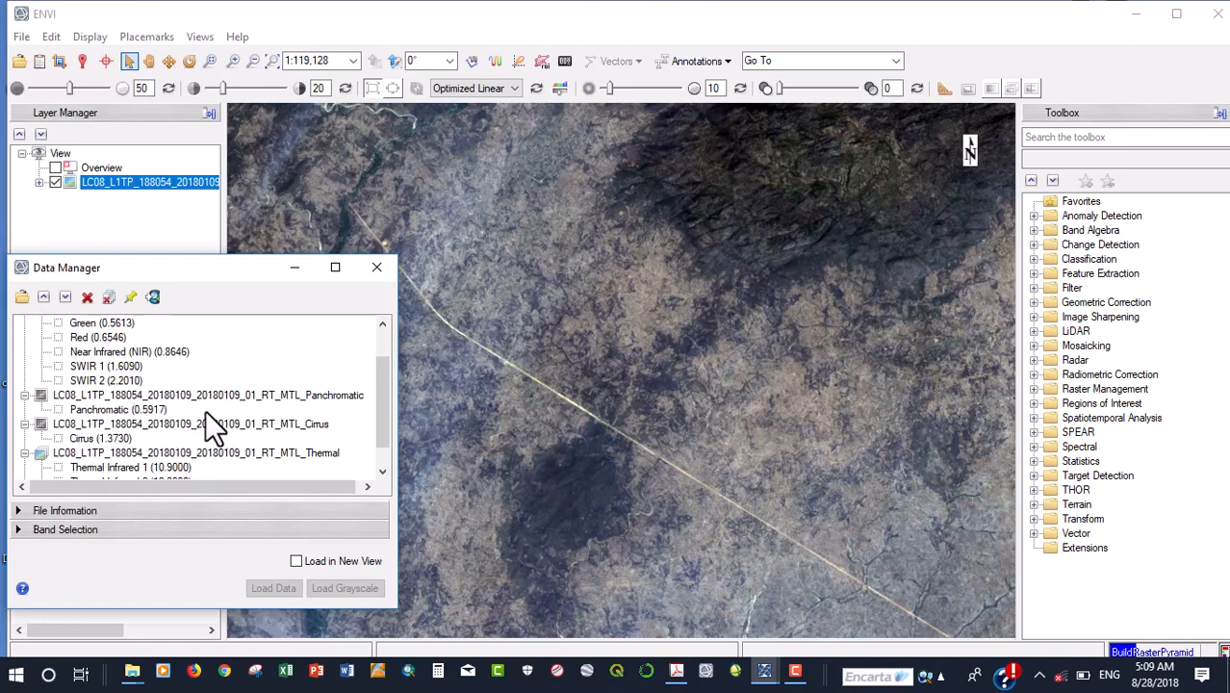
mouse_move(177, 419)
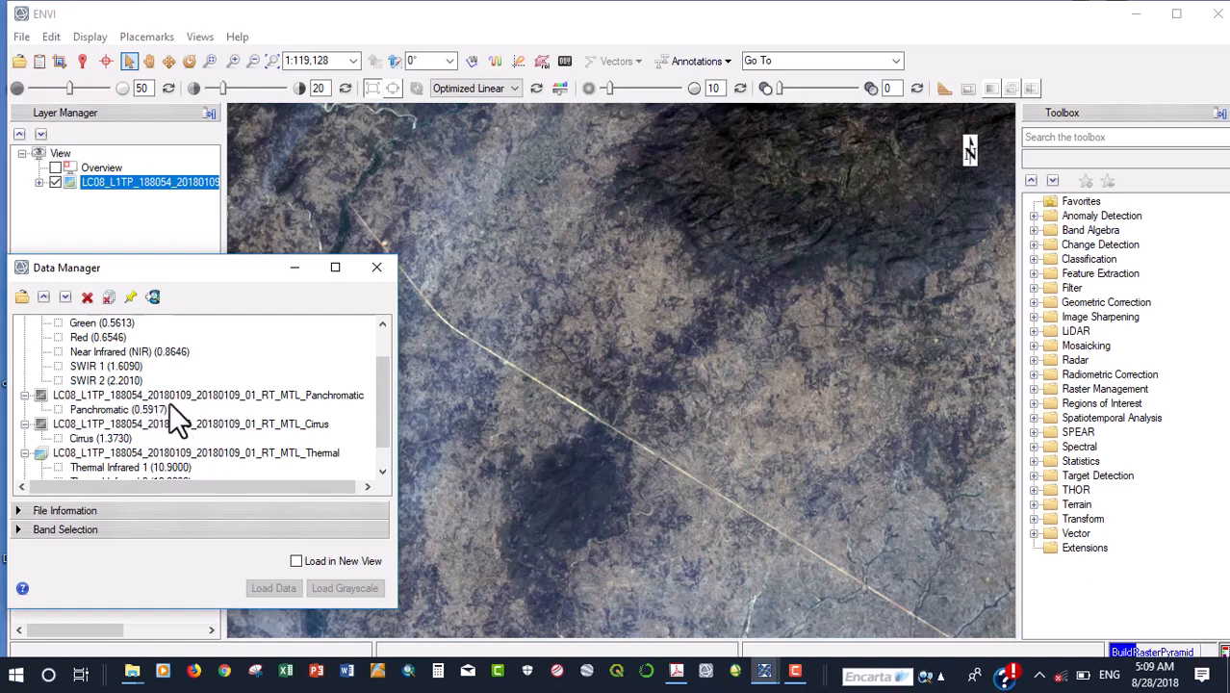
mouse_move(208, 439)
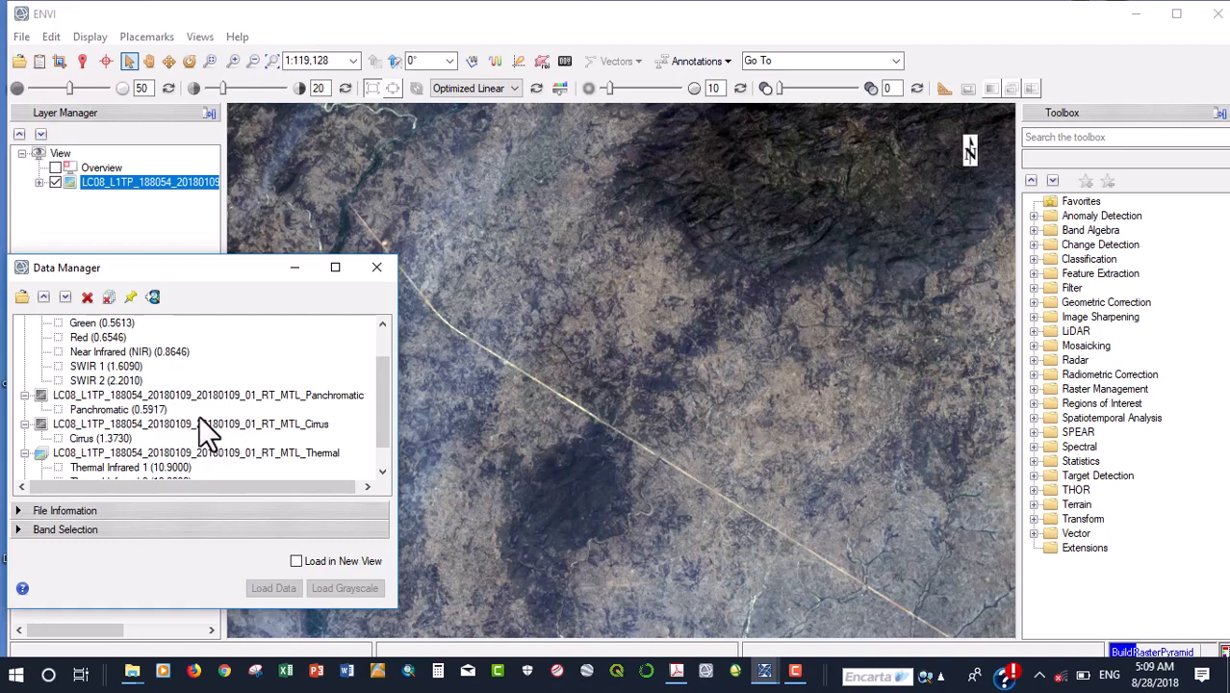
mouse_move(142, 362)
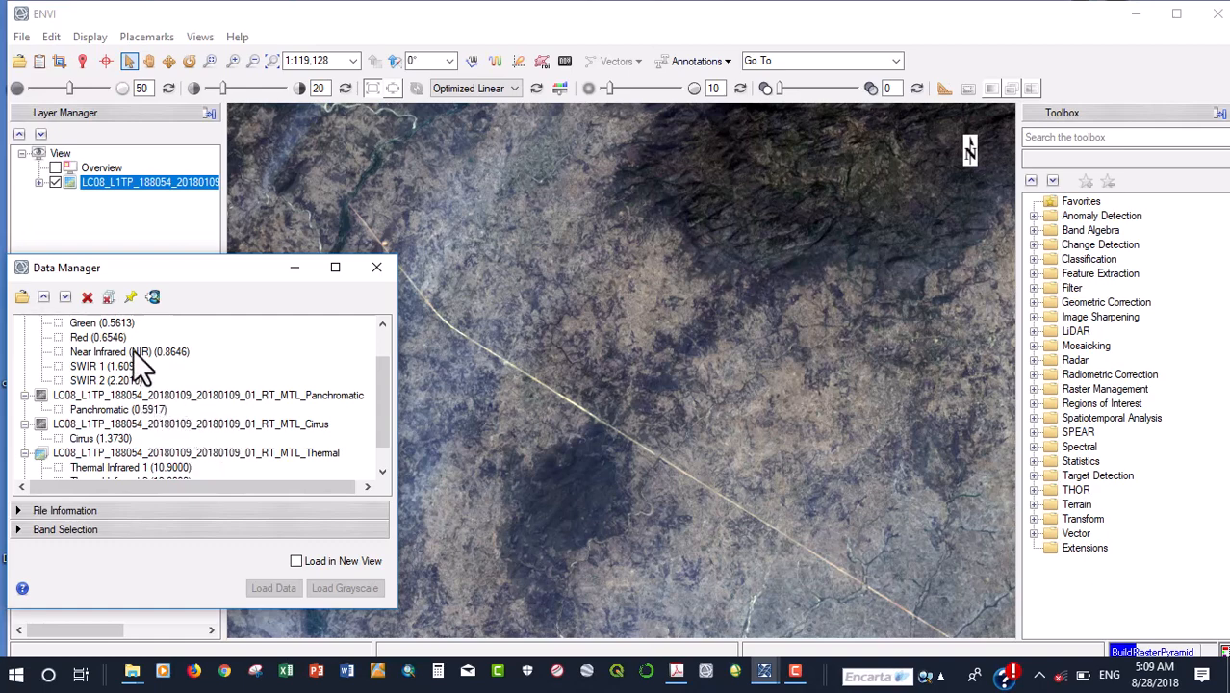
mouse_move(138, 362)
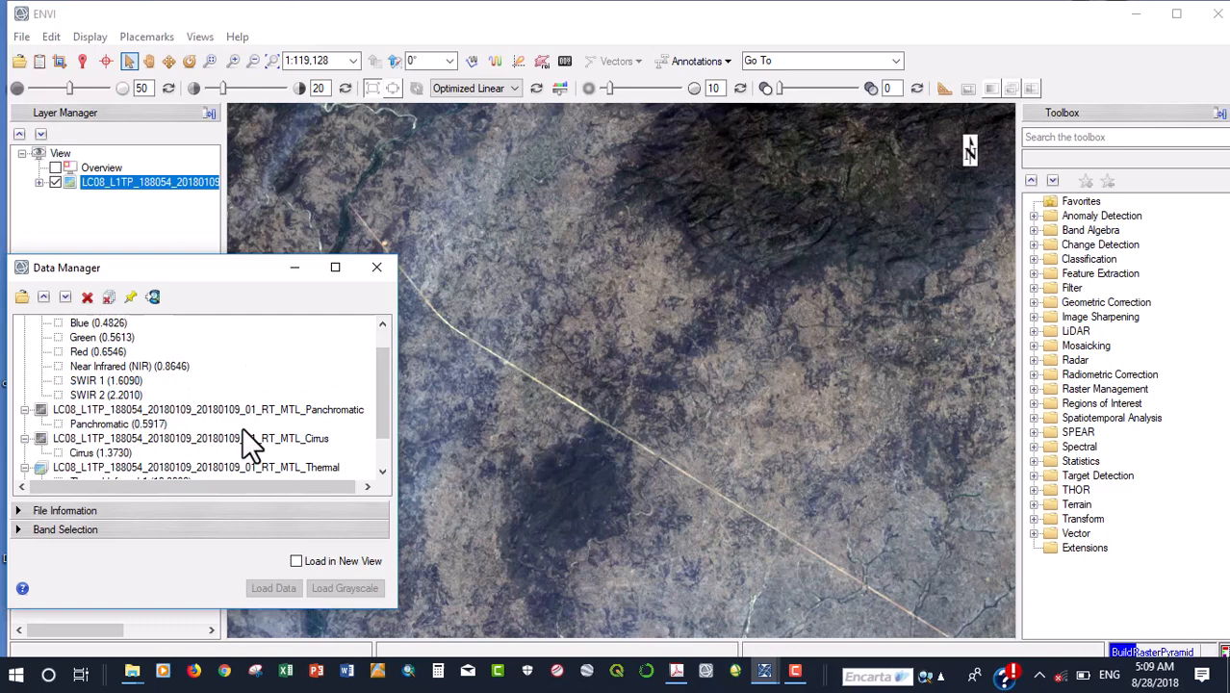
mouse_move(221, 414)
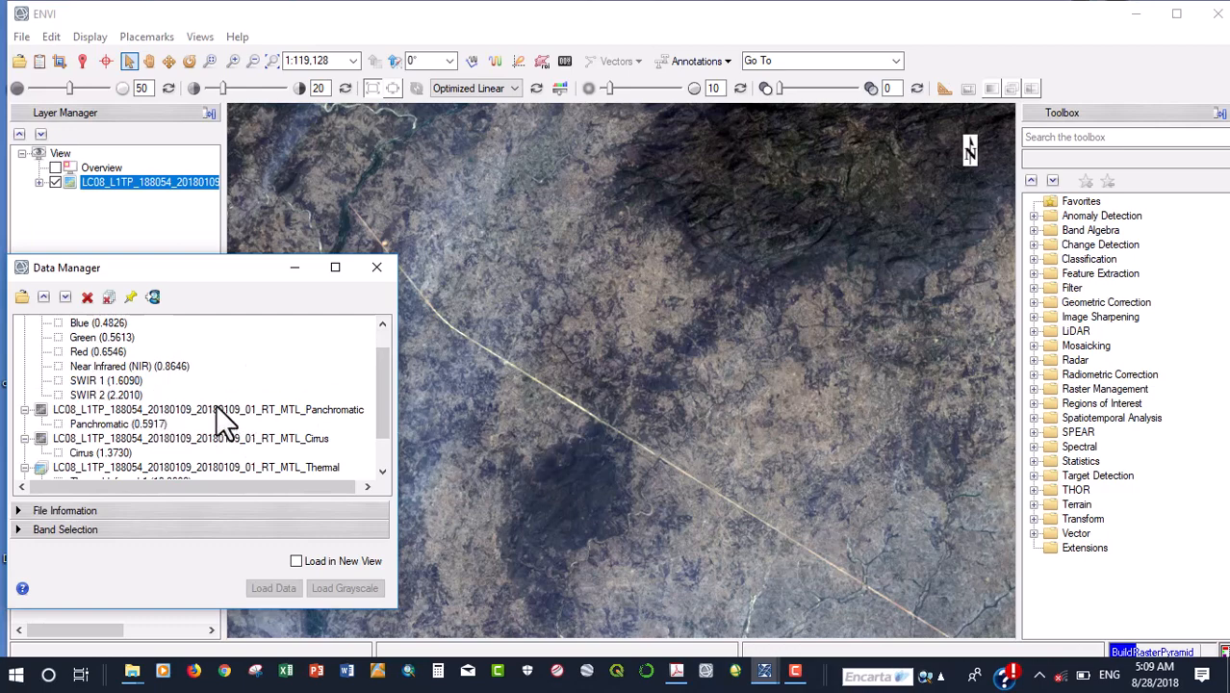
mouse_move(202, 439)
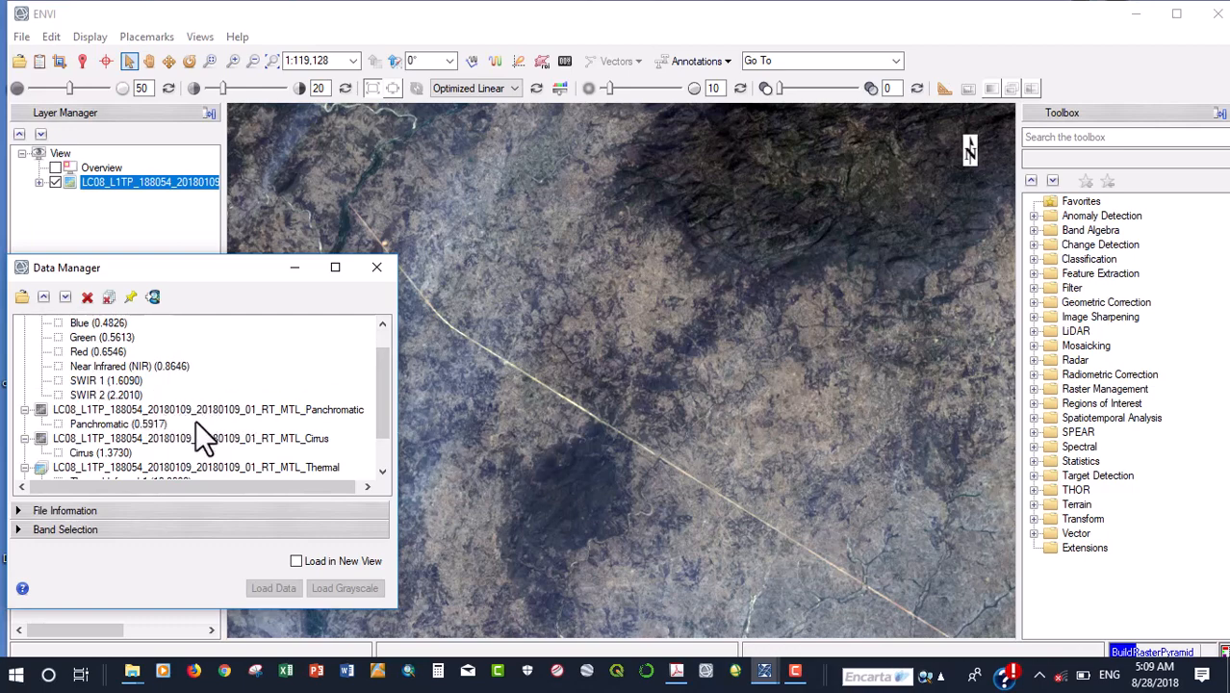
mouse_move(347, 477)
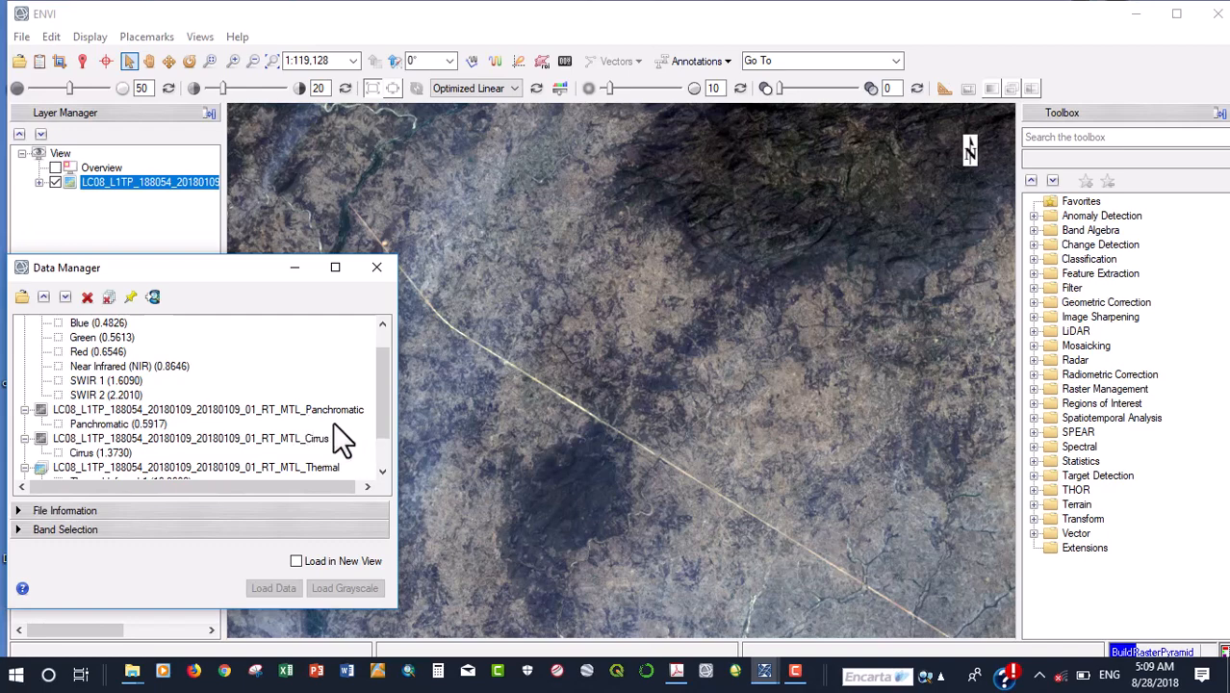
mouse_move(331, 450)
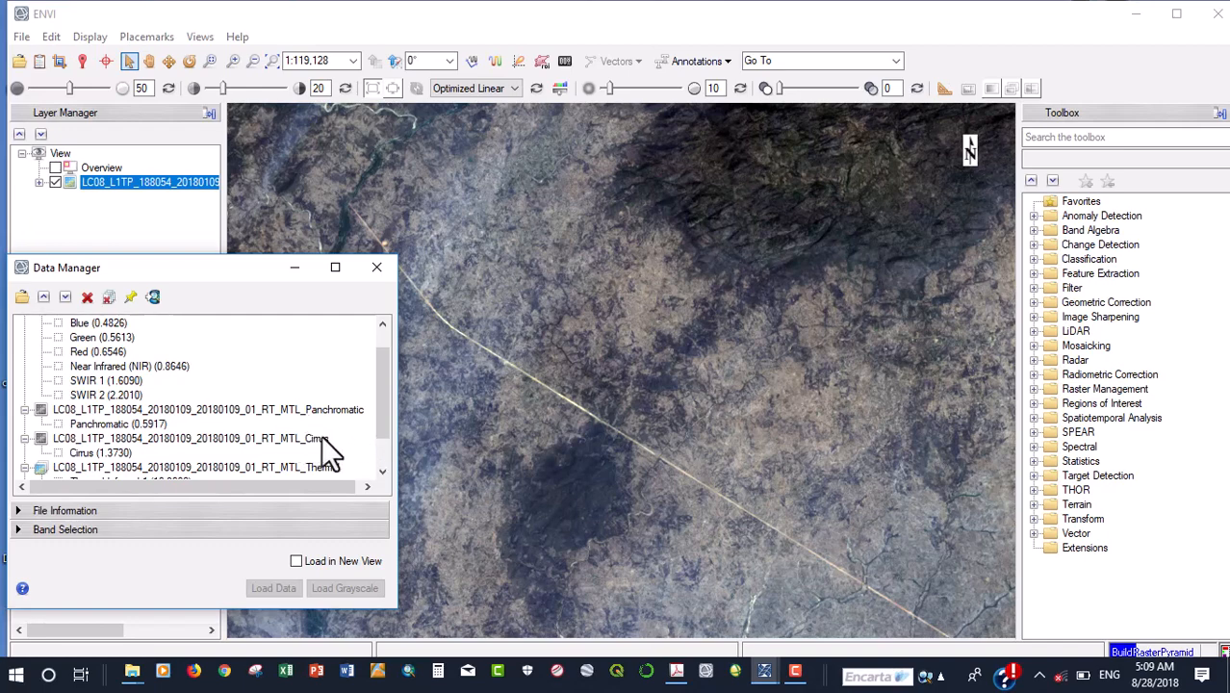
mouse_move(215, 427)
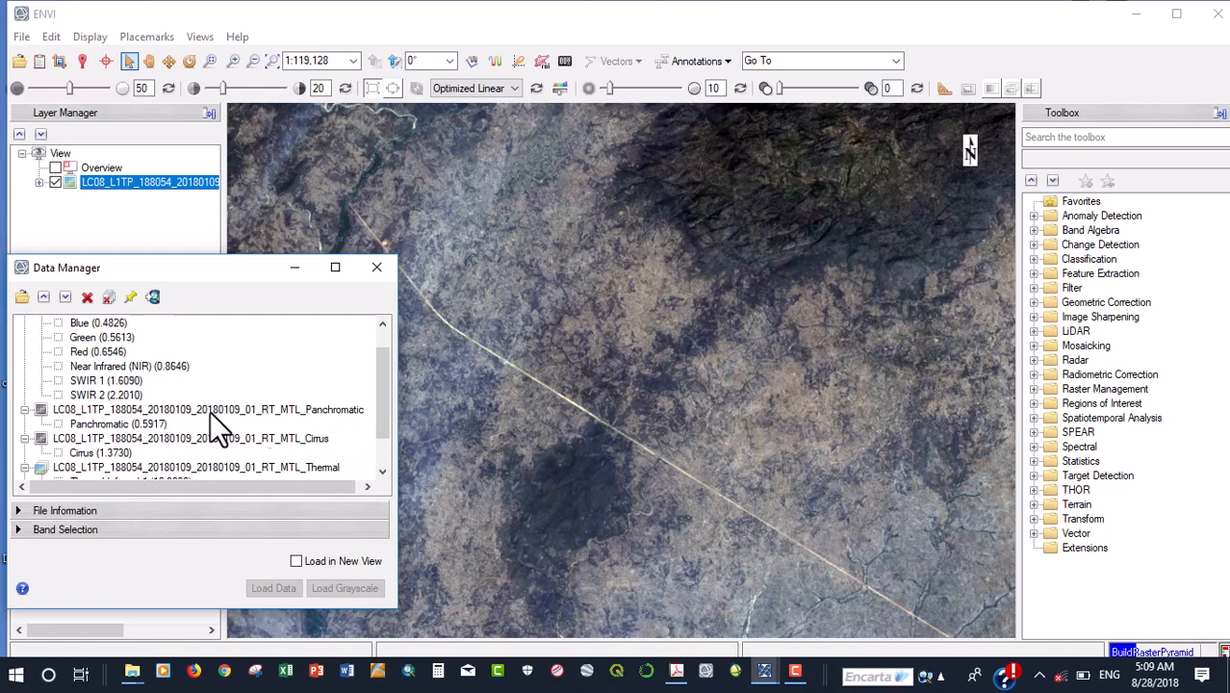
mouse_move(293, 458)
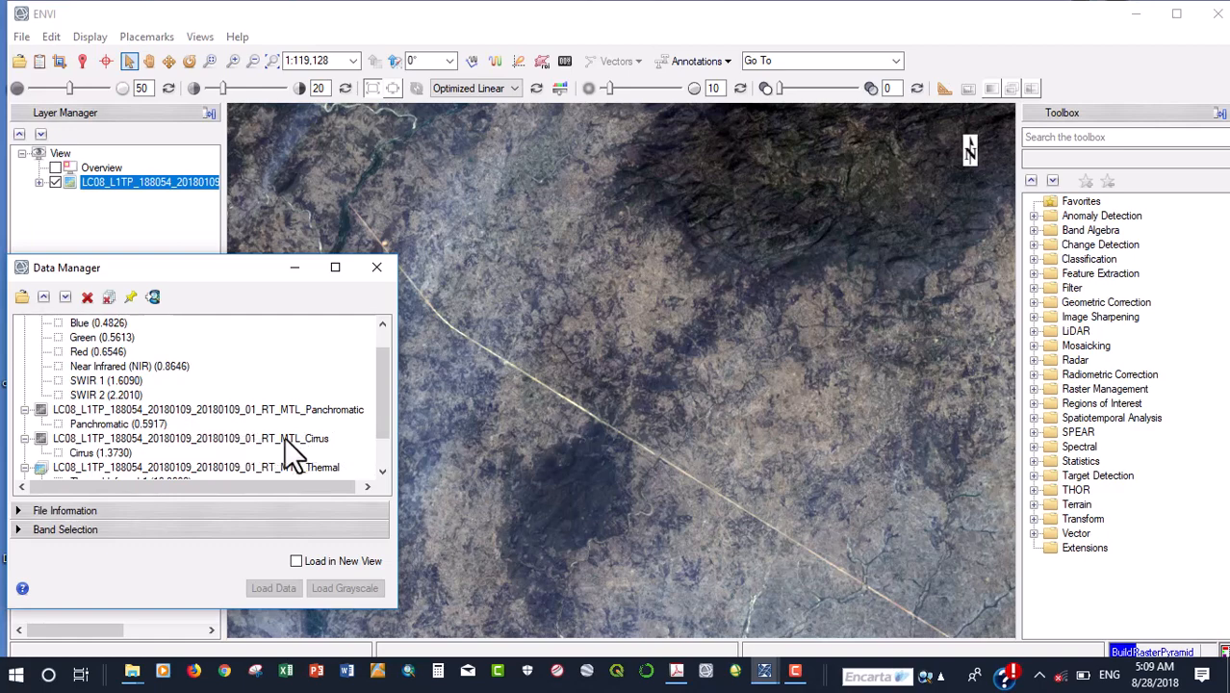
mouse_move(327, 441)
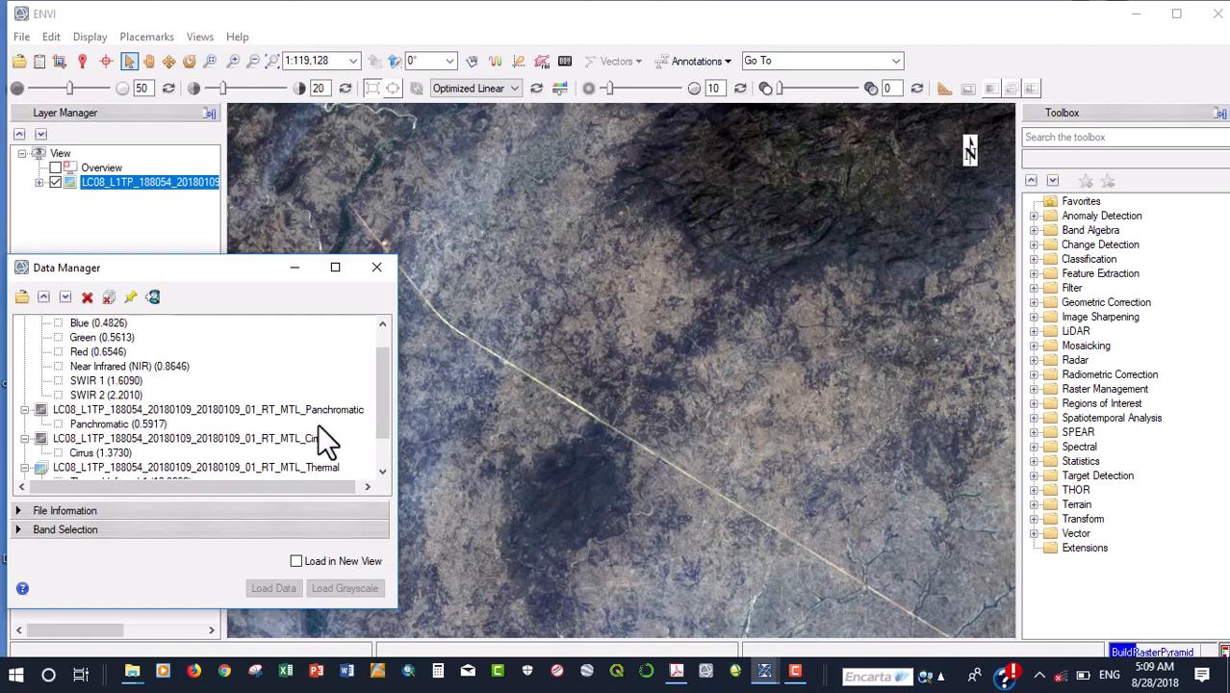
mouse_move(230, 426)
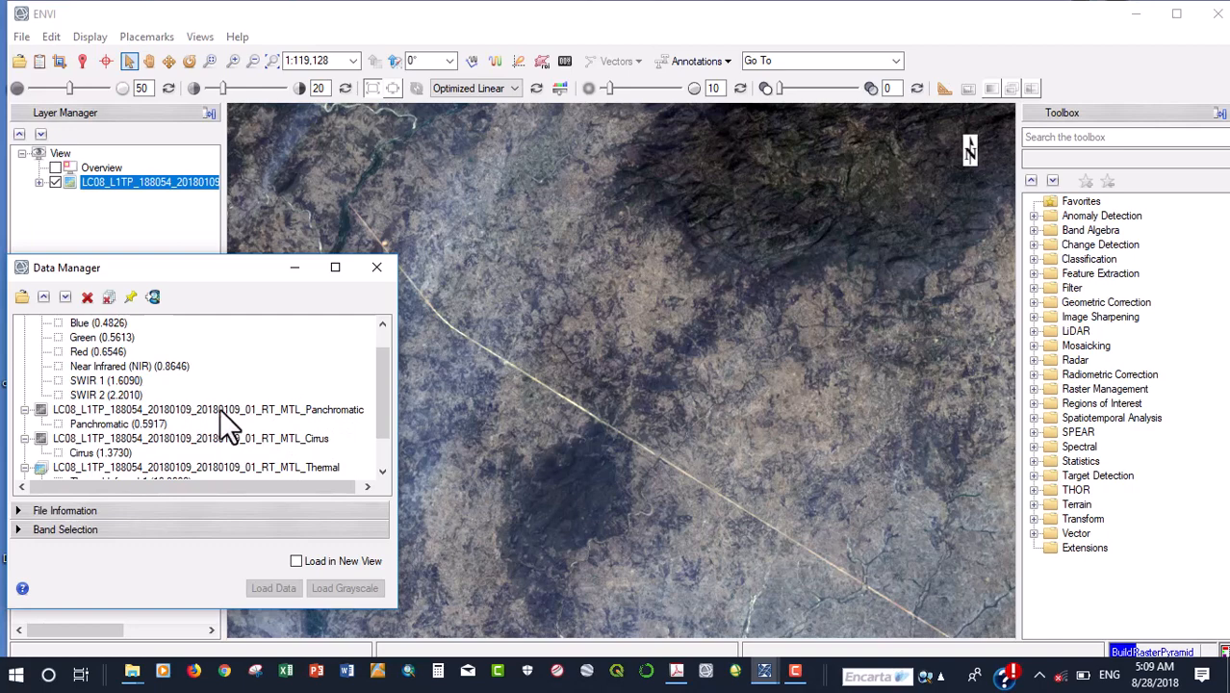
scroll(up, 3)
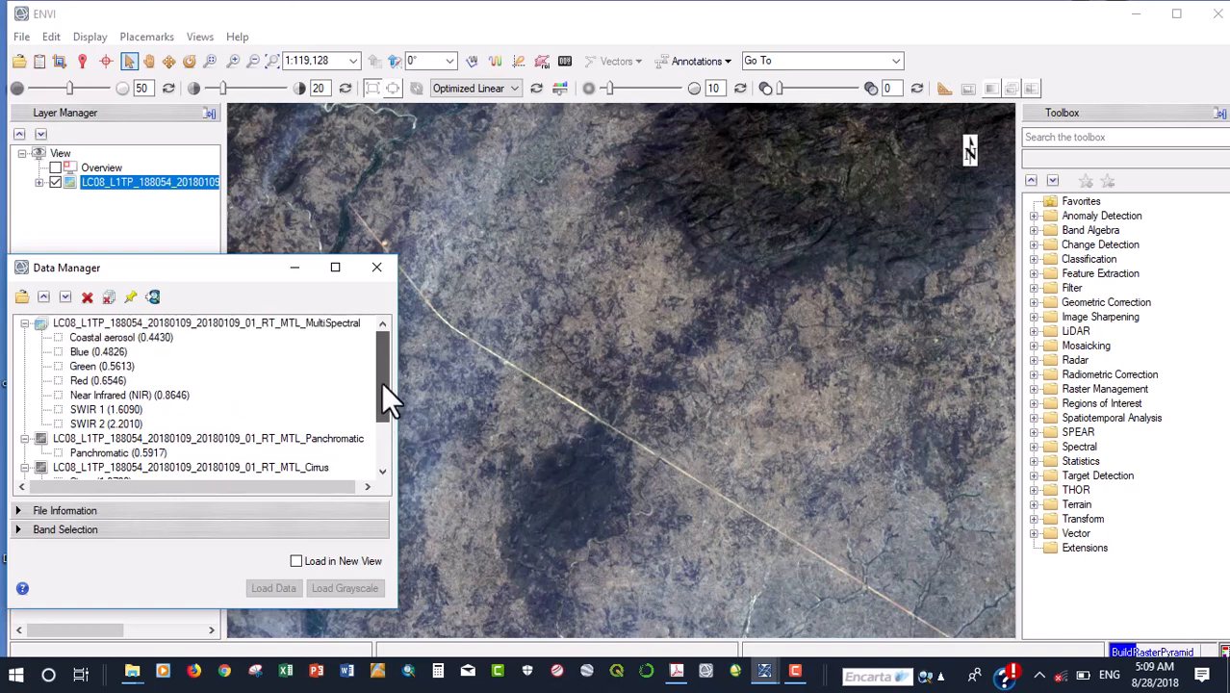
mouse_move(312, 481)
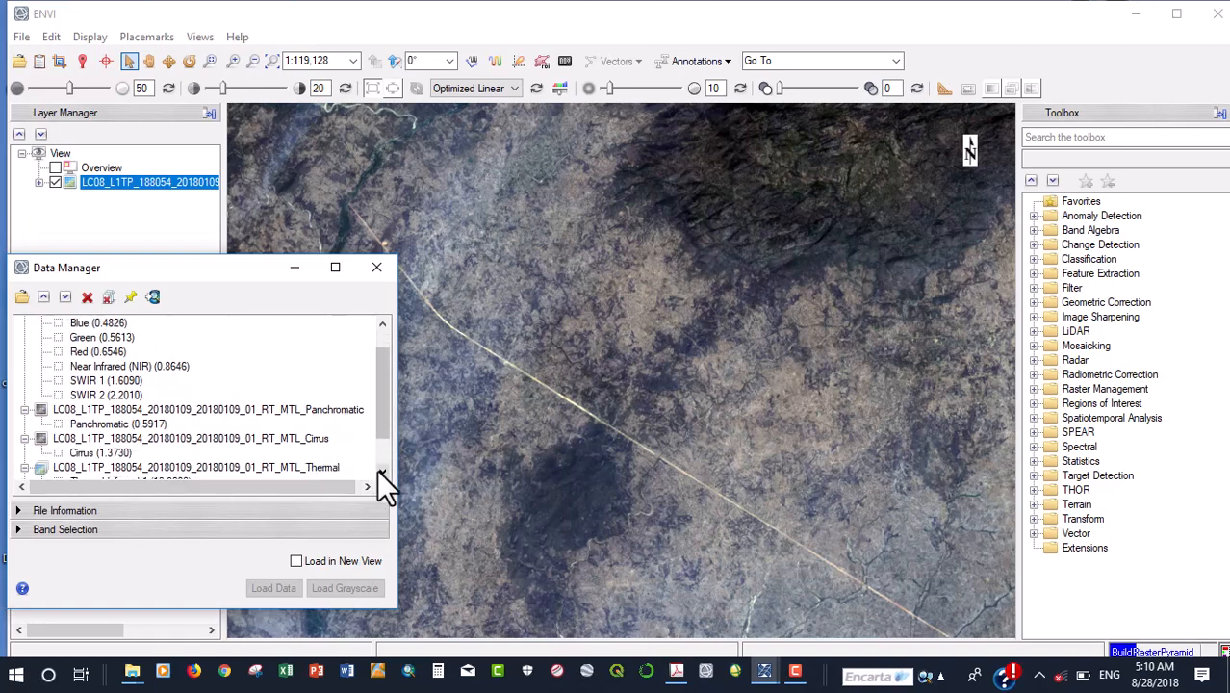
scroll(down, 3)
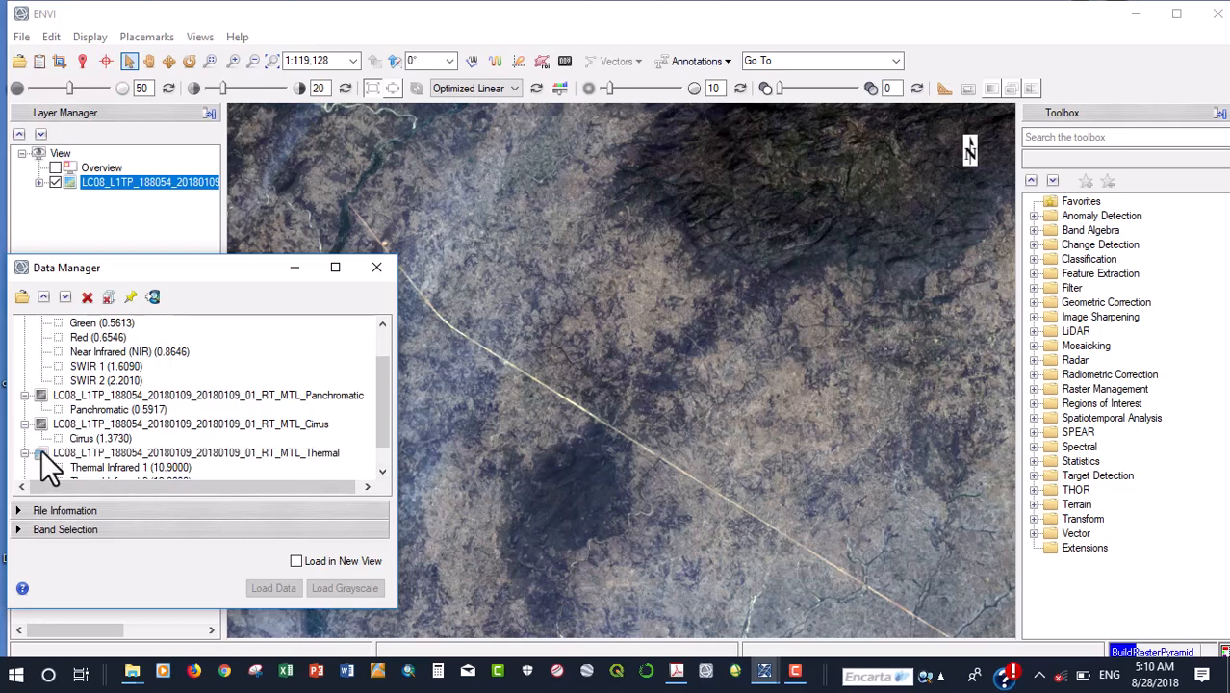
mouse_move(366, 481)
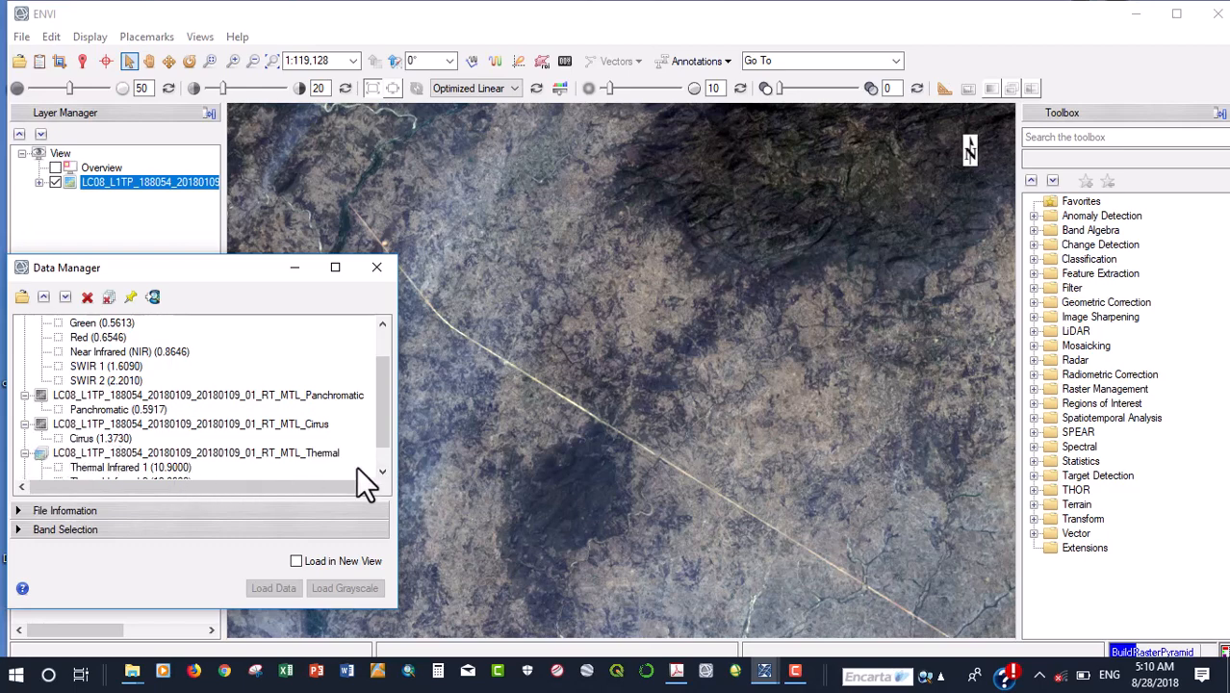
scroll(down, 3)
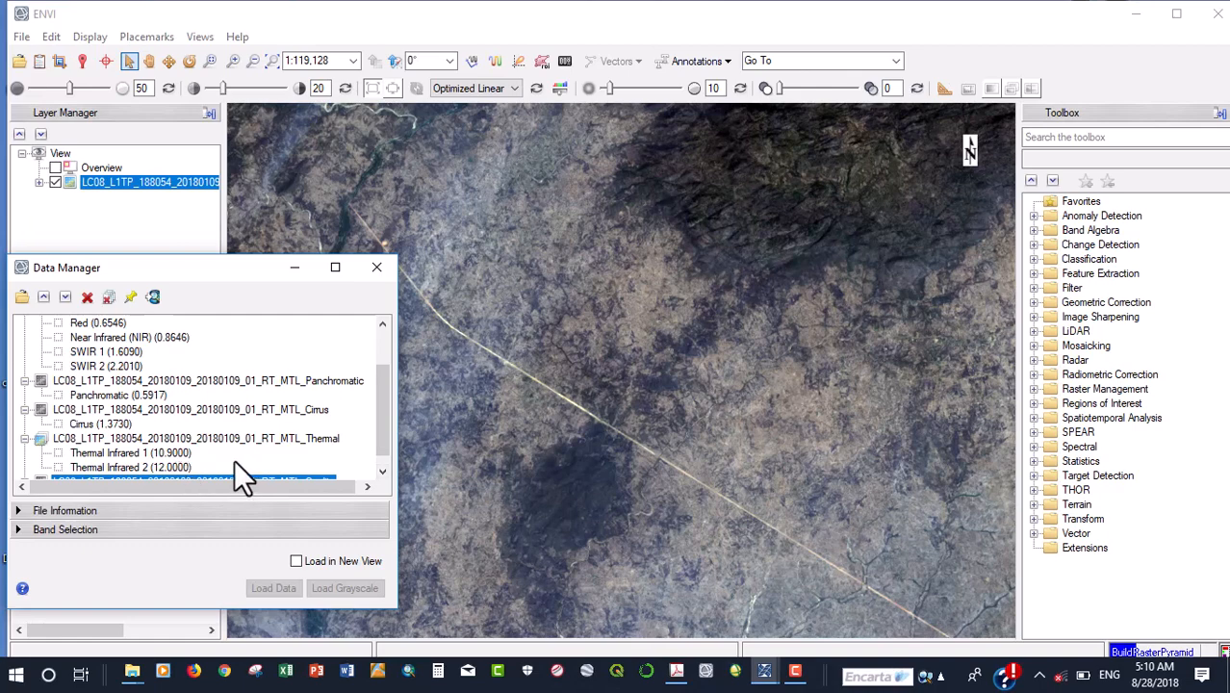
mouse_move(293, 427)
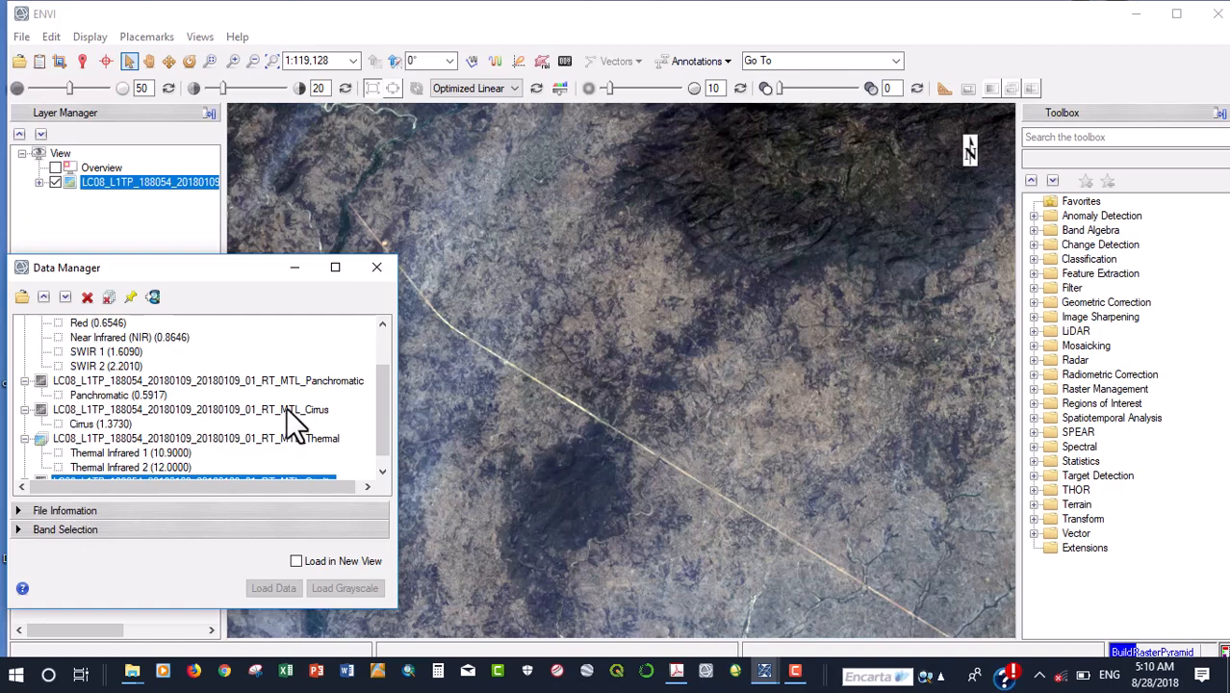
mouse_move(310, 428)
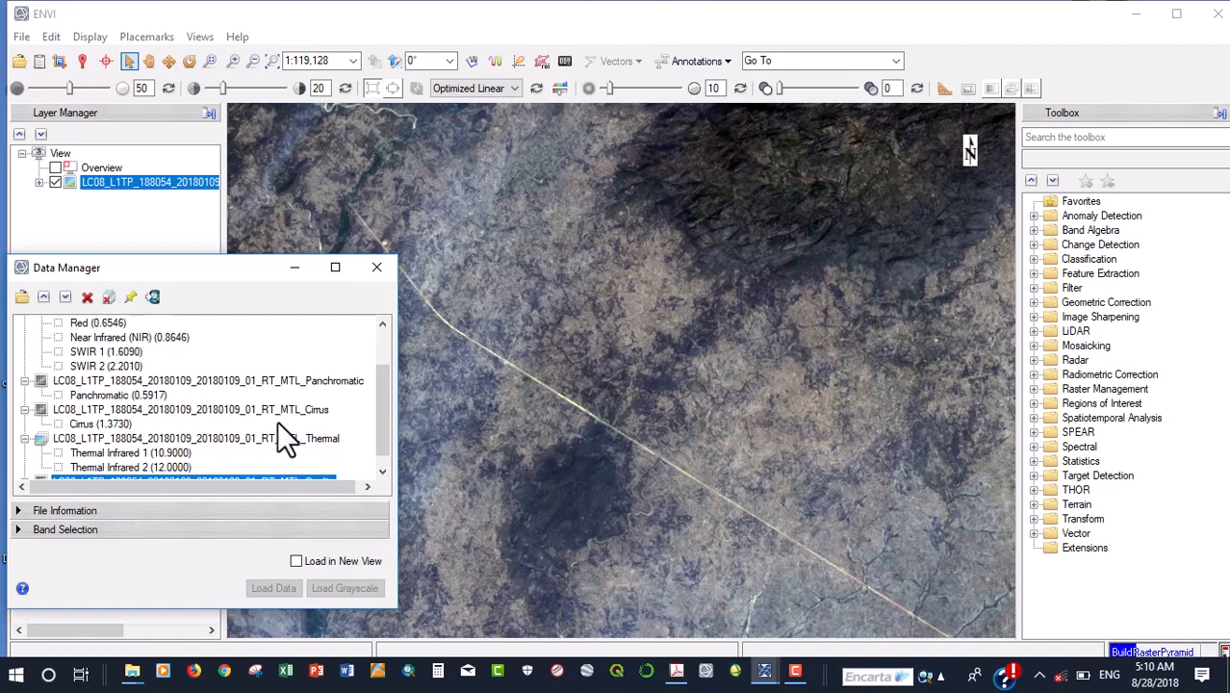
mouse_move(314, 431)
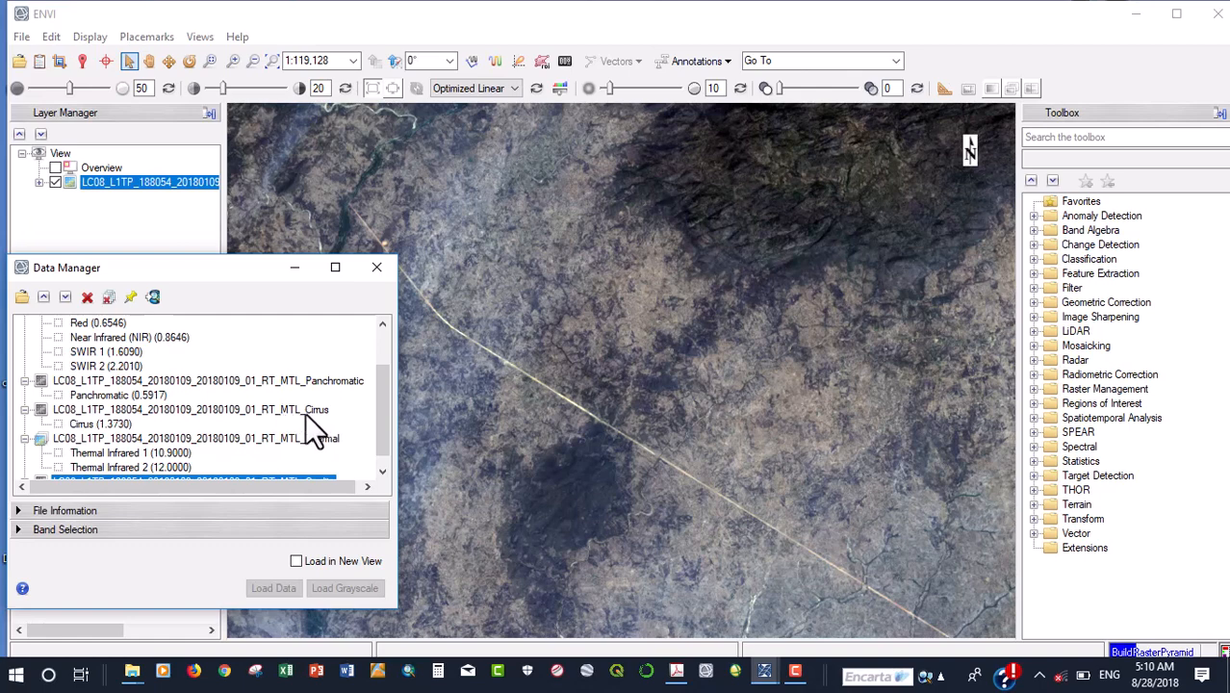
mouse_move(116, 447)
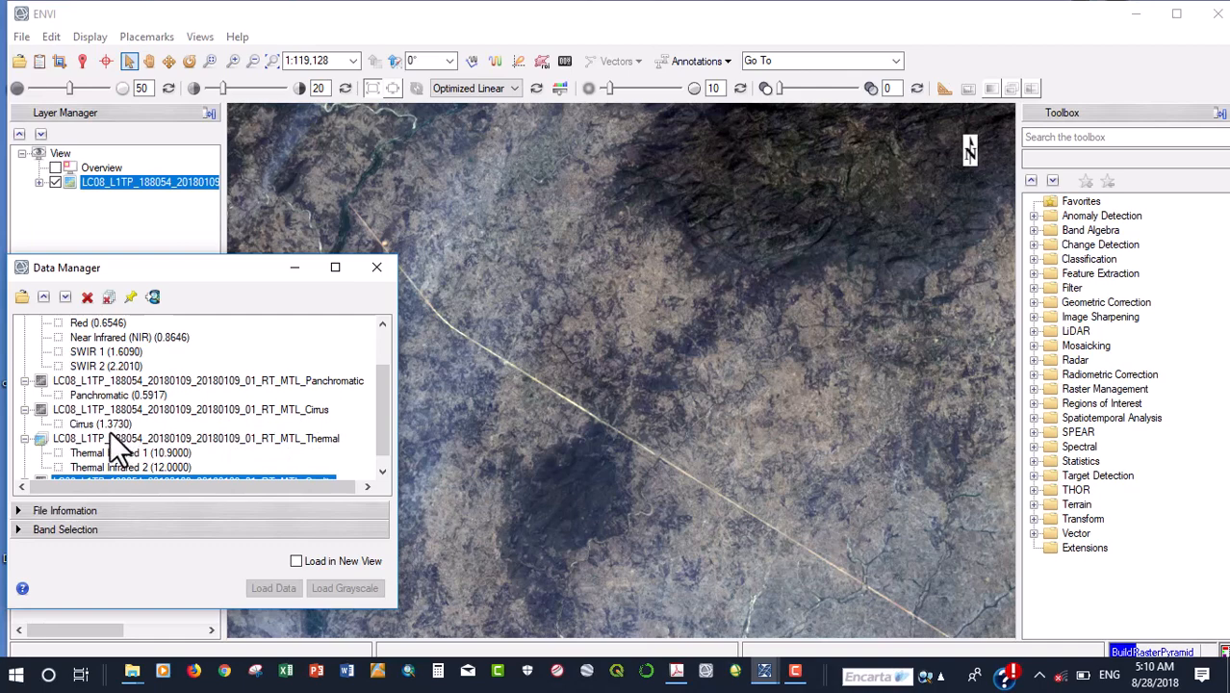
mouse_move(181, 433)
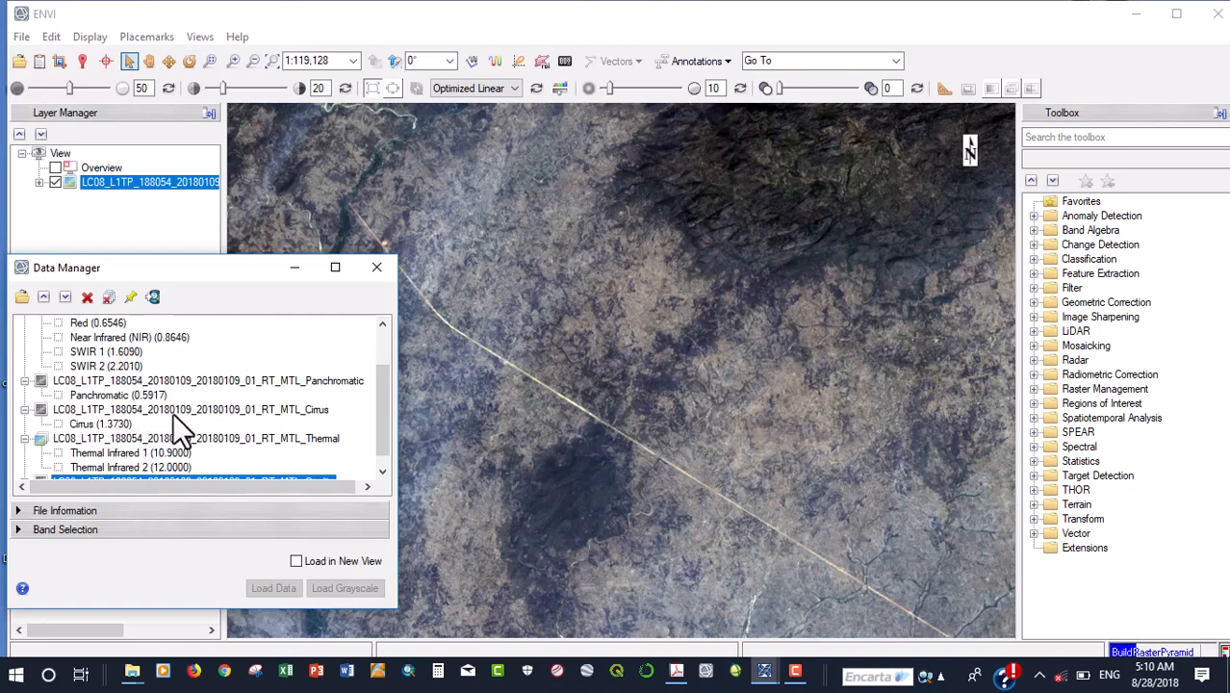
mouse_move(120, 446)
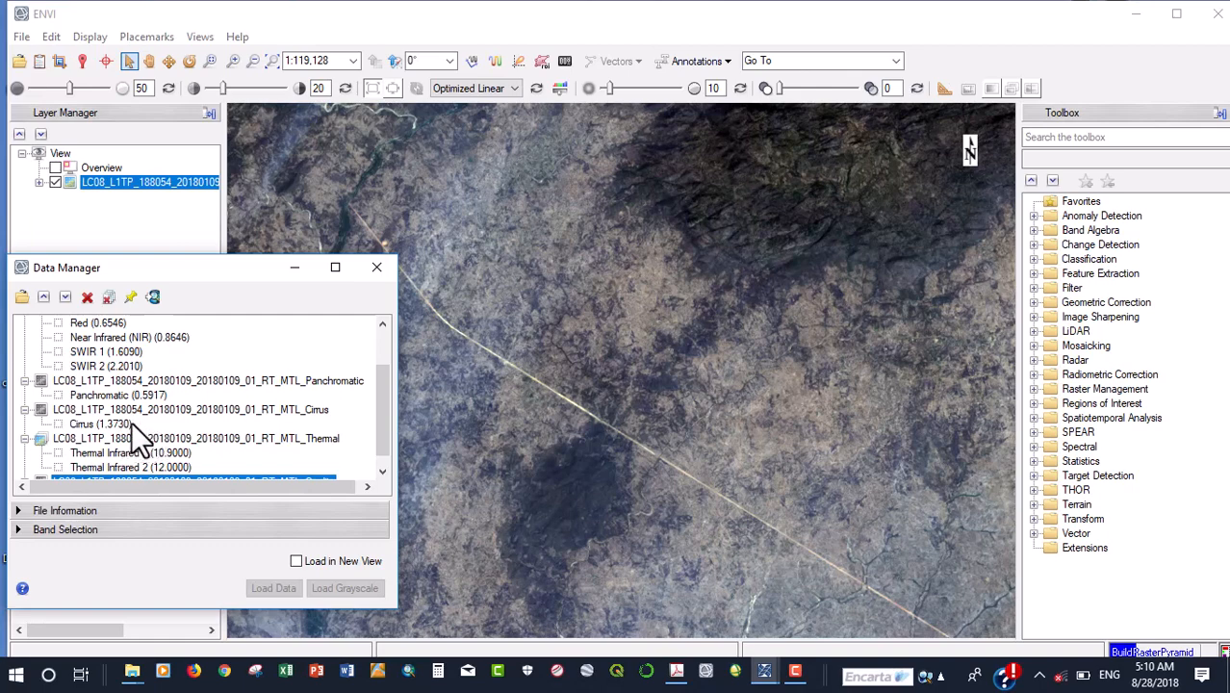
mouse_move(135, 443)
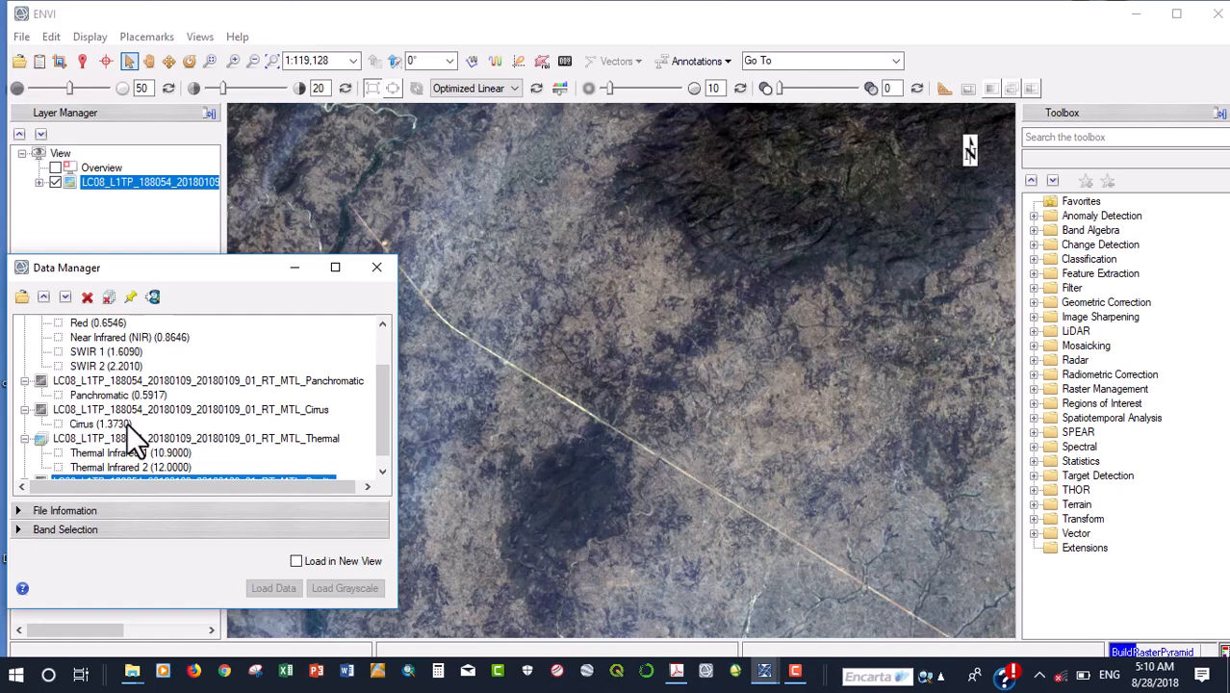
mouse_move(164, 442)
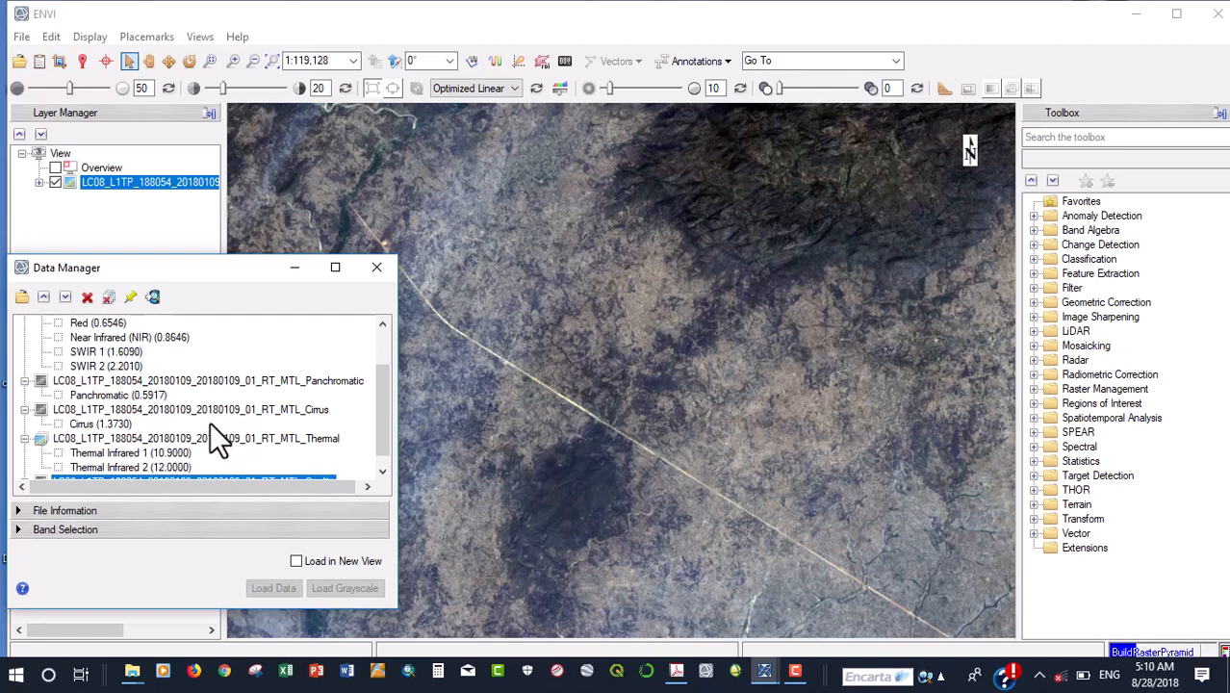
mouse_move(183, 443)
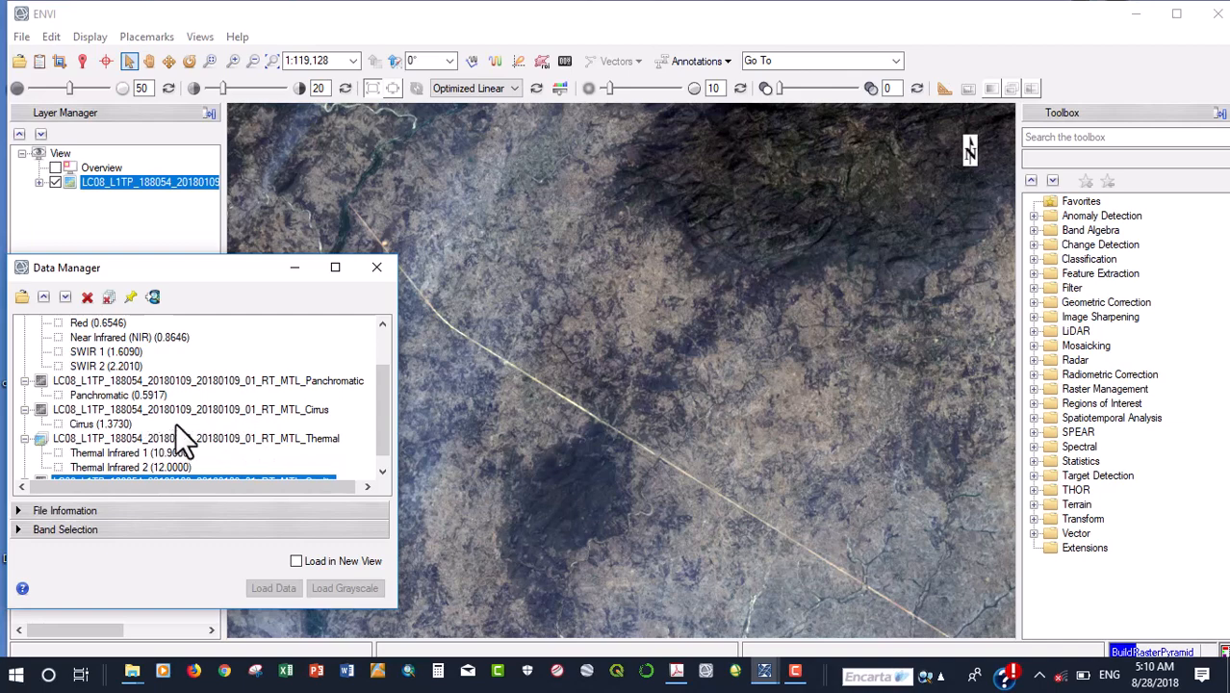
mouse_move(219, 431)
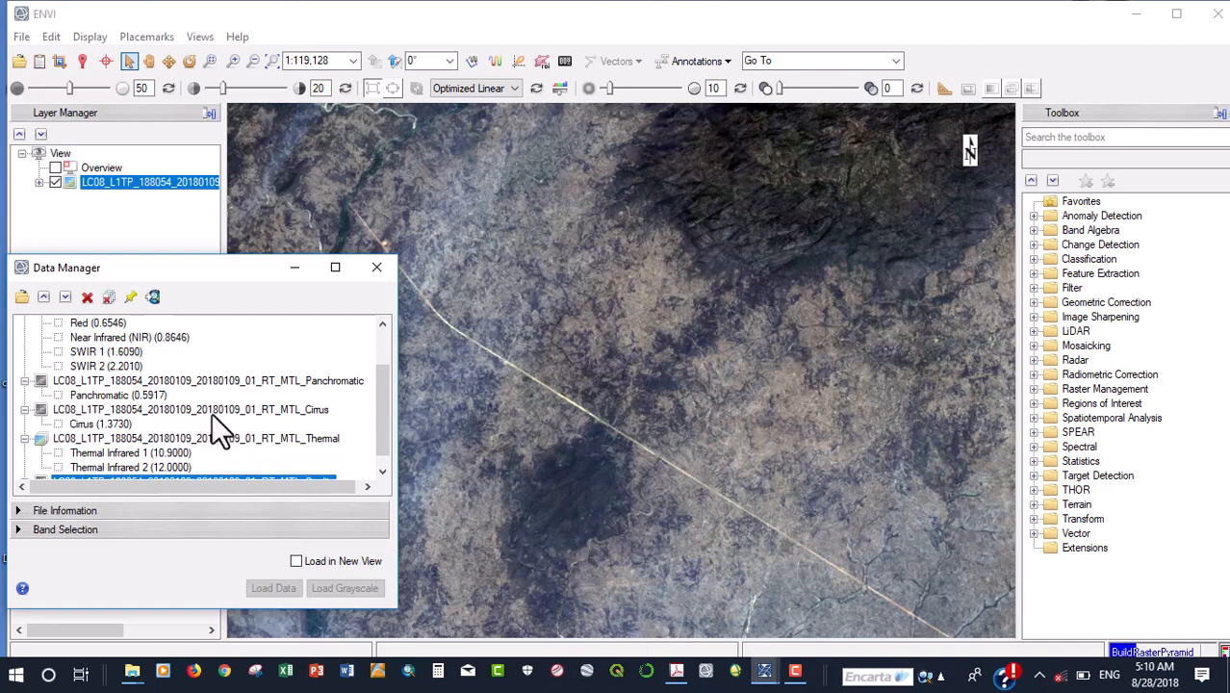
mouse_move(238, 452)
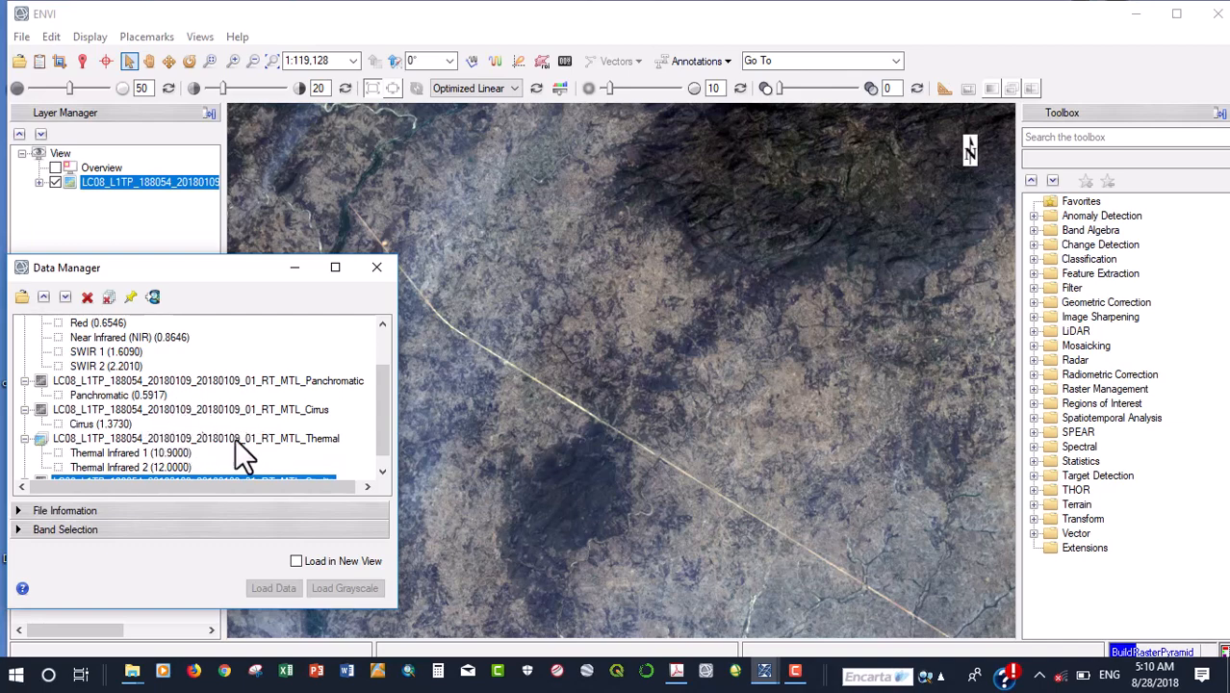
mouse_move(299, 443)
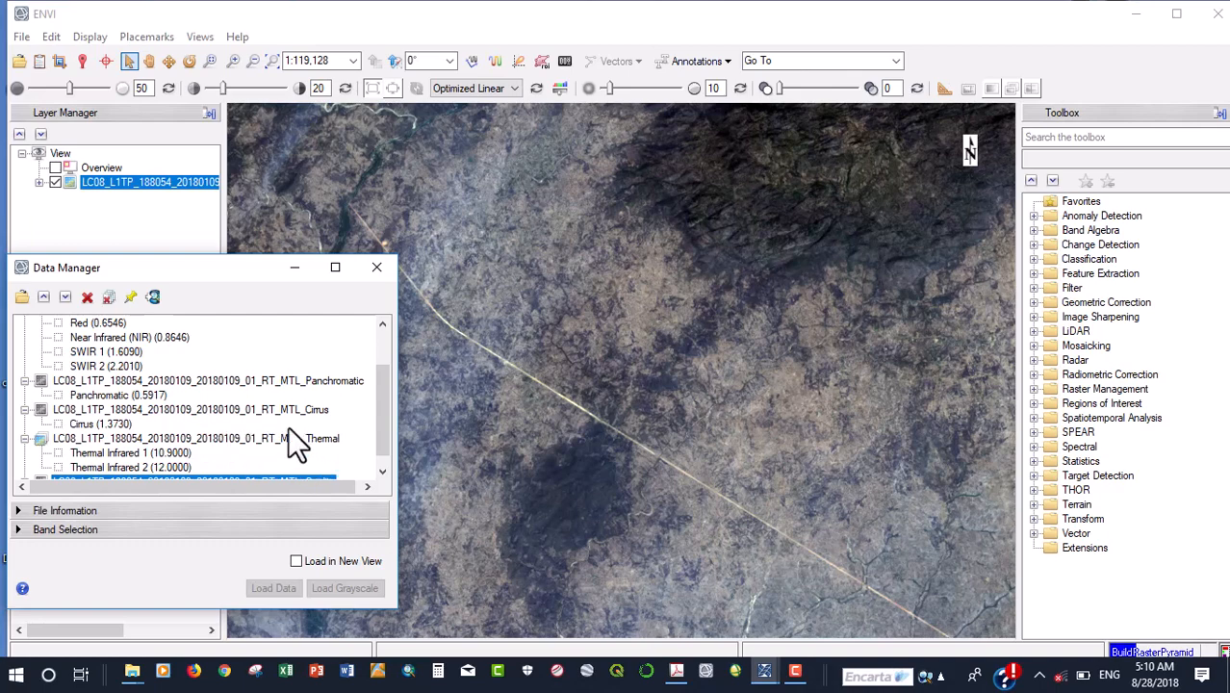
mouse_move(312, 443)
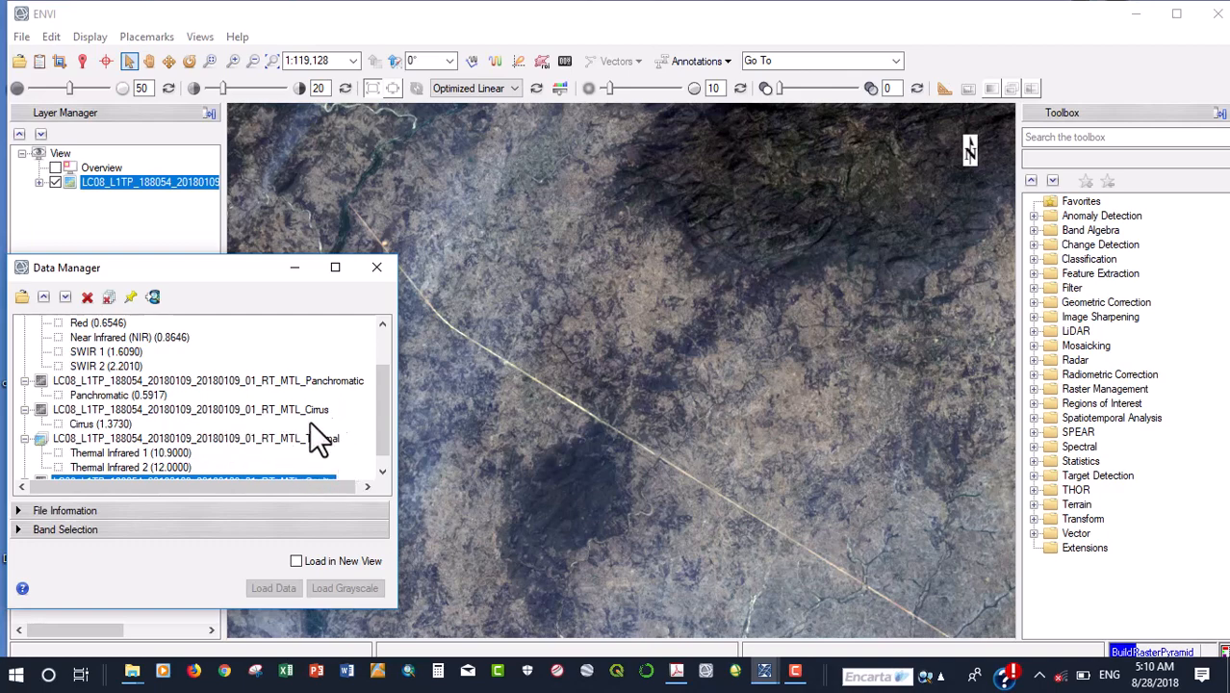
mouse_move(279, 420)
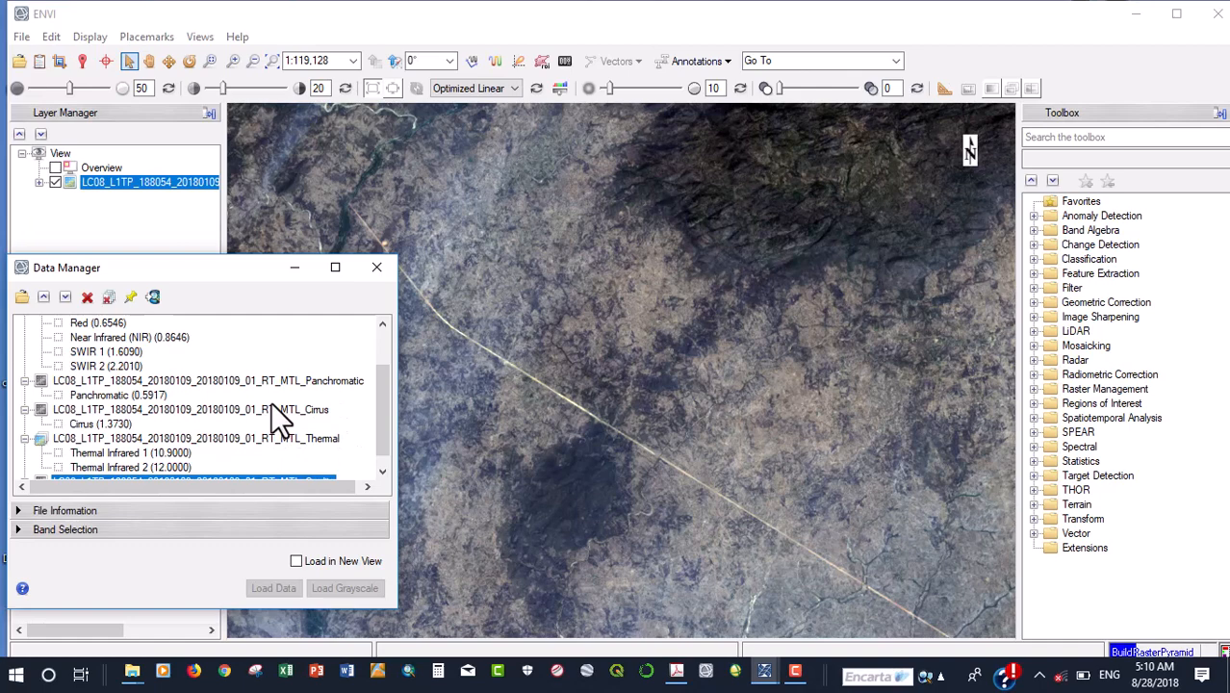
mouse_move(358, 424)
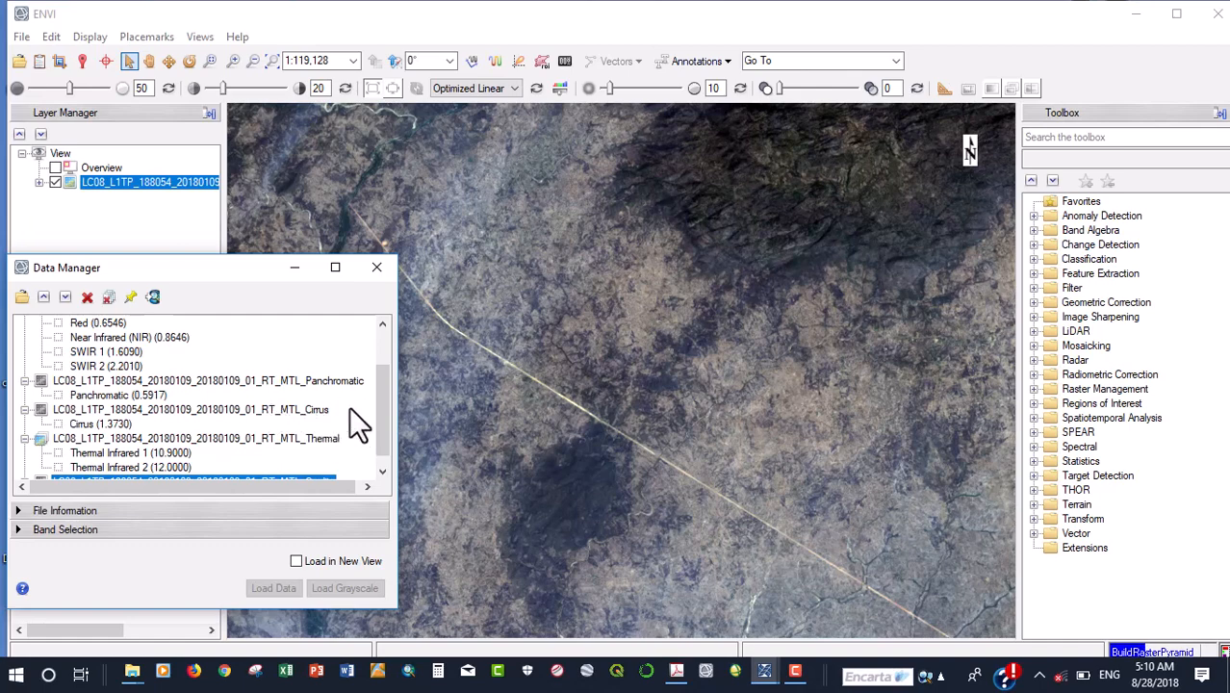
mouse_move(423, 420)
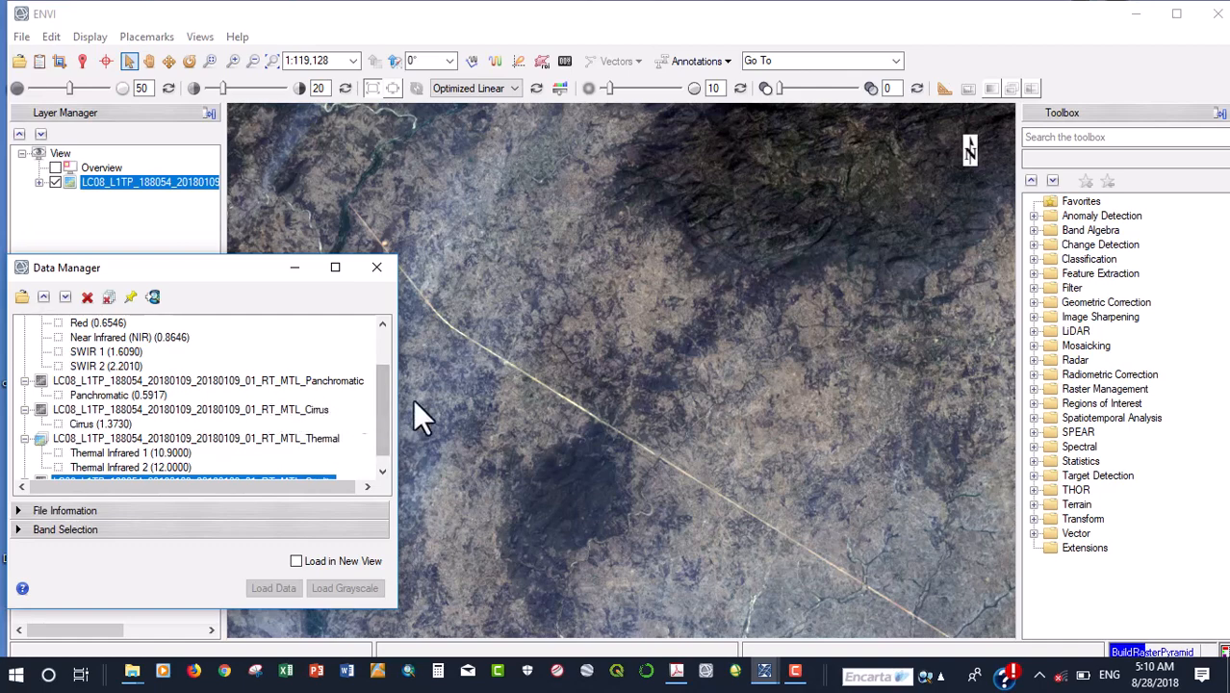
mouse_move(404, 427)
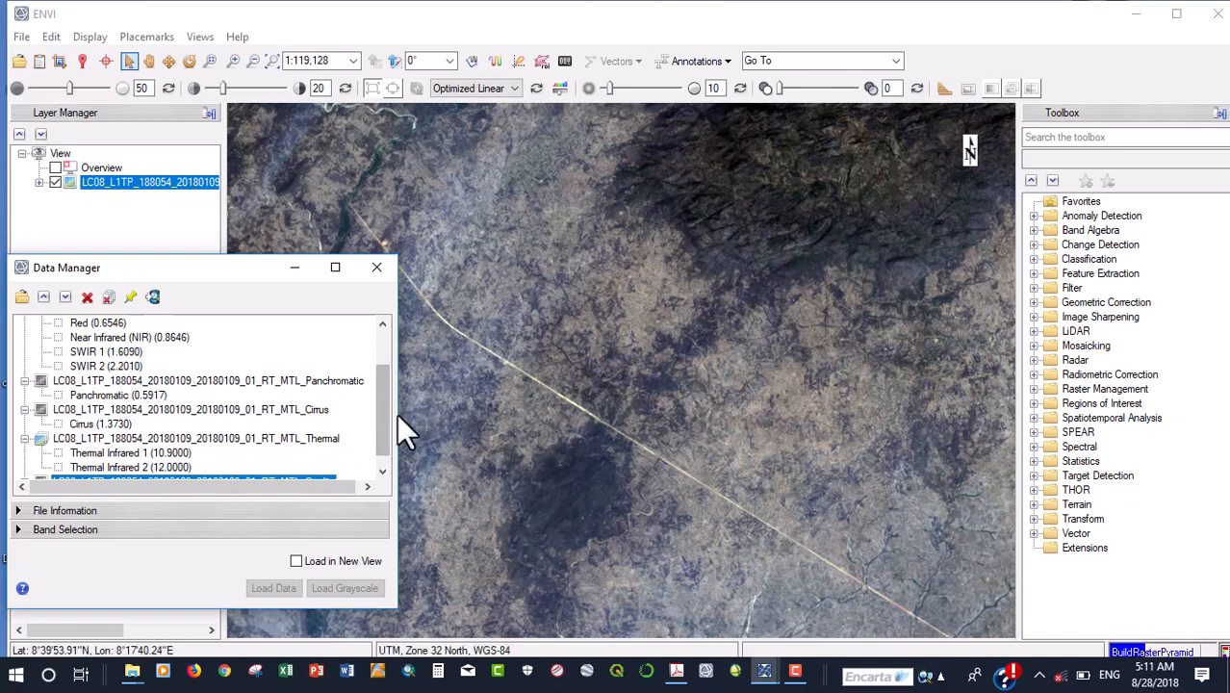
mouse_move(462, 431)
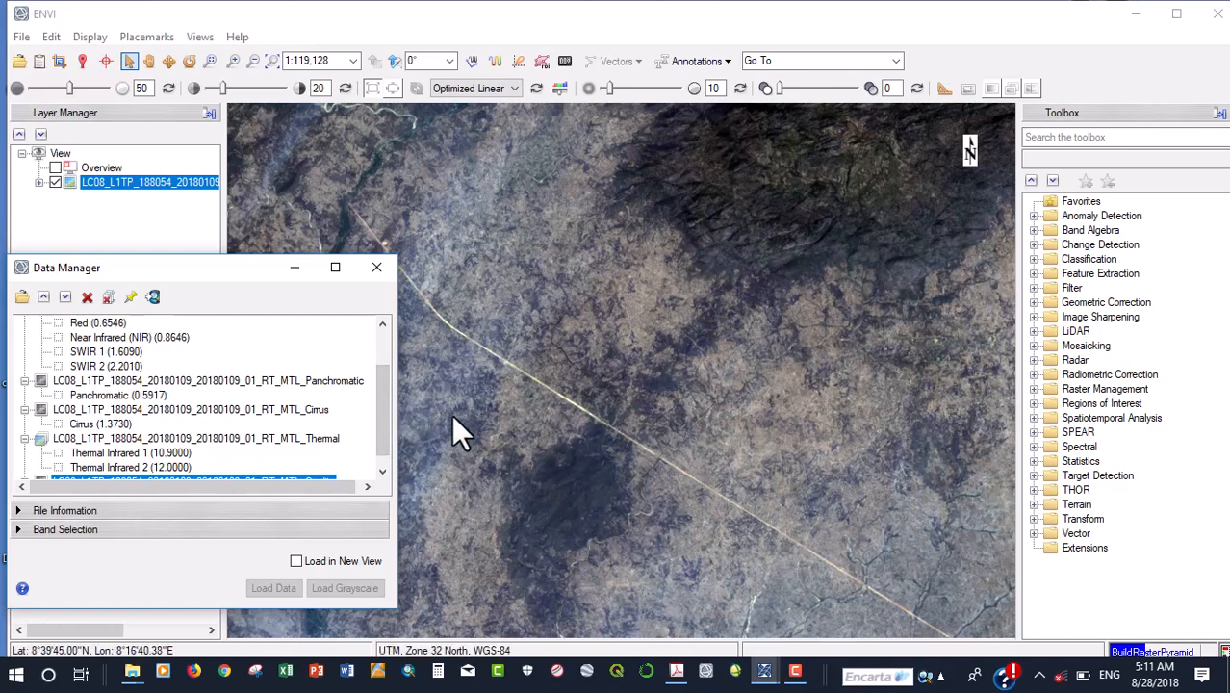
mouse_move(529, 427)
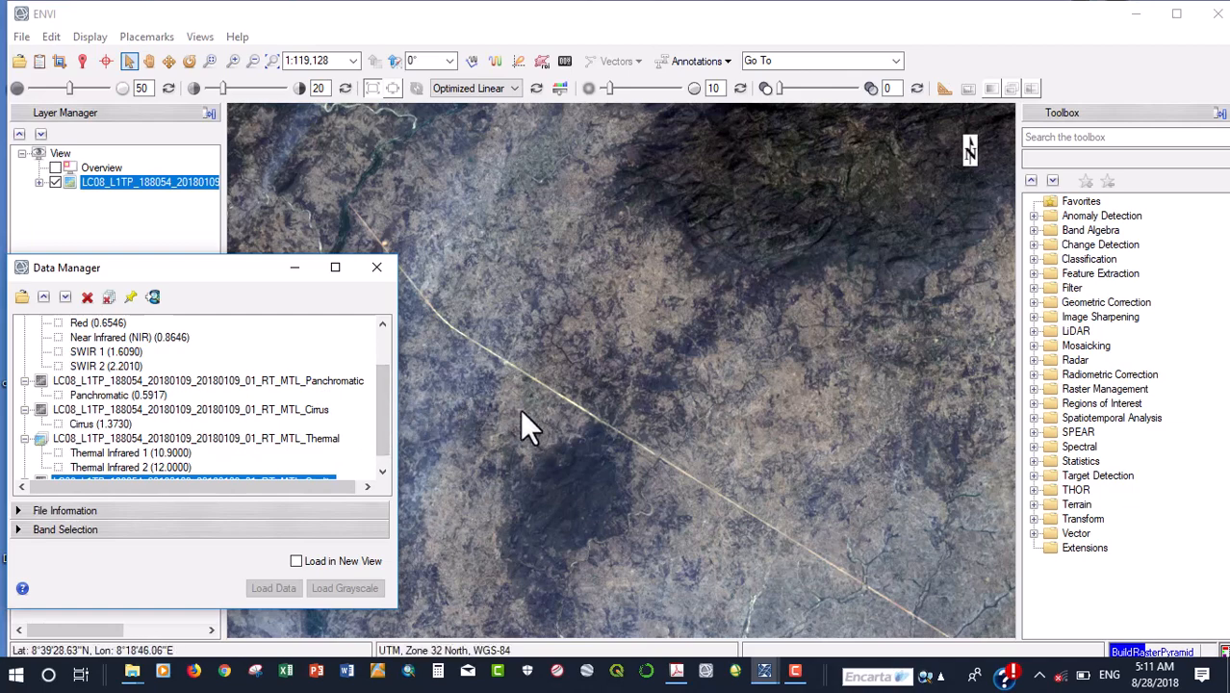
mouse_move(524, 435)
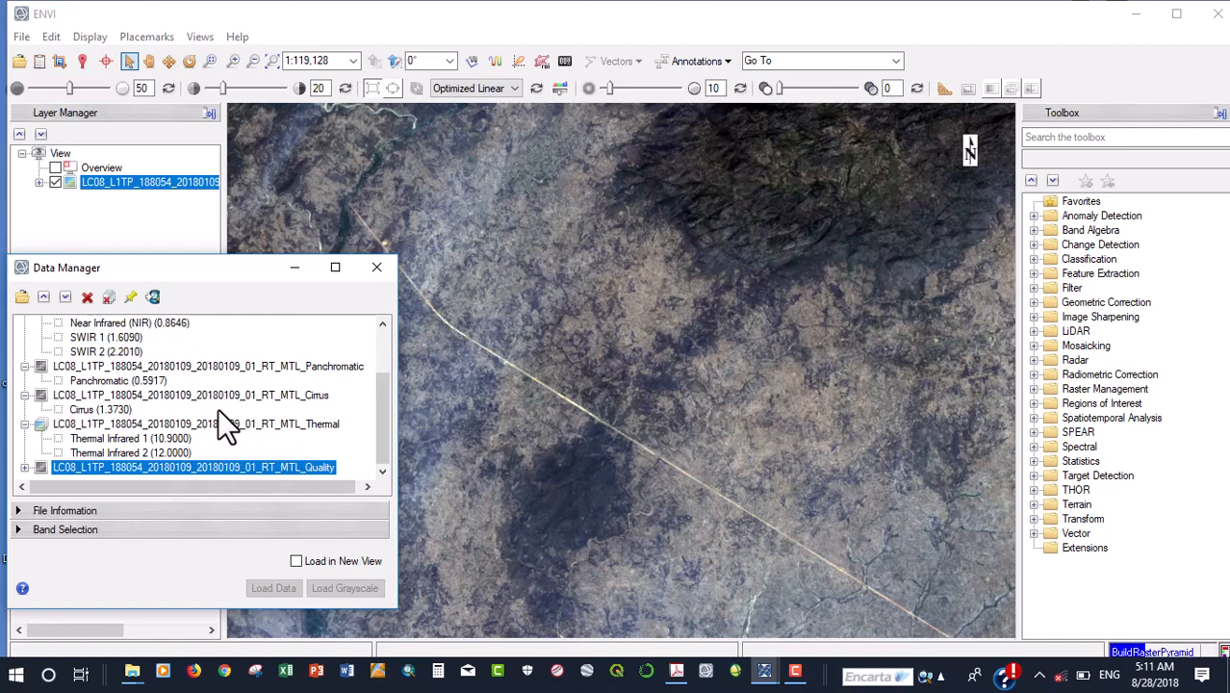
mouse_move(223, 424)
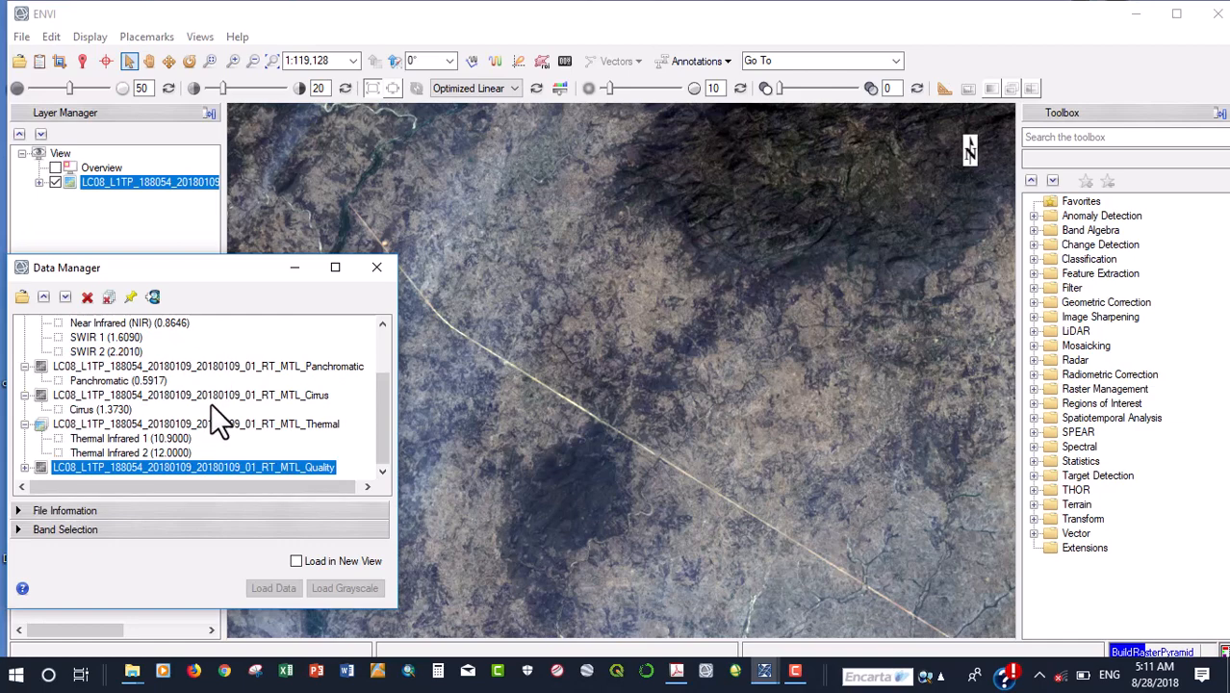
mouse_move(323, 468)
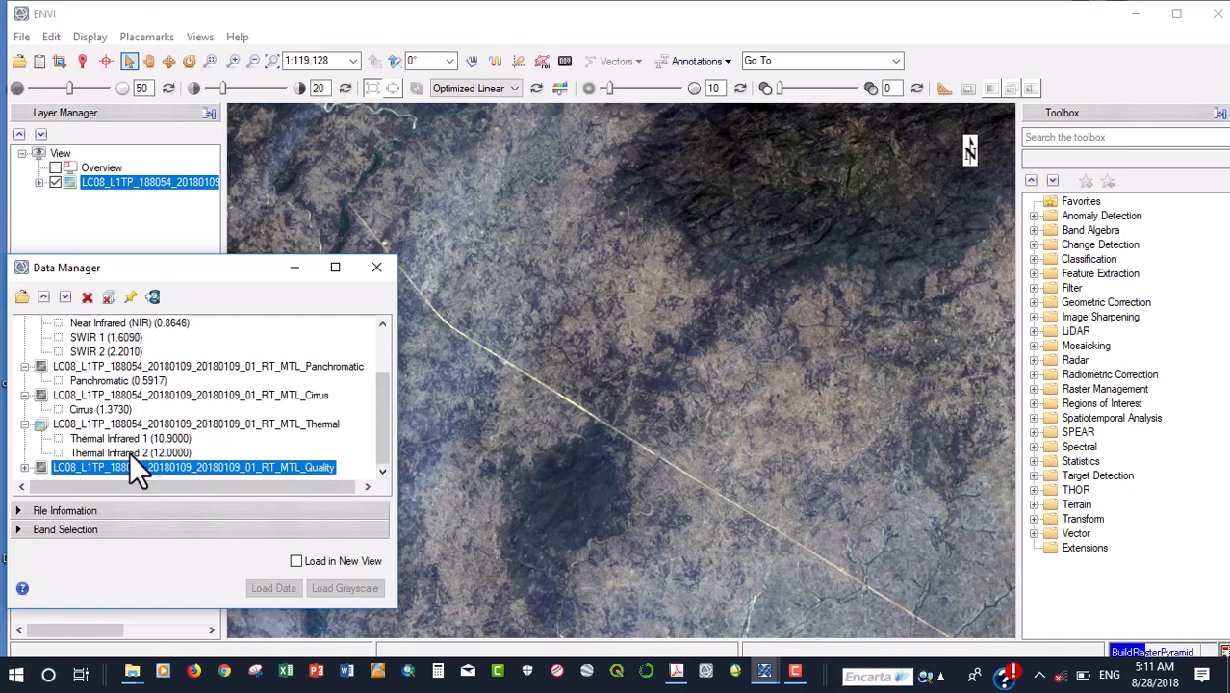
mouse_move(158, 453)
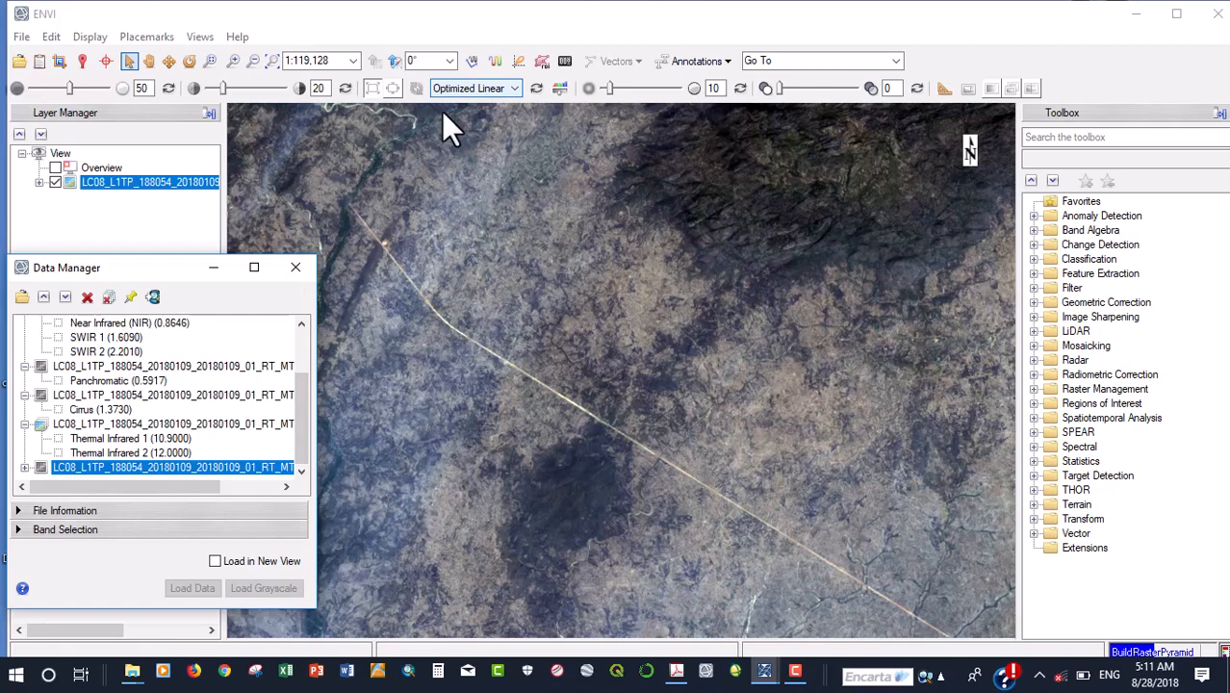
mouse_move(537, 273)
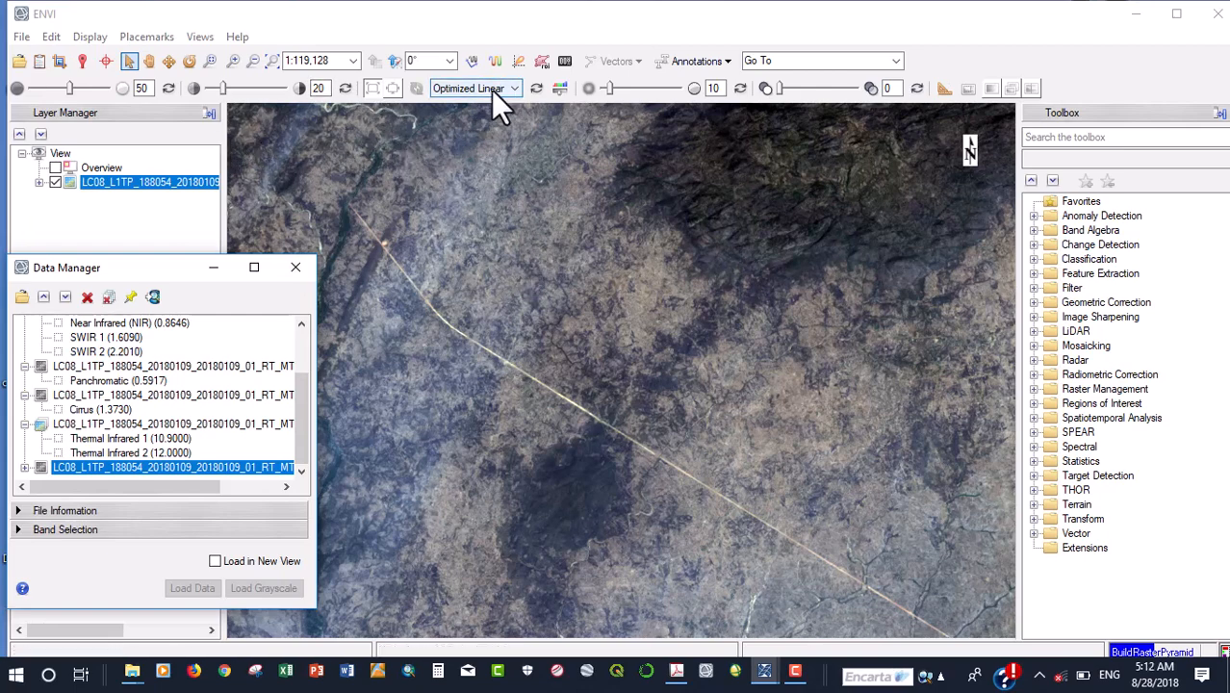
mouse_move(221, 212)
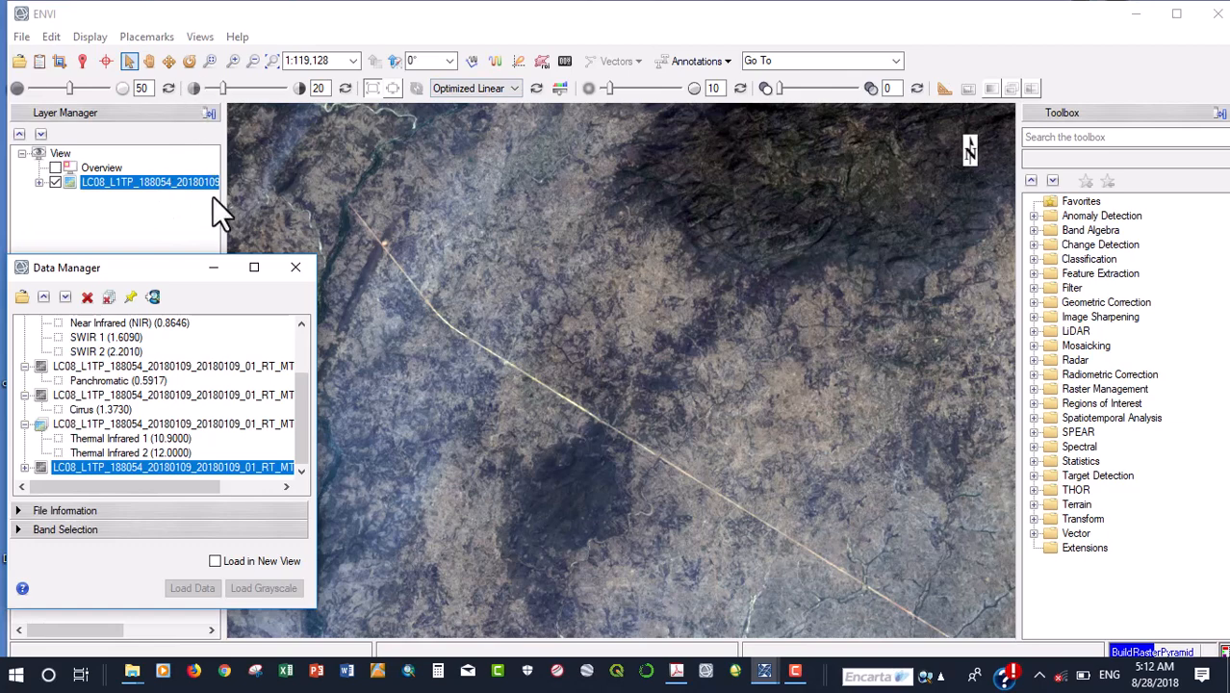
mouse_move(48, 196)
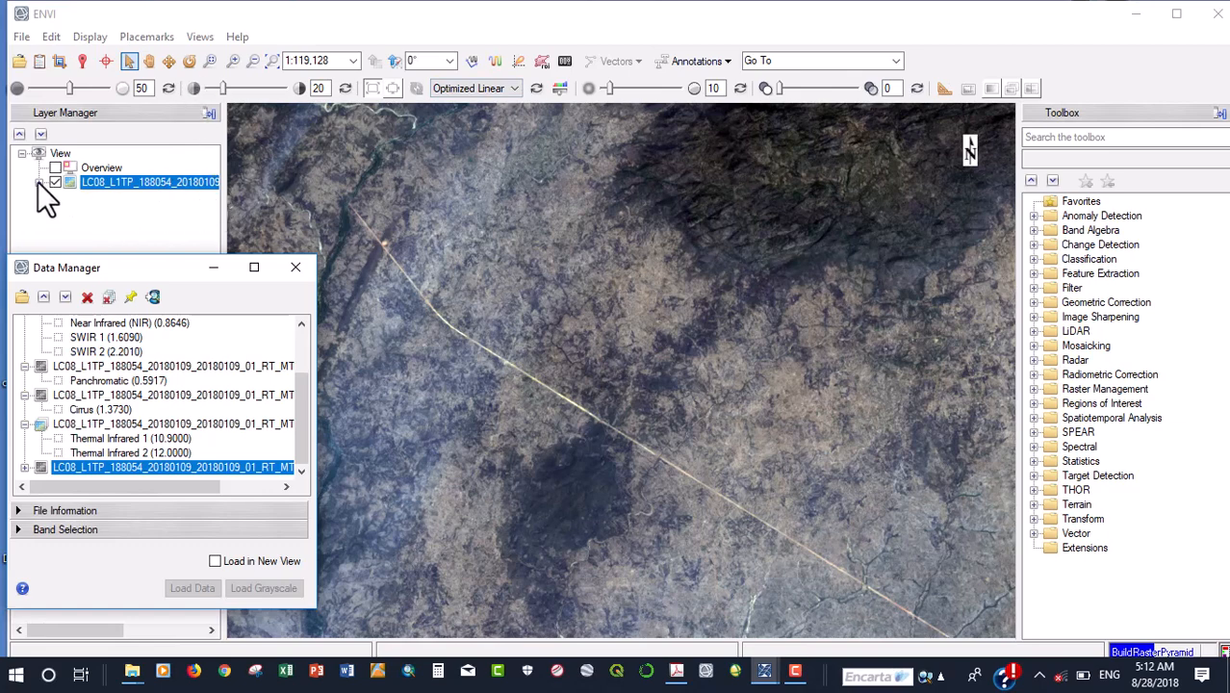
Expand the LC08 layer to list its Red 0.6546, Green 0.5613 and Blue 0.4826 bands.
click(56, 181)
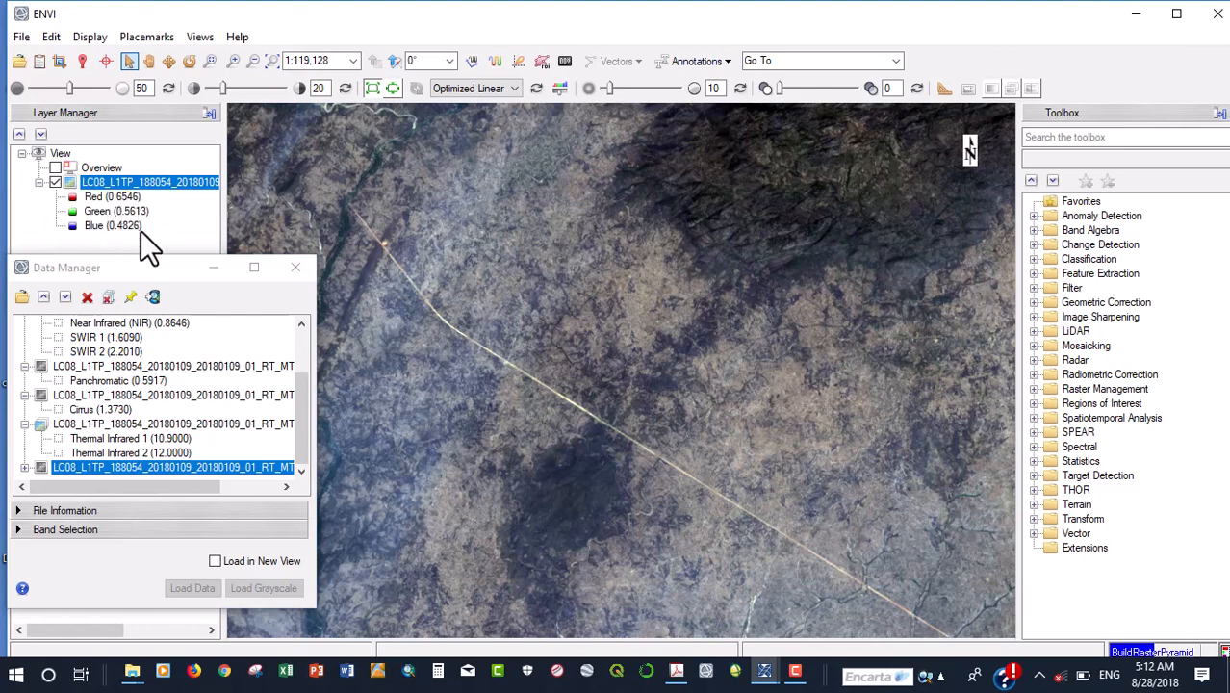
mouse_move(119, 227)
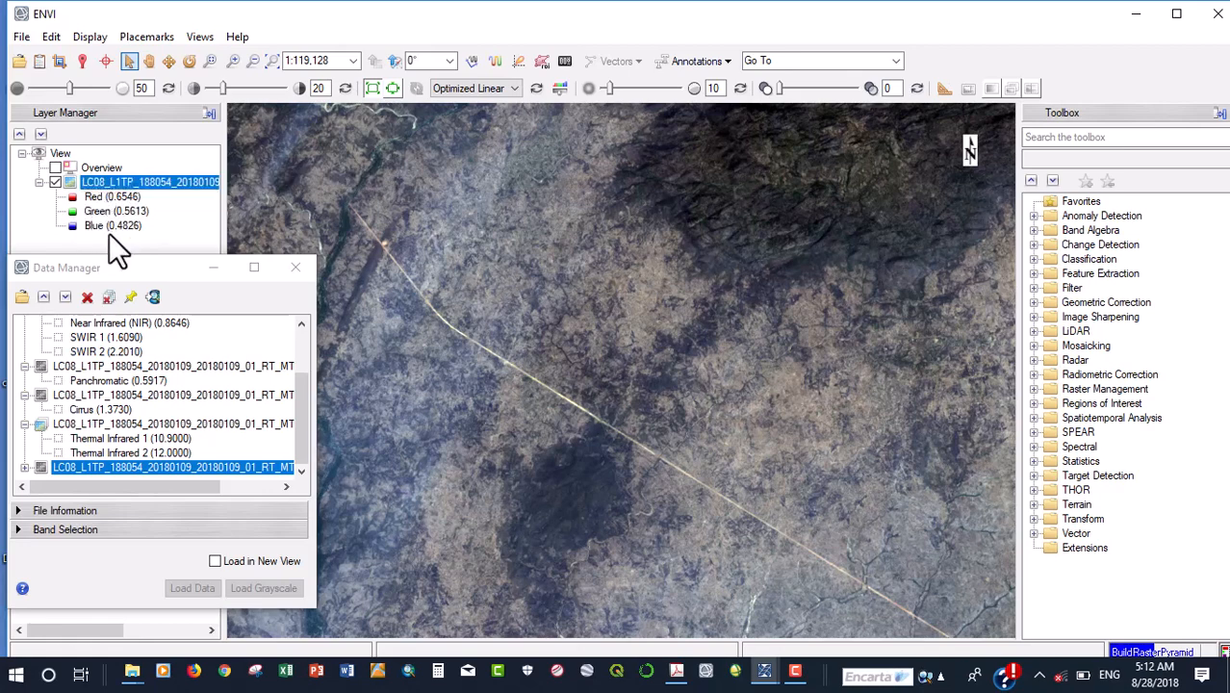
mouse_move(125, 235)
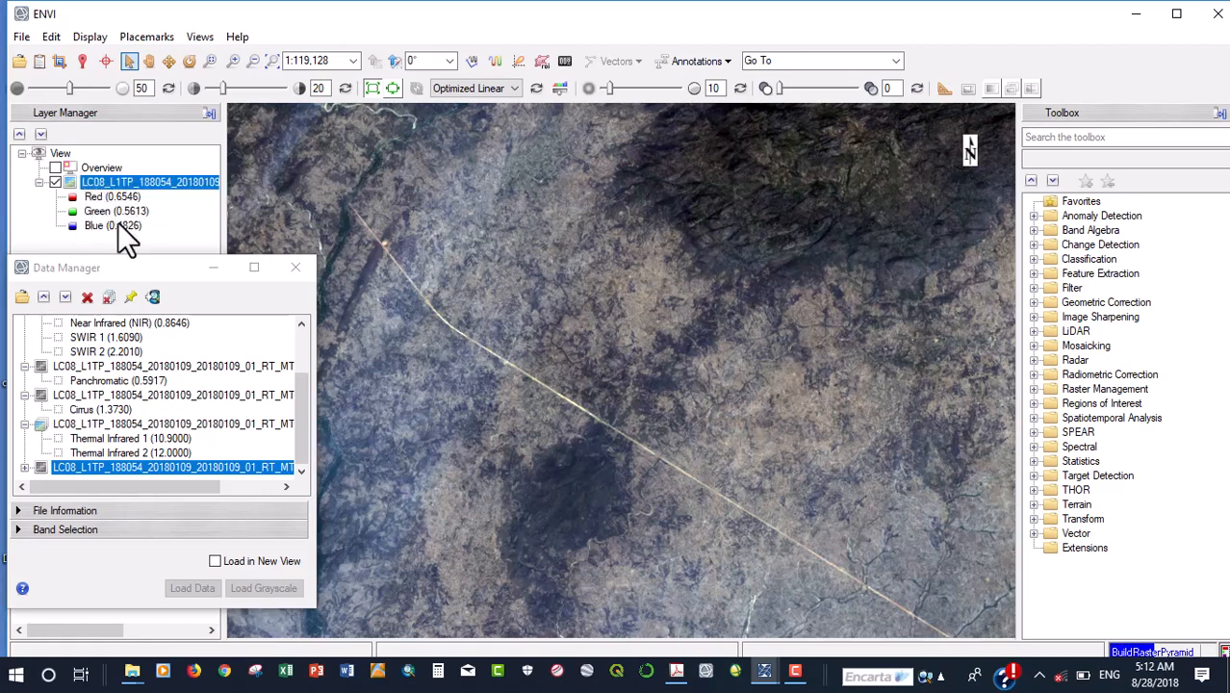
mouse_move(279, 193)
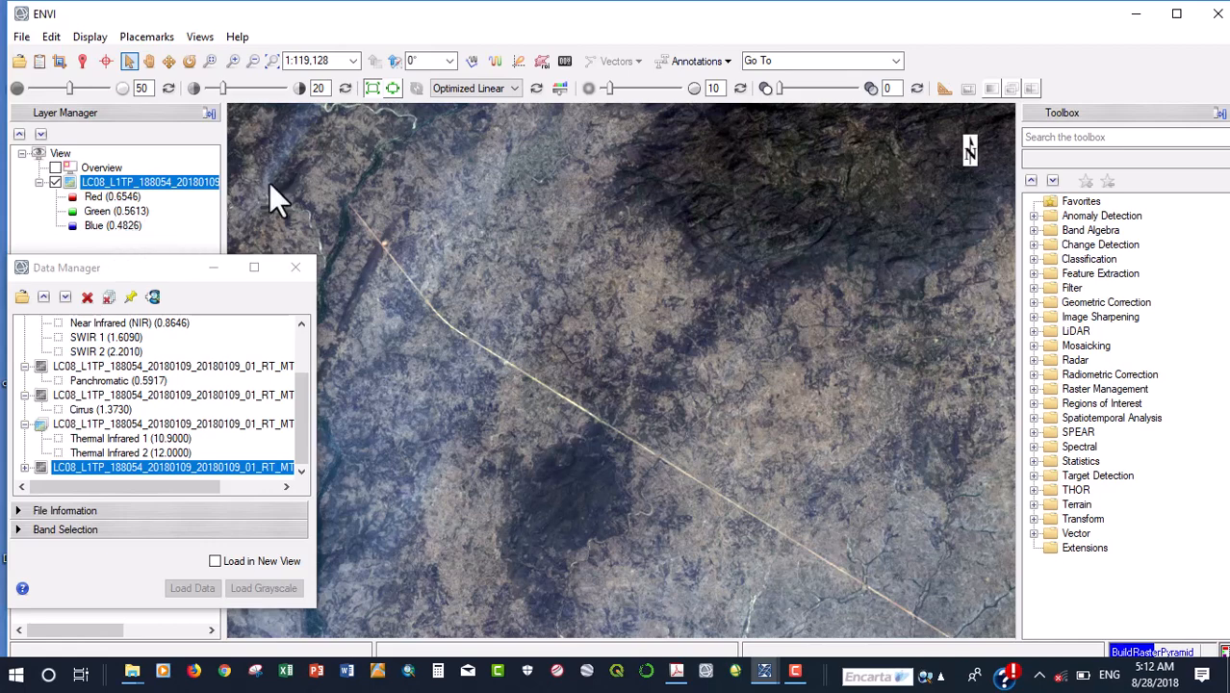
mouse_move(189, 60)
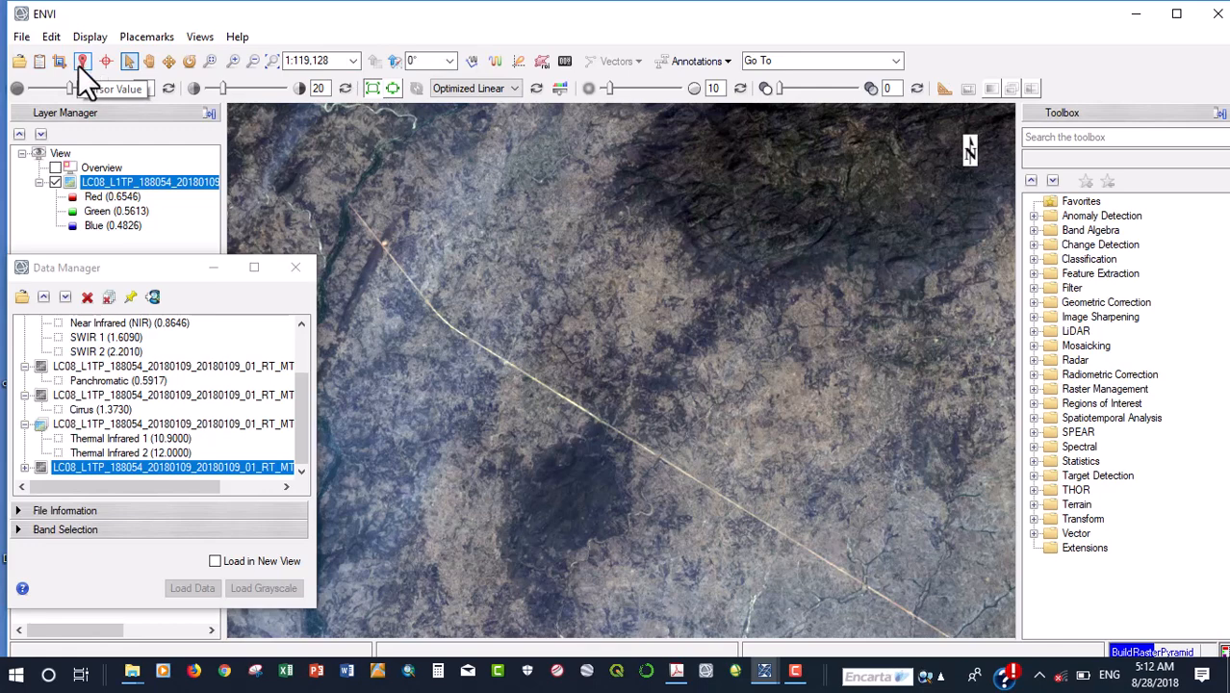
Bring up the Cursor Value readout of map coordinates and pixel values.
click(123, 89)
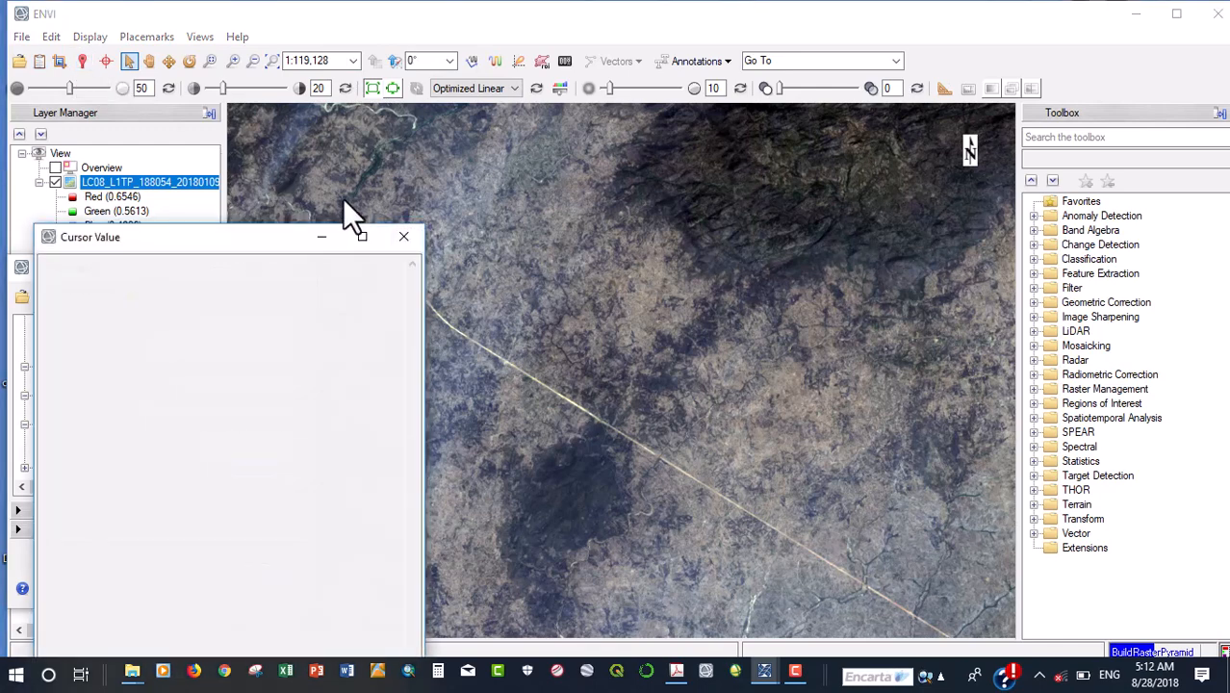
mouse_move(635, 346)
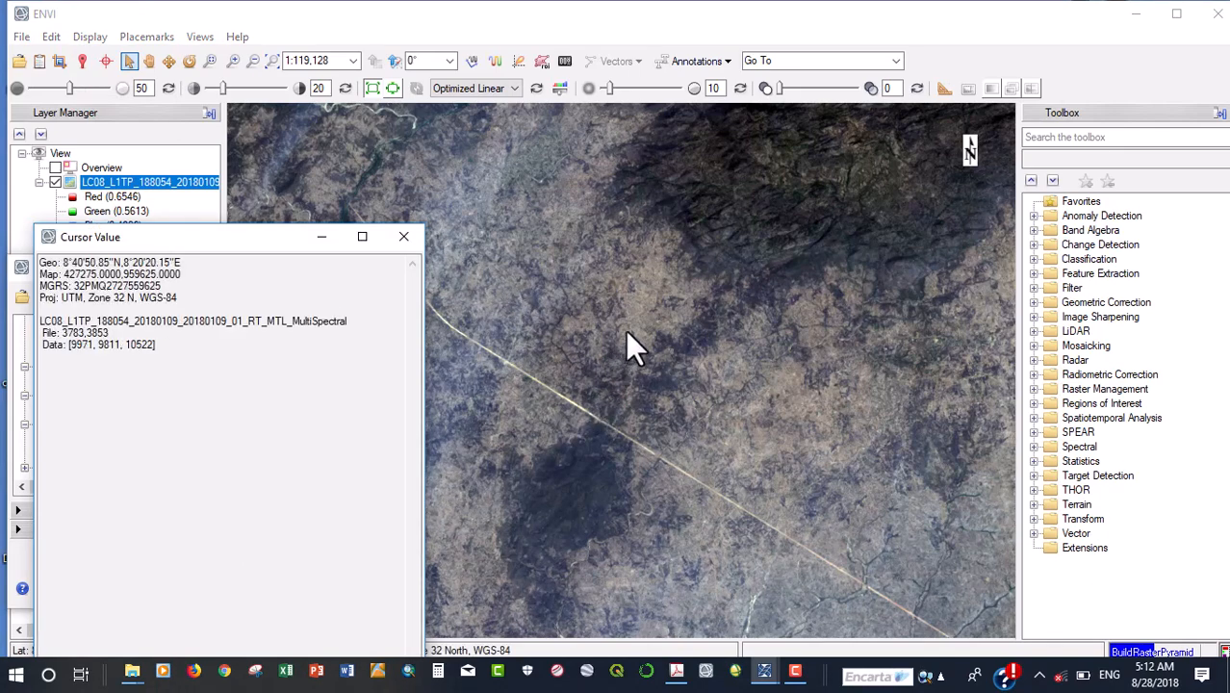
mouse_move(668, 452)
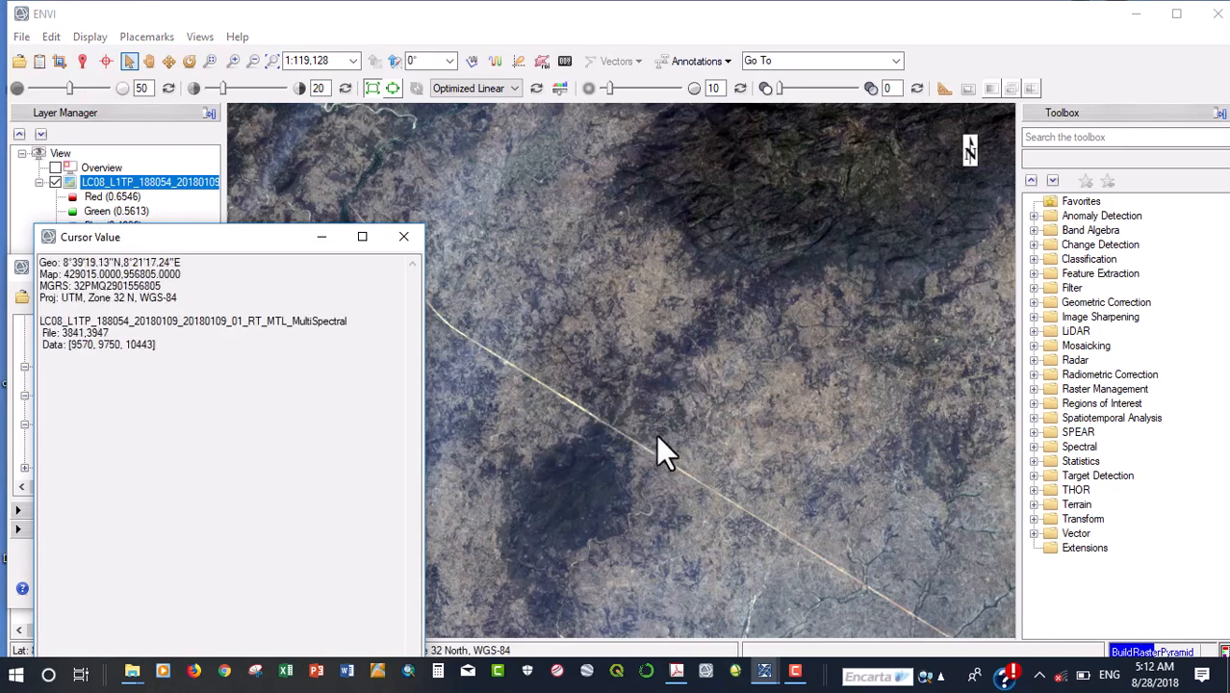
mouse_move(702, 395)
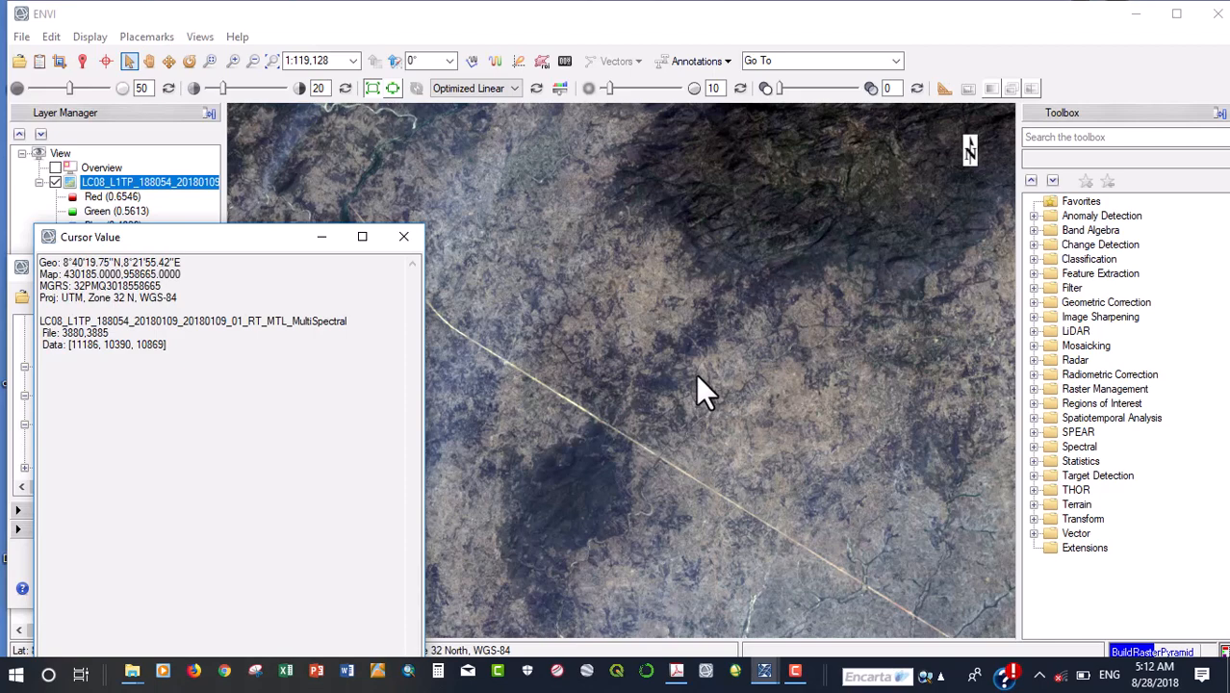
mouse_move(709, 392)
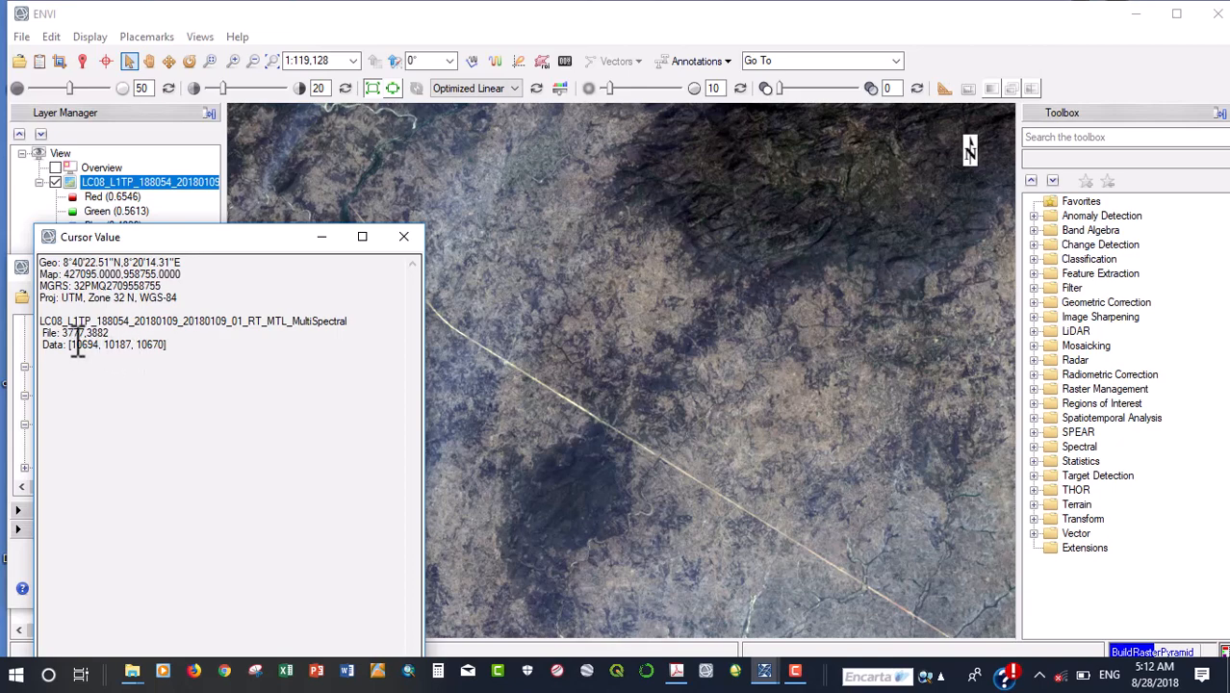
mouse_move(331, 325)
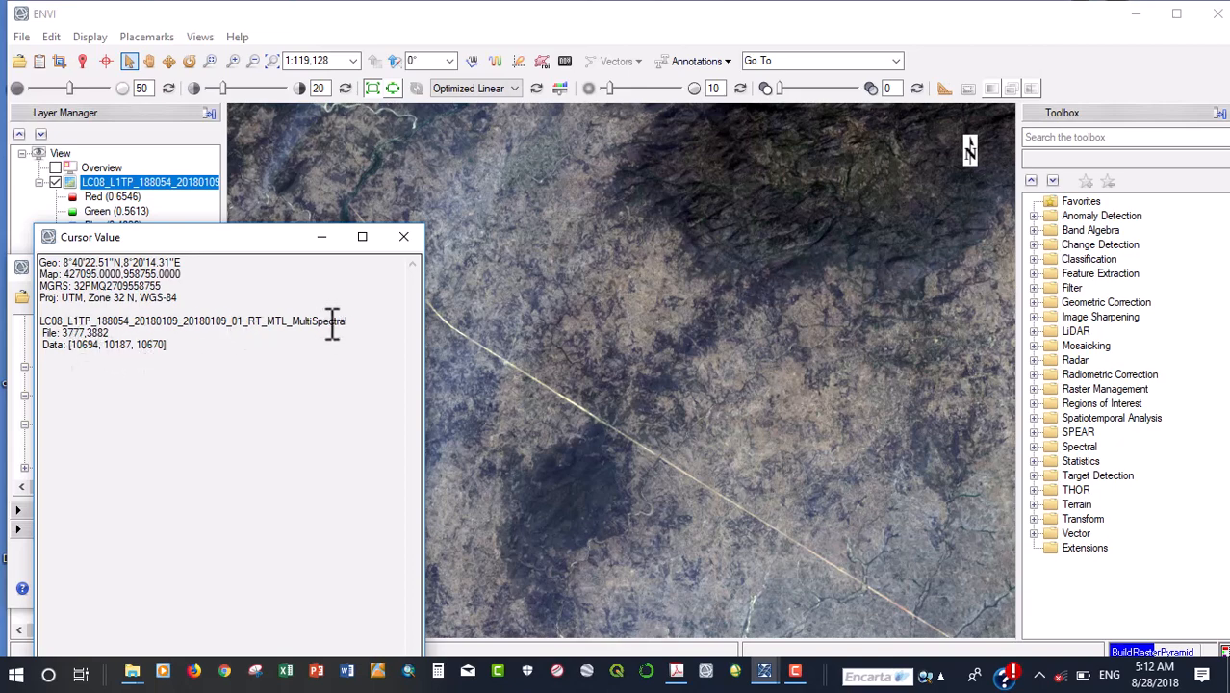
mouse_move(350, 335)
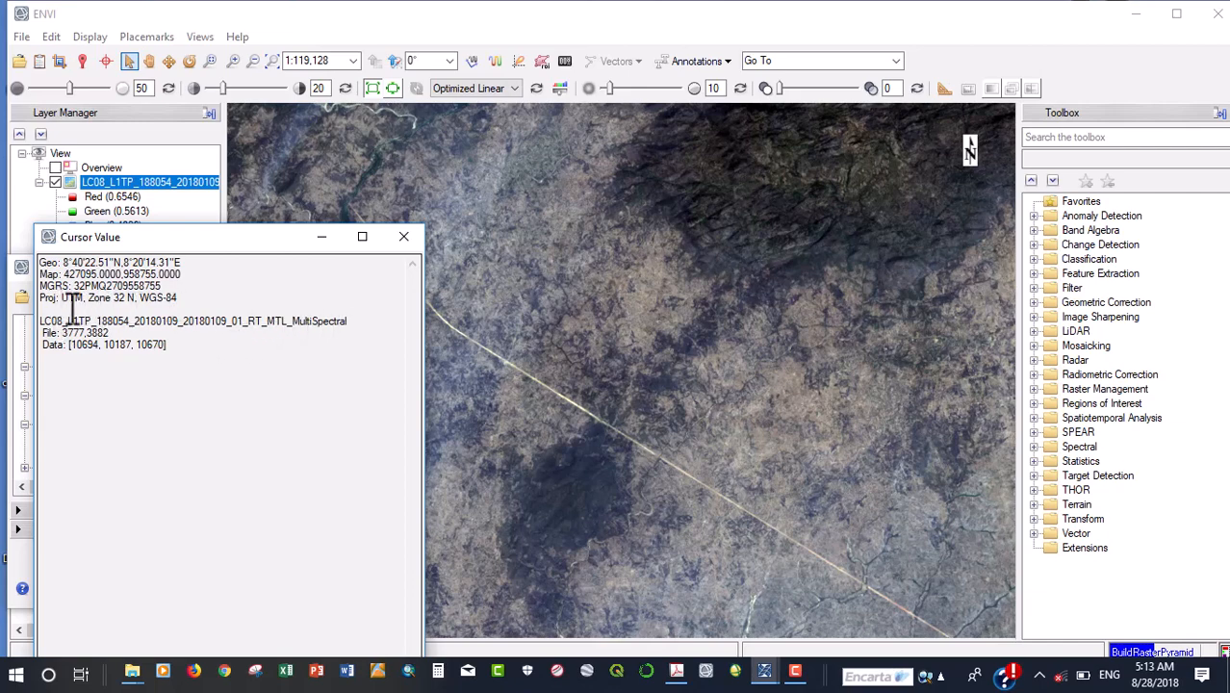
mouse_move(102, 298)
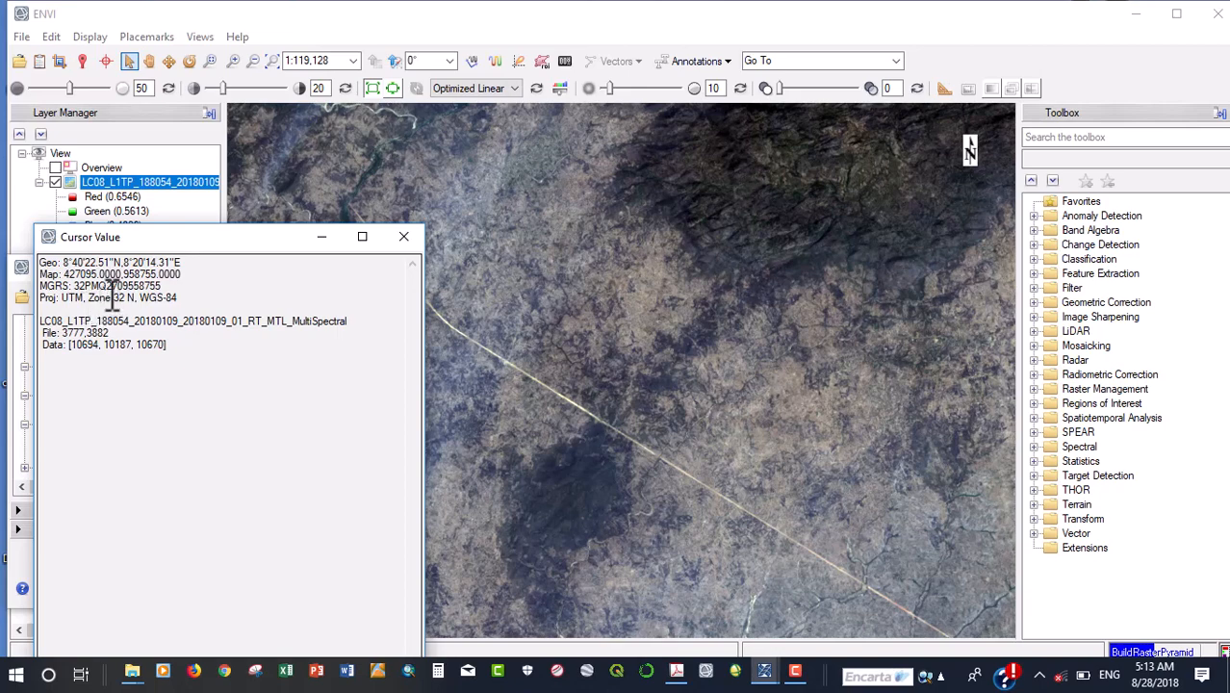
mouse_move(131, 297)
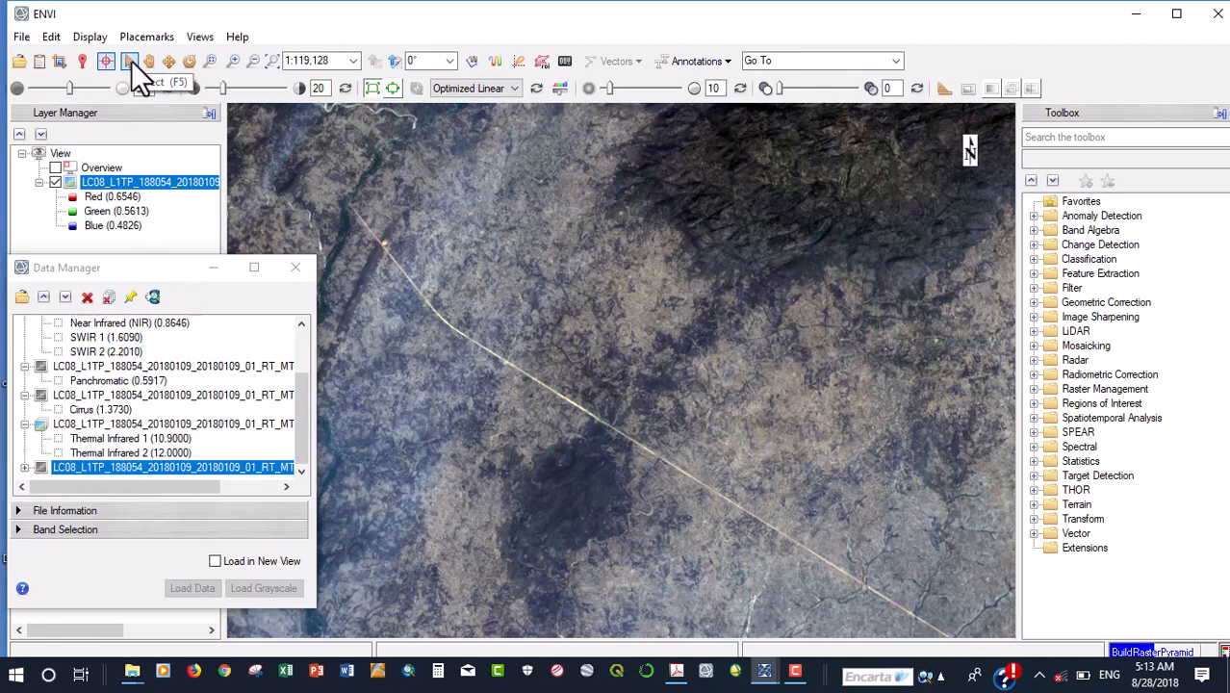
Mark a crosshair point on the scene, read its coordinates and values, then close the readout.
click(108, 59)
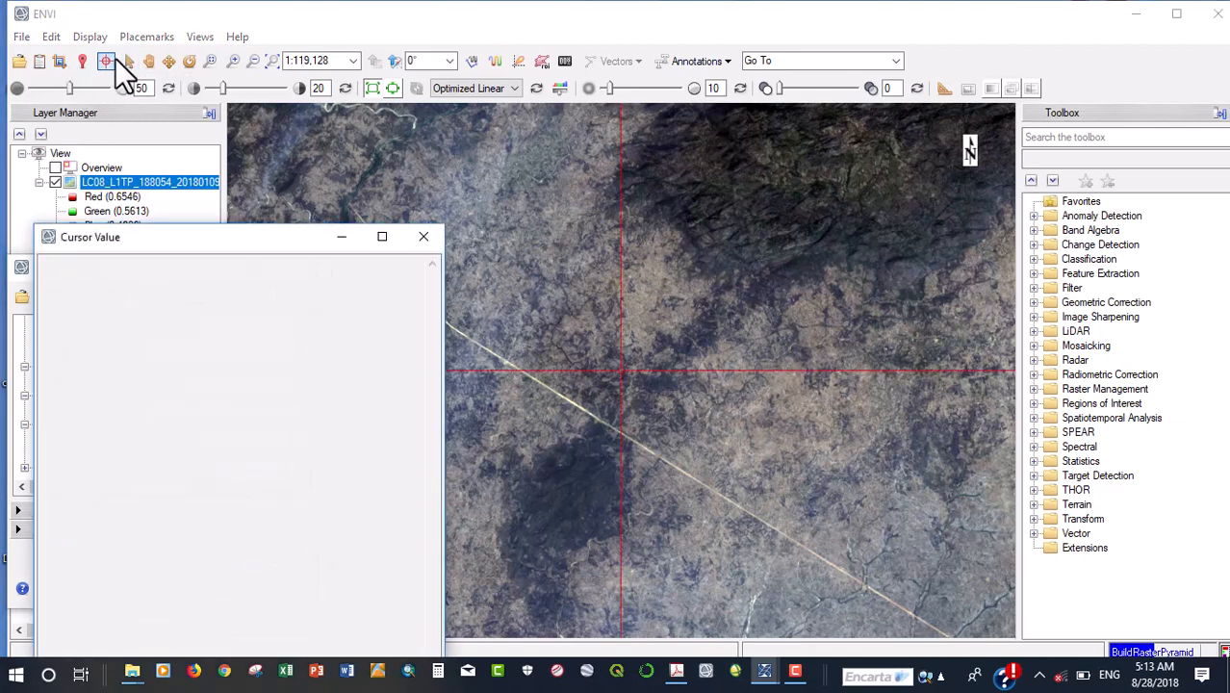
click(597, 246)
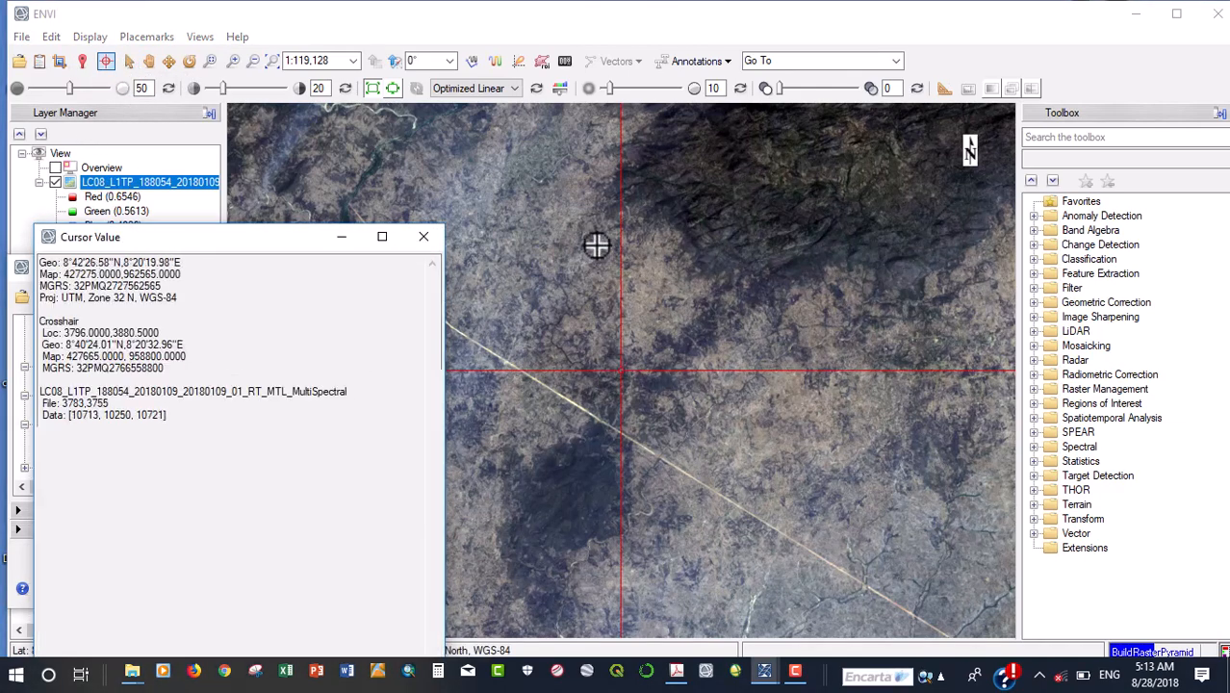
mouse_move(616, 364)
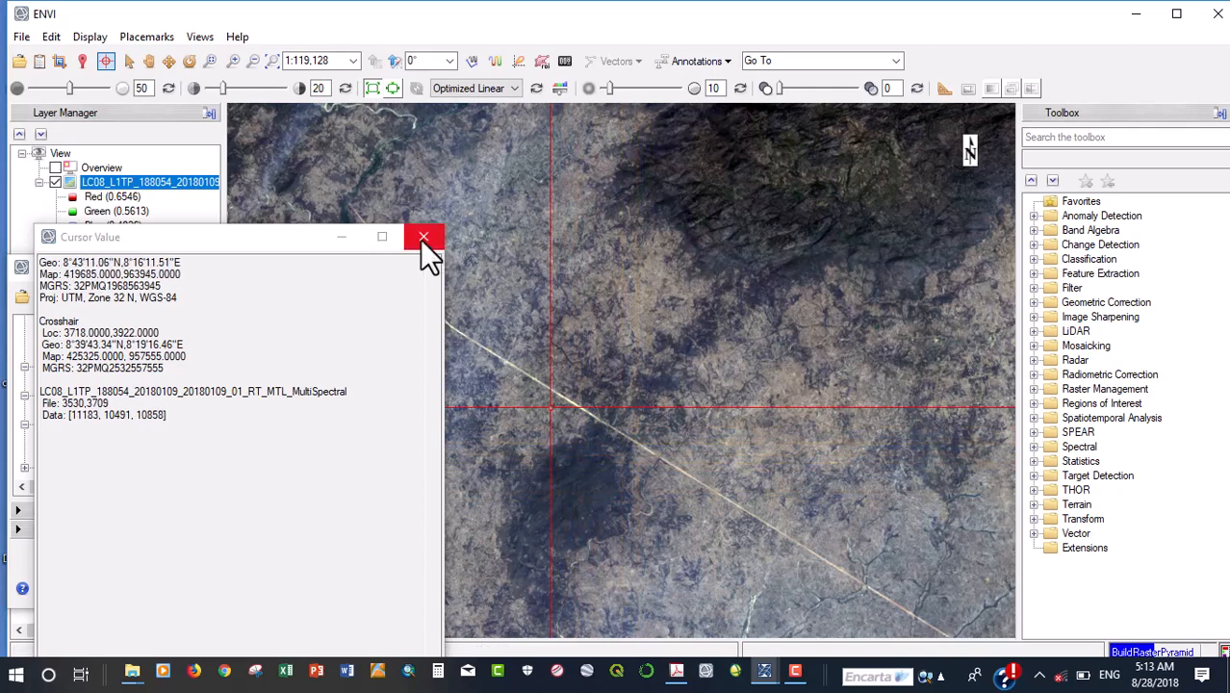
click(424, 236)
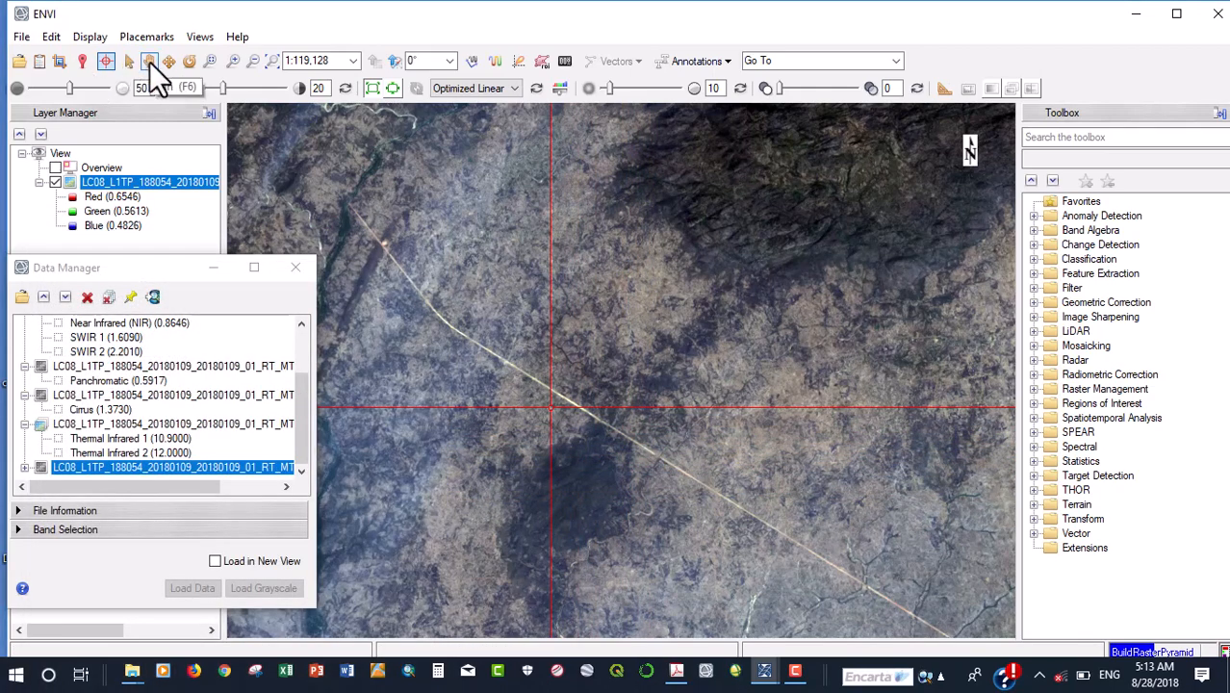
Switch to Pan to clear the crosshair and drag the view to another part of the scene.
click(150, 60)
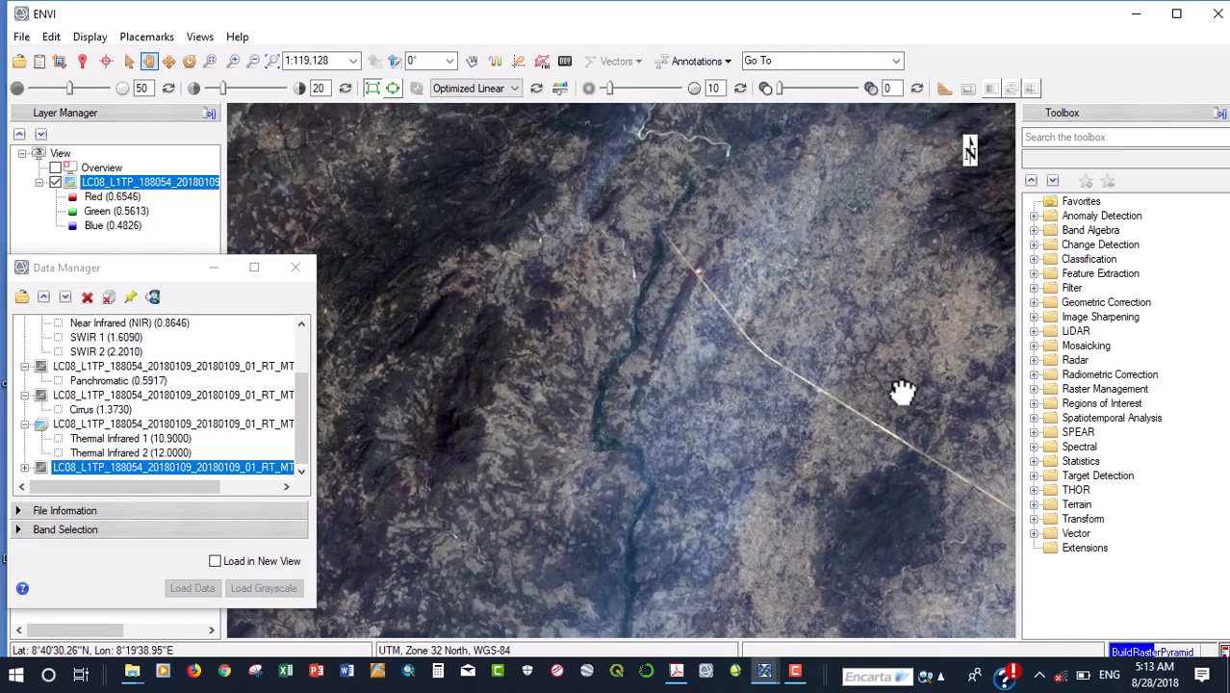
drag(903, 393, 782, 351)
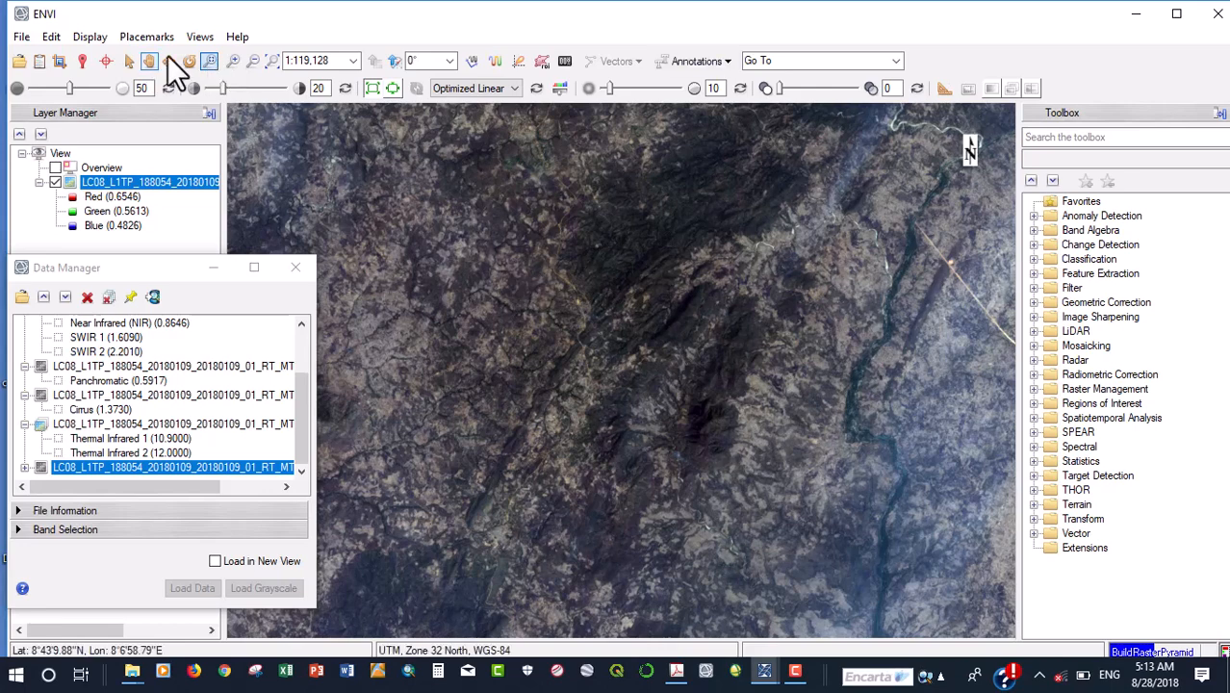
mouse_move(235, 60)
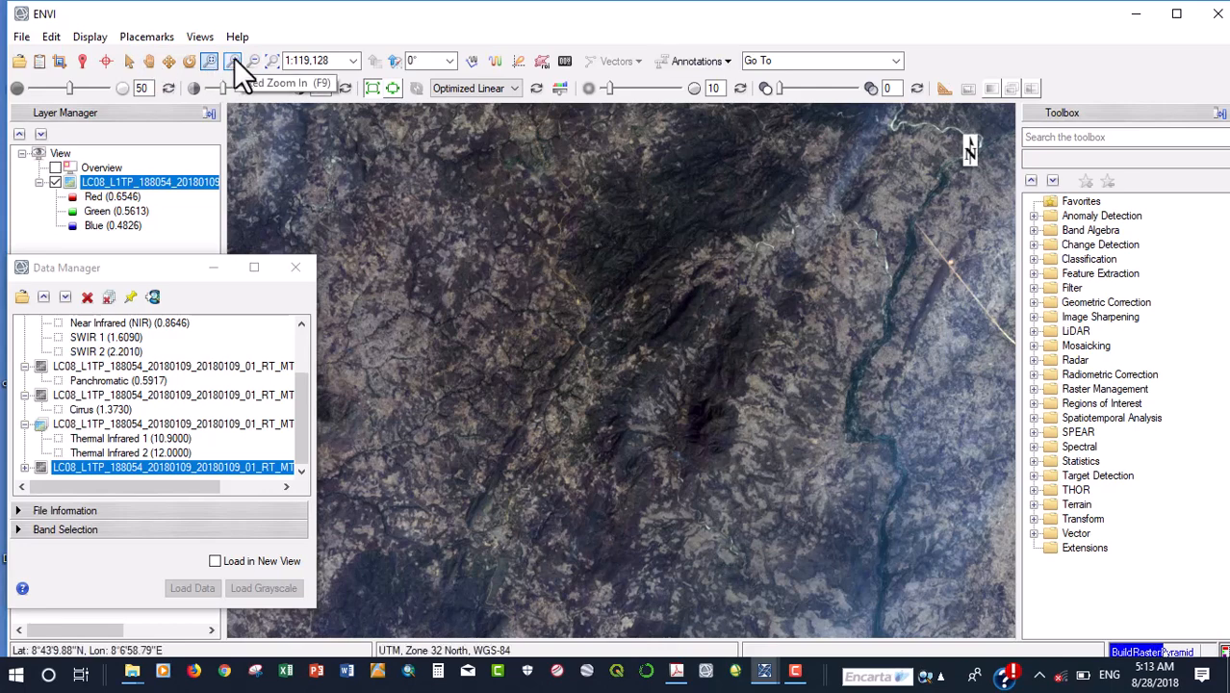
Zoom in once, out twice, then show the whole scene at full extent.
click(233, 59)
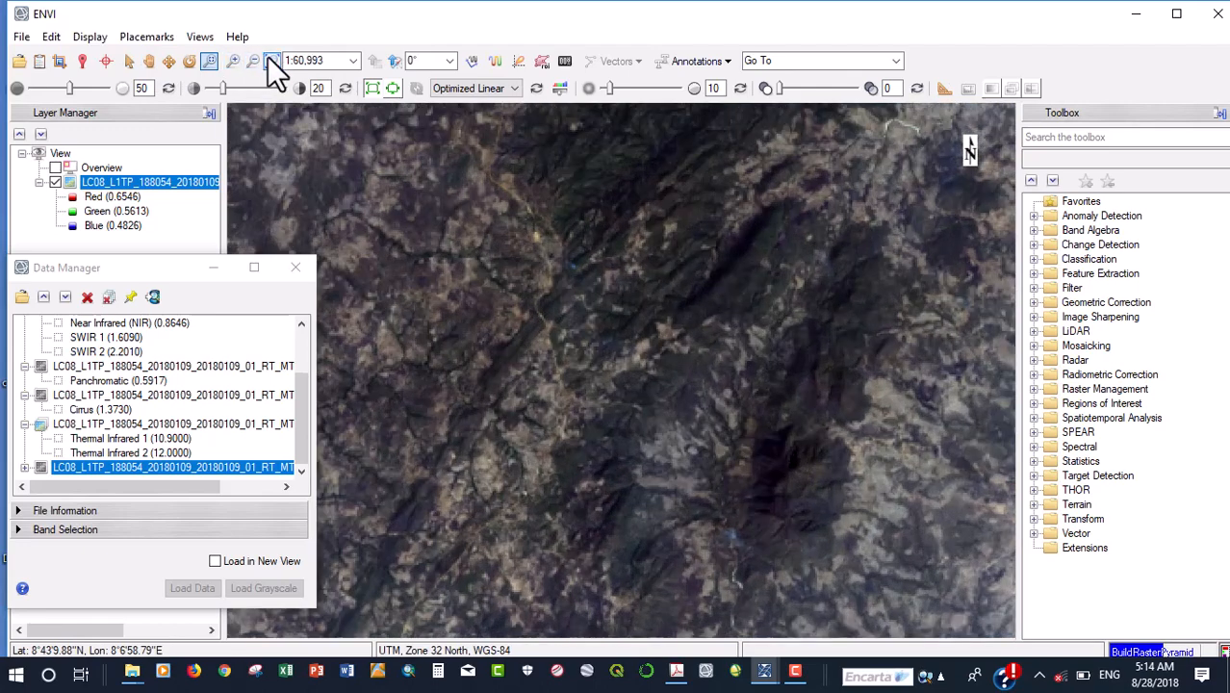
click(252, 59)
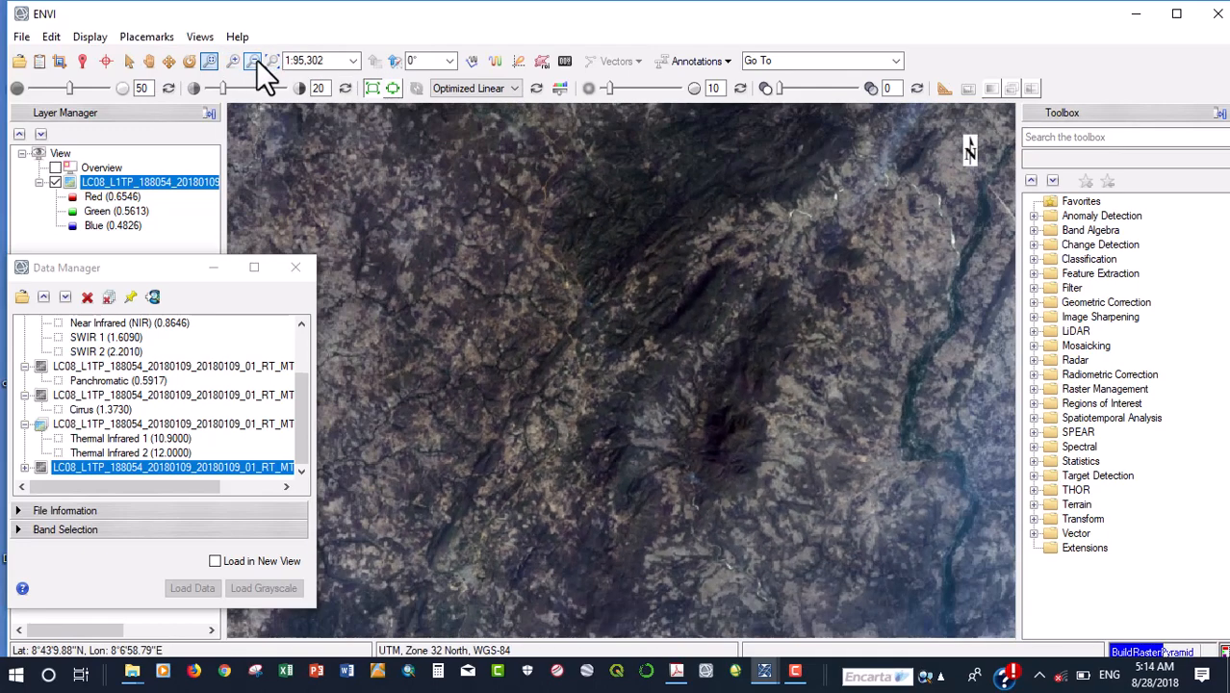
click(252, 59)
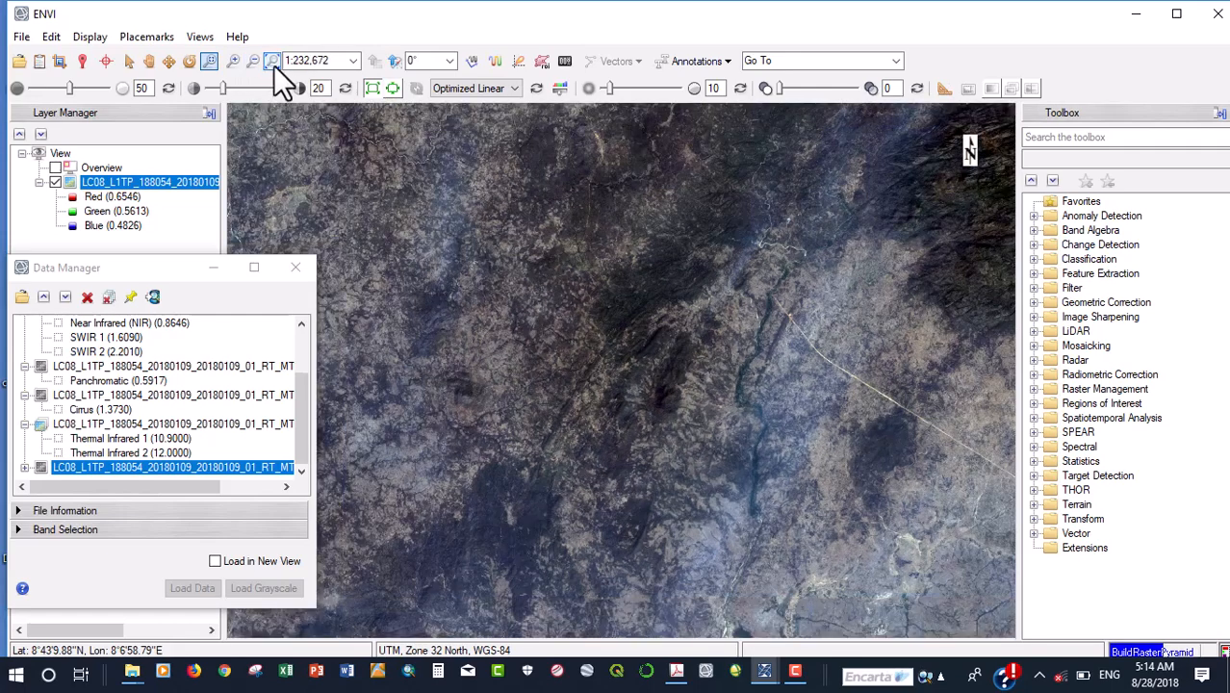
mouse_move(273, 60)
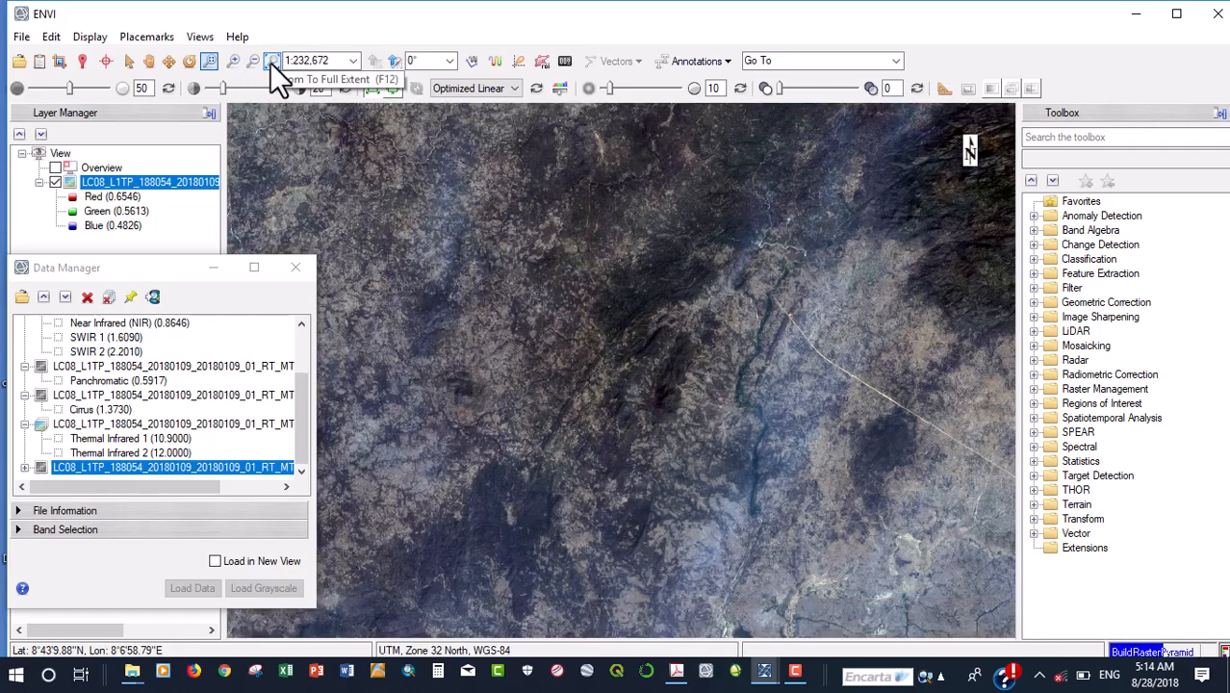
click(273, 59)
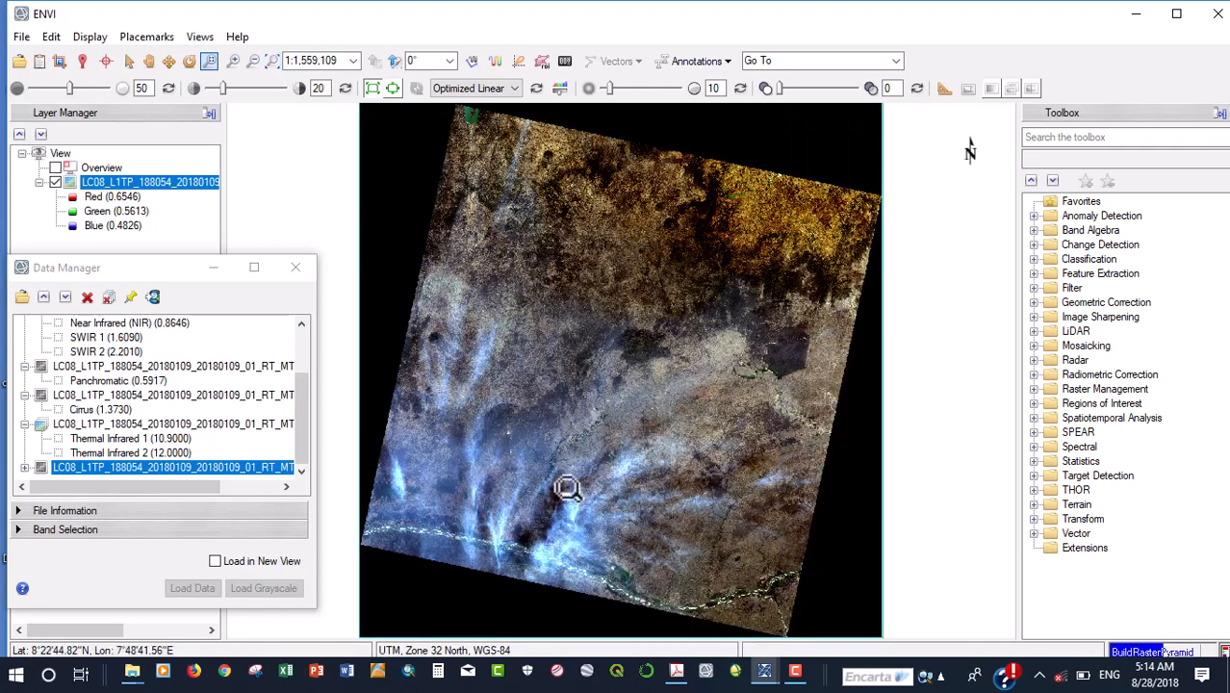
mouse_move(501, 362)
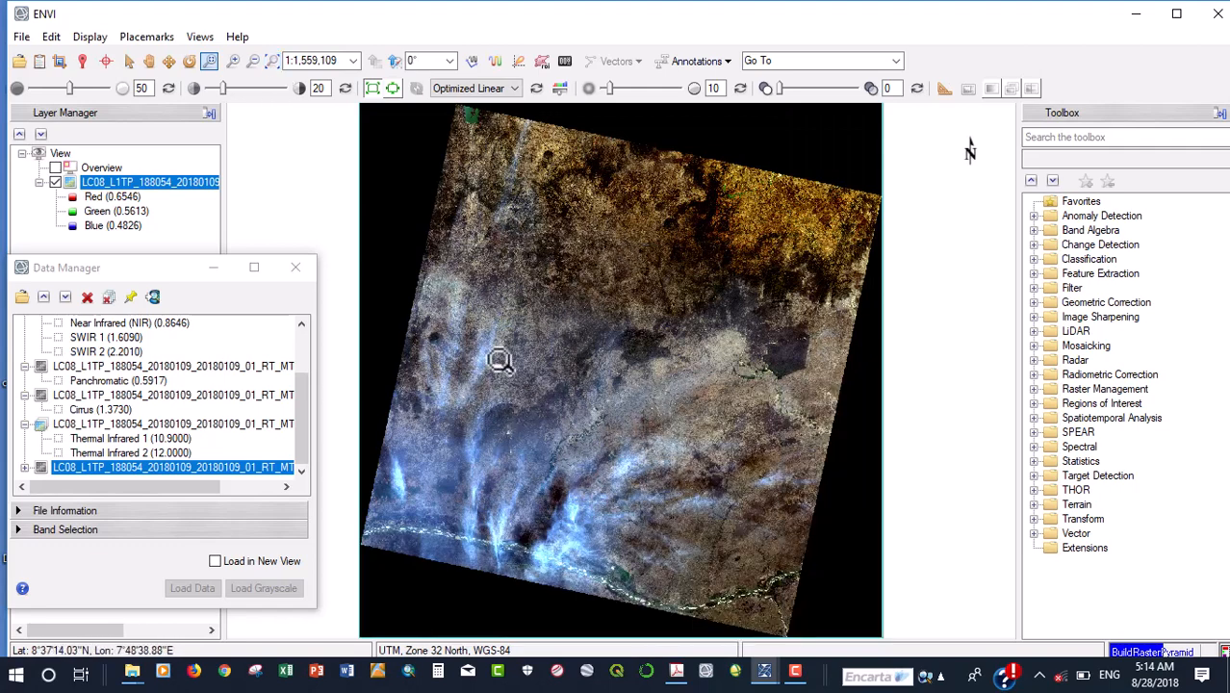
mouse_move(508, 446)
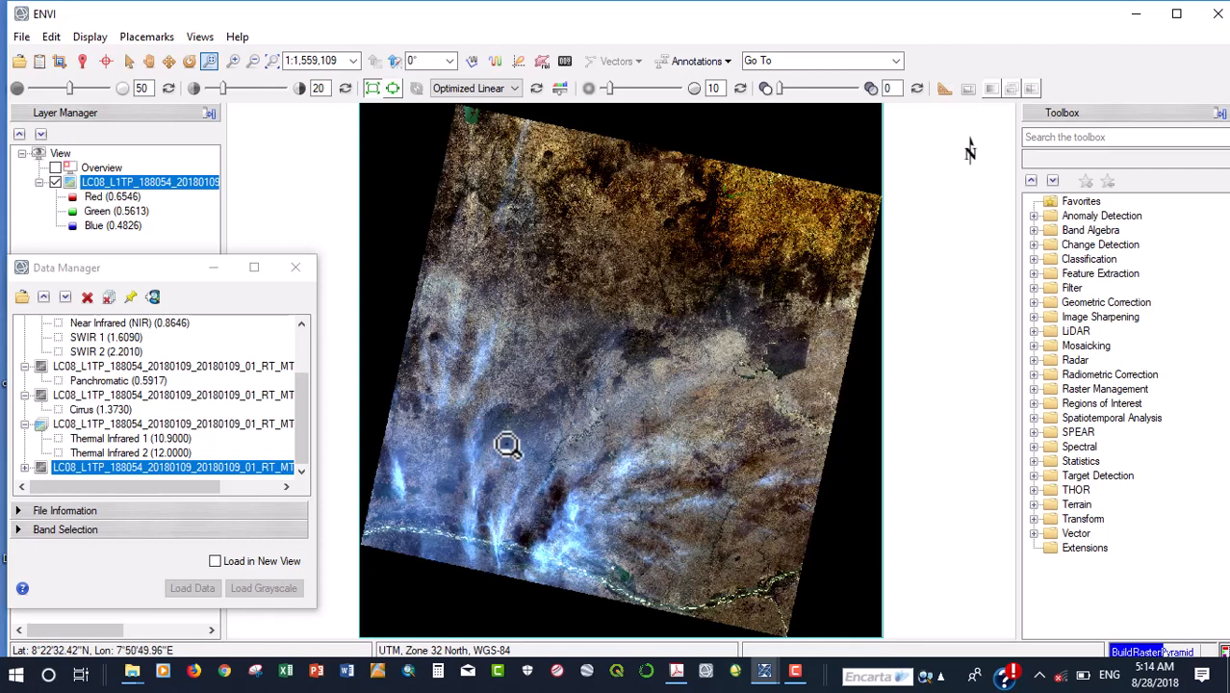
mouse_move(472, 558)
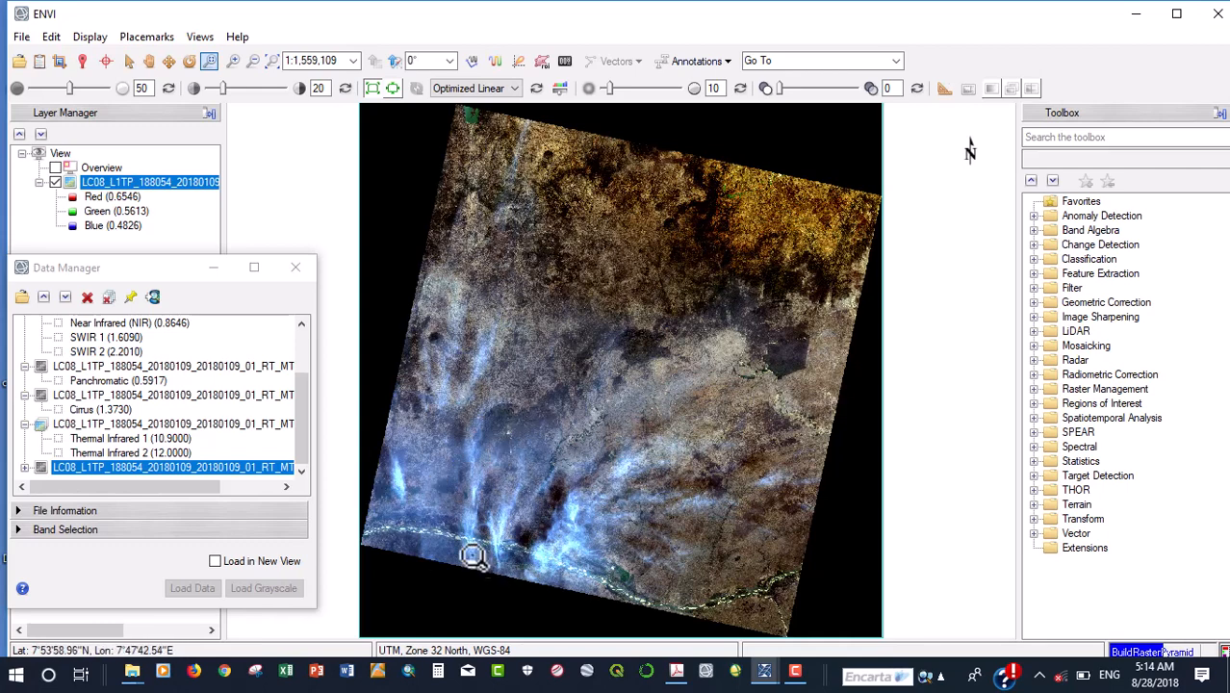
mouse_move(527, 369)
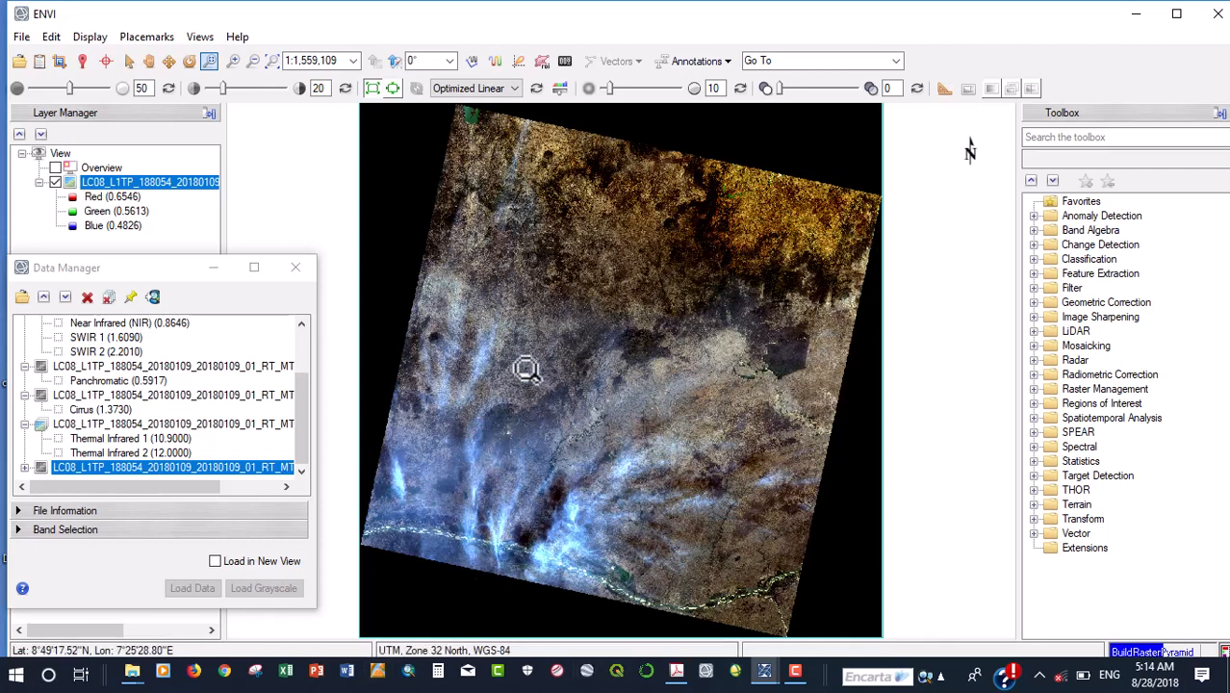
mouse_move(504, 518)
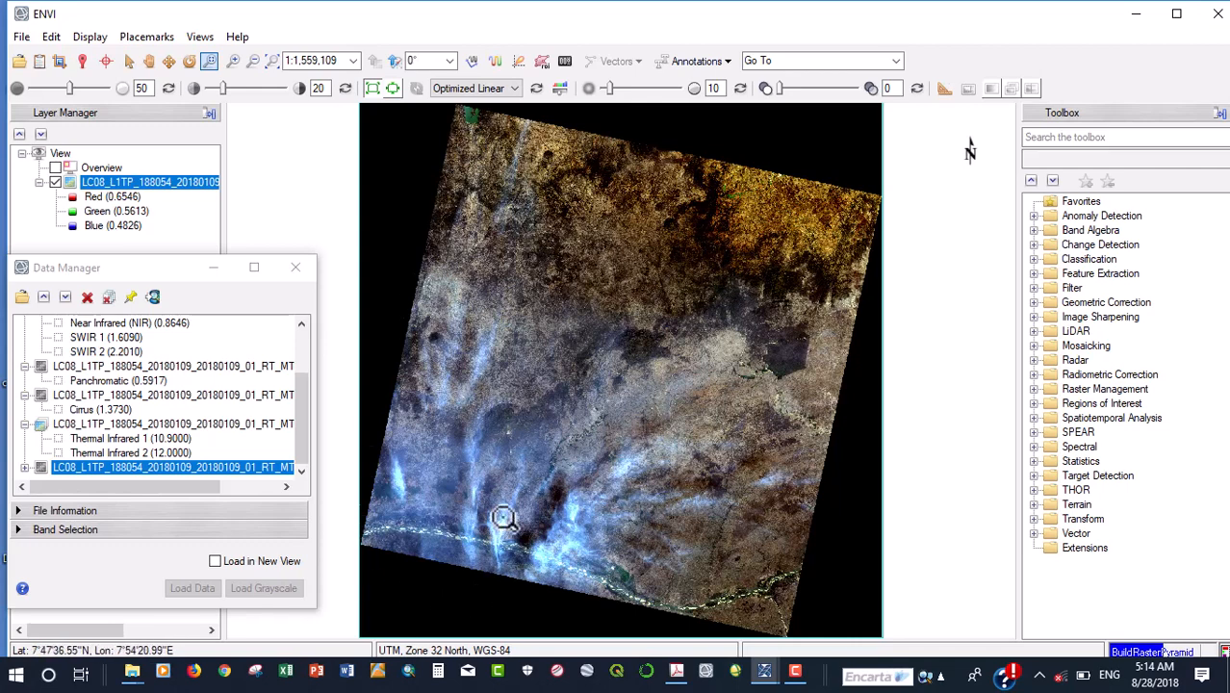
mouse_move(863, 404)
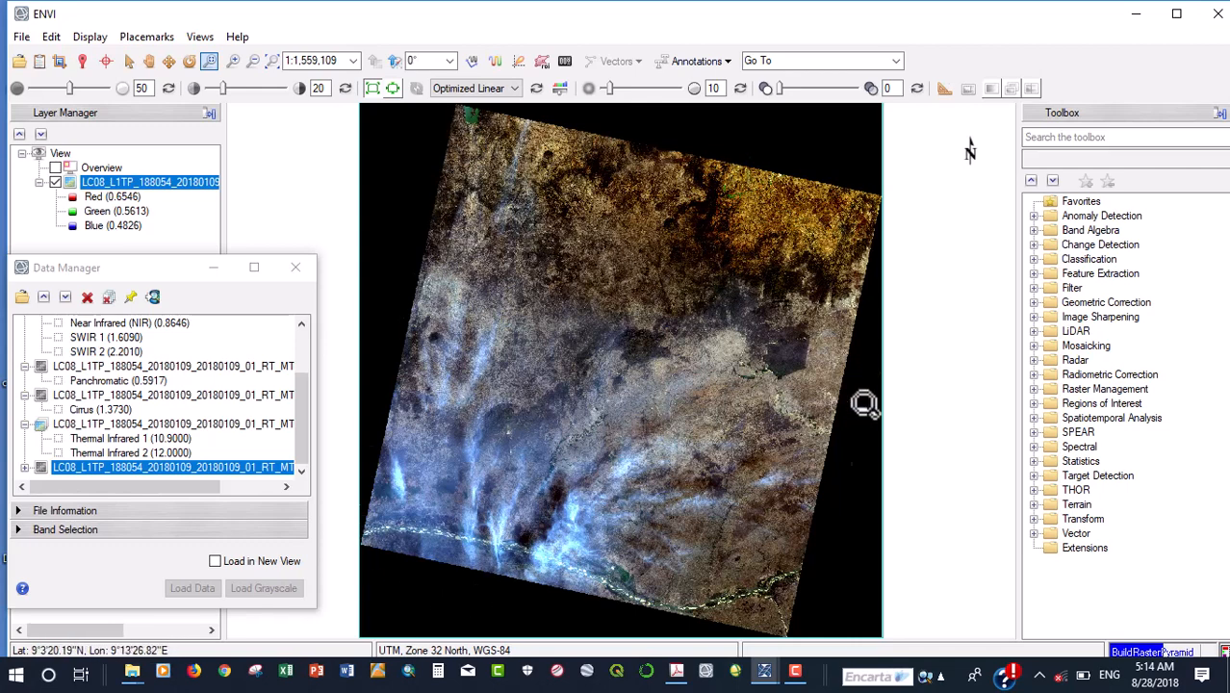
mouse_move(601, 178)
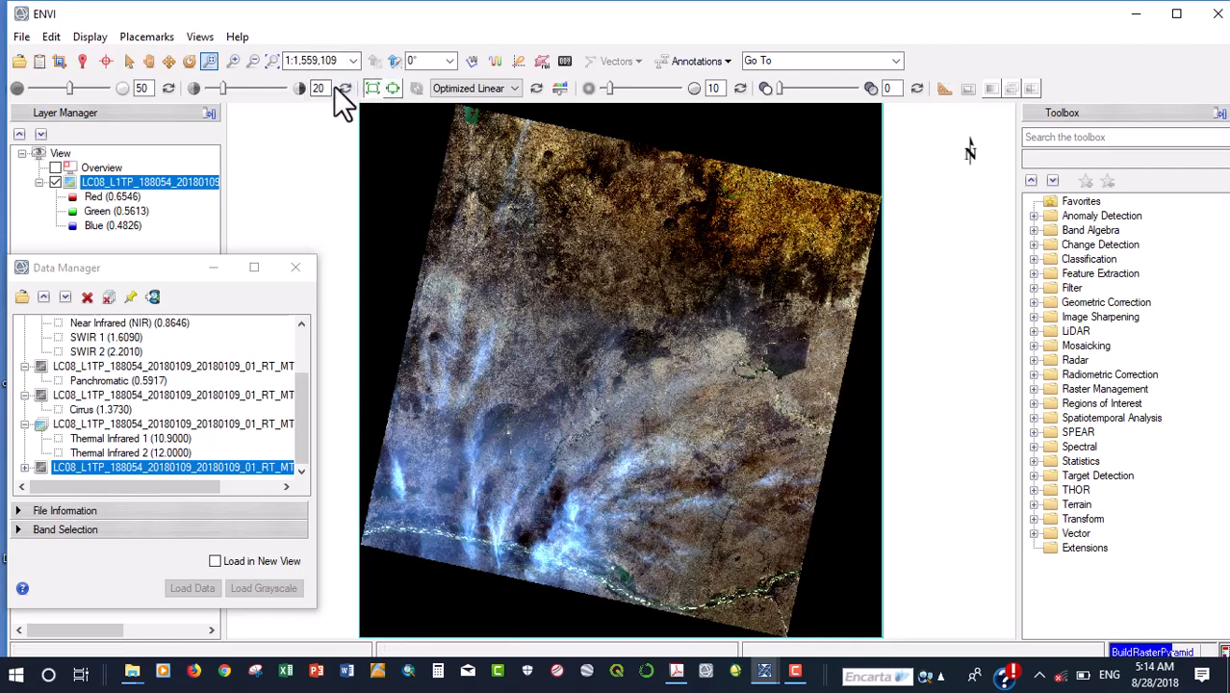
click(353, 60)
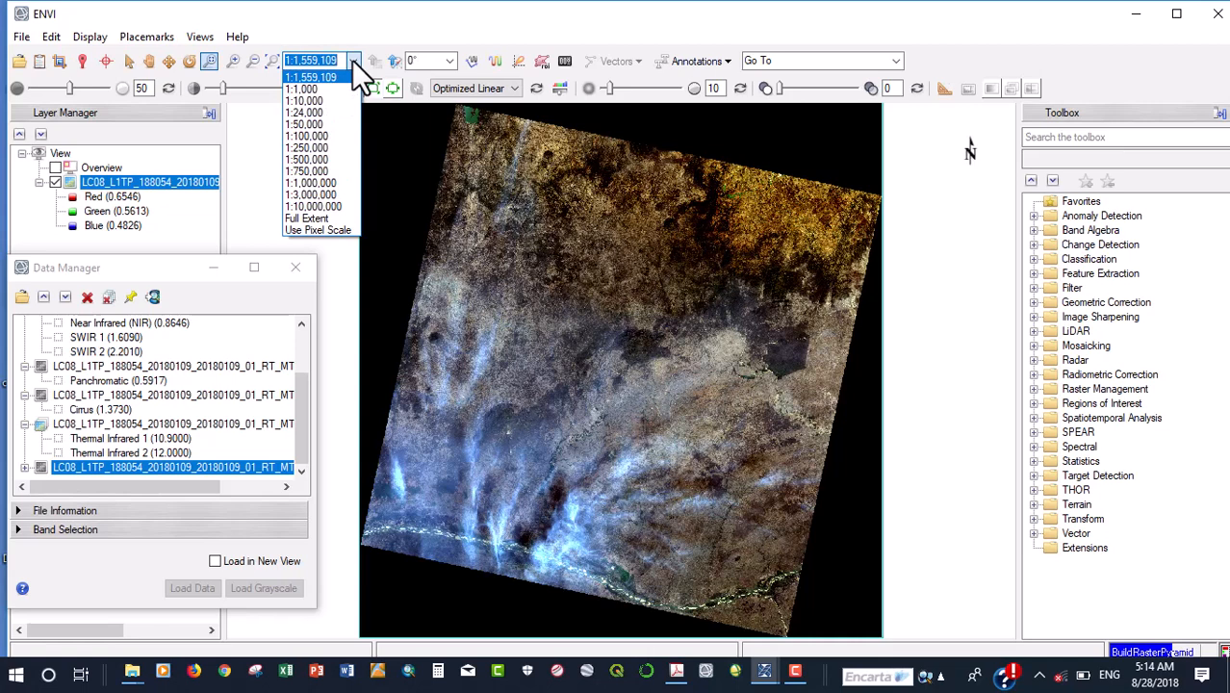
mouse_move(324, 112)
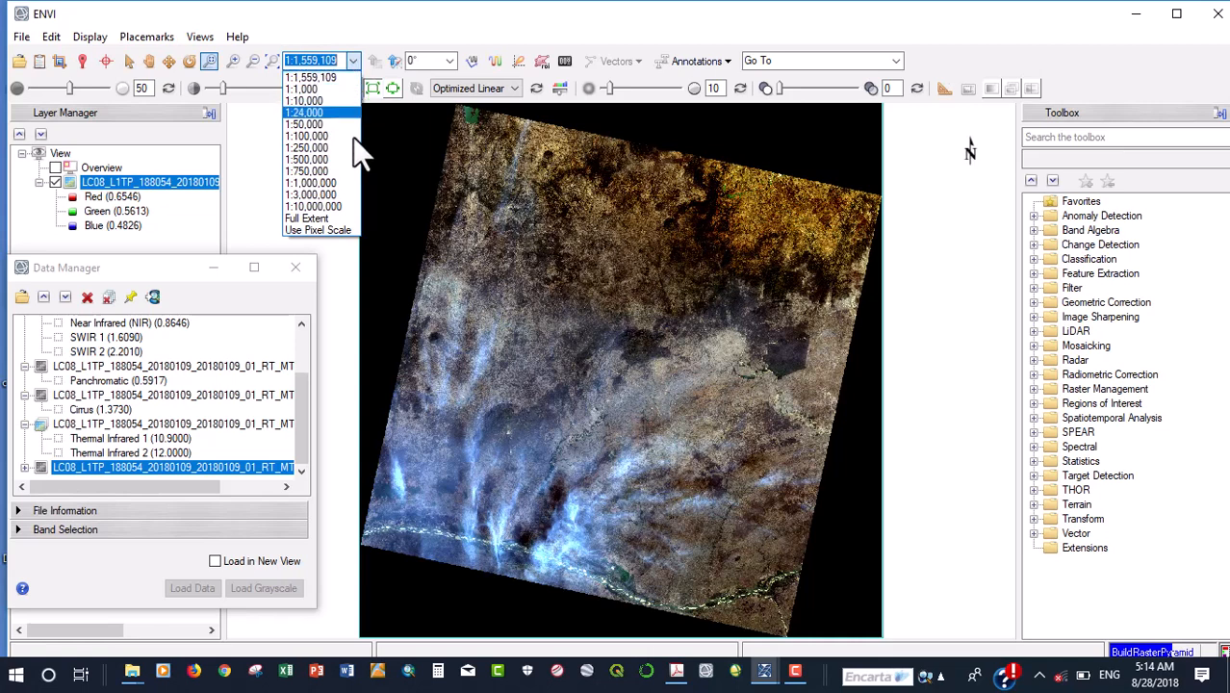
mouse_move(319, 231)
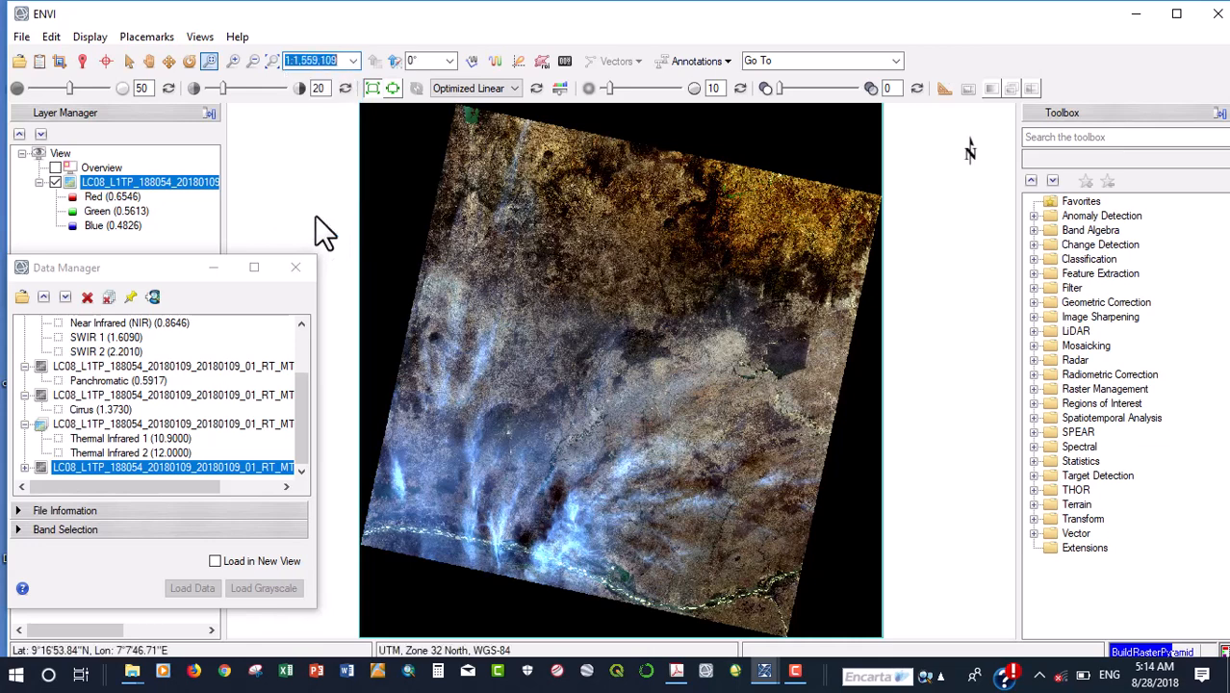
click(355, 60)
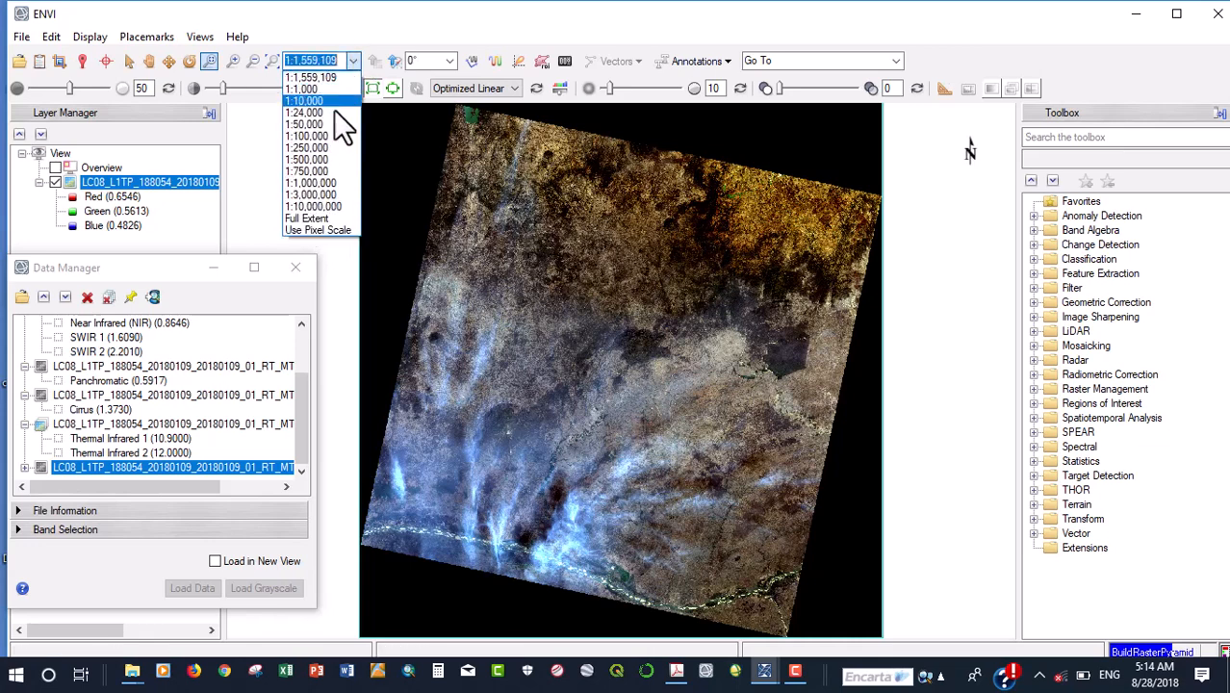
mouse_move(317, 146)
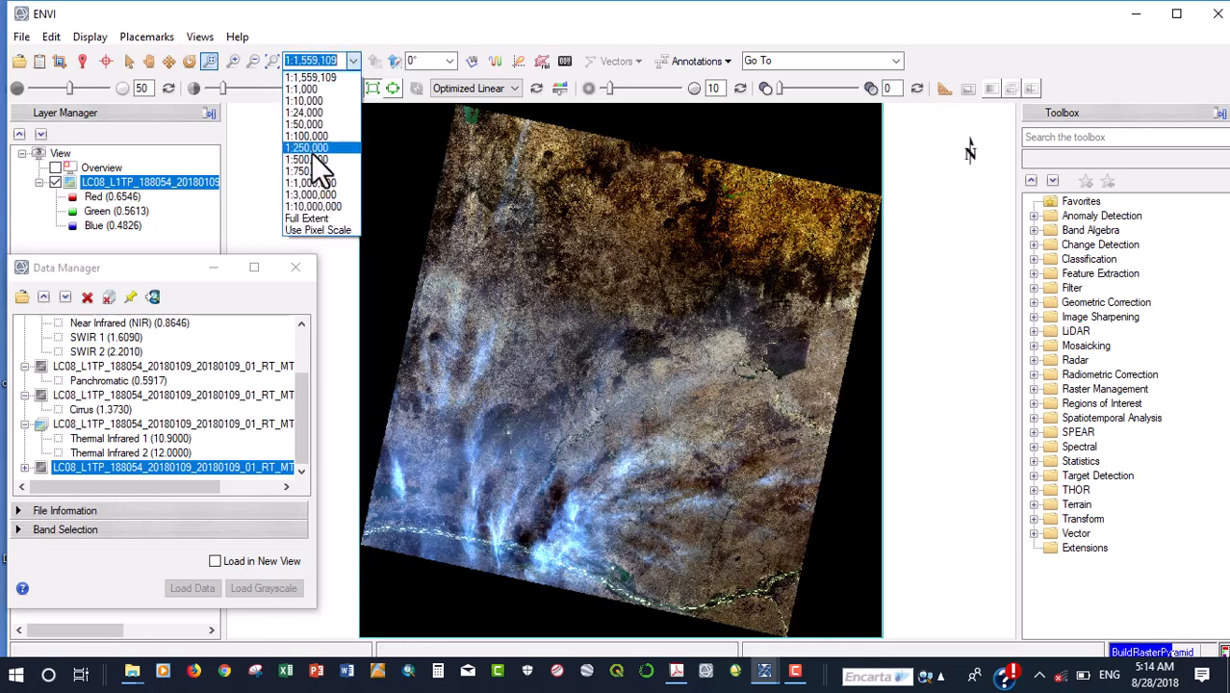
click(306, 147)
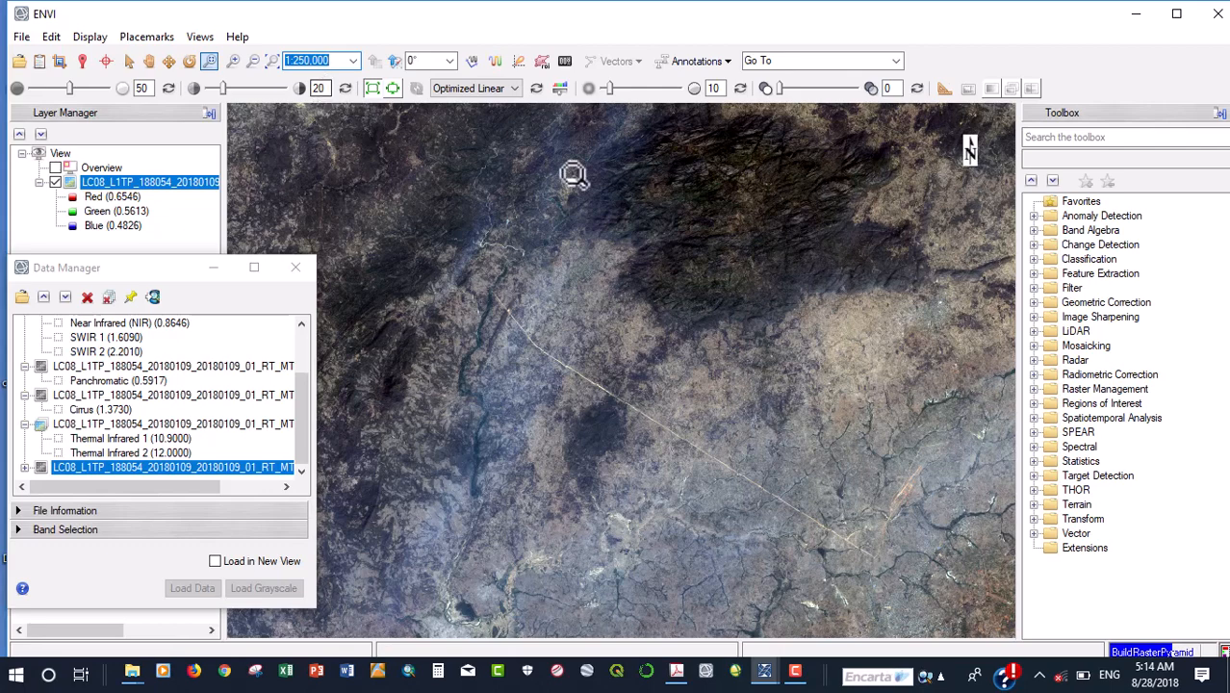
mouse_move(724, 219)
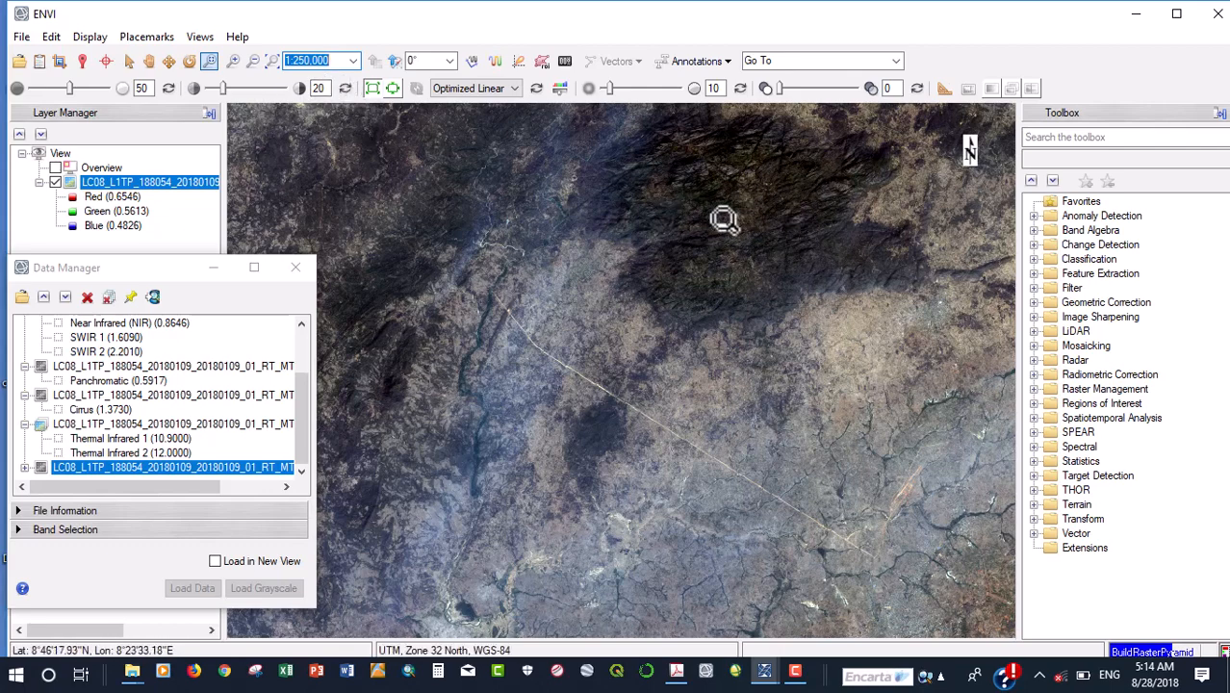
mouse_move(768, 292)
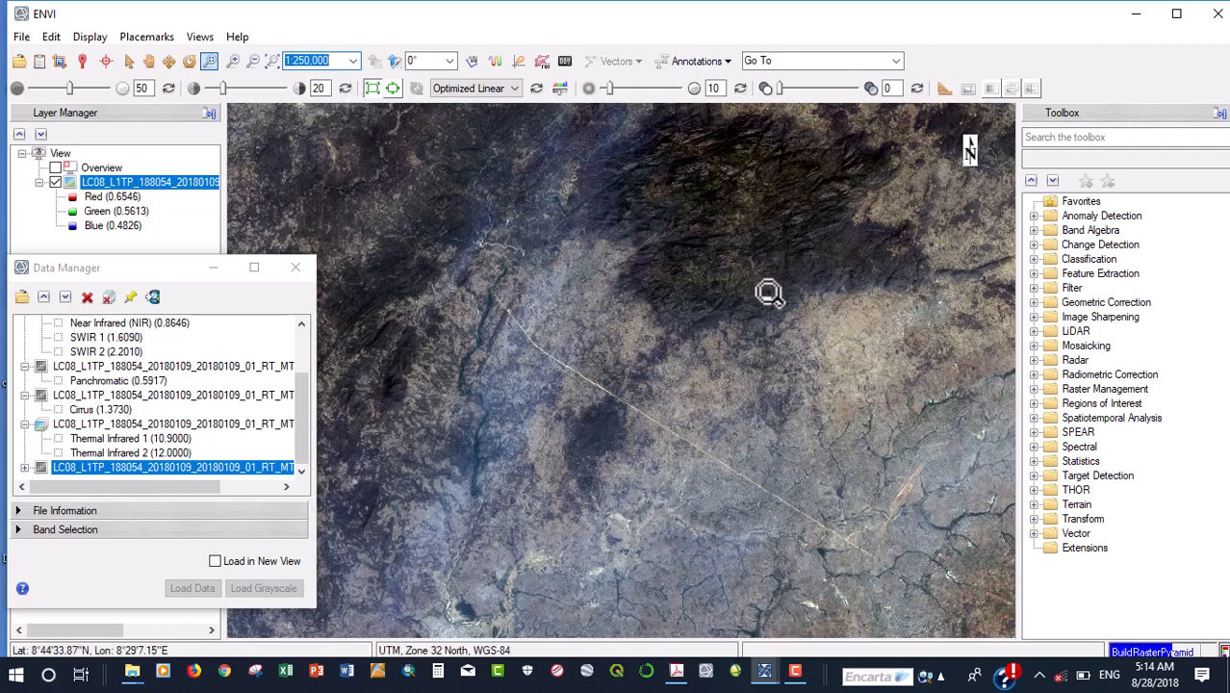
mouse_move(682, 242)
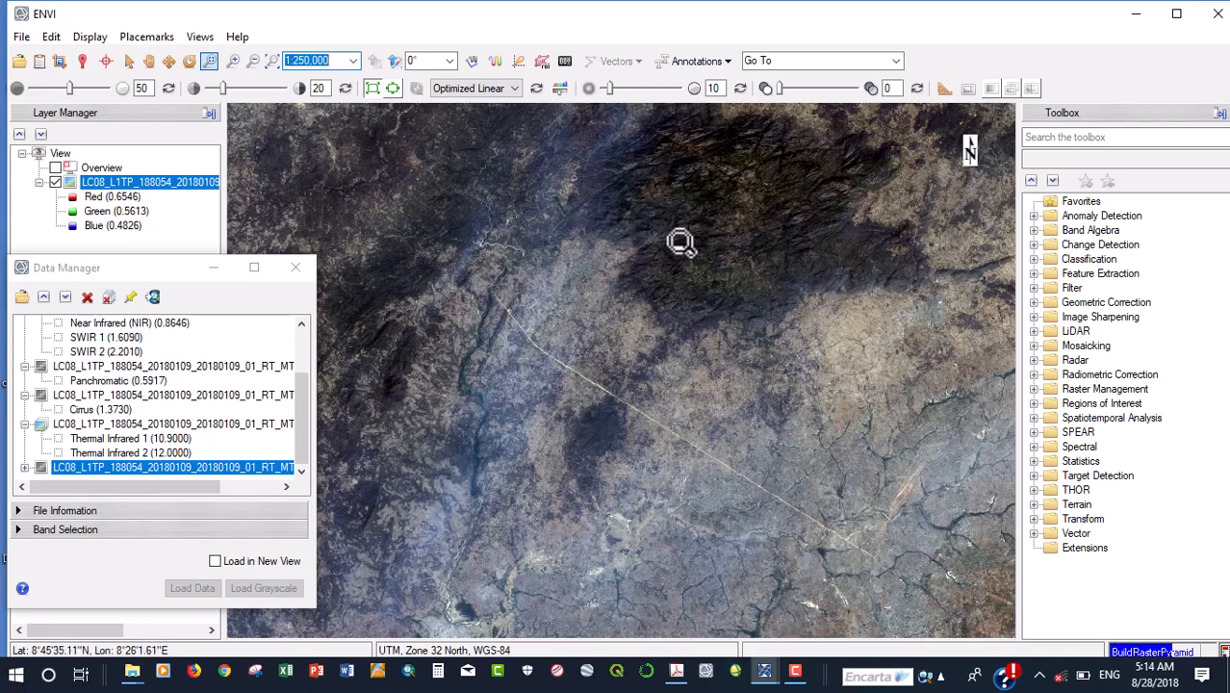
mouse_move(647, 215)
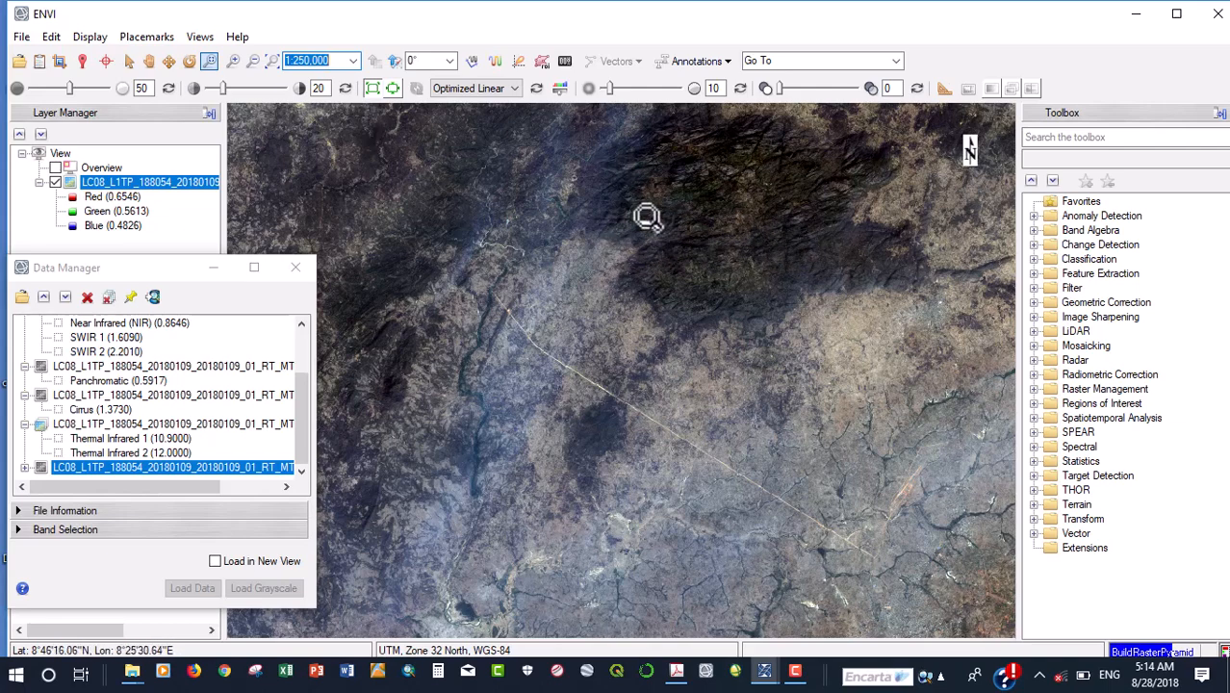
mouse_move(816, 246)
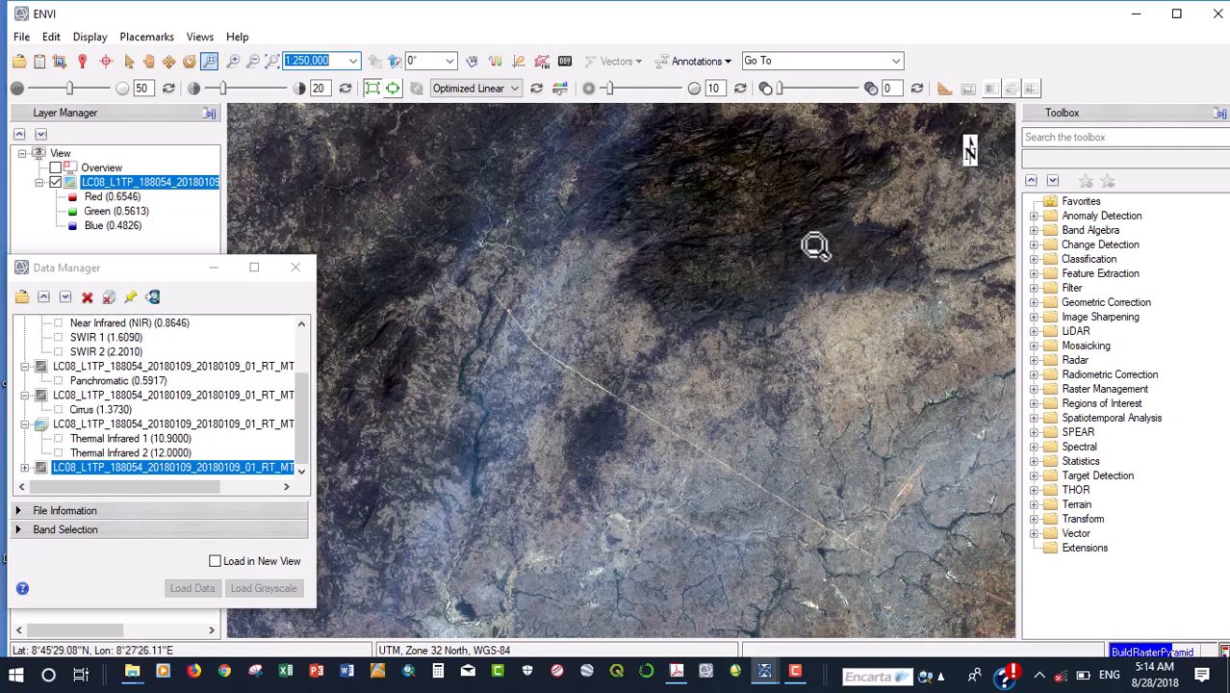
mouse_move(702, 279)
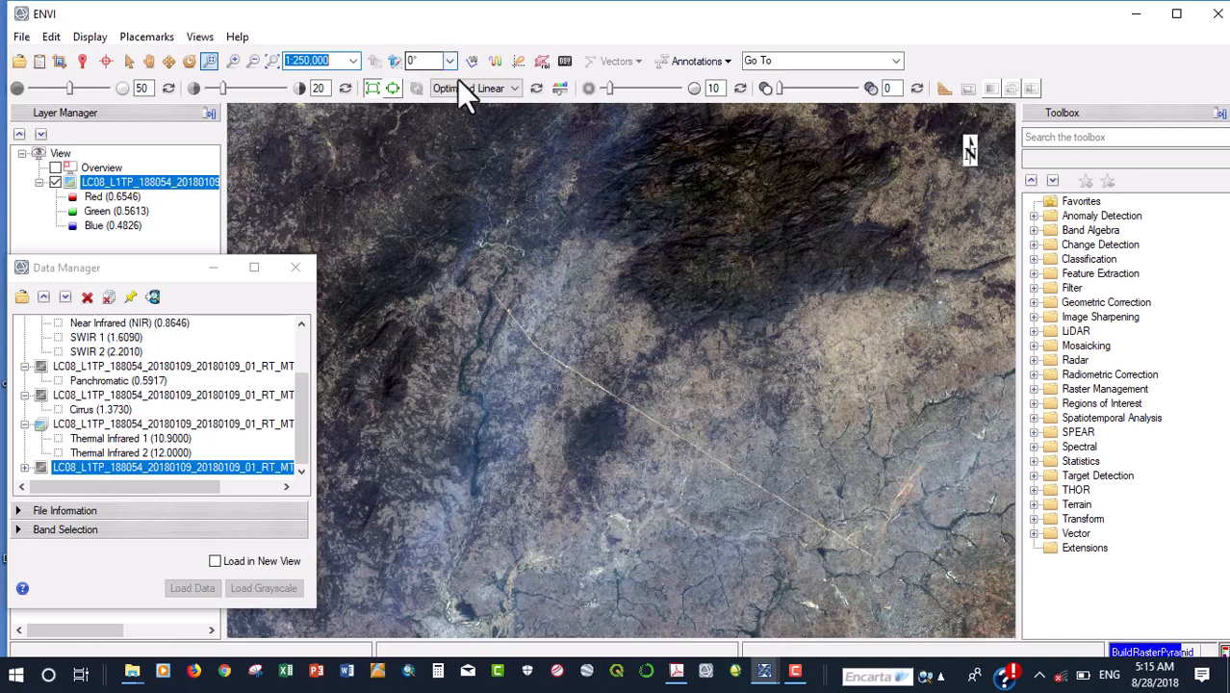
mouse_move(472, 59)
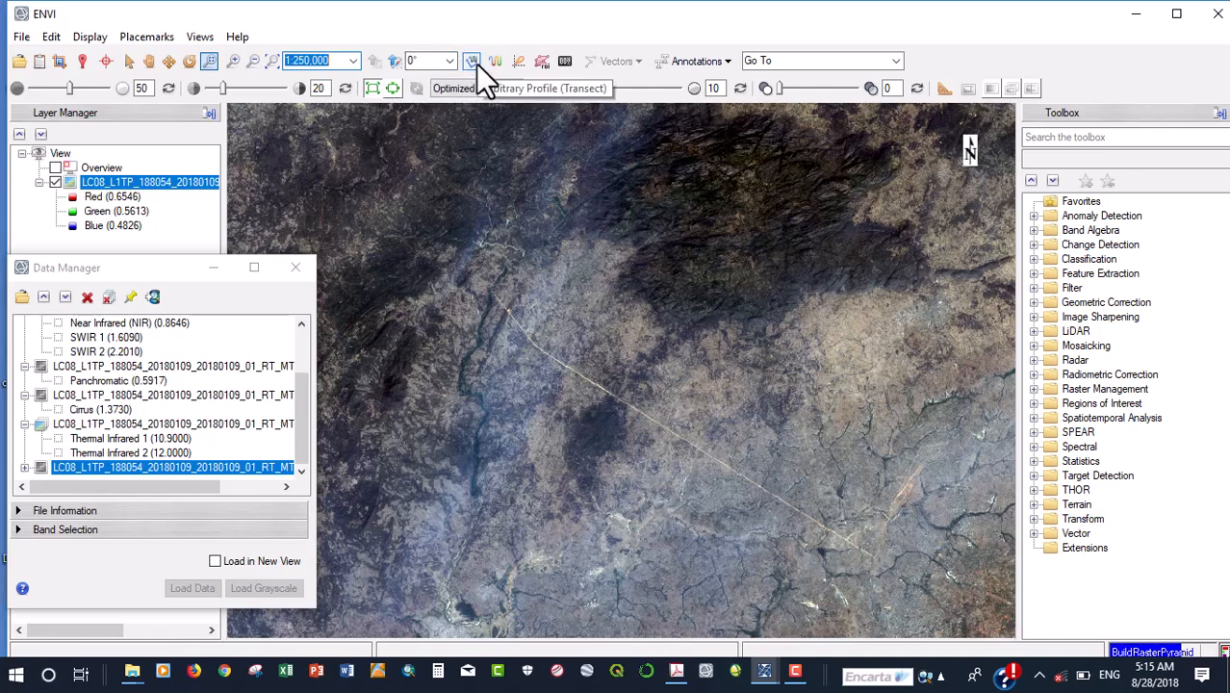
mouse_move(497, 59)
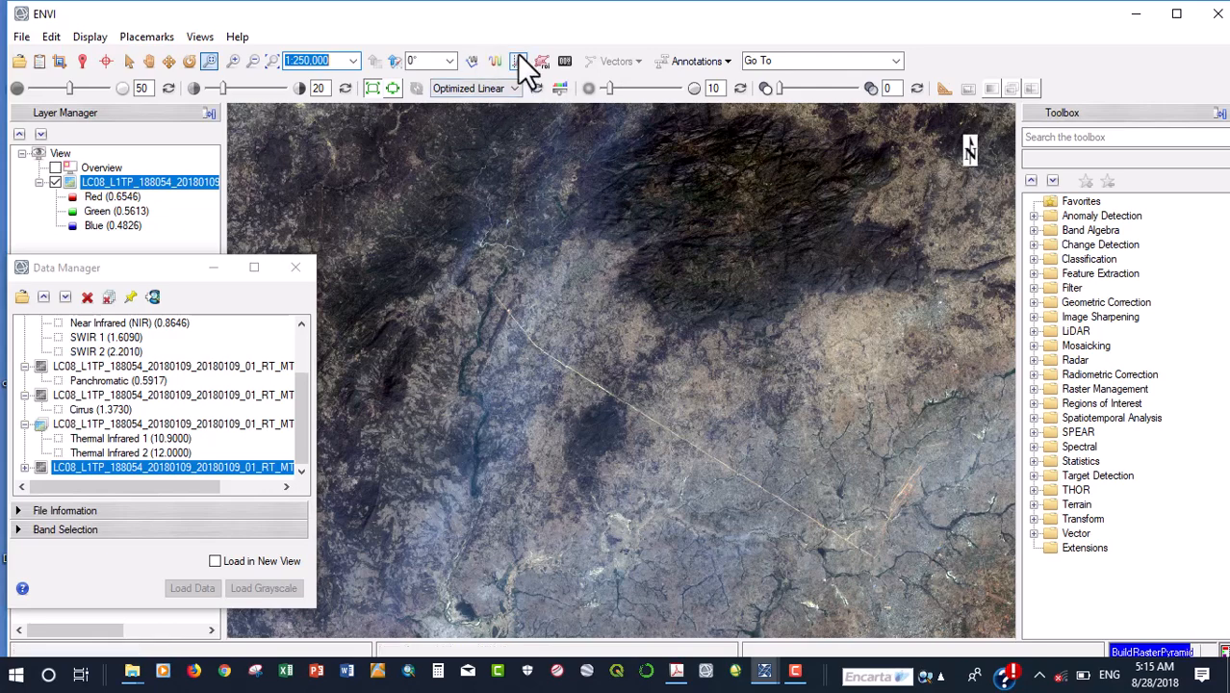
mouse_move(505, 116)
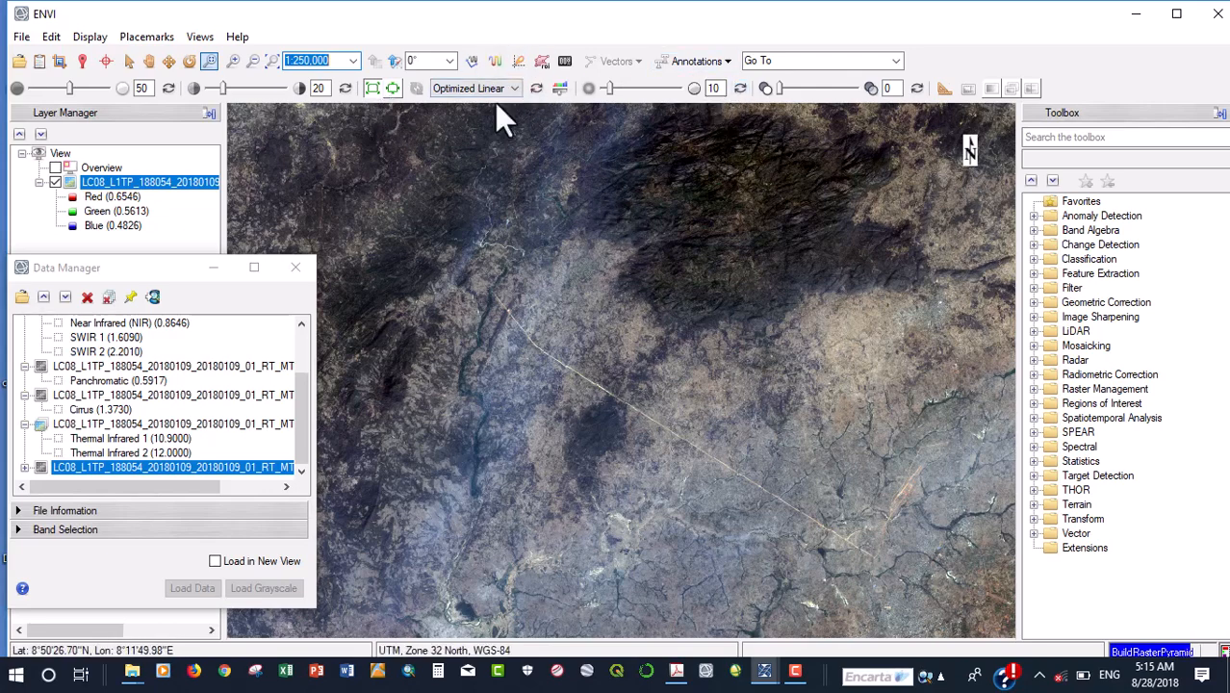
Change the scene's contrast stretch from Optimized Linear to Linear 2%.
click(516, 89)
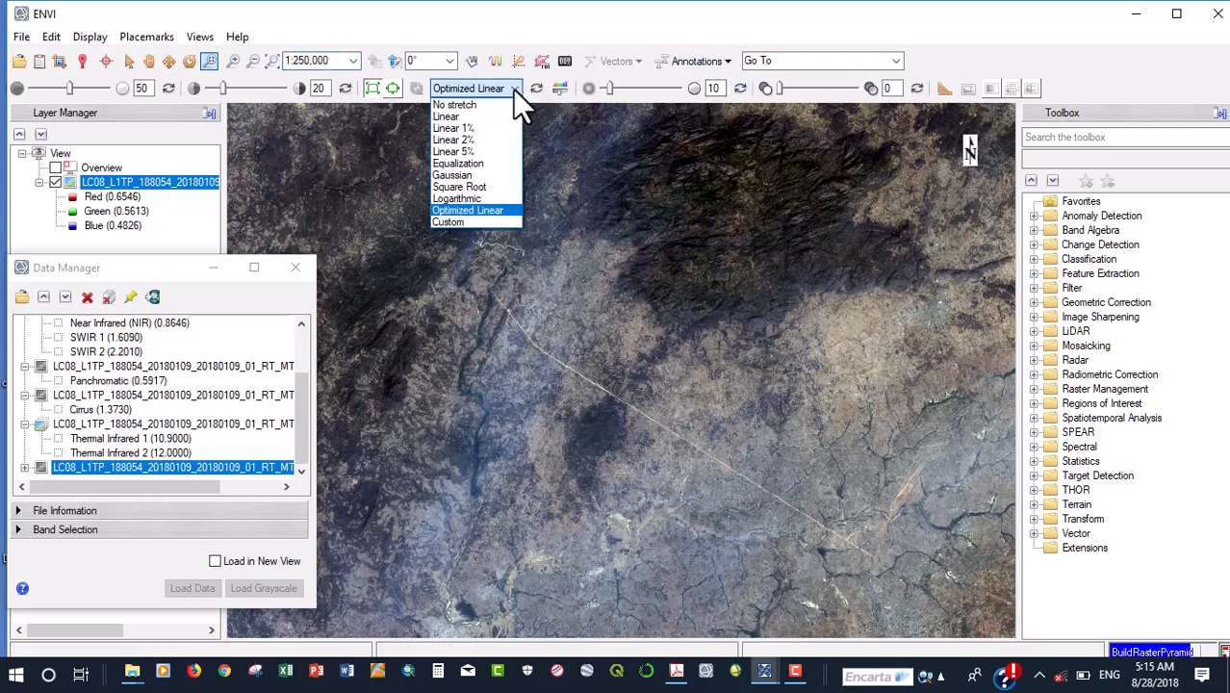
mouse_move(466, 103)
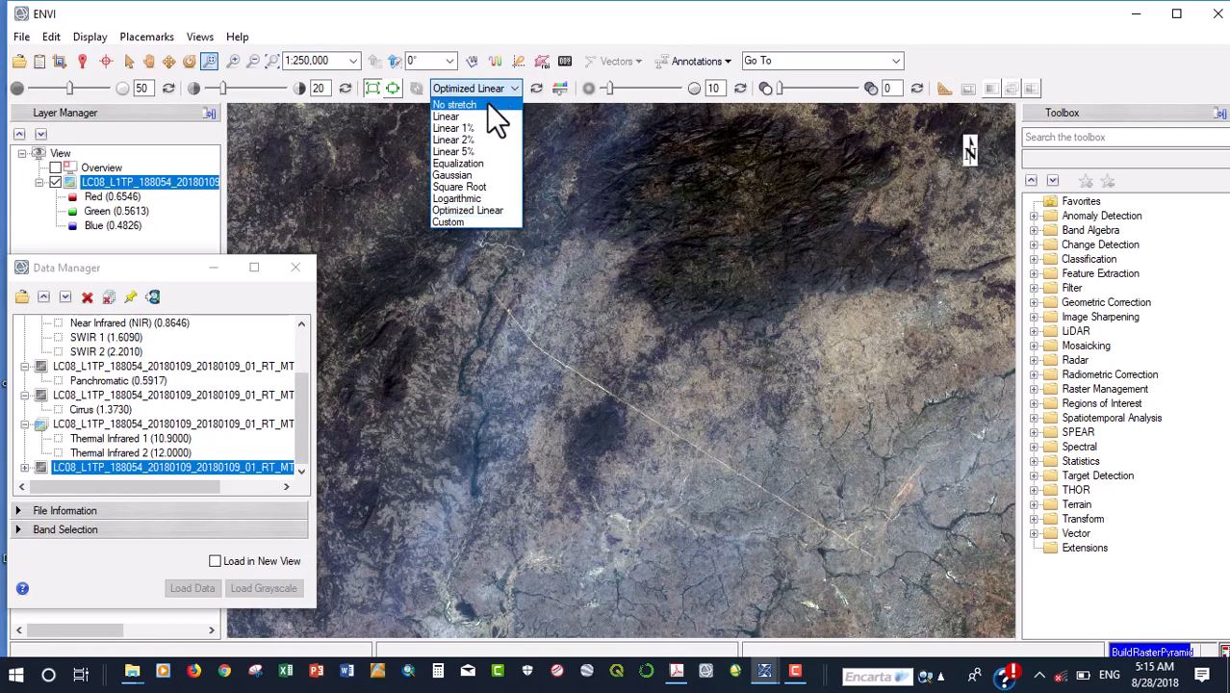
mouse_move(481, 139)
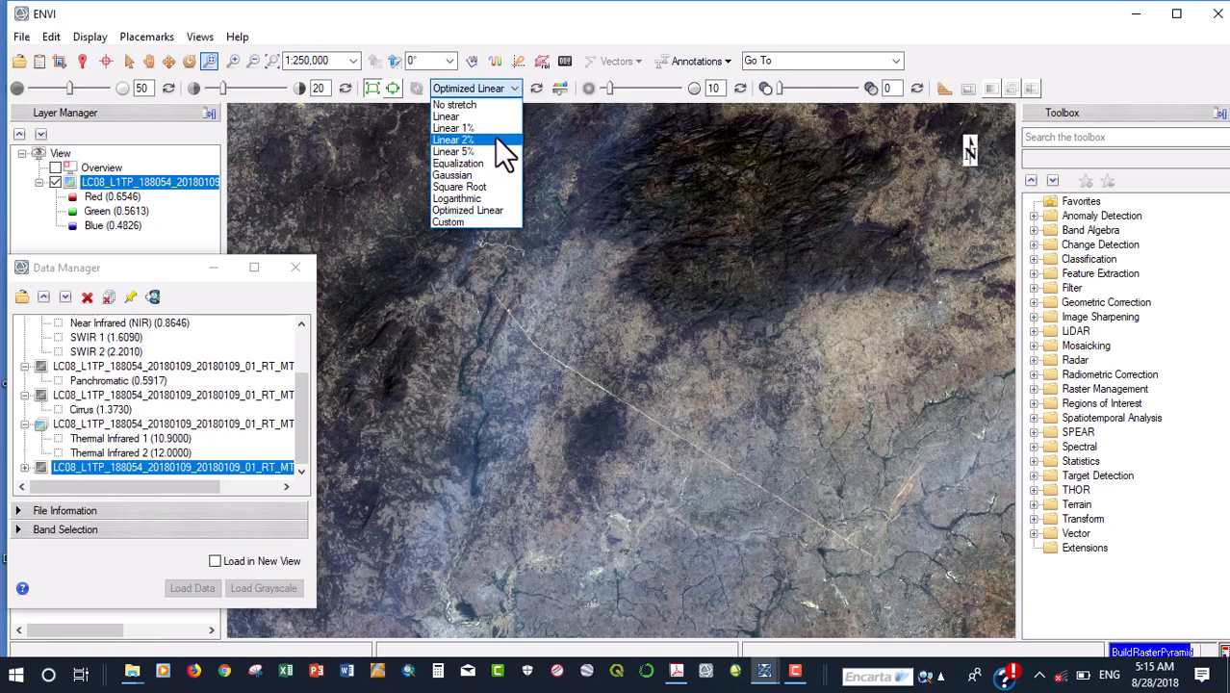
click(453, 139)
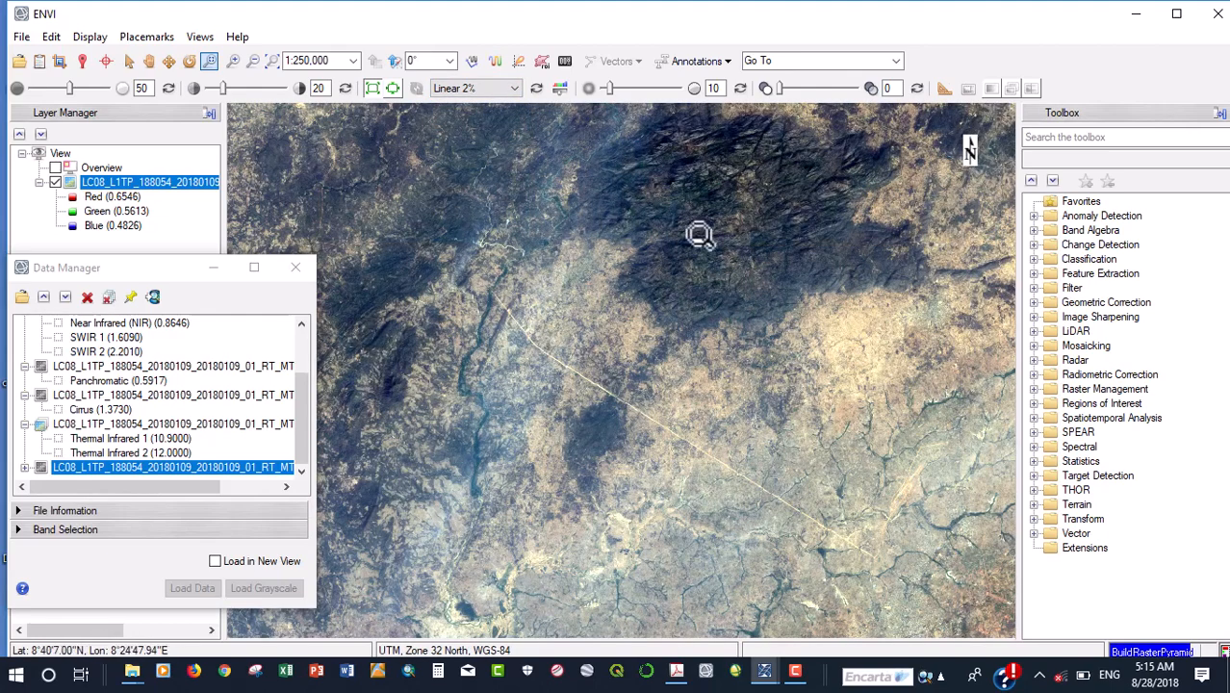
mouse_move(643, 279)
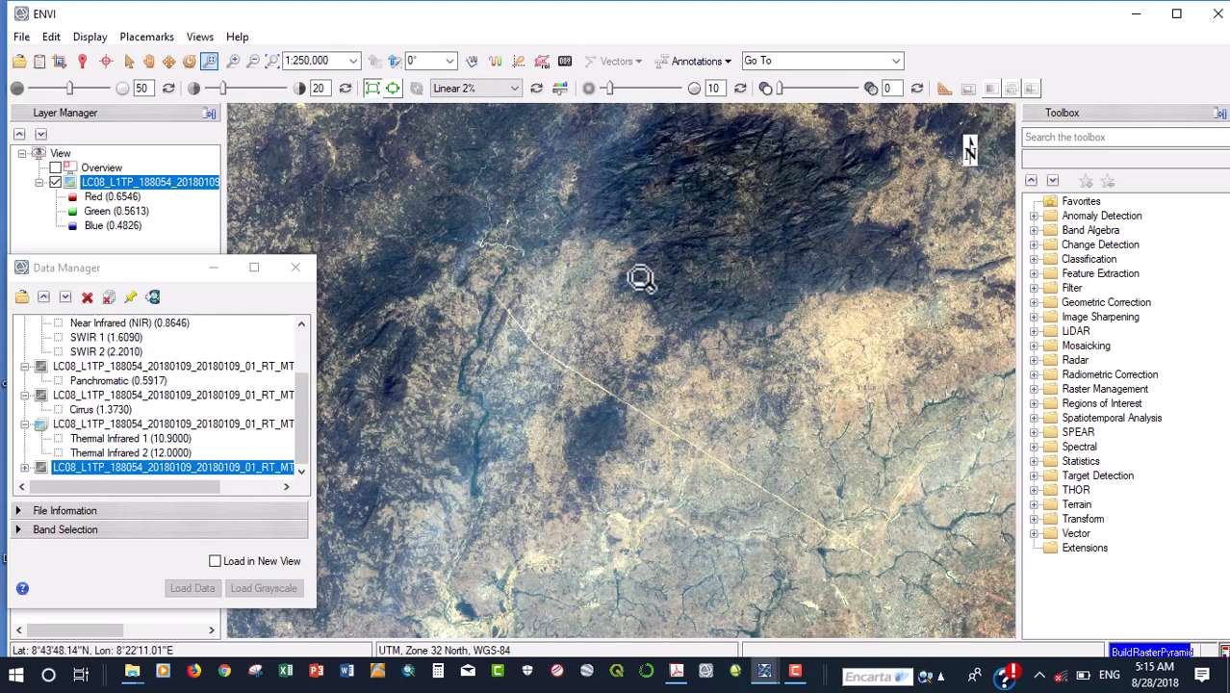
mouse_move(620, 327)
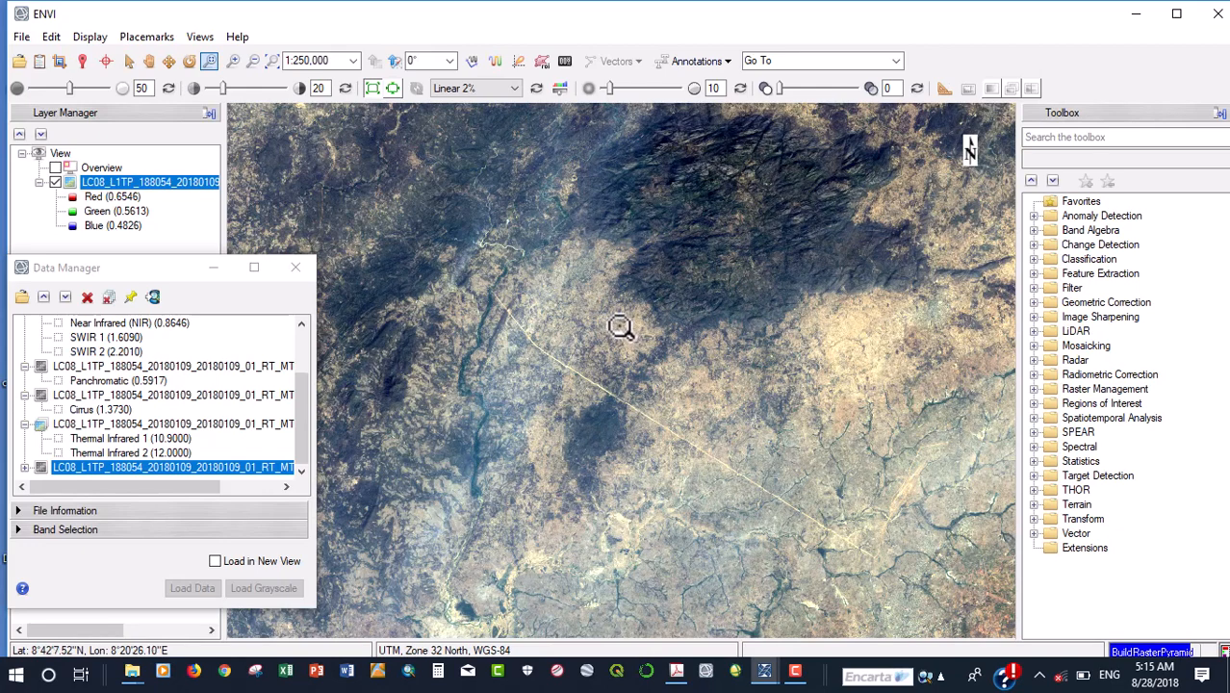
mouse_move(620, 327)
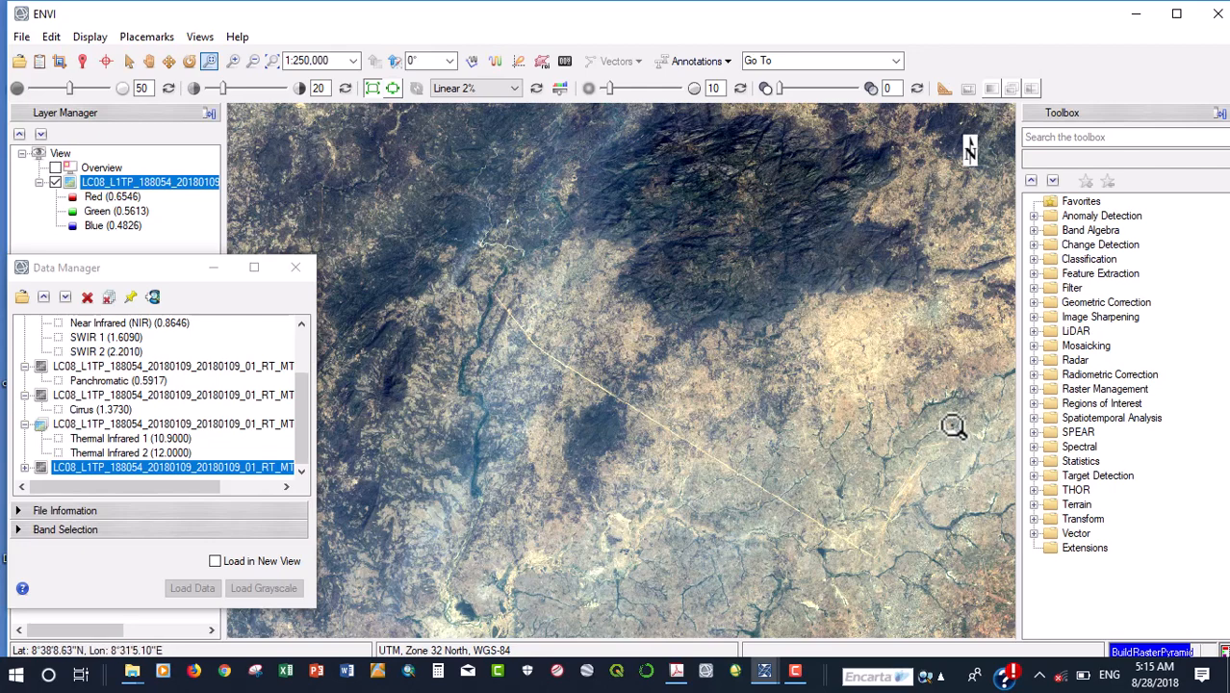
mouse_move(1204, 670)
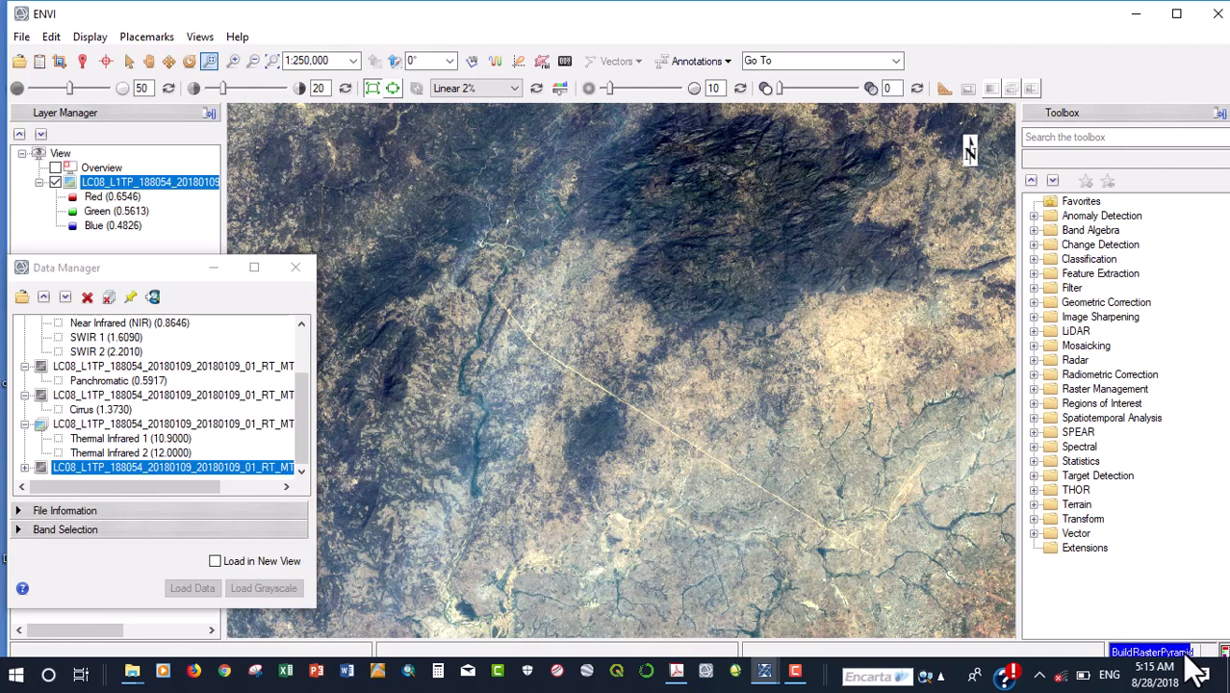
mouse_move(828, 408)
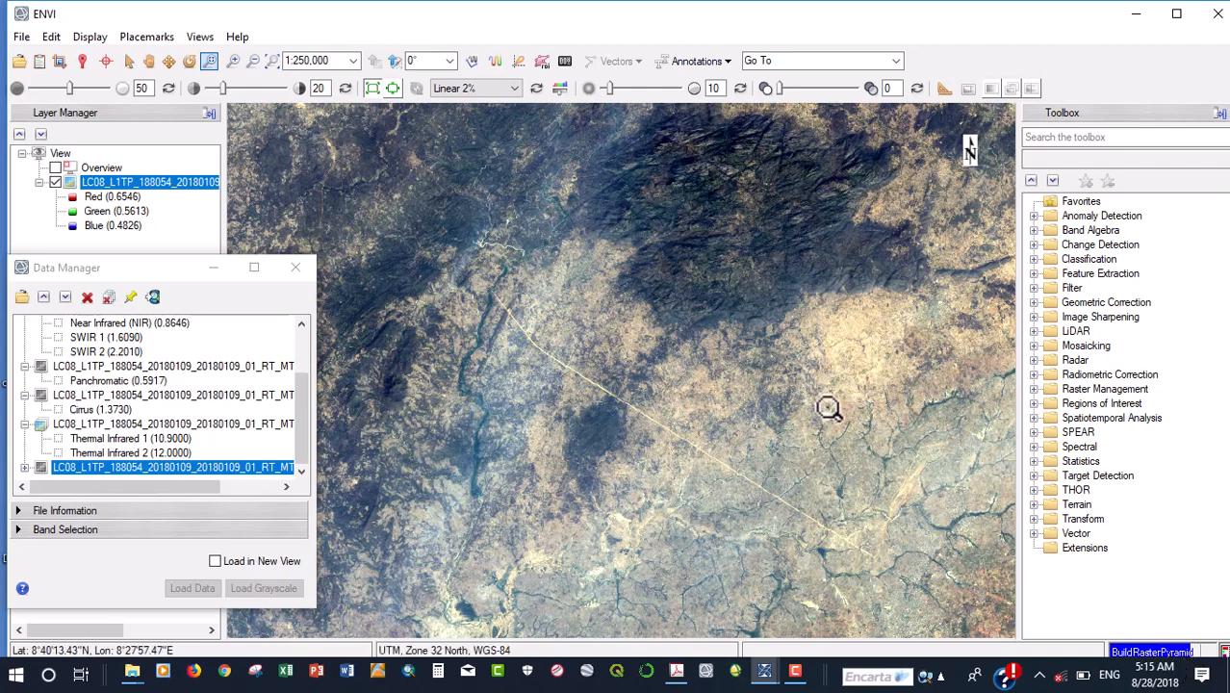
mouse_move(831, 402)
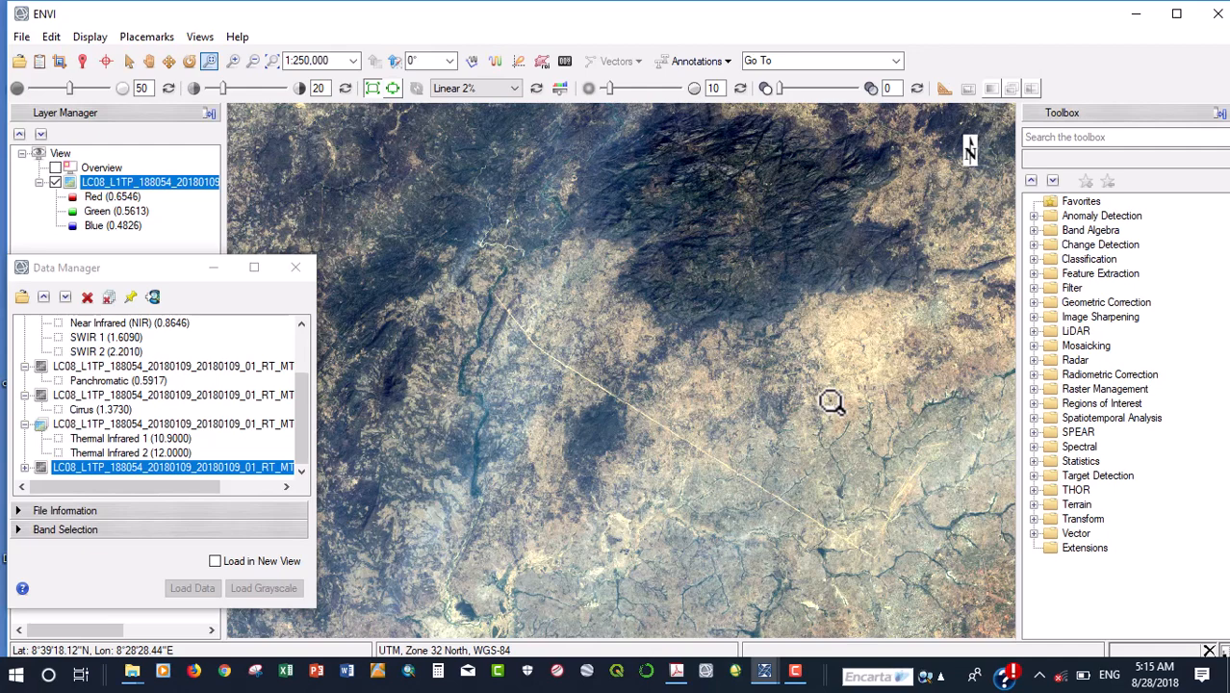
mouse_move(781, 254)
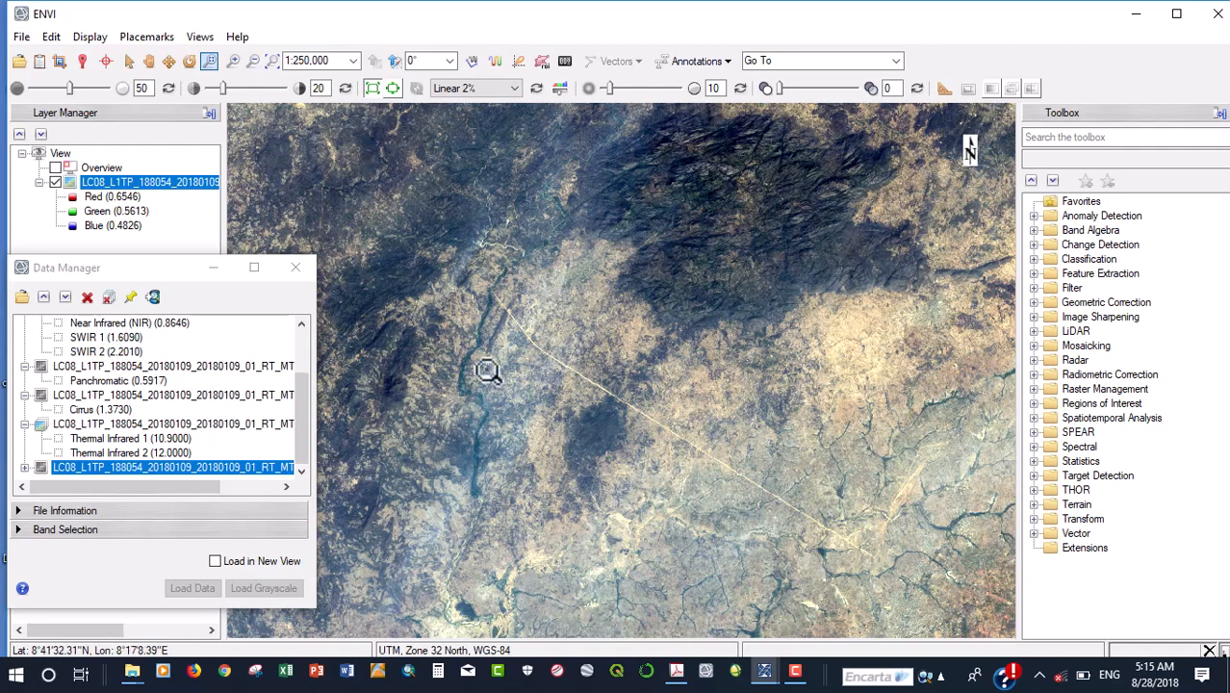
mouse_move(462, 289)
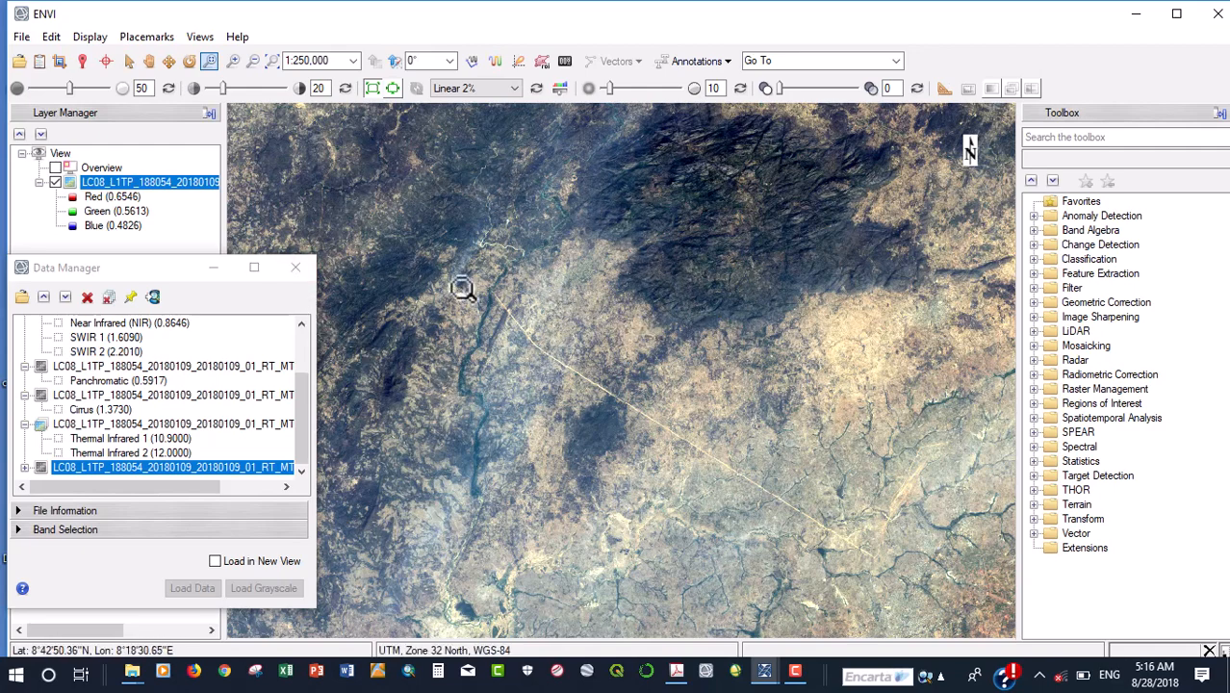
mouse_move(21, 34)
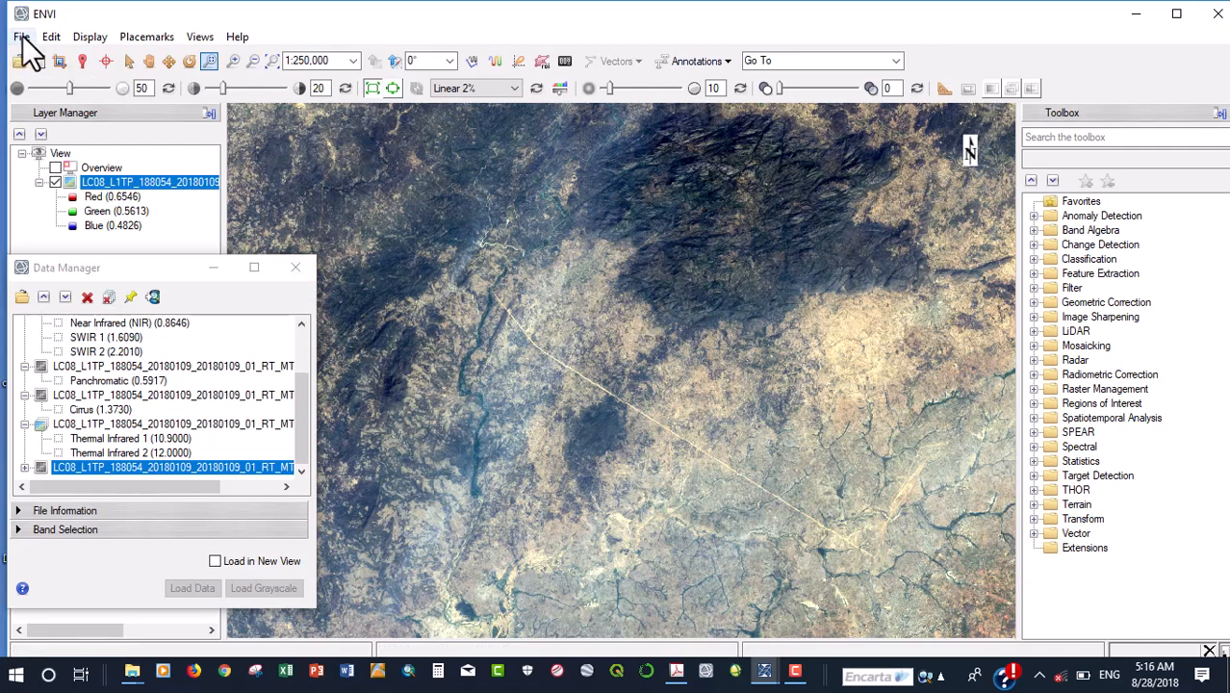
Save the current view and layers as LAB1.json, keeping the Linear 2% scene displayed.
click(21, 35)
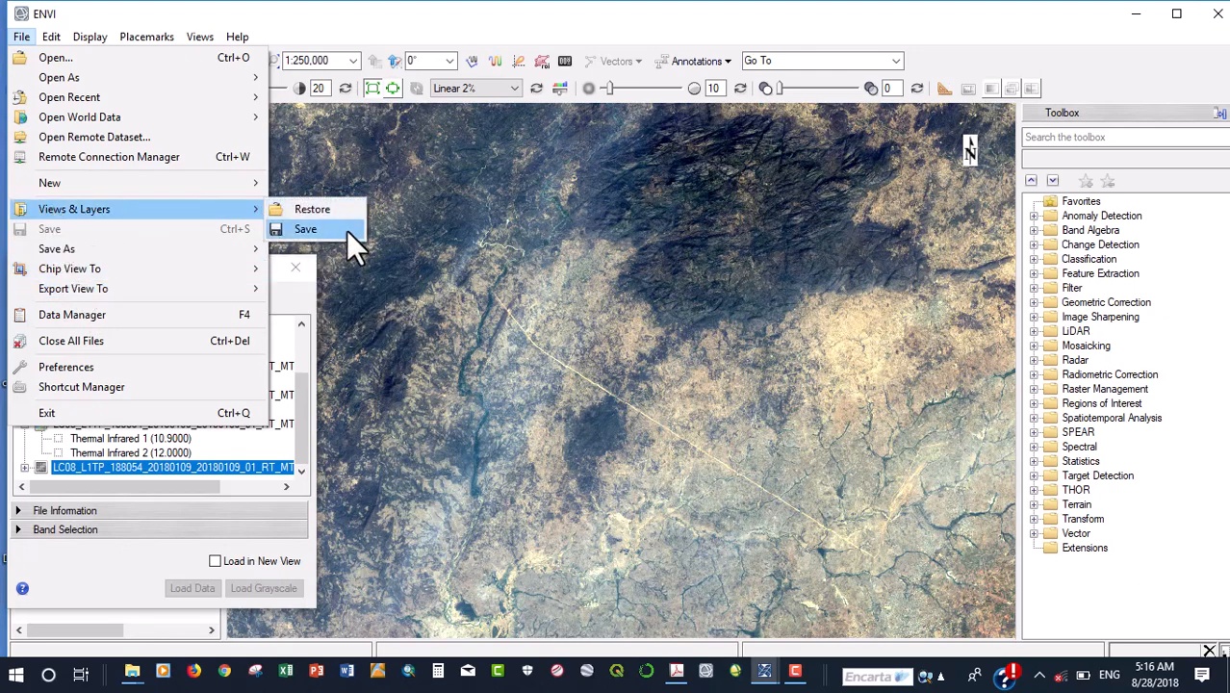
click(304, 229)
text(L)
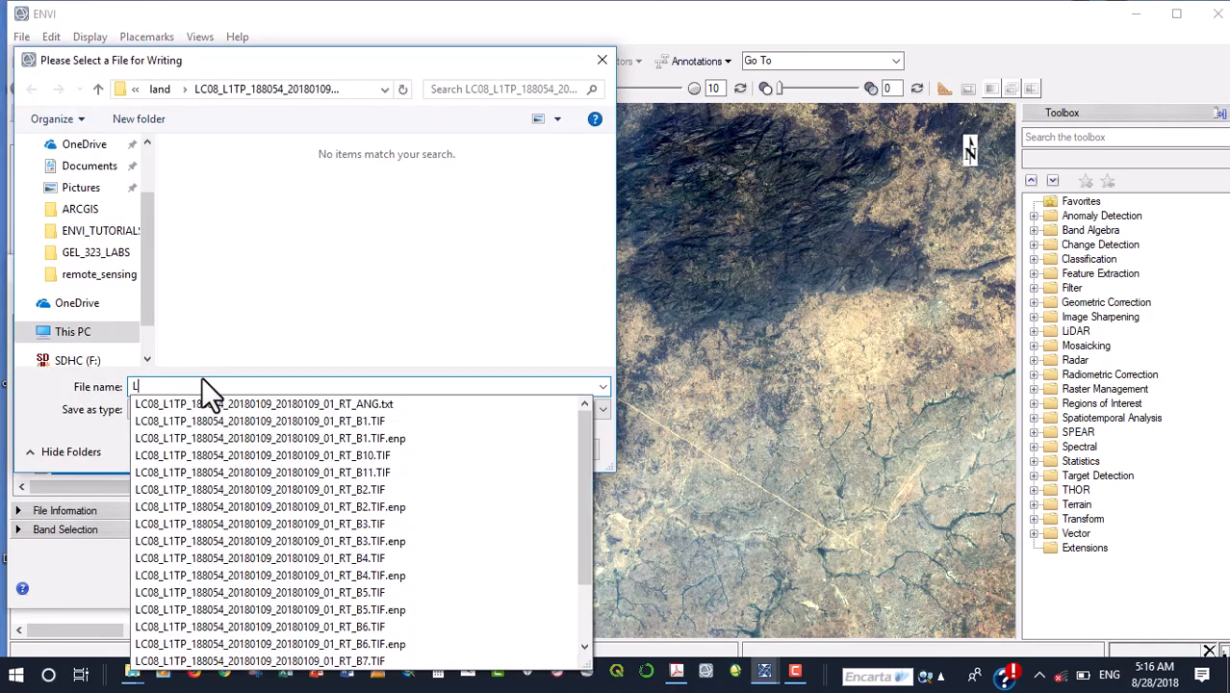
text(AB1)
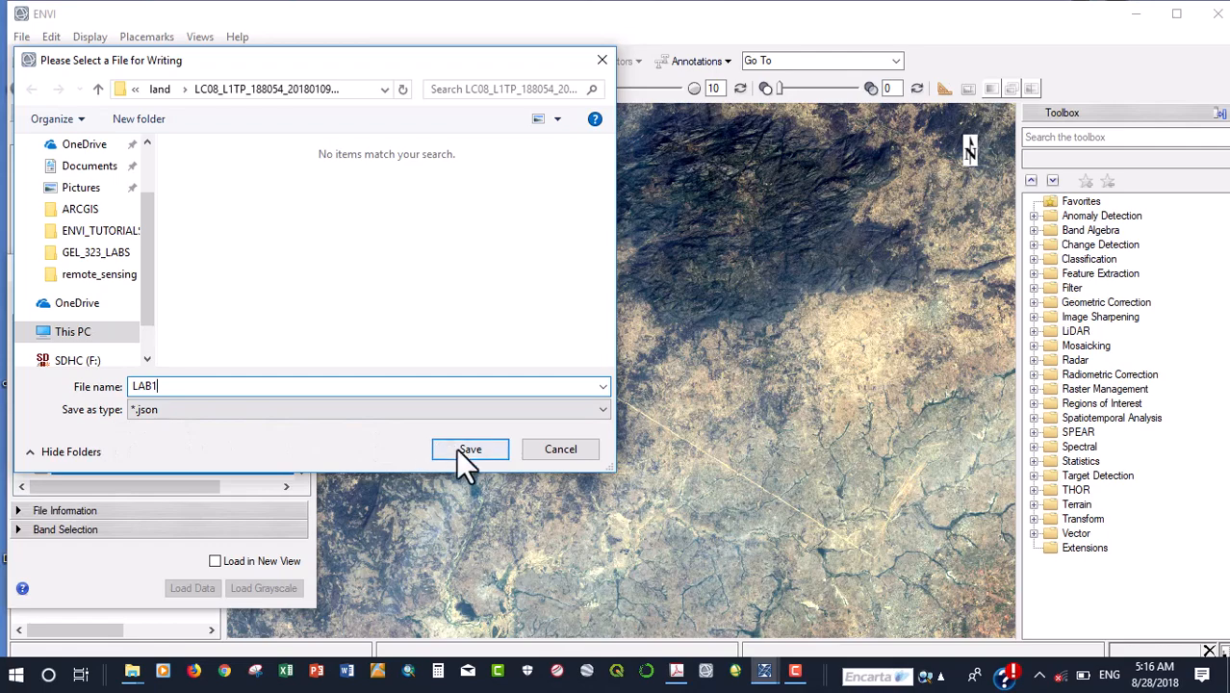
click(470, 451)
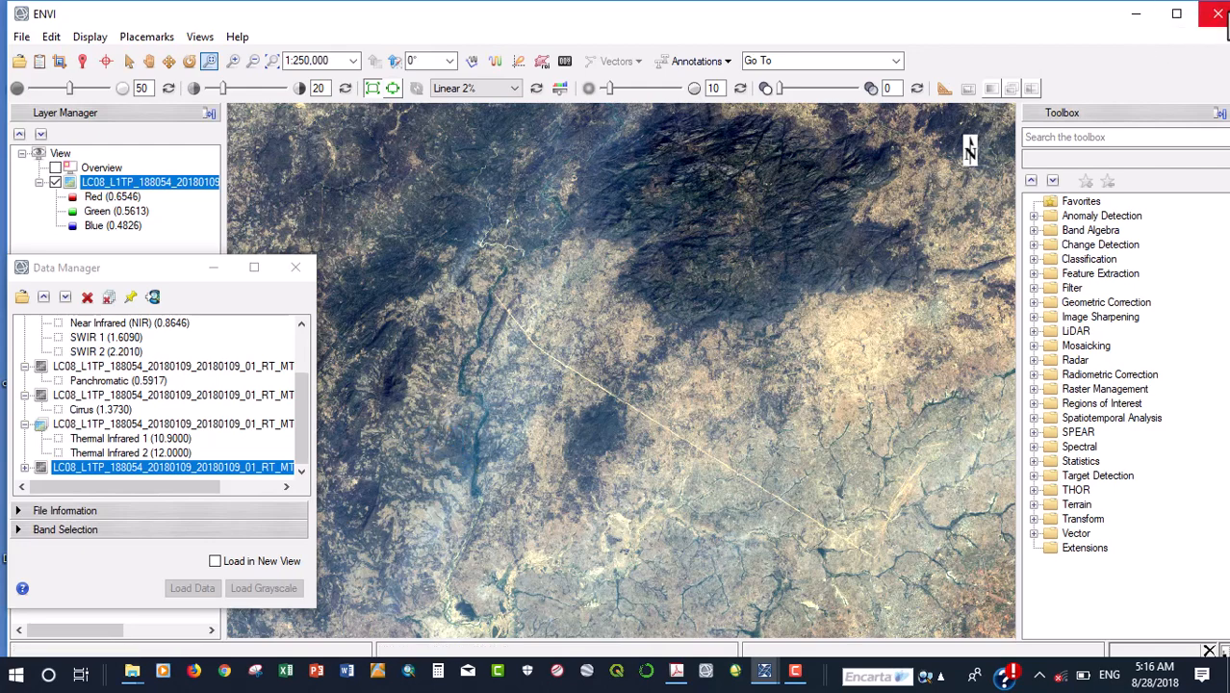
mouse_move(773, 582)
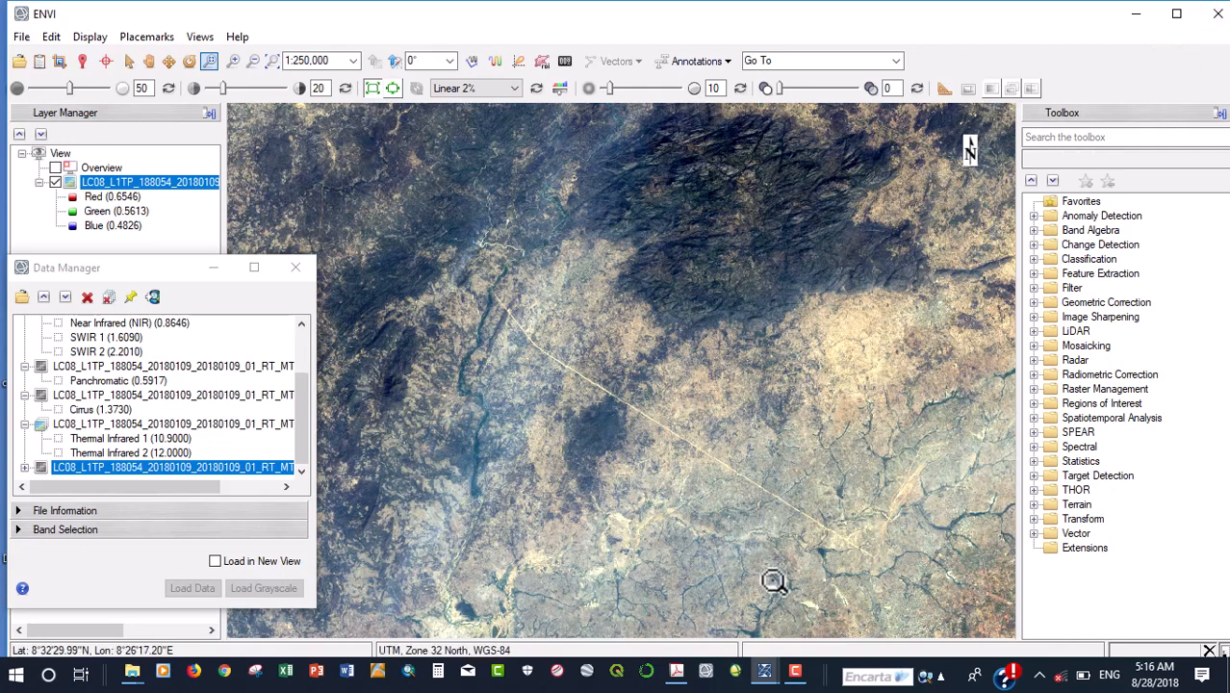